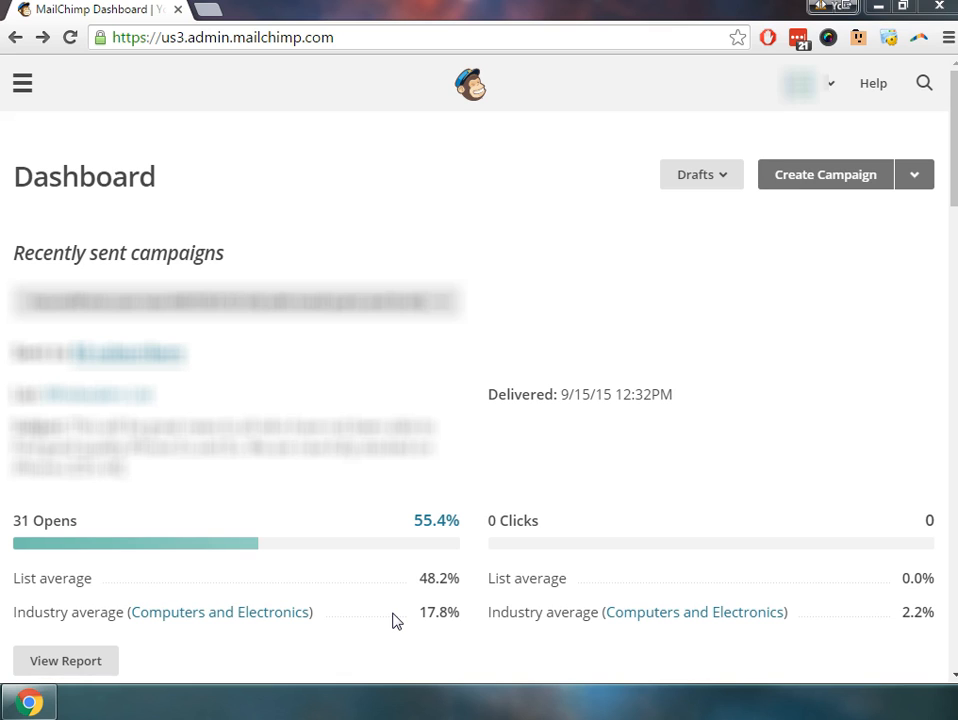
mouse_move(620, 648)
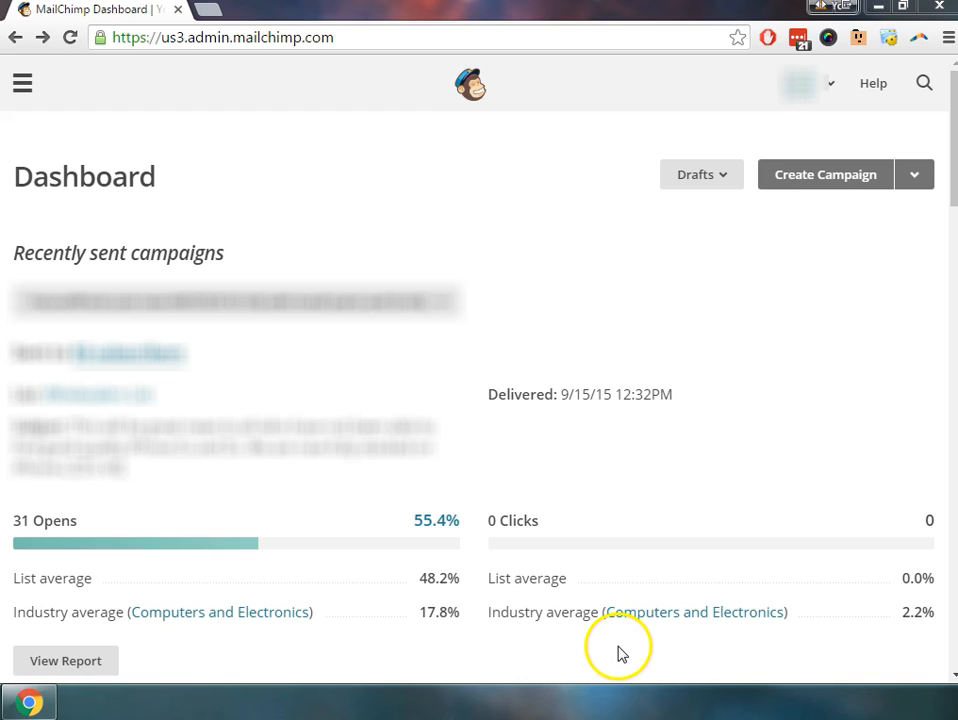
mouse_move(424, 360)
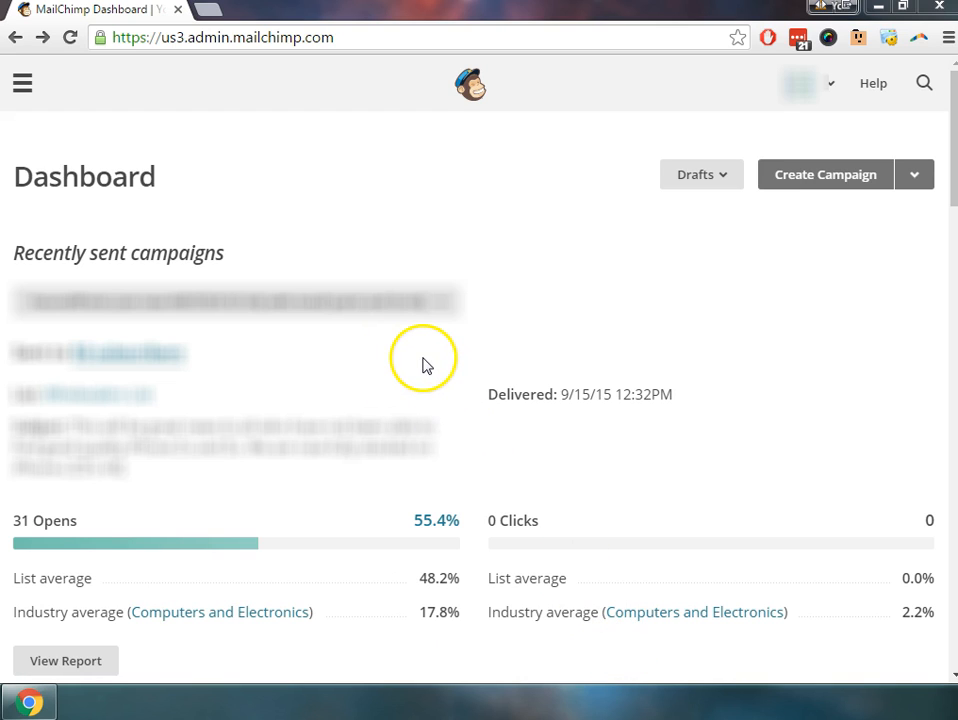
mouse_move(432, 330)
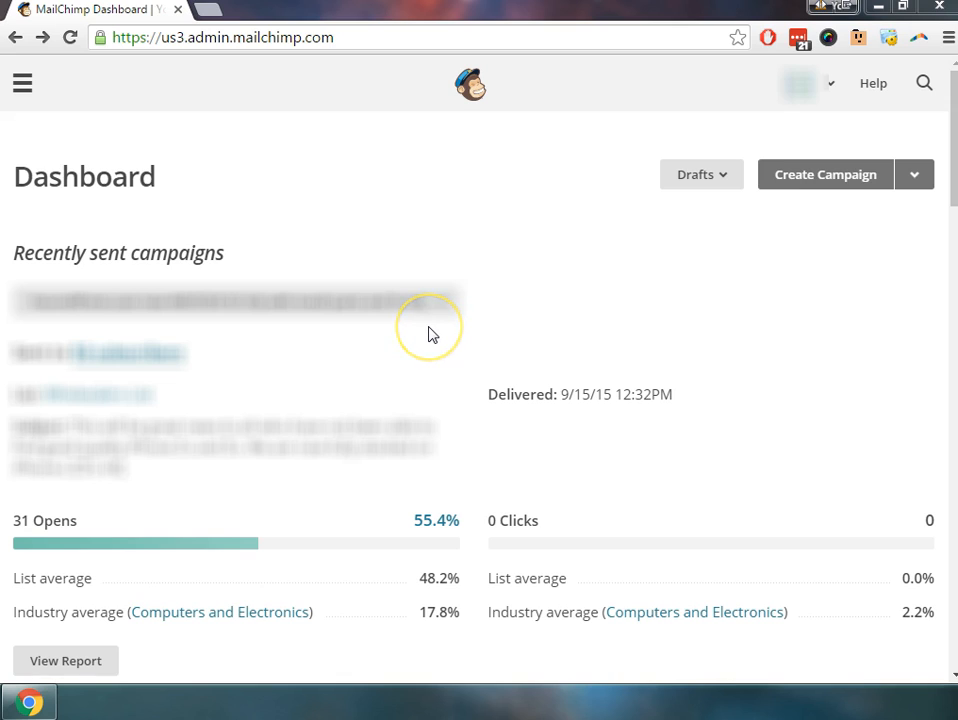
mouse_move(430, 332)
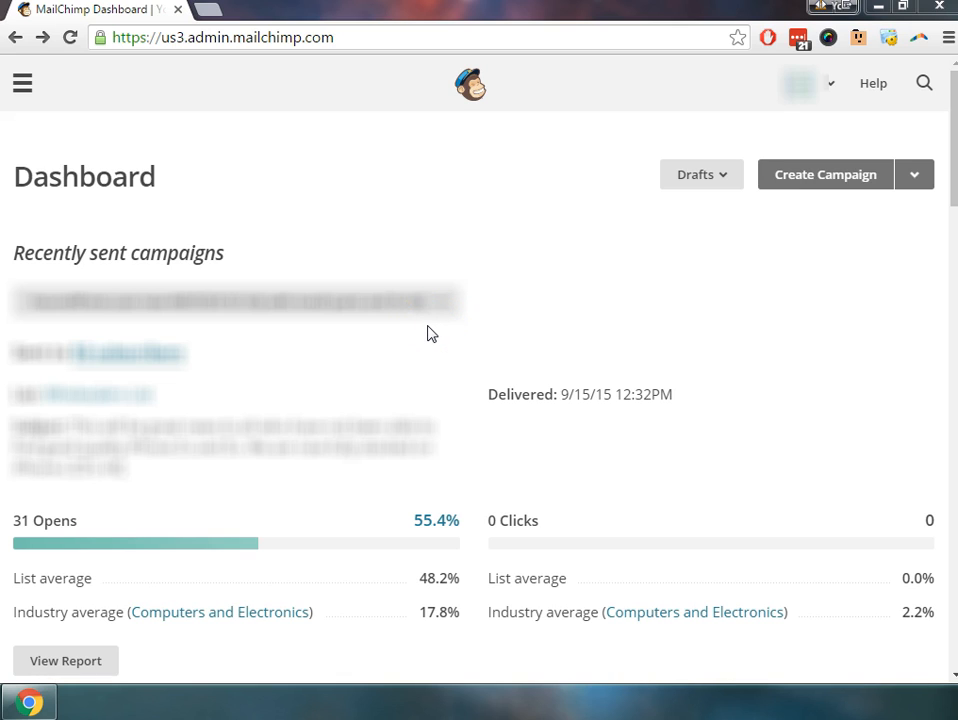
mouse_move(556, 360)
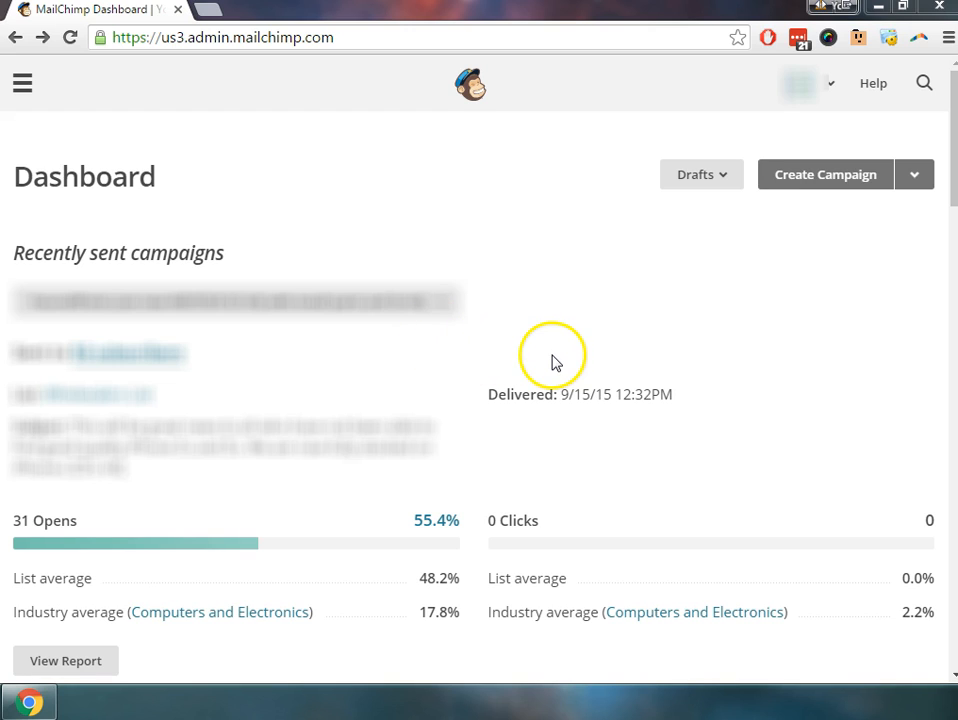
mouse_move(556, 362)
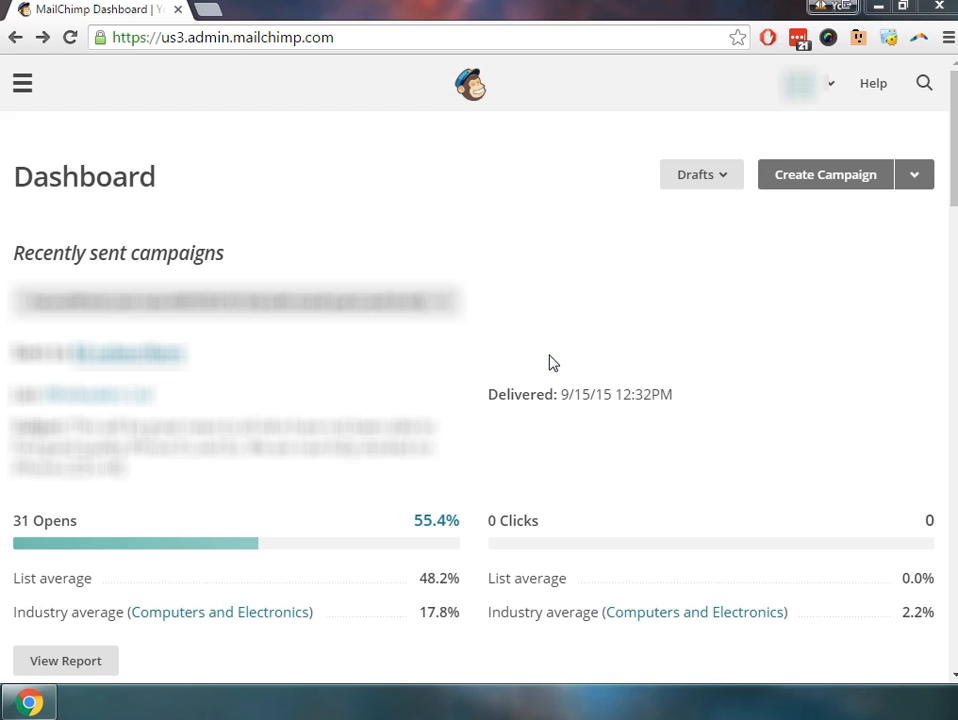
mouse_move(782, 204)
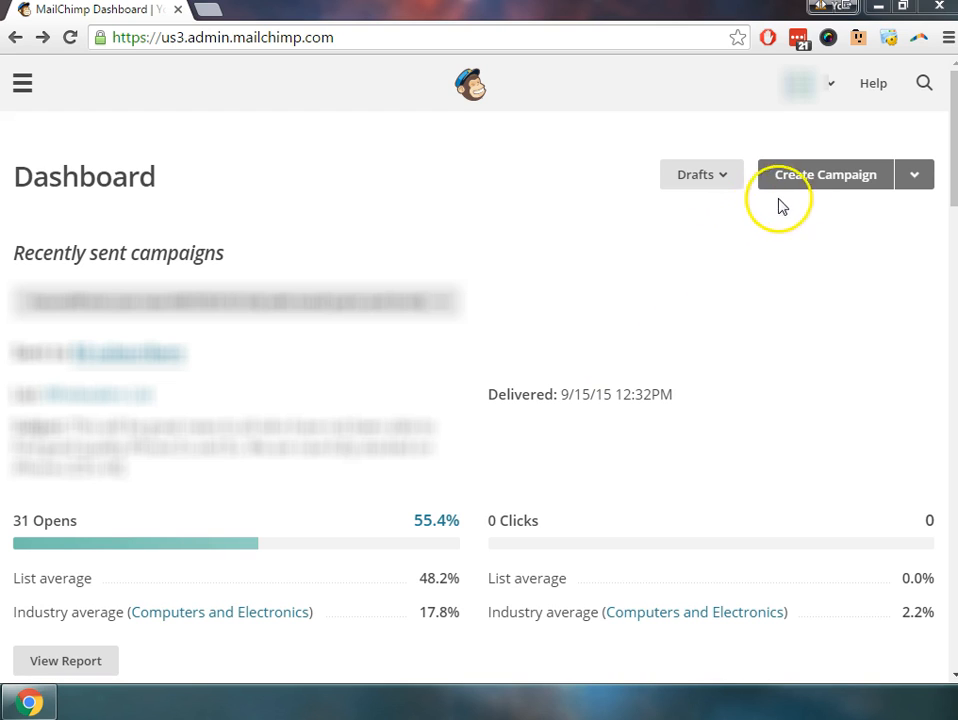
Step: Start a new campaign and choose the Regular HTML email campaign type
left_click(824, 174)
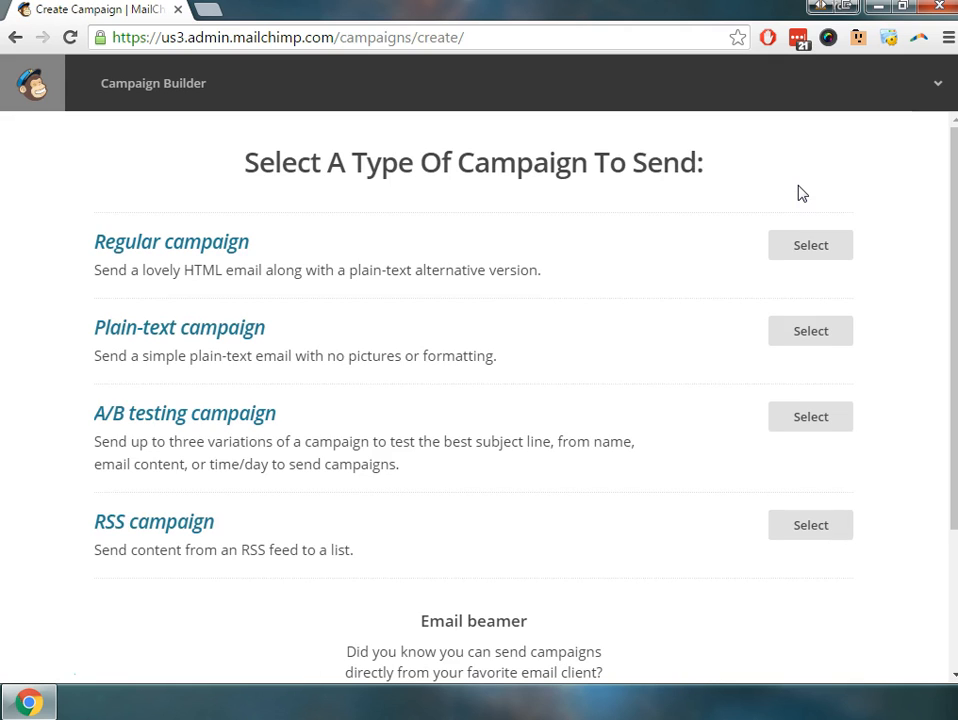
mouse_move(208, 250)
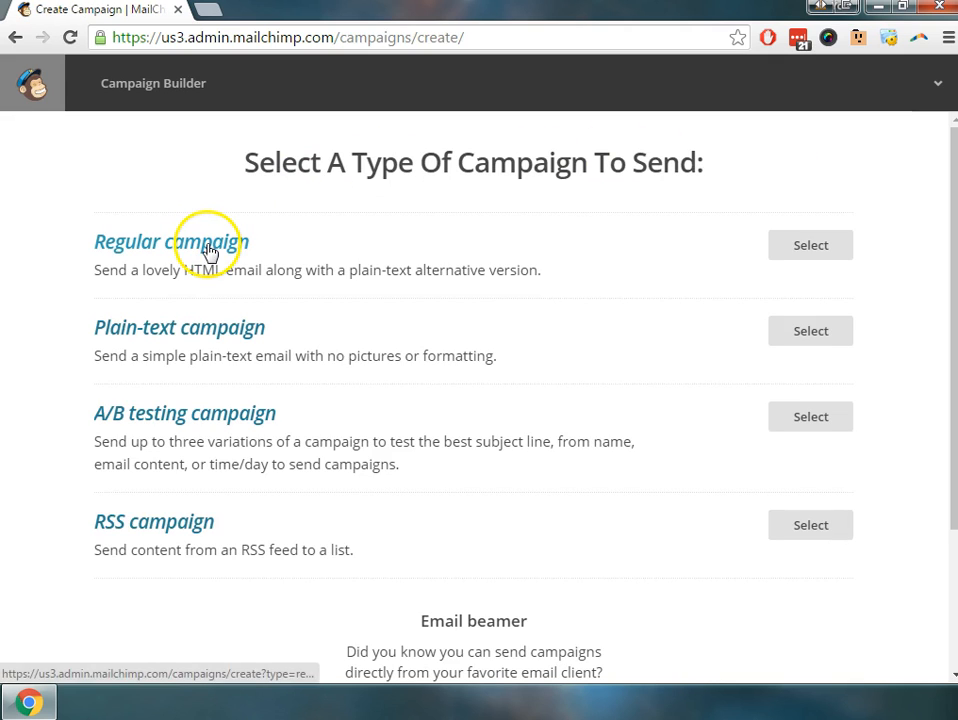
mouse_move(216, 352)
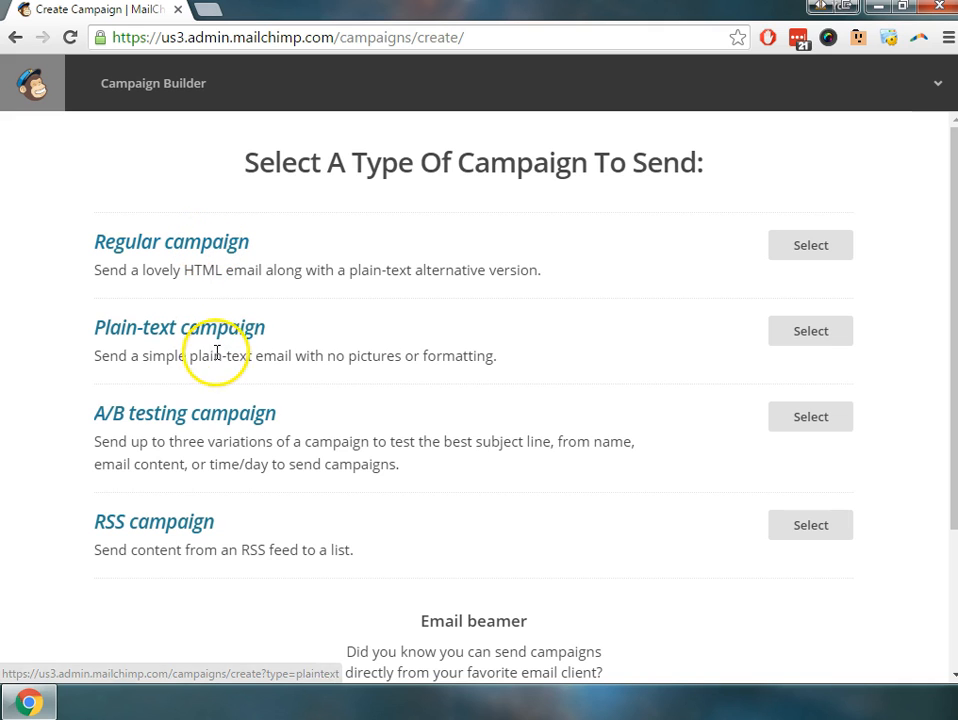
mouse_move(220, 412)
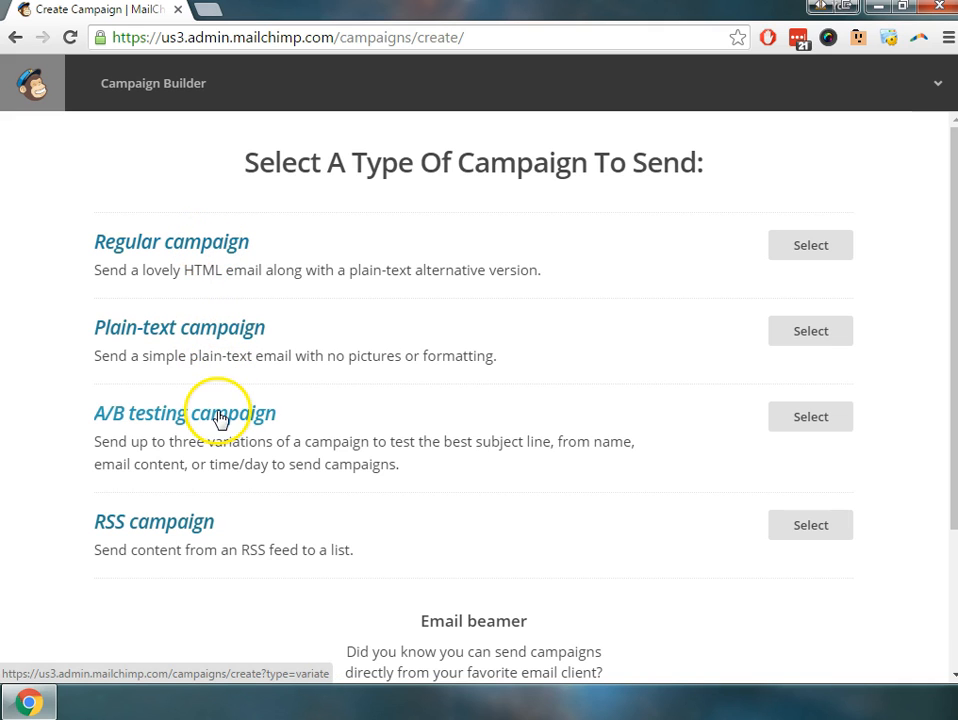
mouse_move(168, 532)
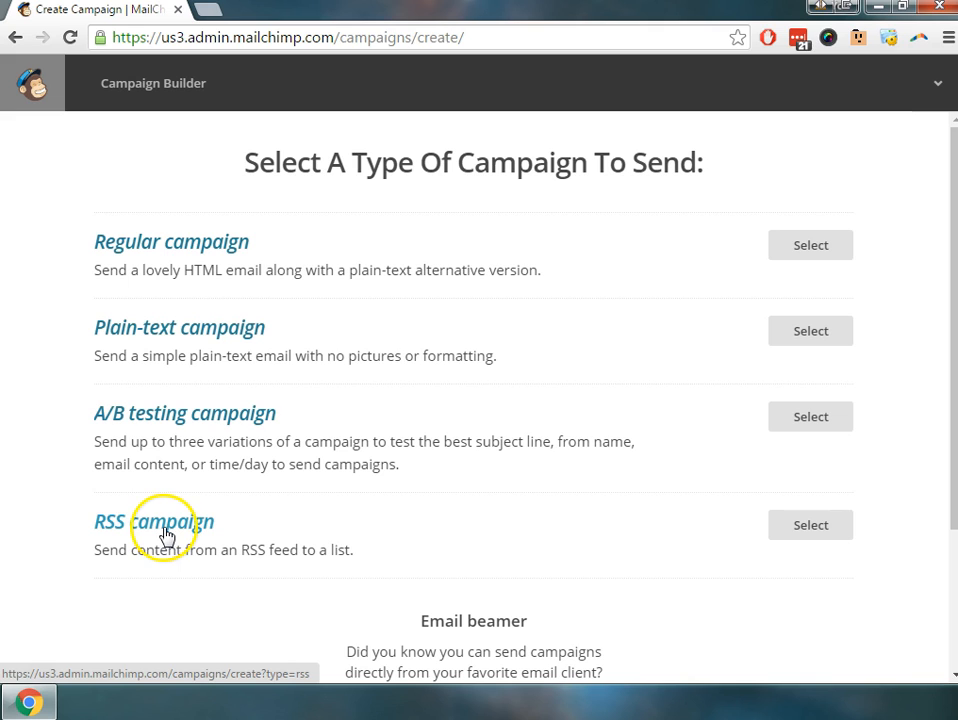
mouse_move(304, 446)
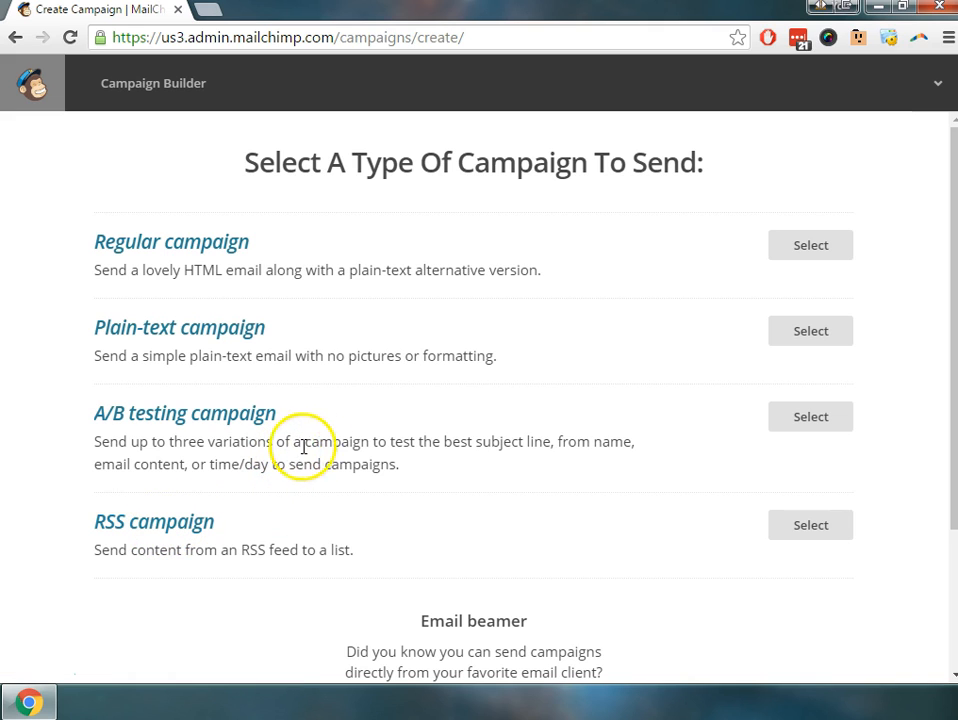
mouse_move(390, 276)
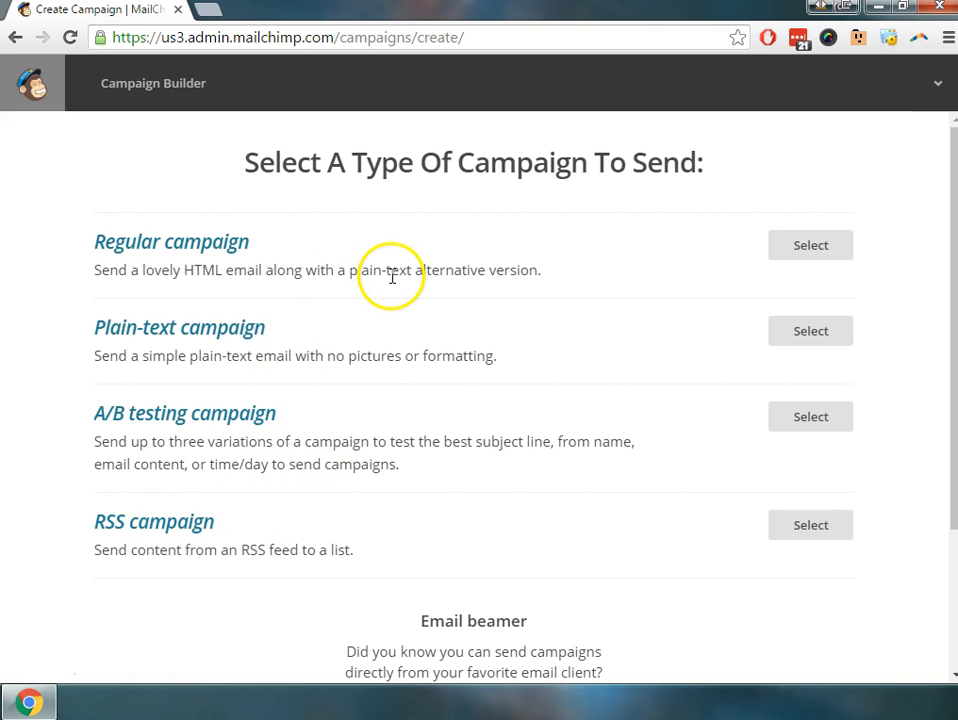
mouse_move(108, 234)
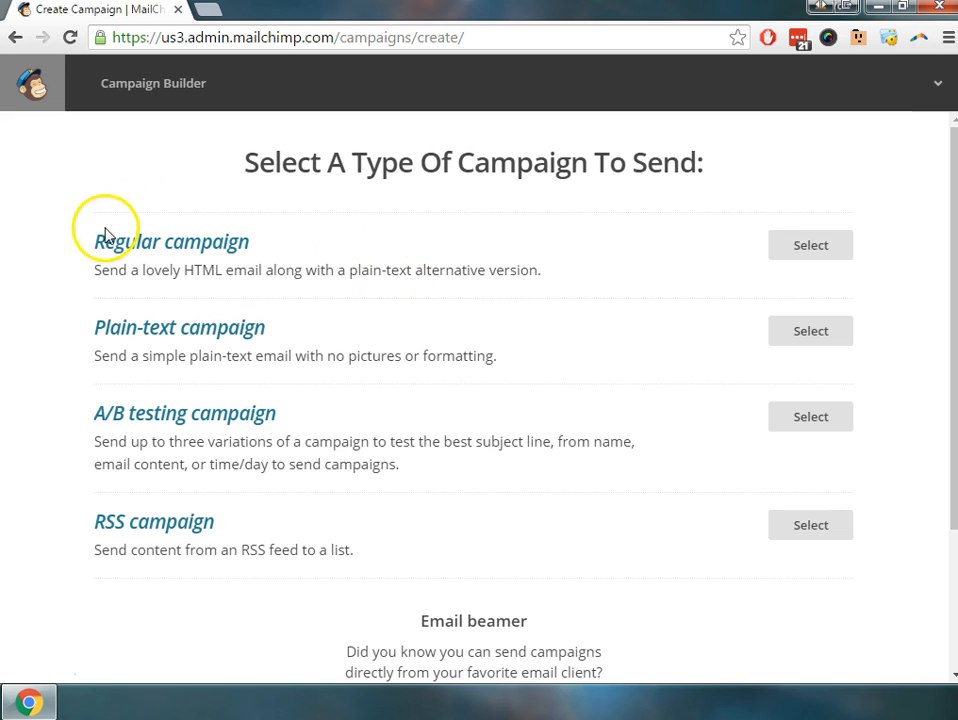
mouse_move(92, 240)
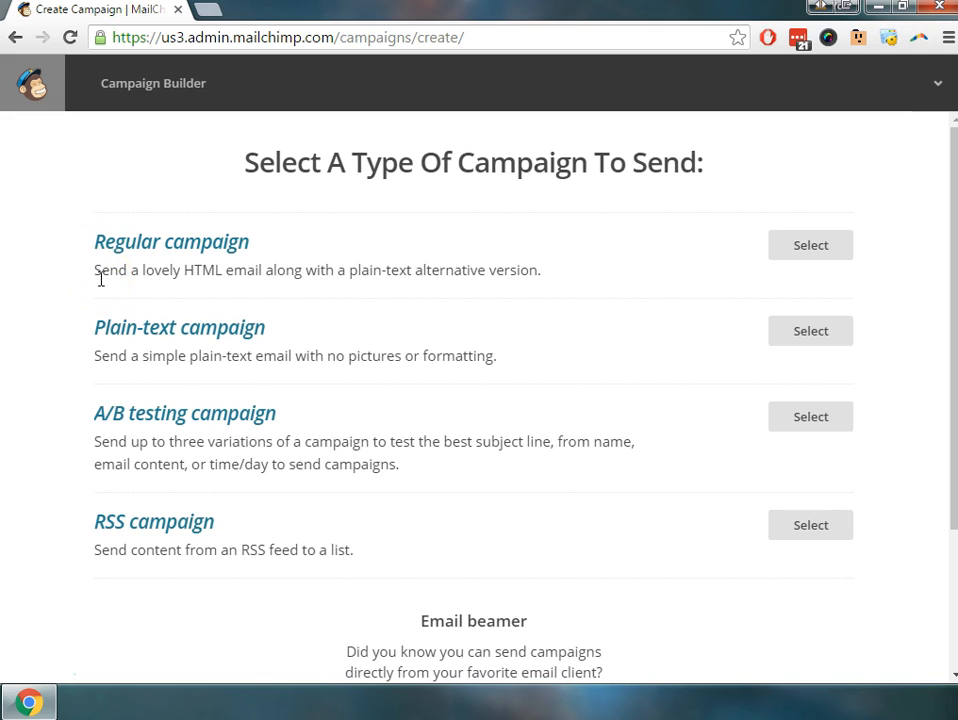
mouse_move(128, 342)
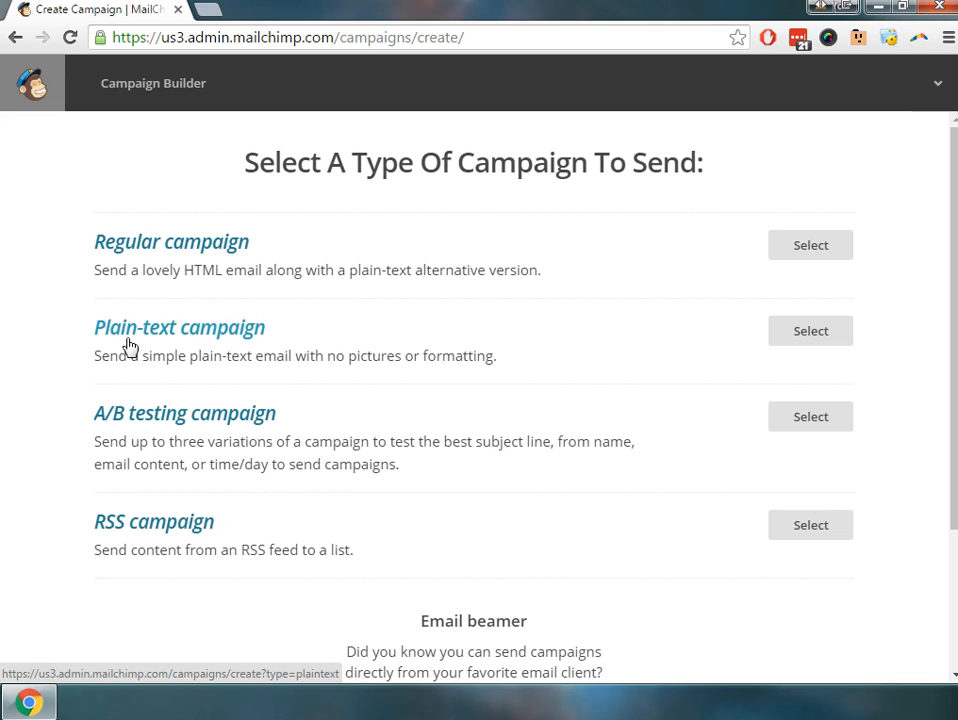
mouse_move(504, 368)
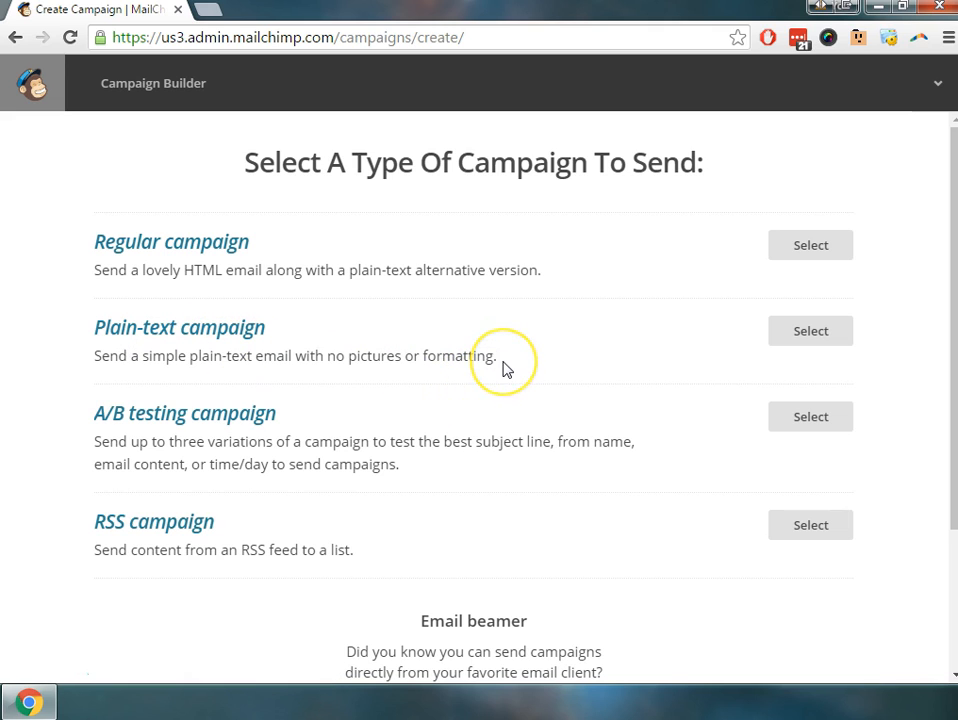
mouse_move(504, 364)
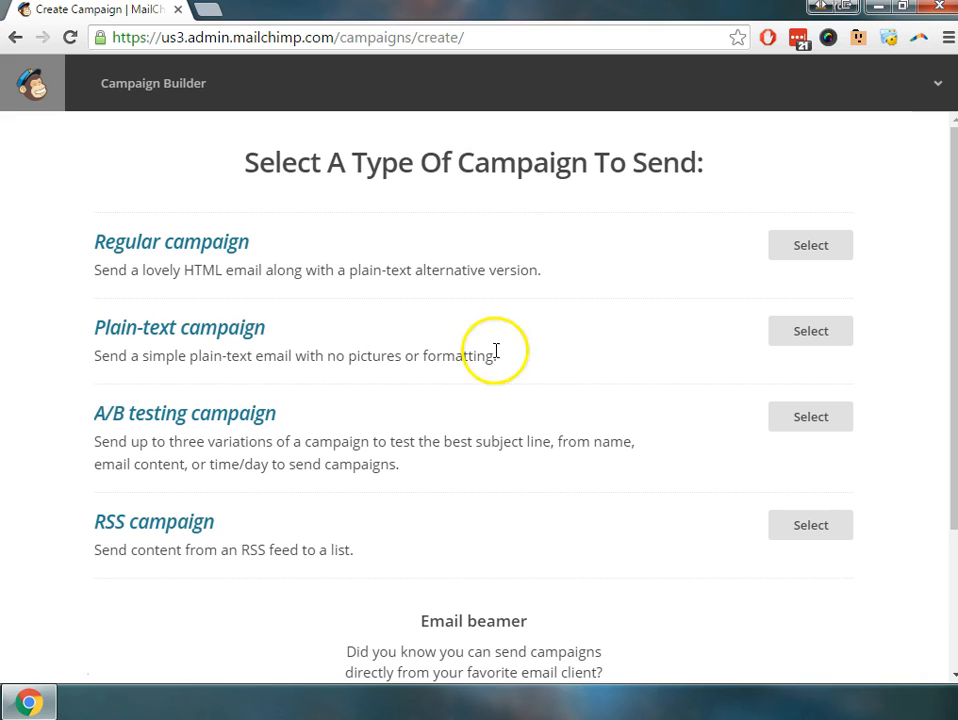
mouse_move(344, 338)
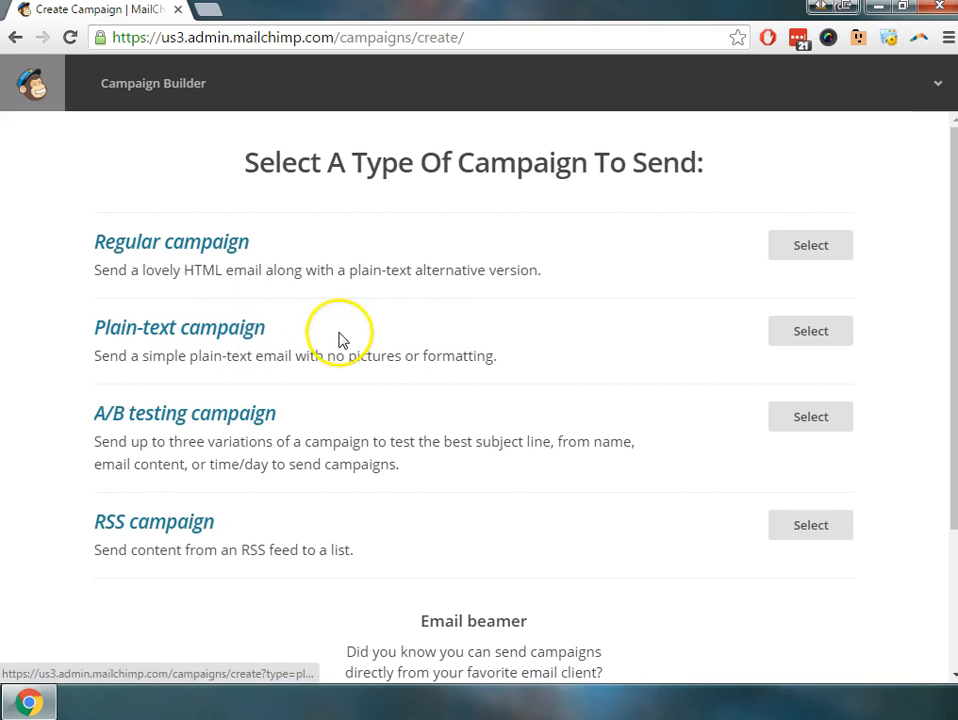
mouse_move(280, 216)
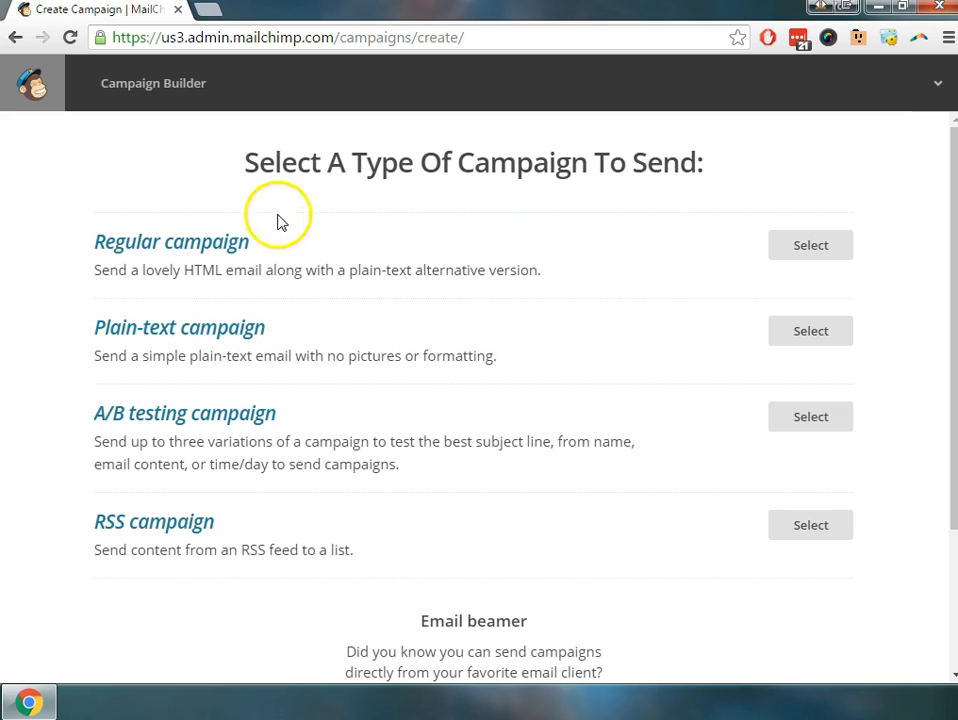
mouse_move(210, 250)
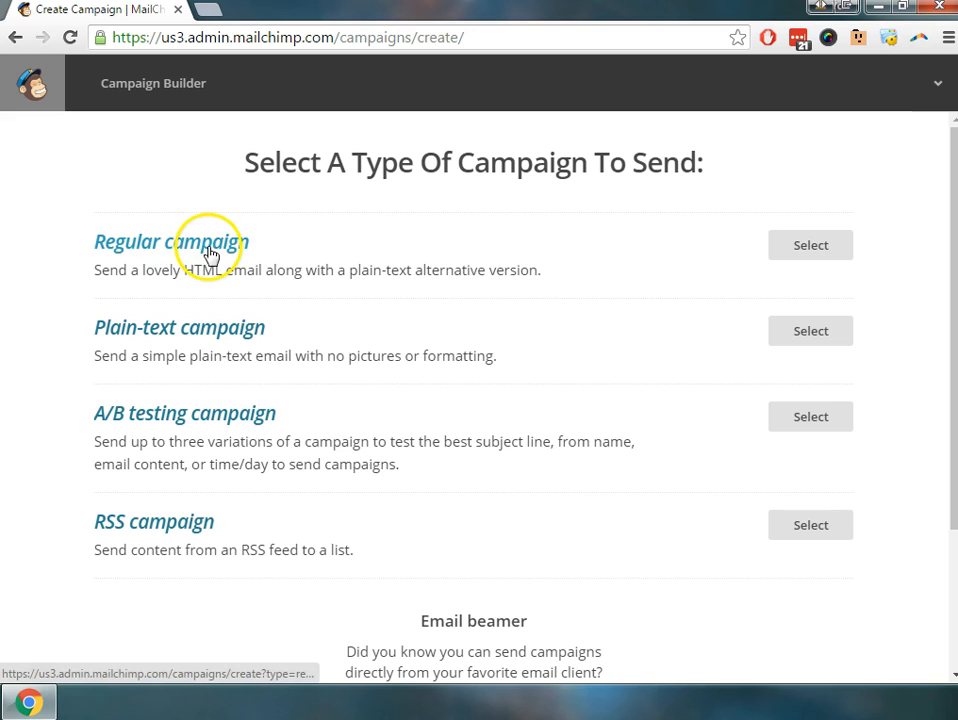
mouse_move(238, 372)
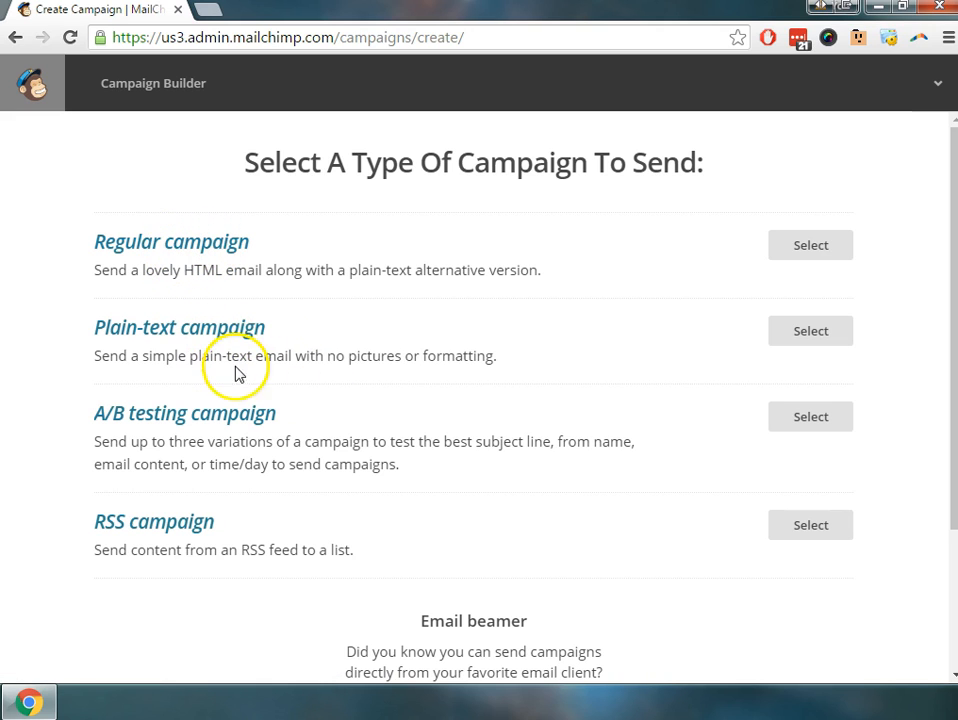
mouse_move(122, 276)
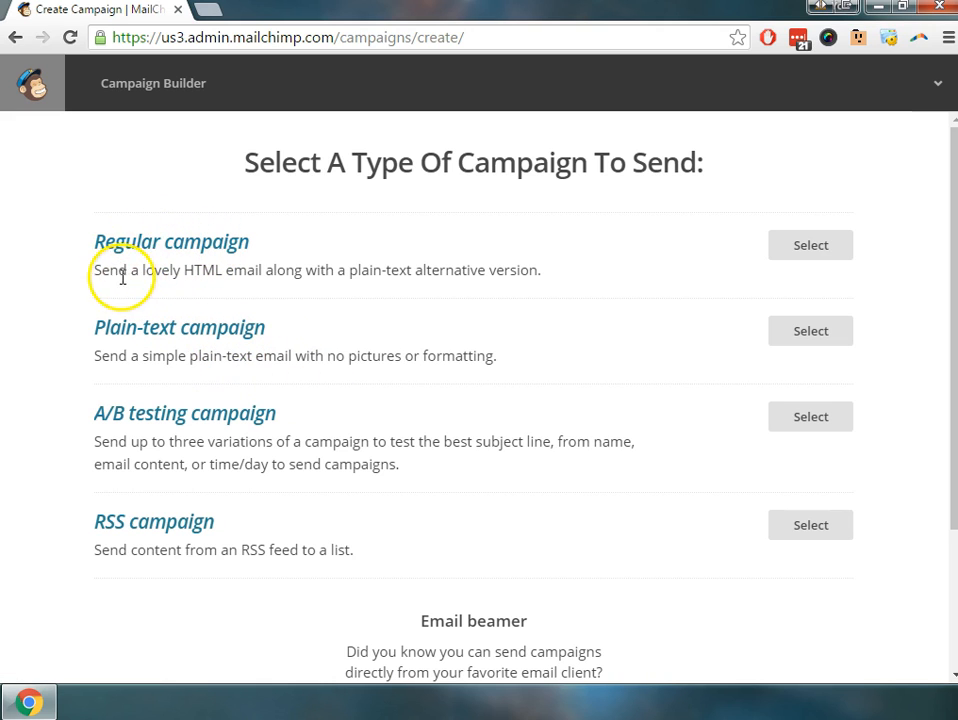
mouse_move(810, 244)
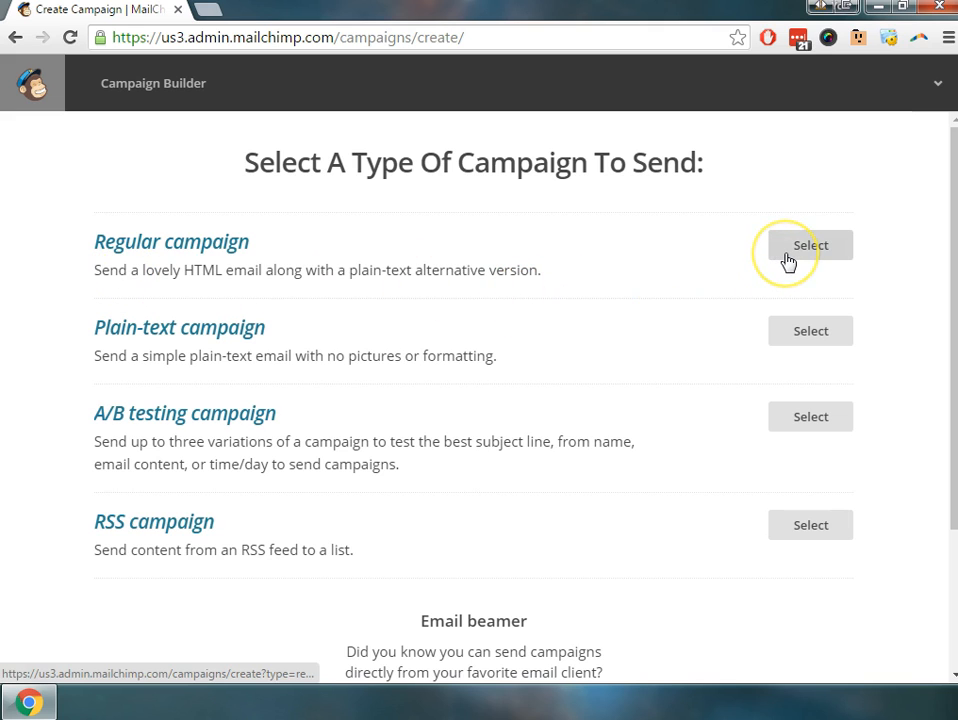
left_click(810, 244)
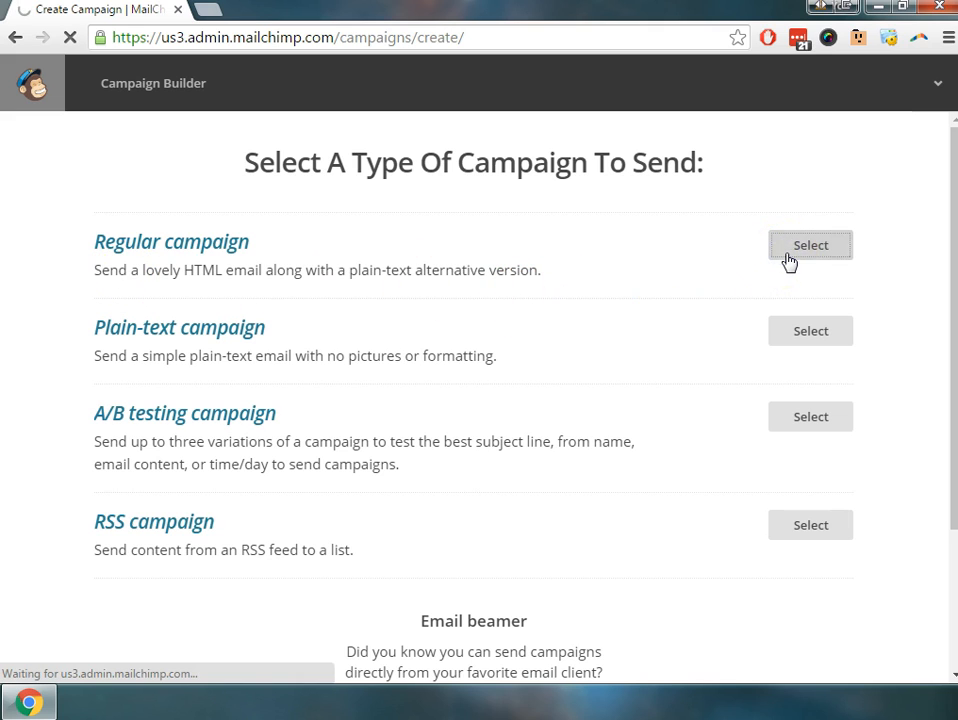
Step: Send to the Wholesalers List's saved General segment and continue to Setup
left_click(810, 244)
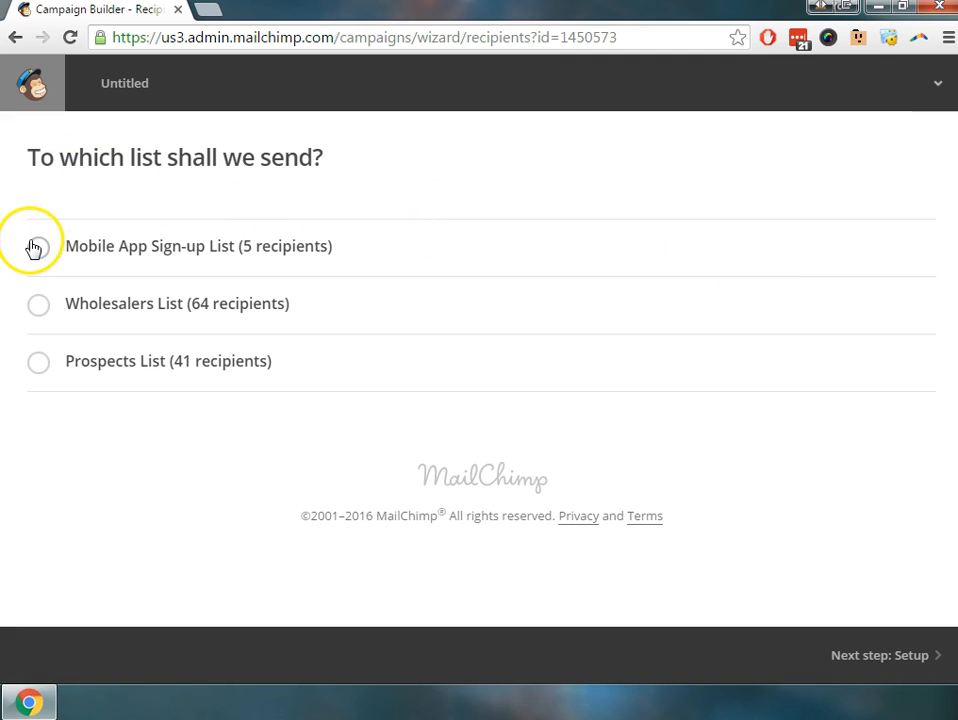
mouse_move(30, 288)
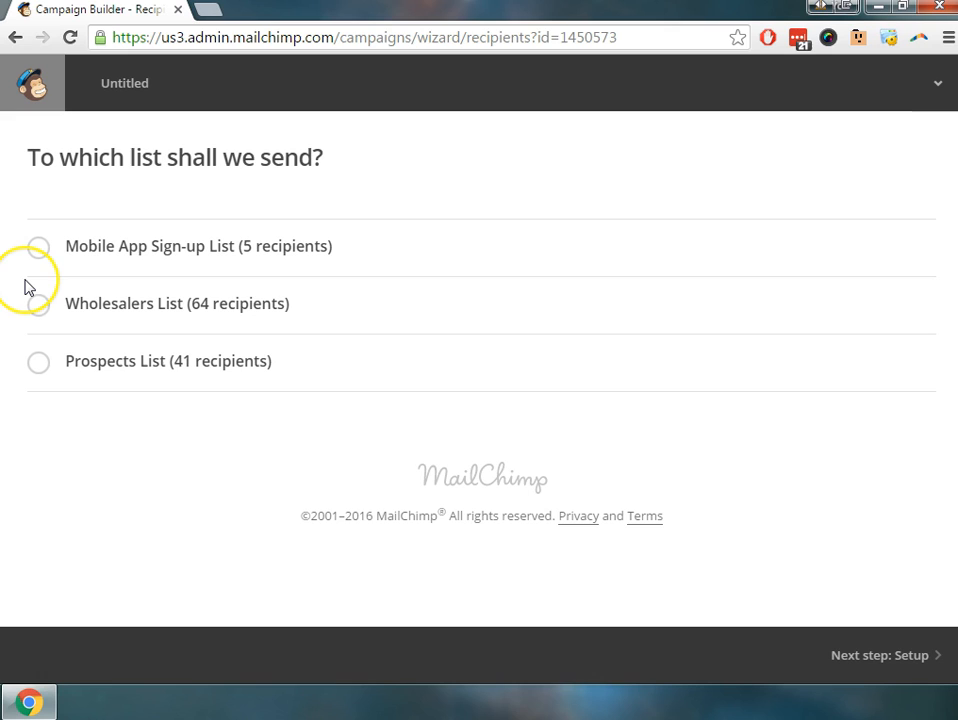
left_click(38, 304)
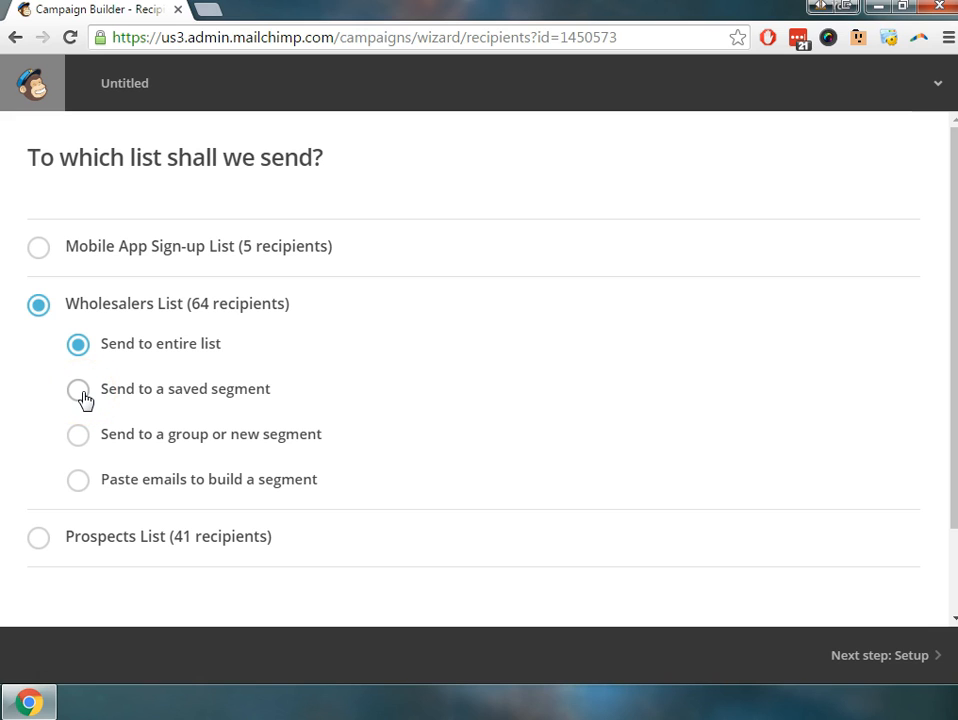
left_click(78, 388)
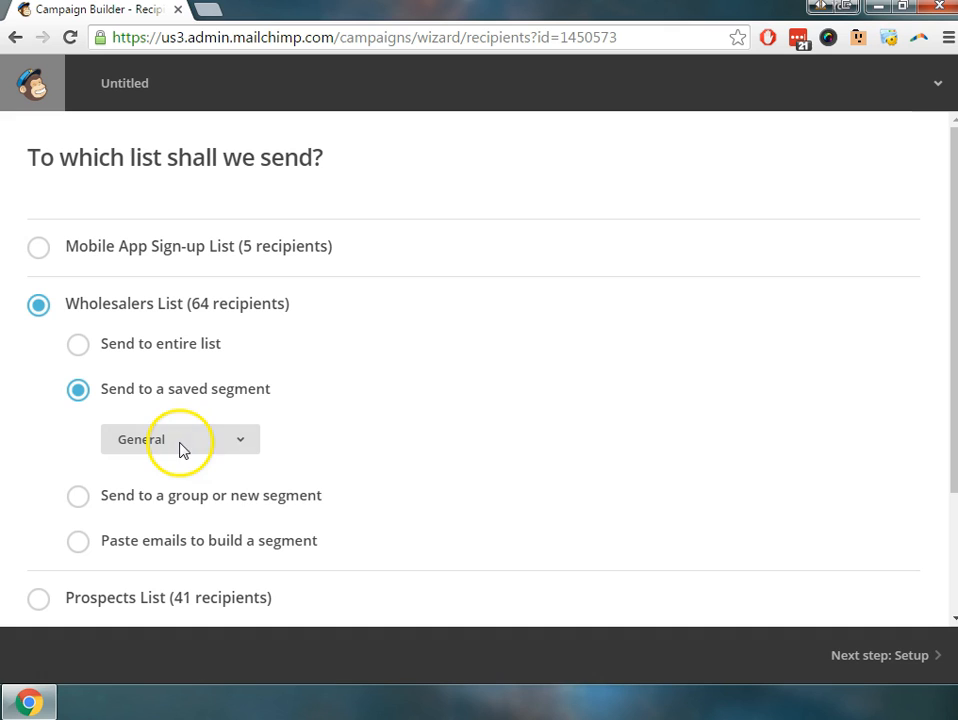
mouse_move(832, 664)
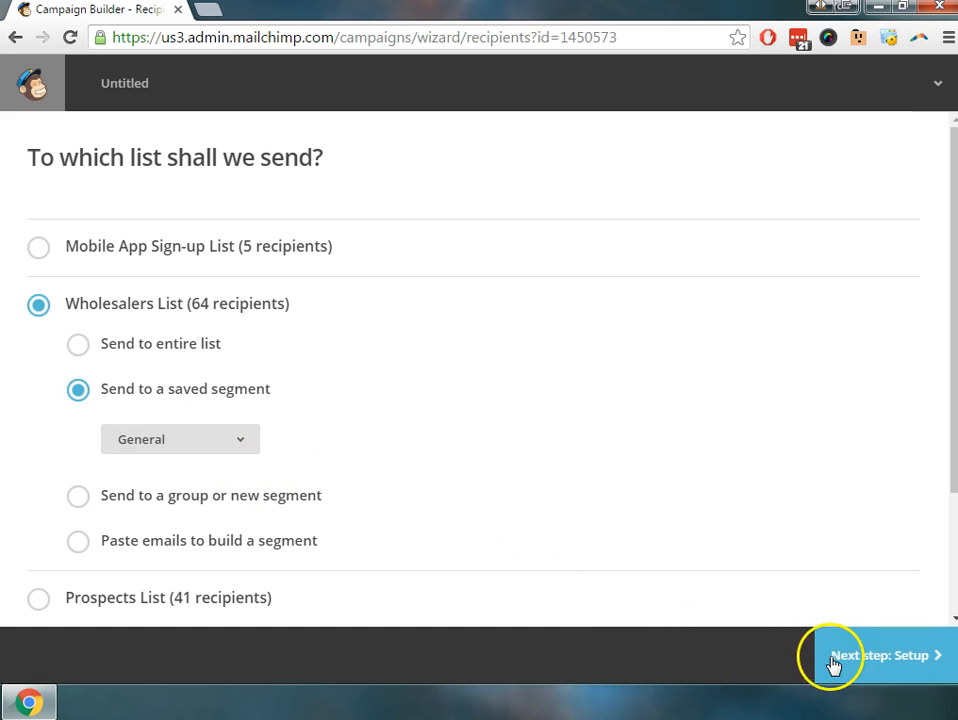
left_click(880, 656)
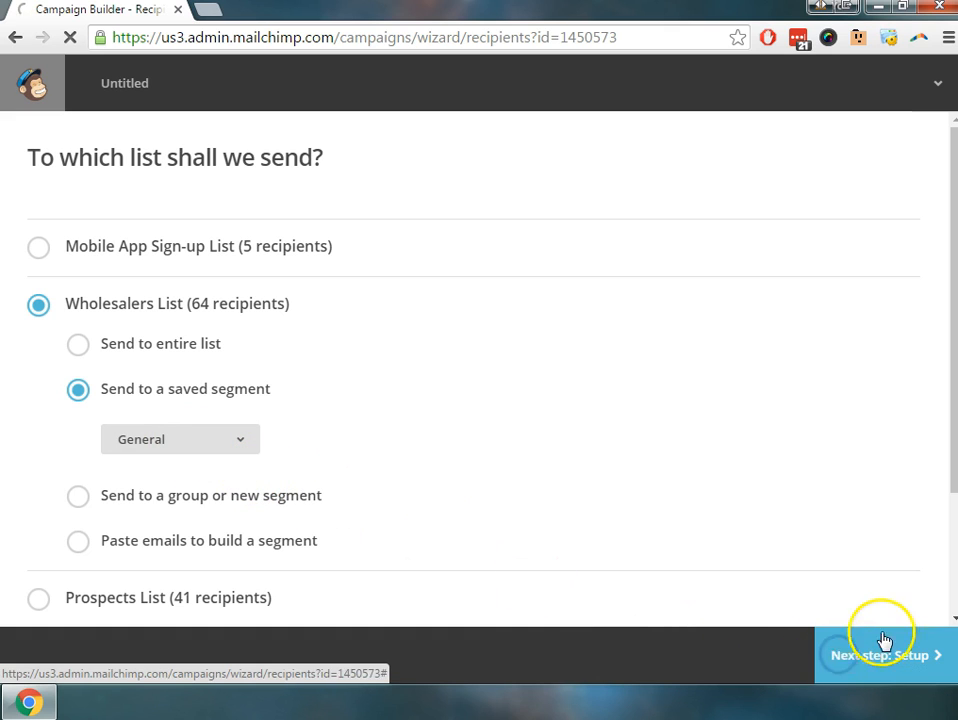
Step: Name the campaign 'Mobile App Launch - First Launch'
left_click(880, 656)
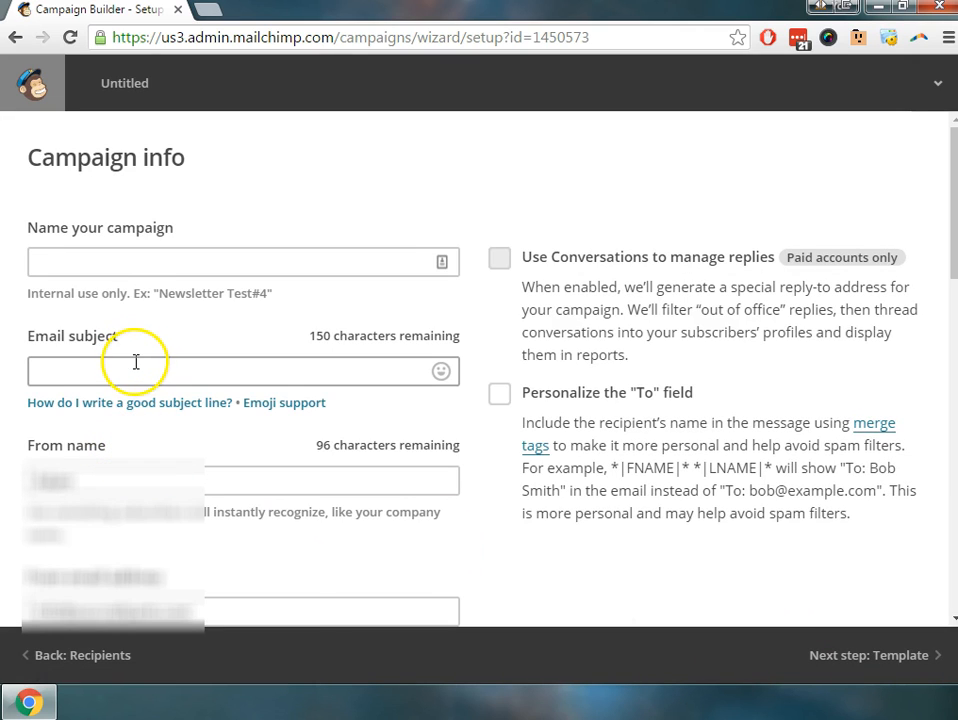
left_click(240, 260)
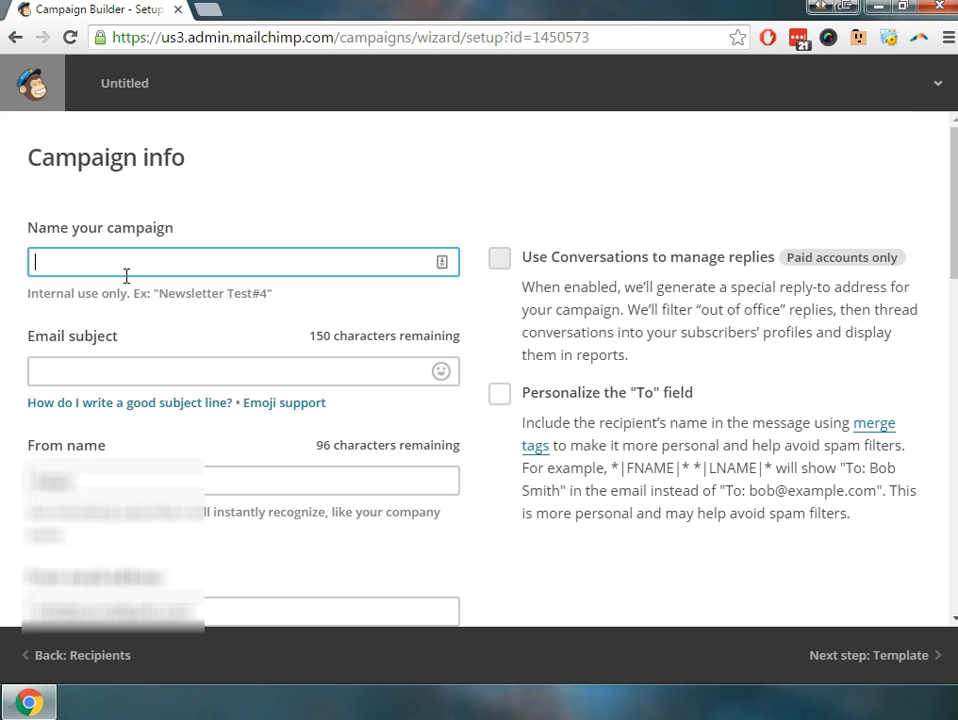
type("Mobile App Launch -")
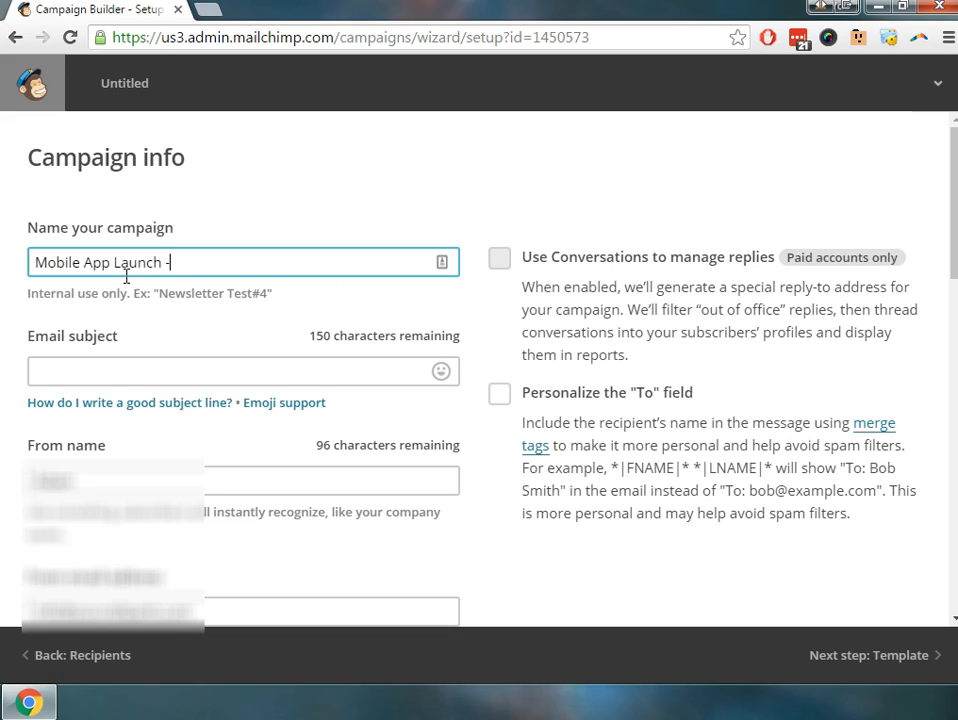
key("Backspace")
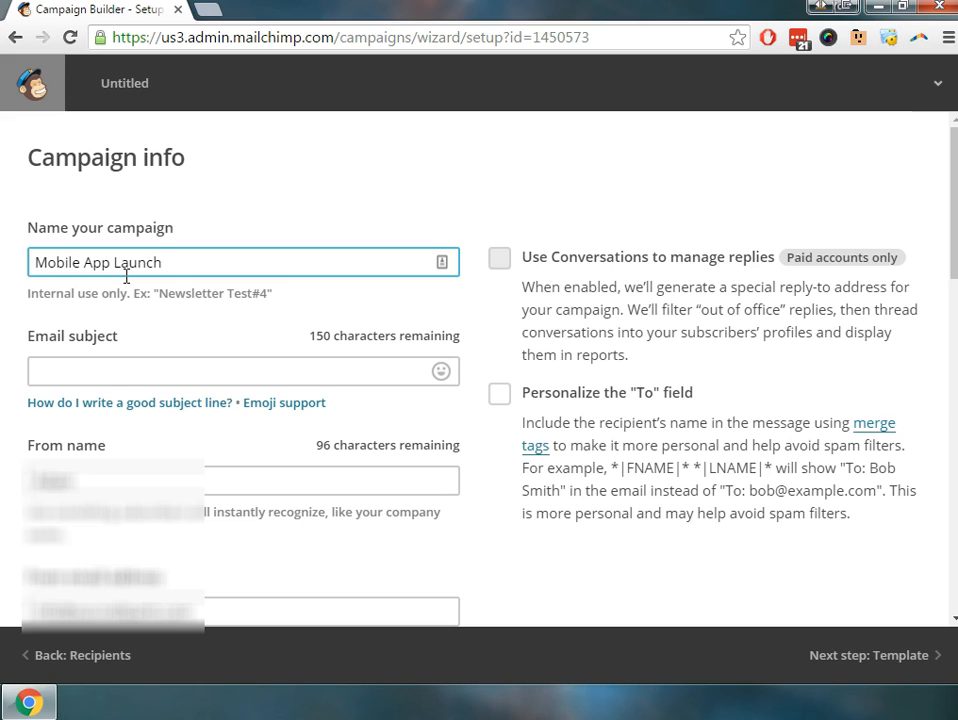
type("-")
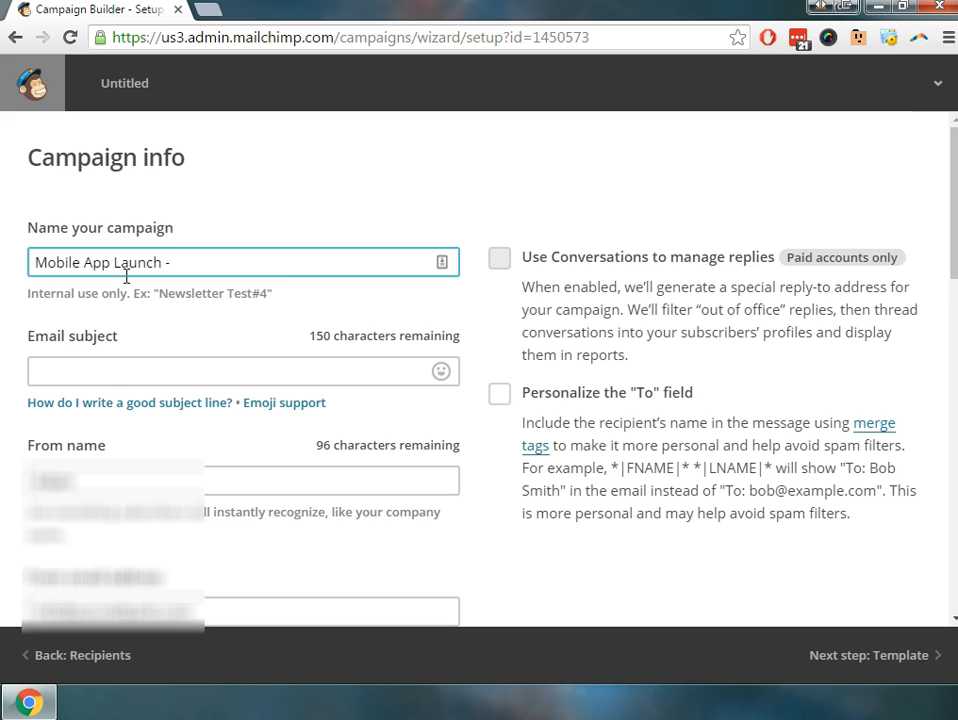
type("First L")
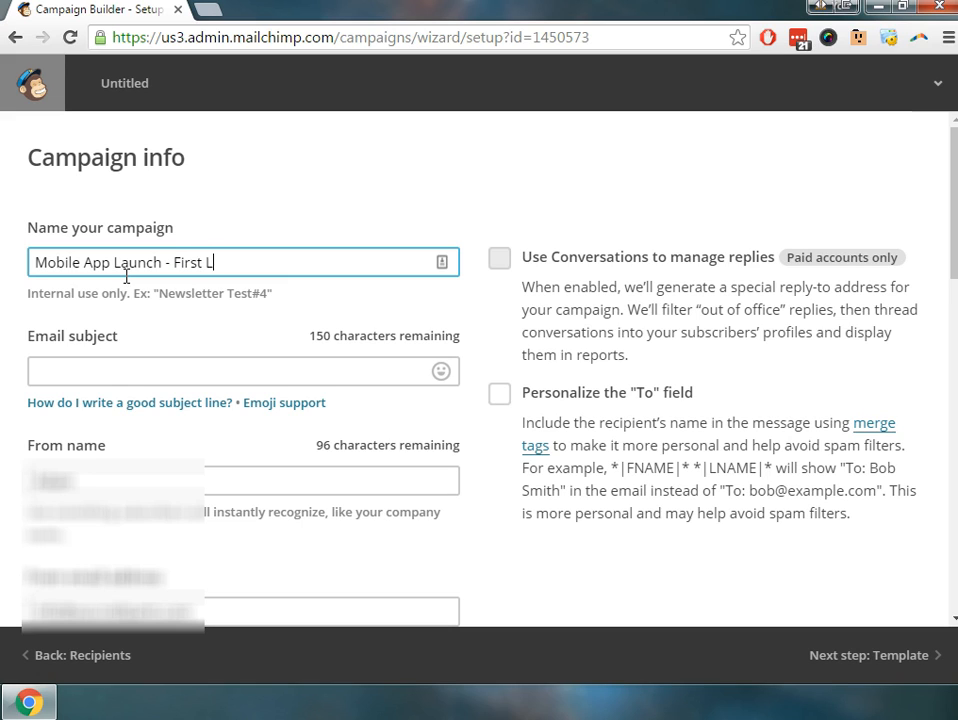
type("aunch")
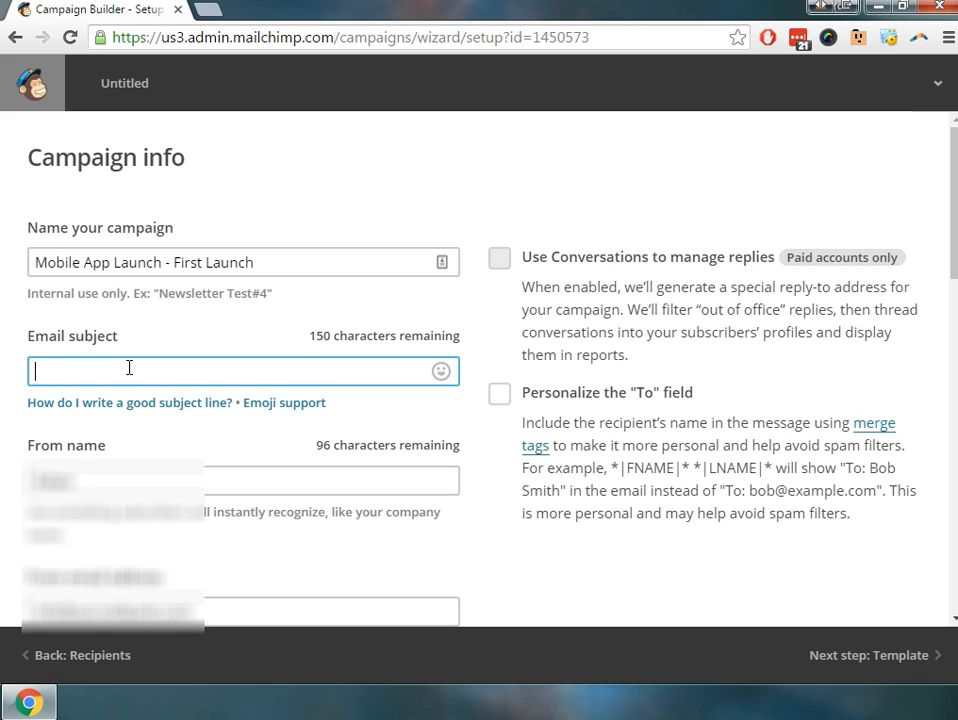
Step: Set the subject to 'We have a new mobile app! Download now!' ending with a smiley emoji
type("We have a new mob")
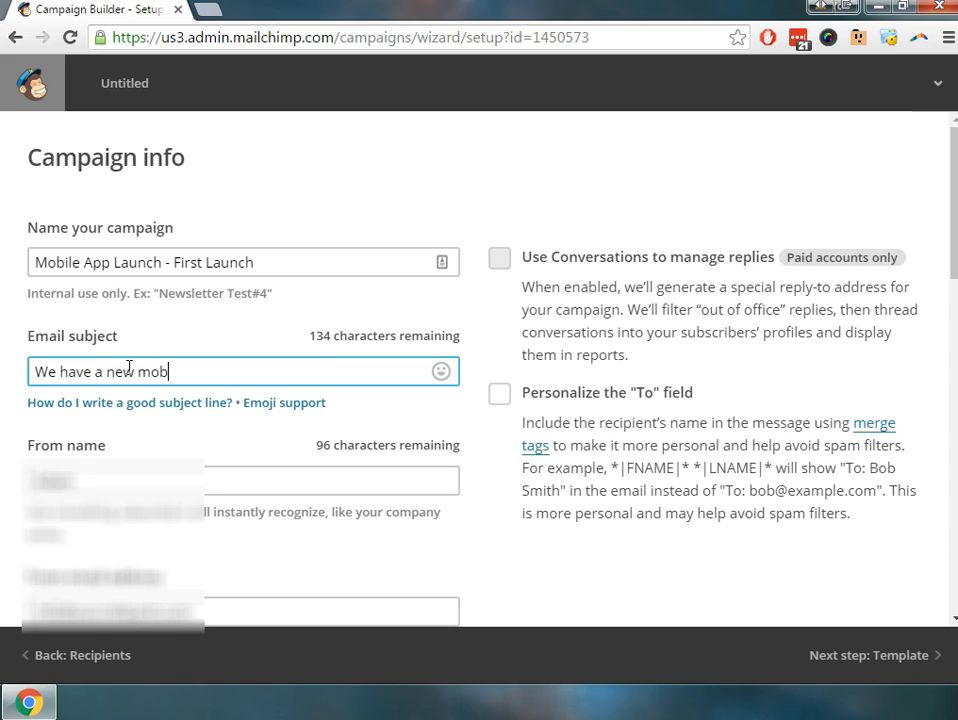
type("ile app!")
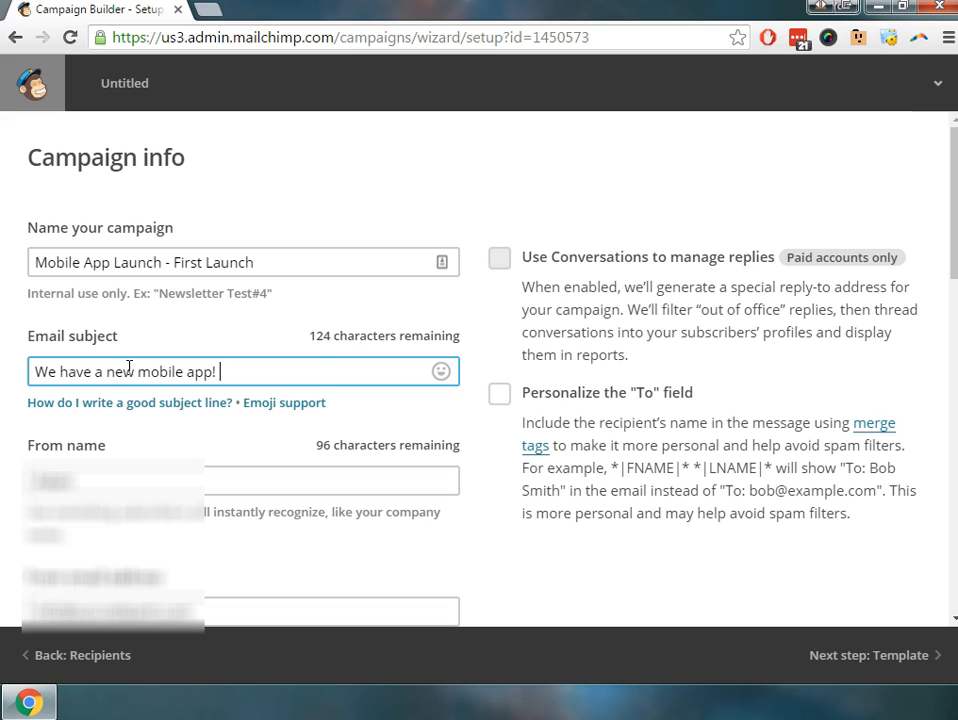
type("Download")
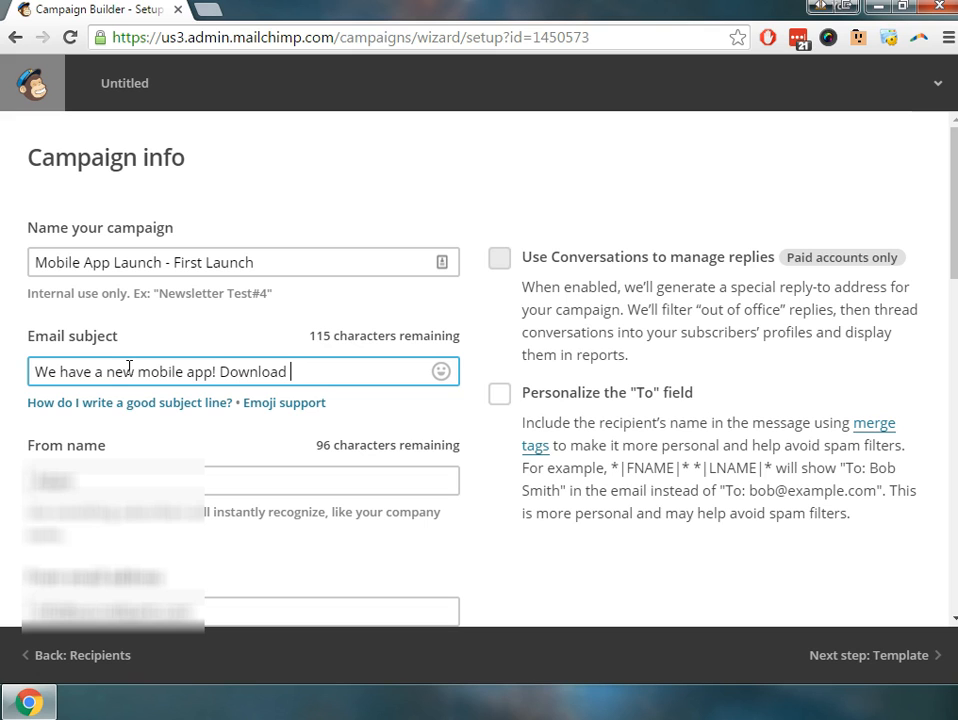
type("now!")
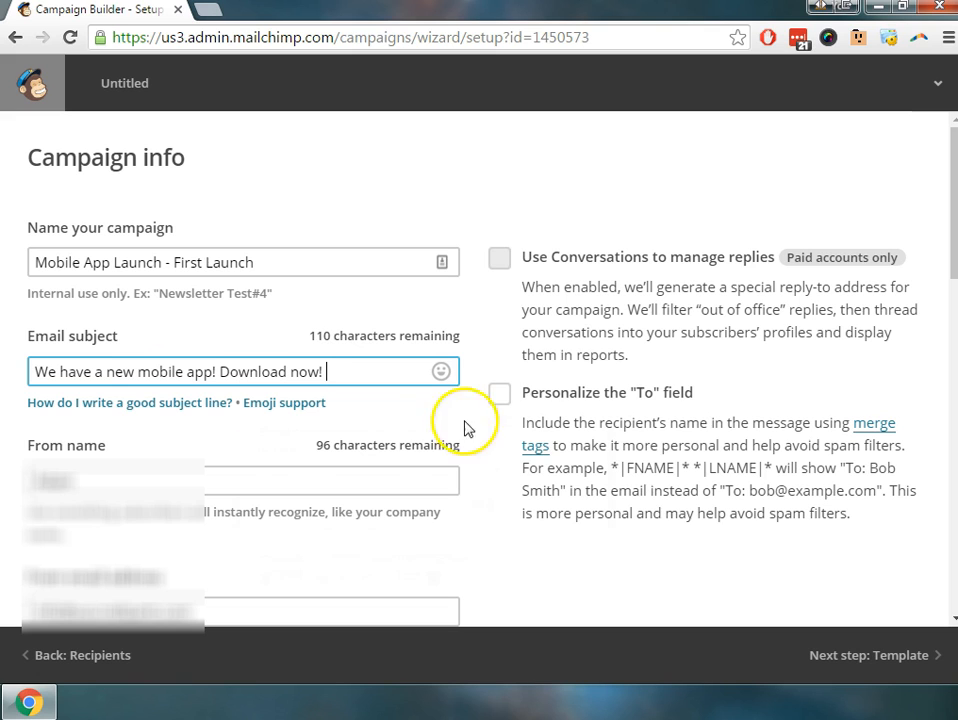
left_click(440, 370)
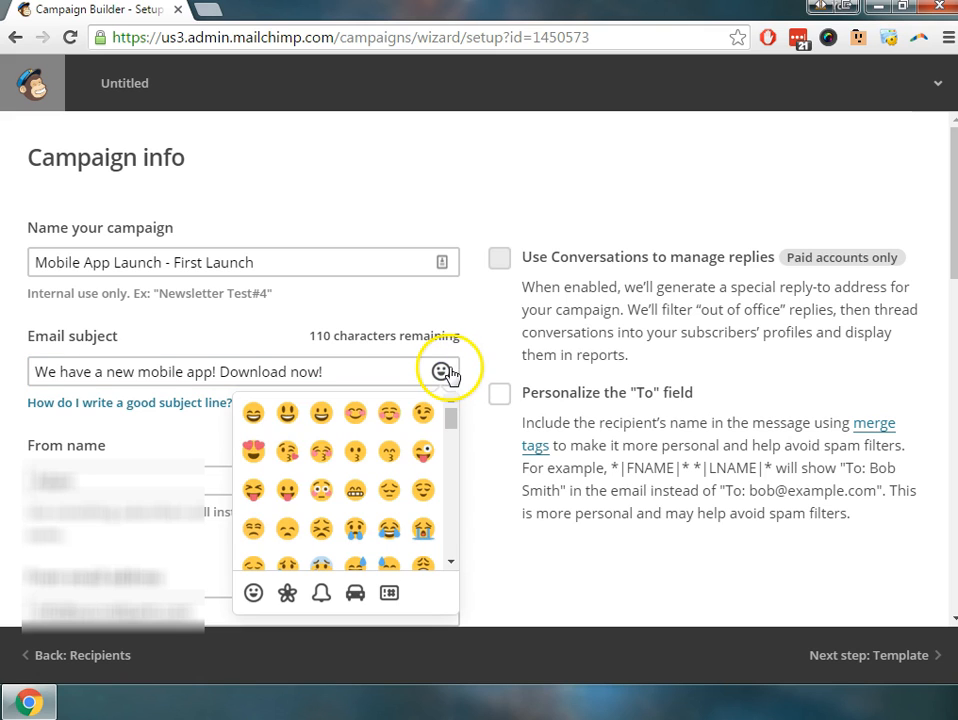
left_click(288, 412)
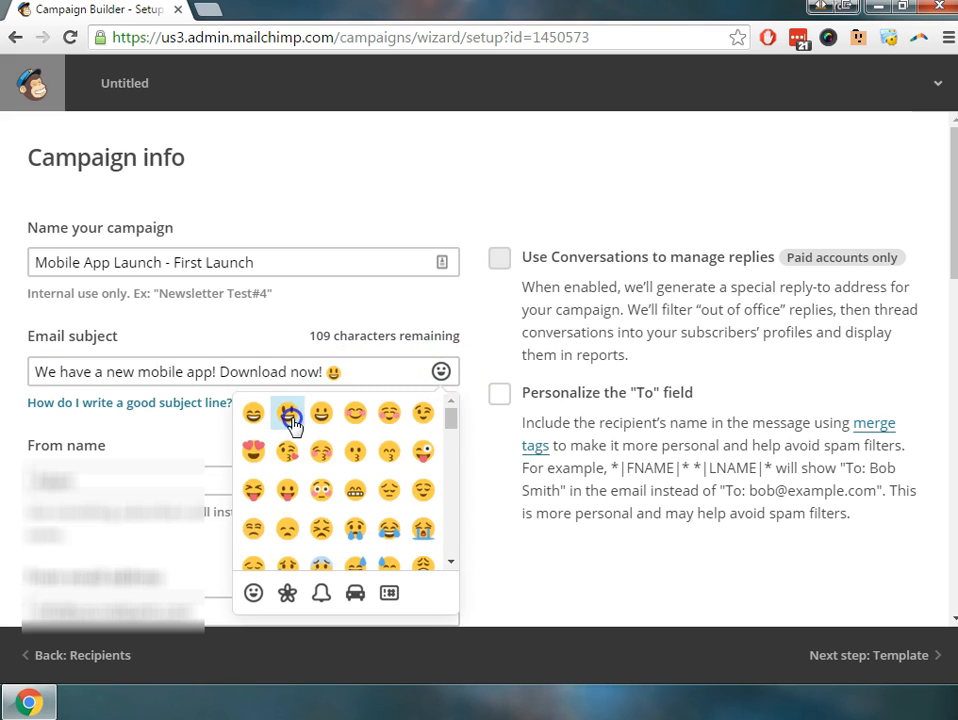
left_click(472, 340)
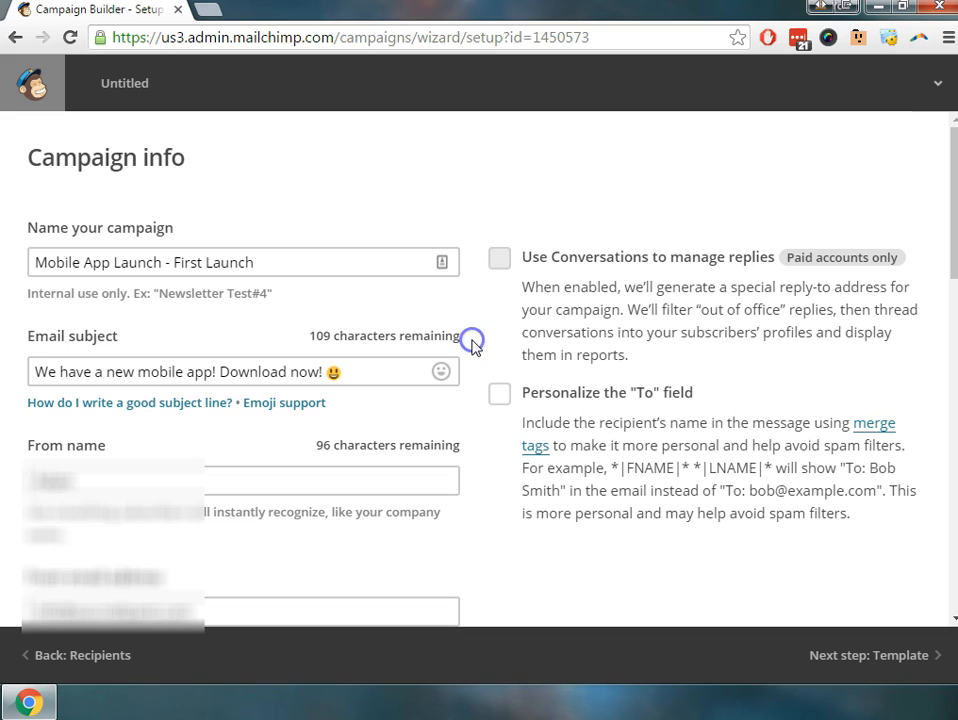
mouse_move(498, 356)
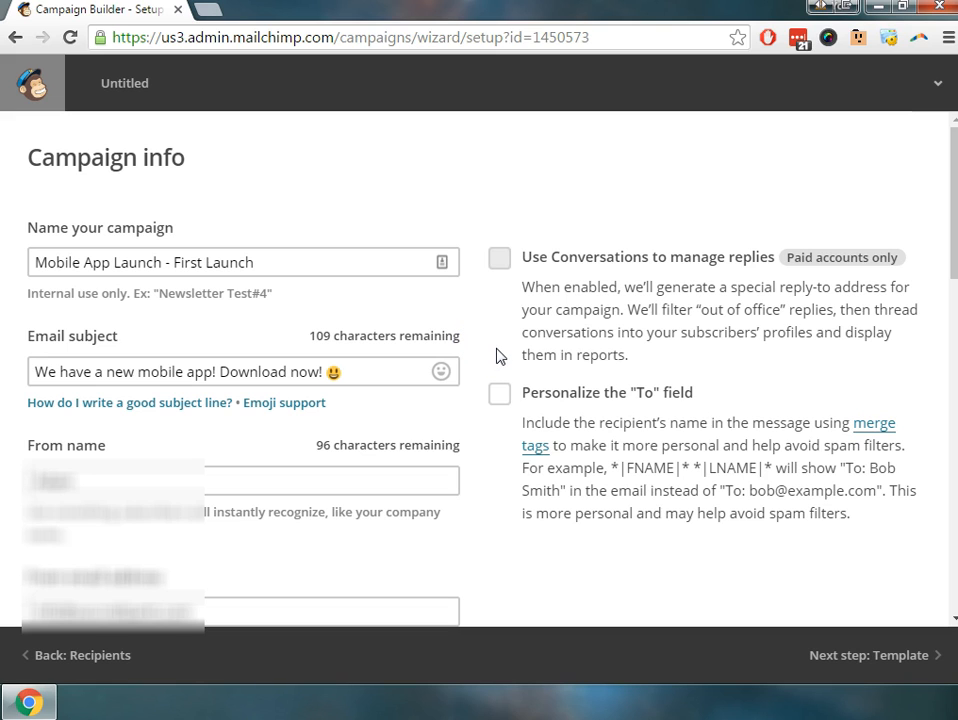
mouse_move(508, 424)
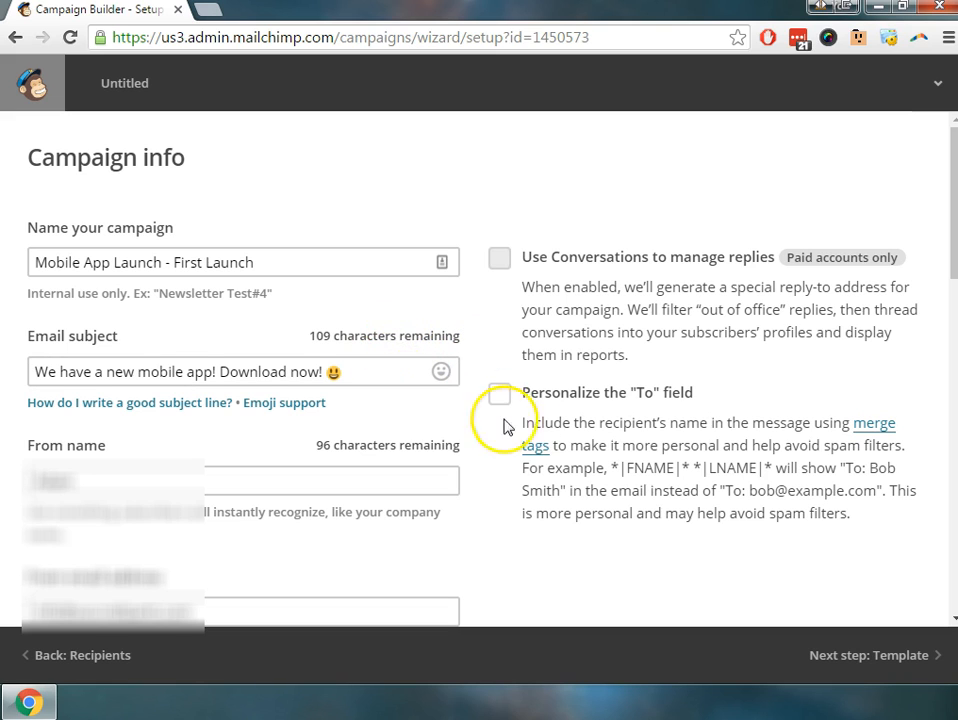
scroll("down", 3)
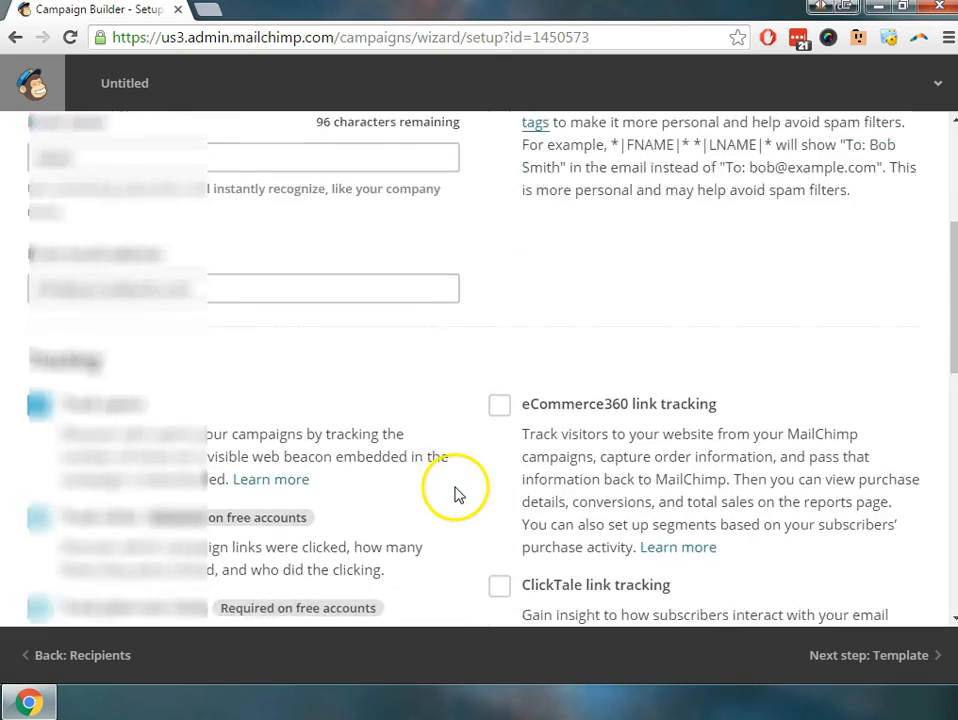
scroll("down", 3)
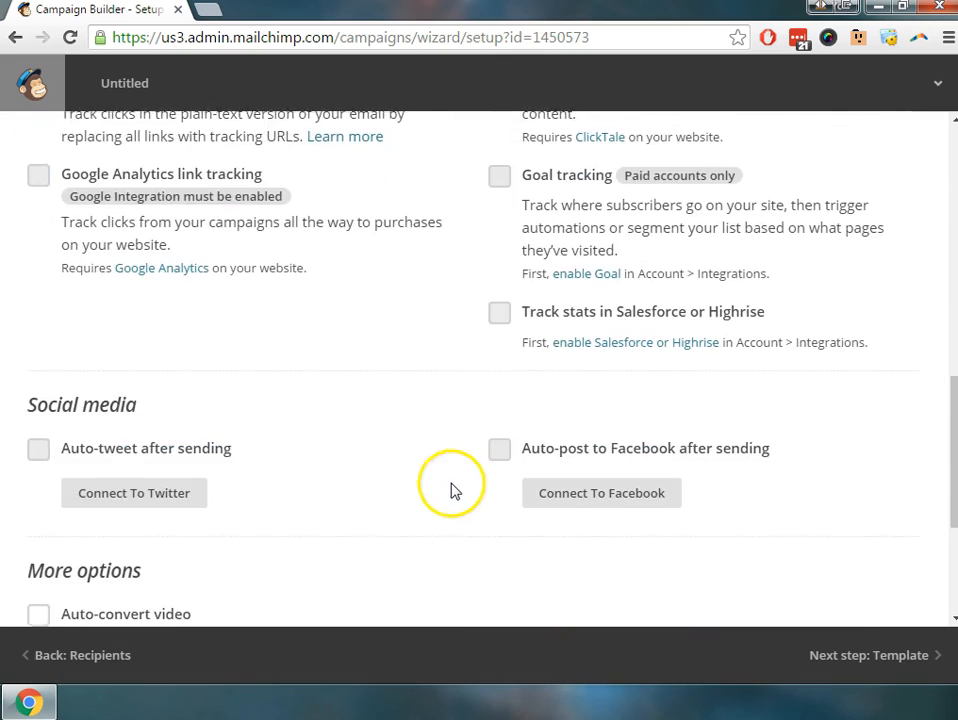
scroll("down", 3)
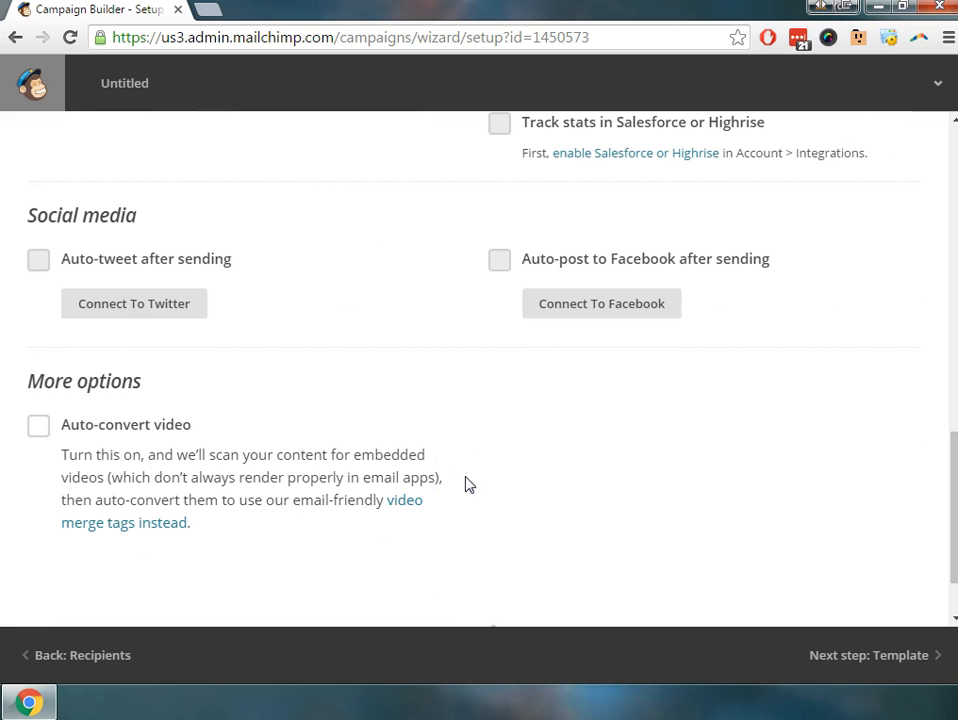
scroll("down", 3)
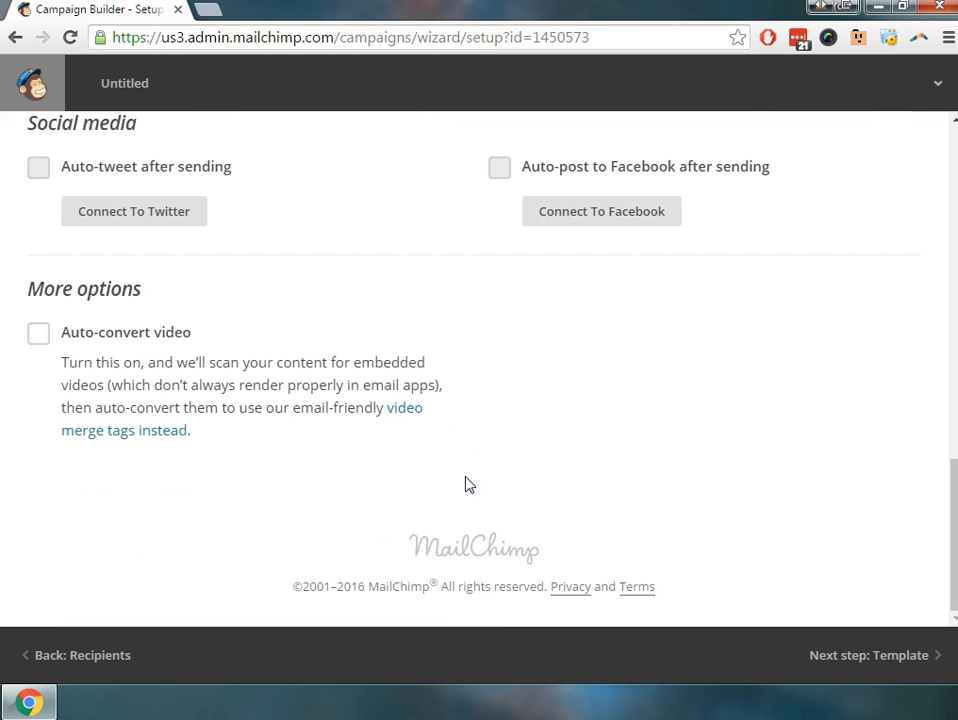
mouse_move(708, 458)
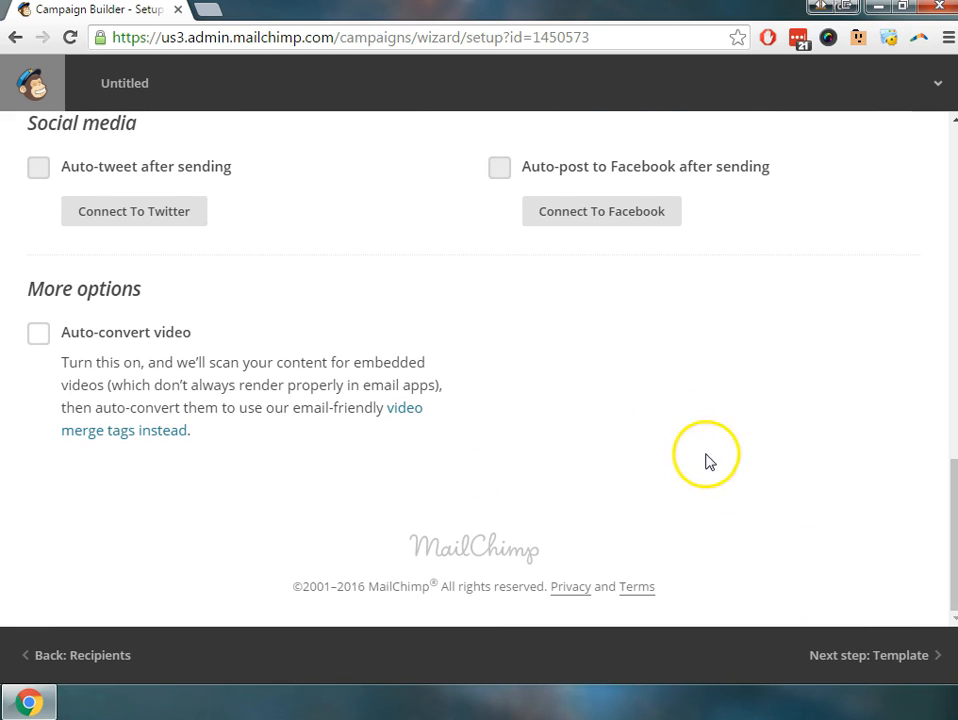
scroll("up", 3)
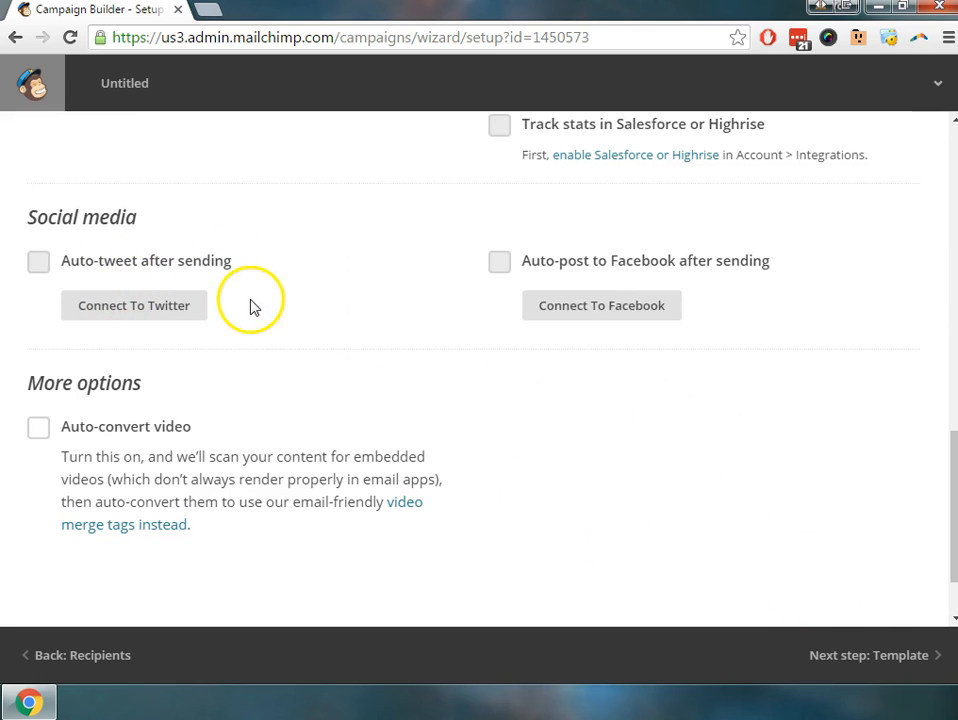
mouse_move(70, 280)
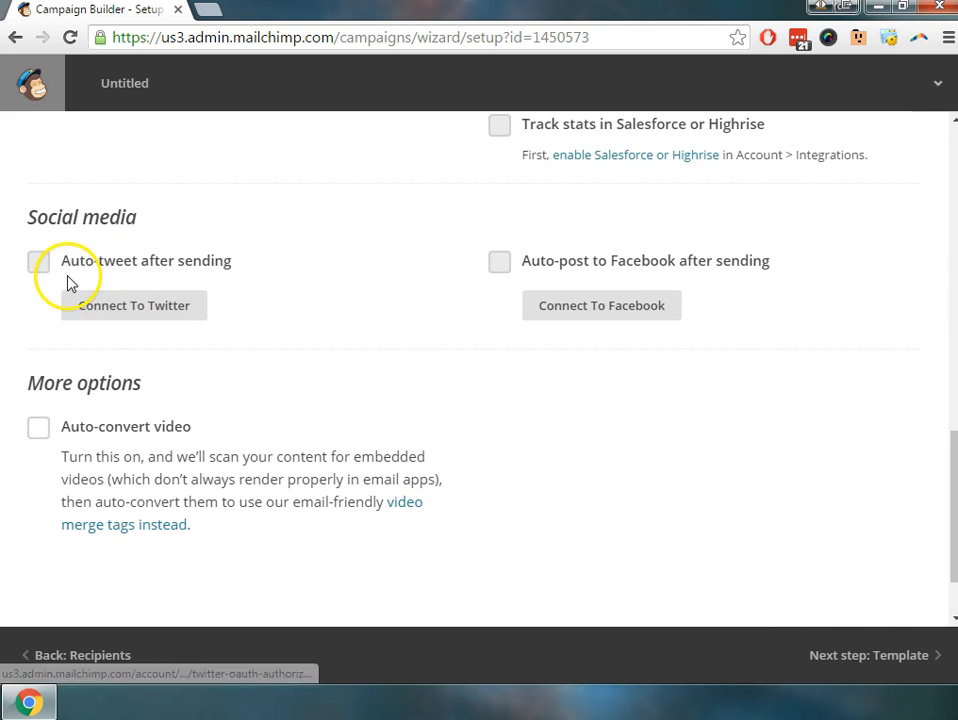
mouse_move(258, 418)
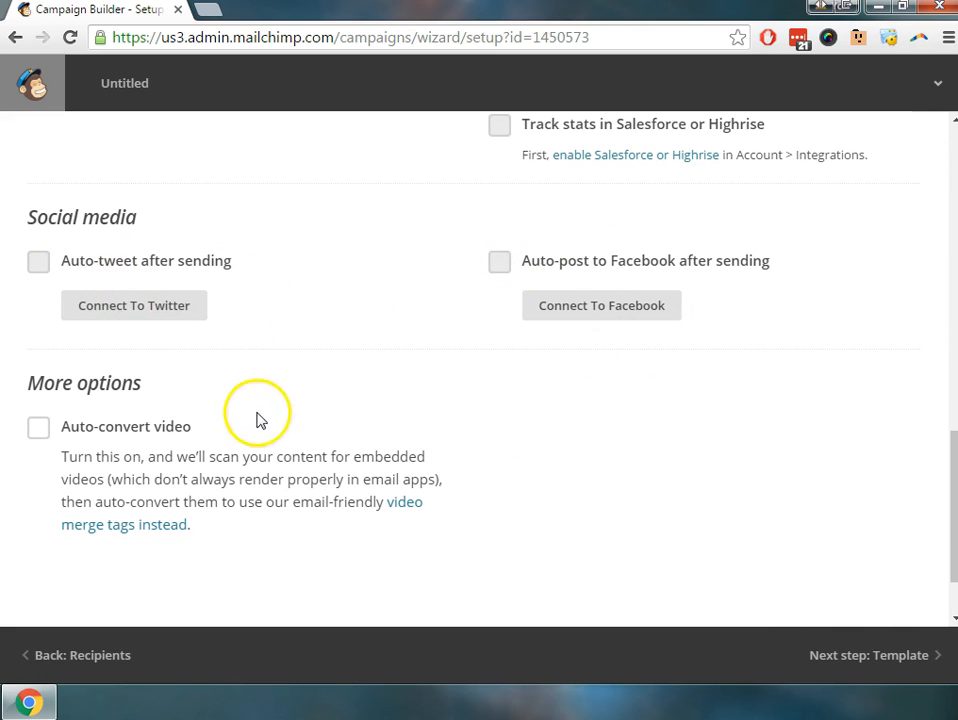
scroll("up", 3)
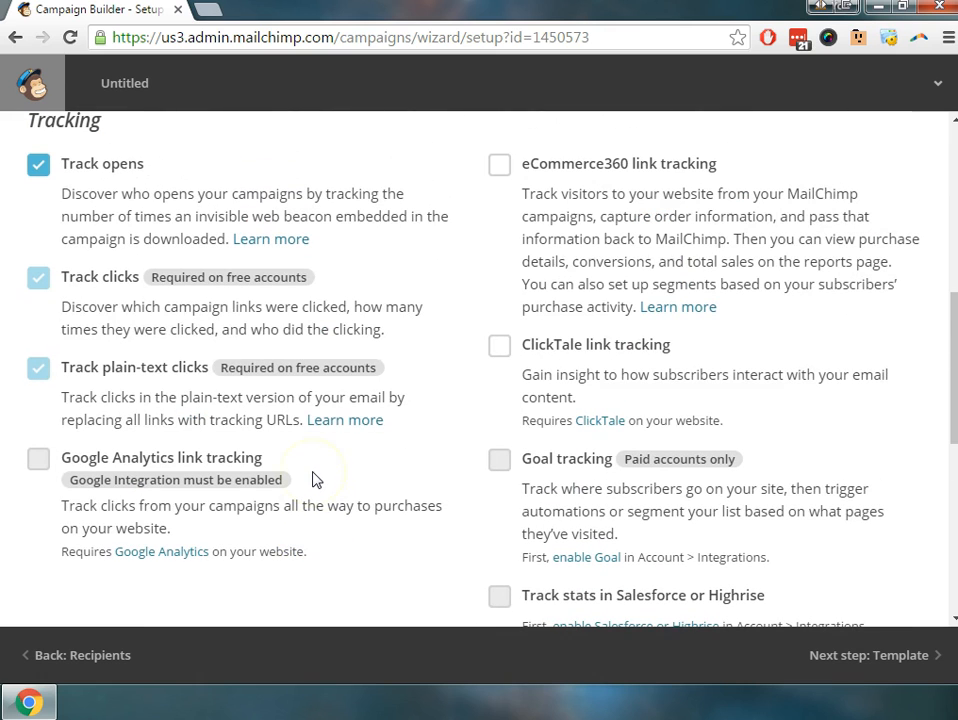
mouse_move(38, 164)
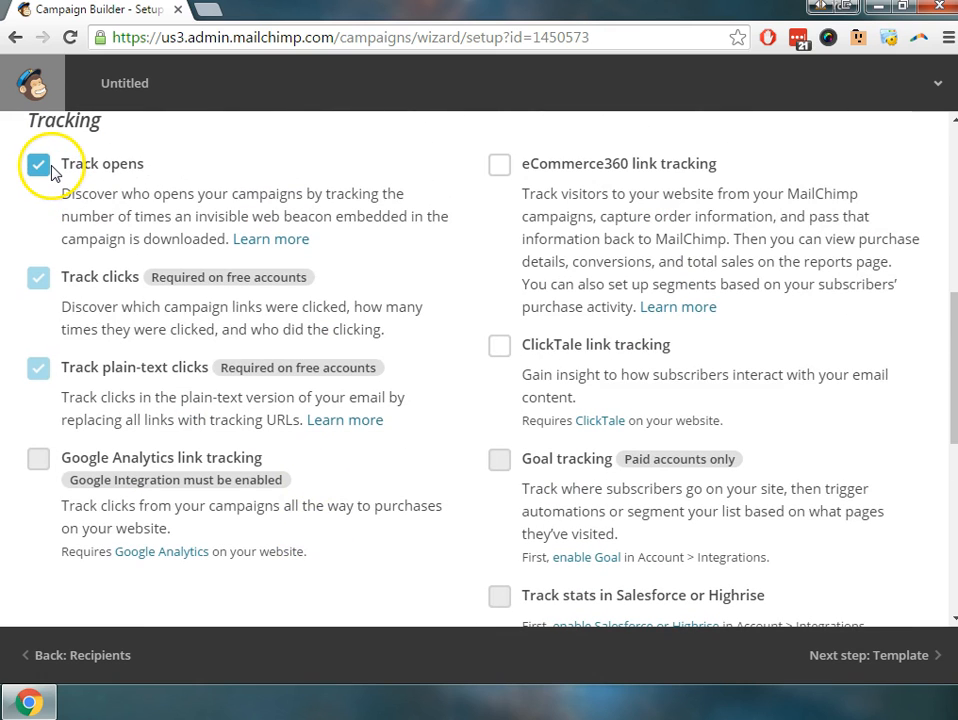
mouse_move(38, 188)
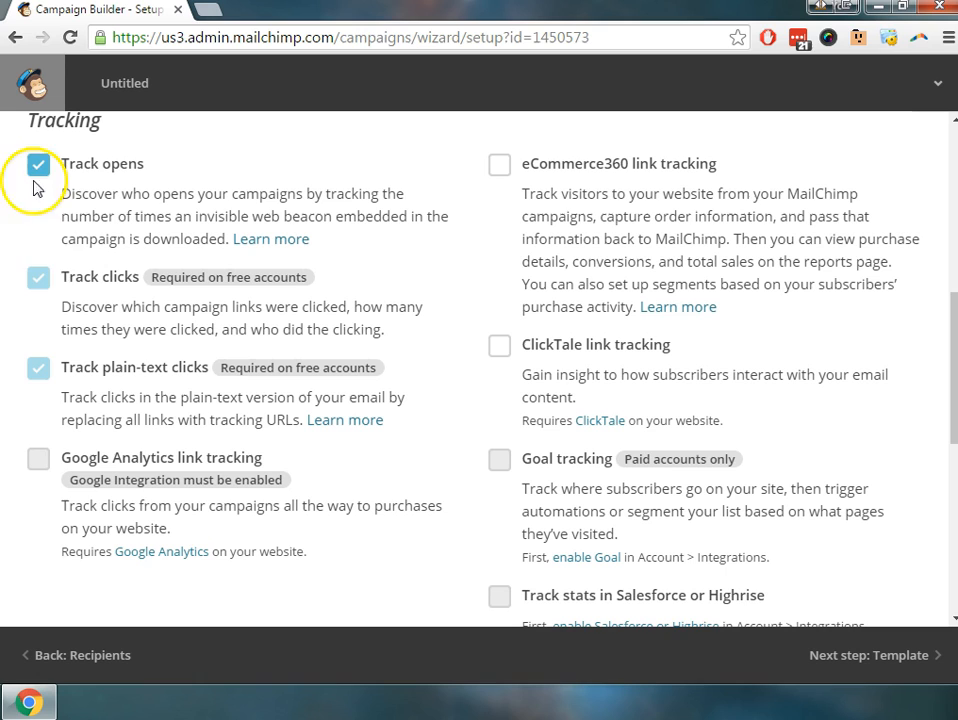
mouse_move(254, 284)
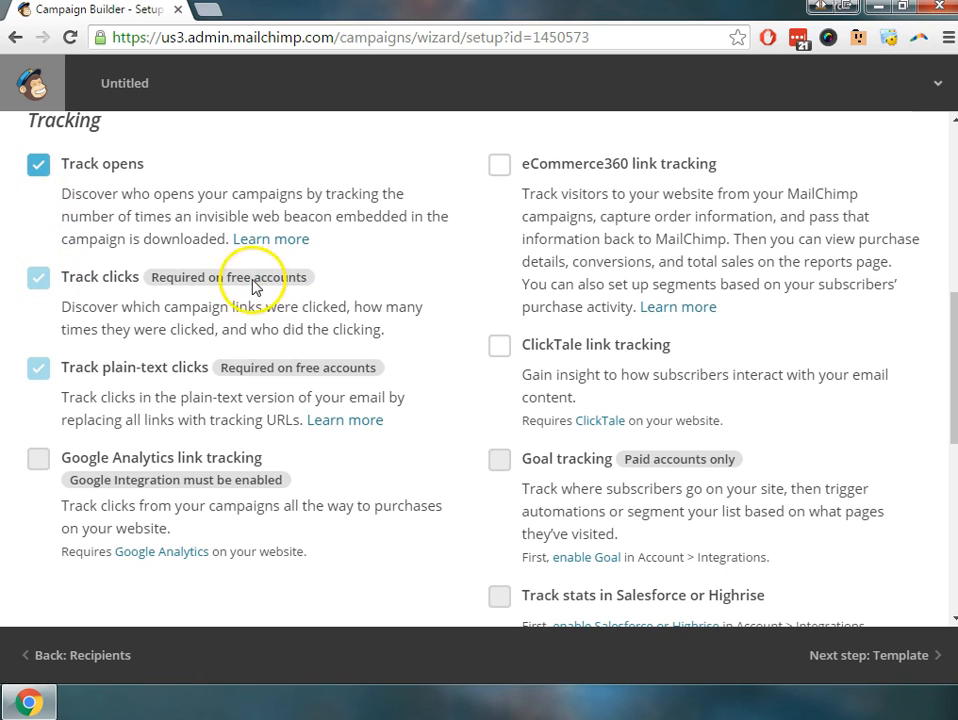
mouse_move(316, 398)
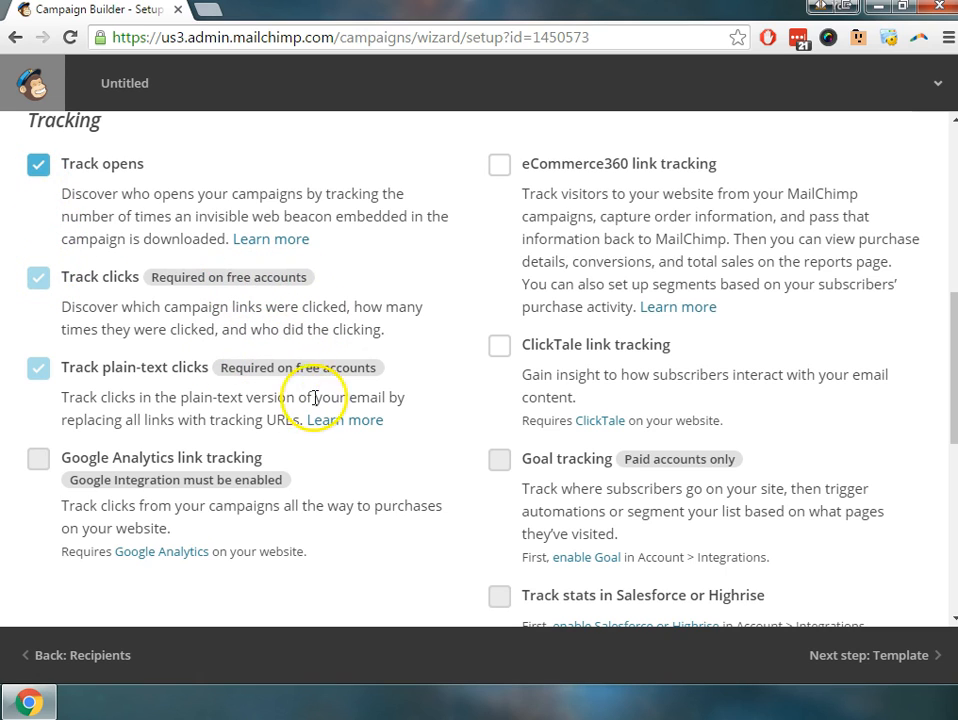
mouse_move(508, 192)
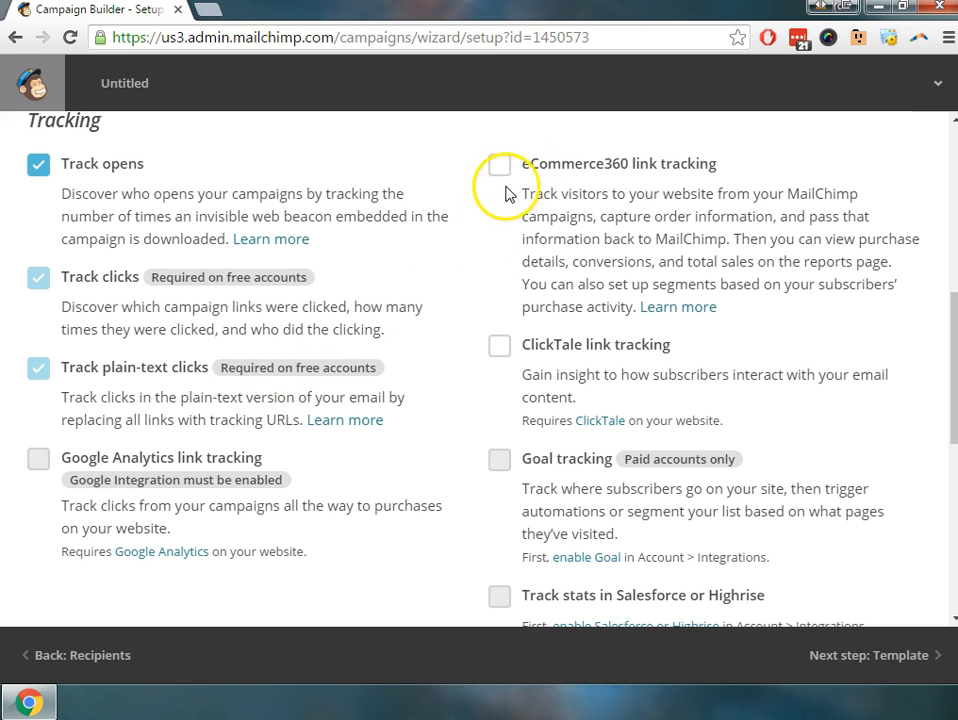
scroll("down", 3)
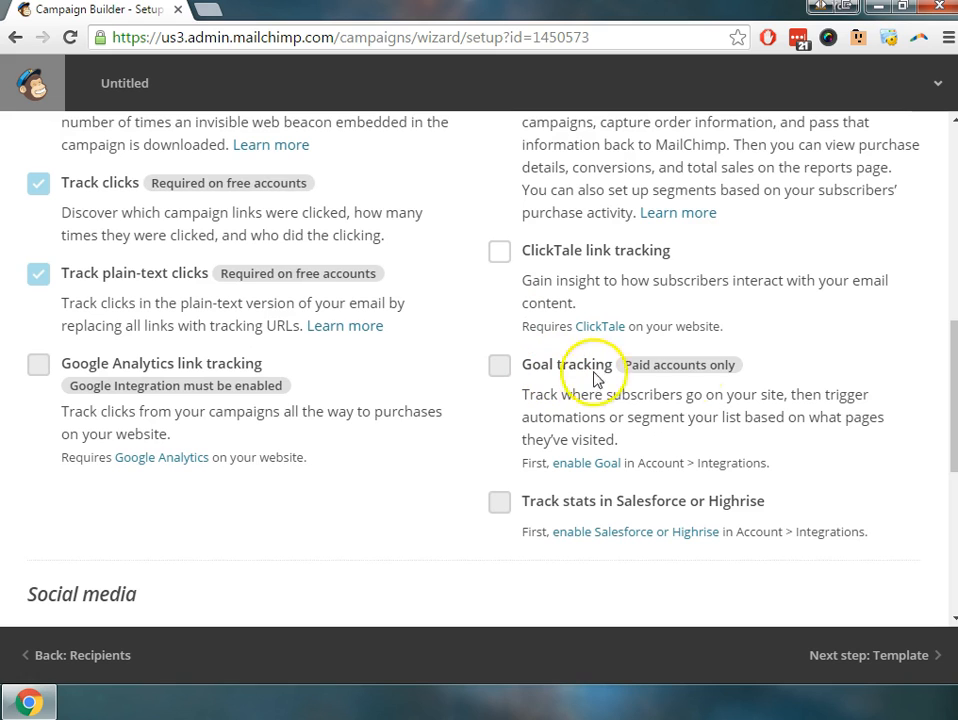
mouse_move(716, 384)
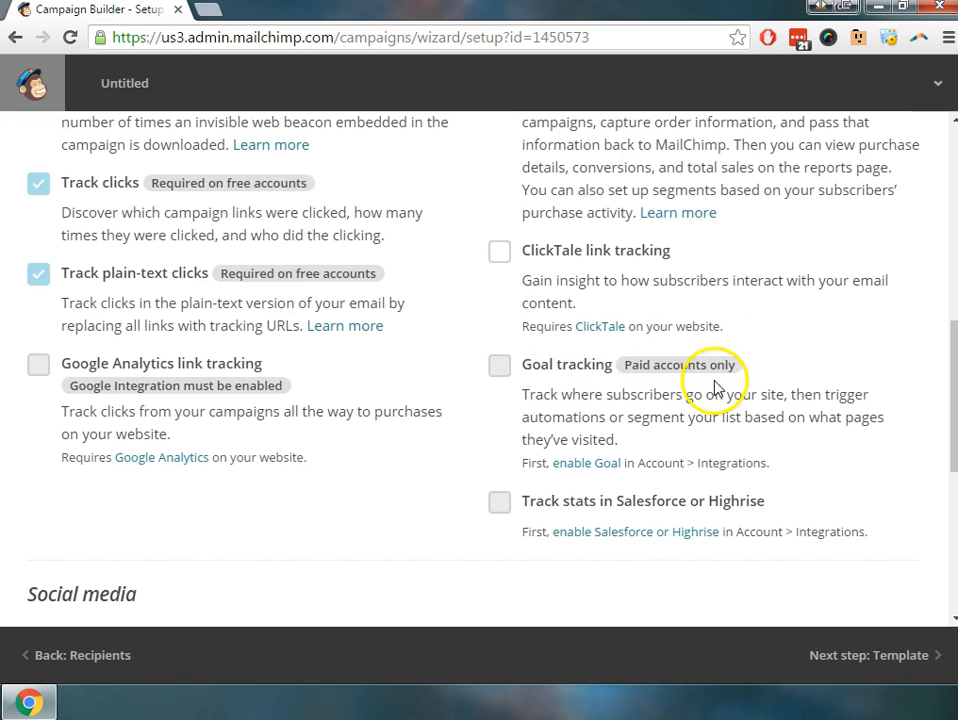
mouse_move(660, 368)
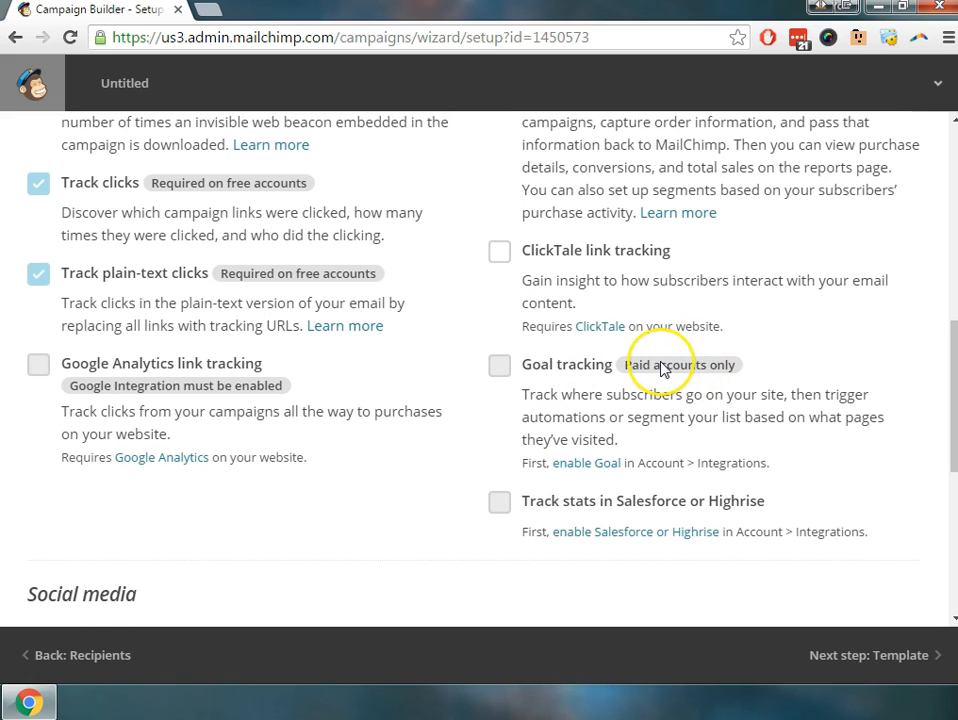
mouse_move(716, 374)
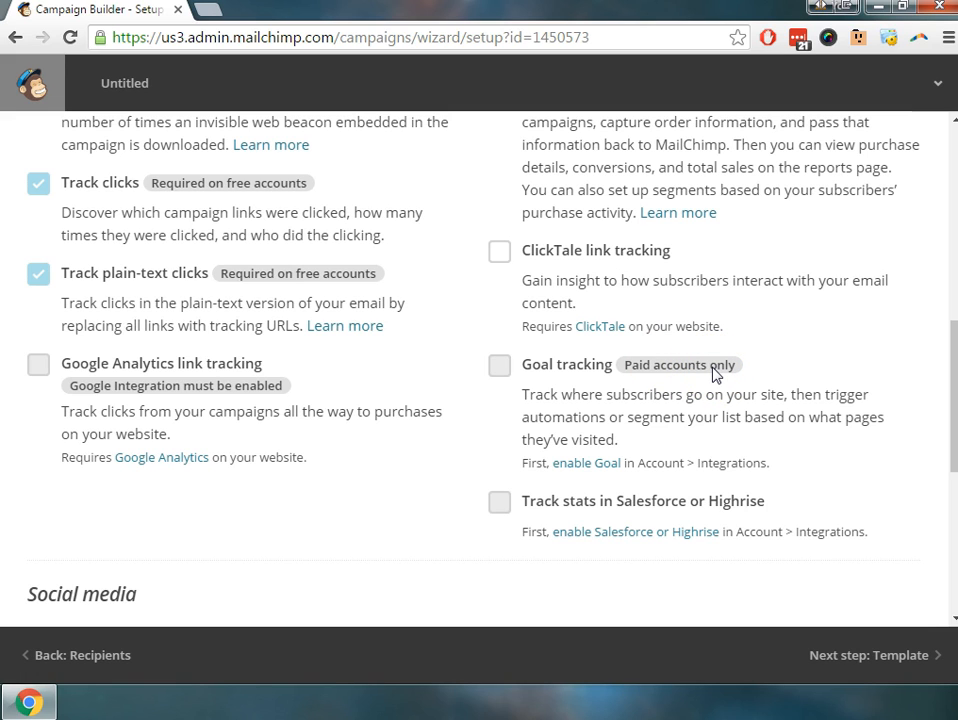
scroll("up", 3)
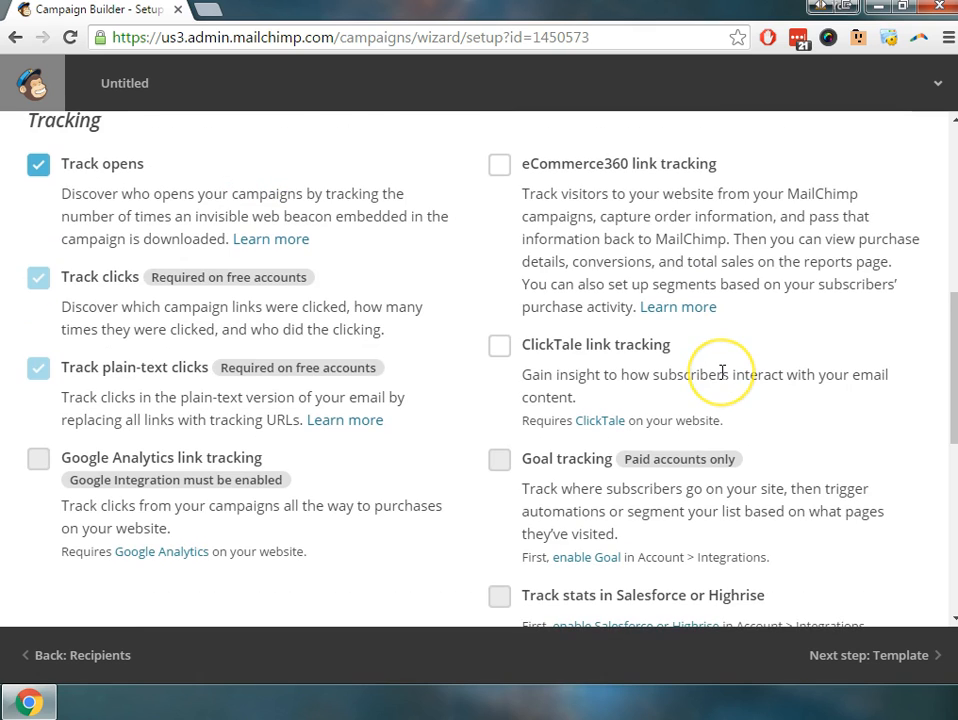
mouse_move(722, 374)
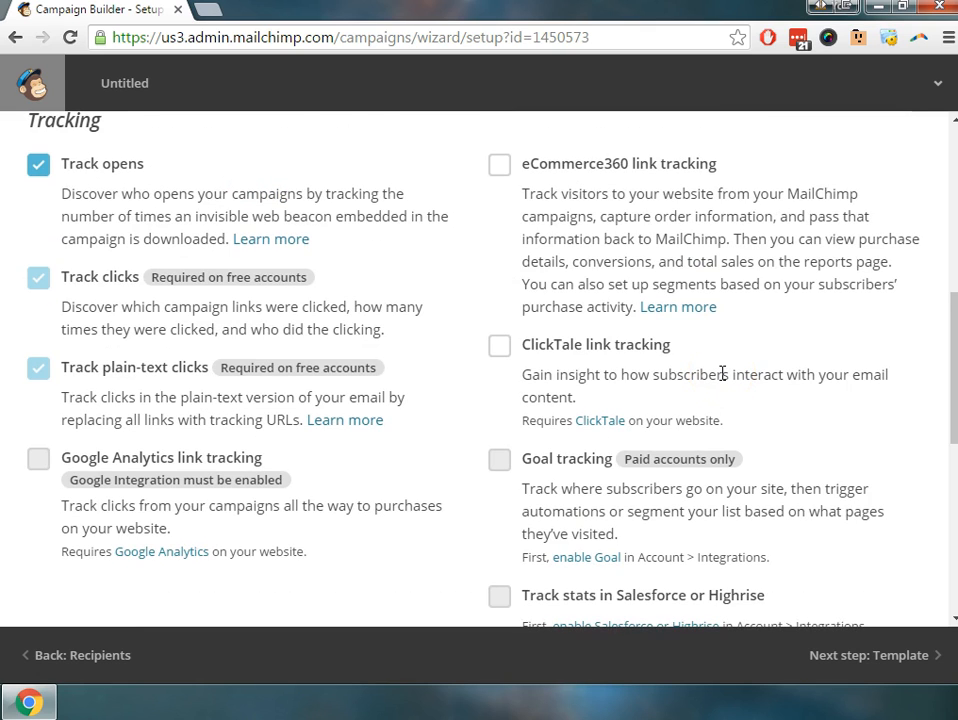
mouse_move(600, 470)
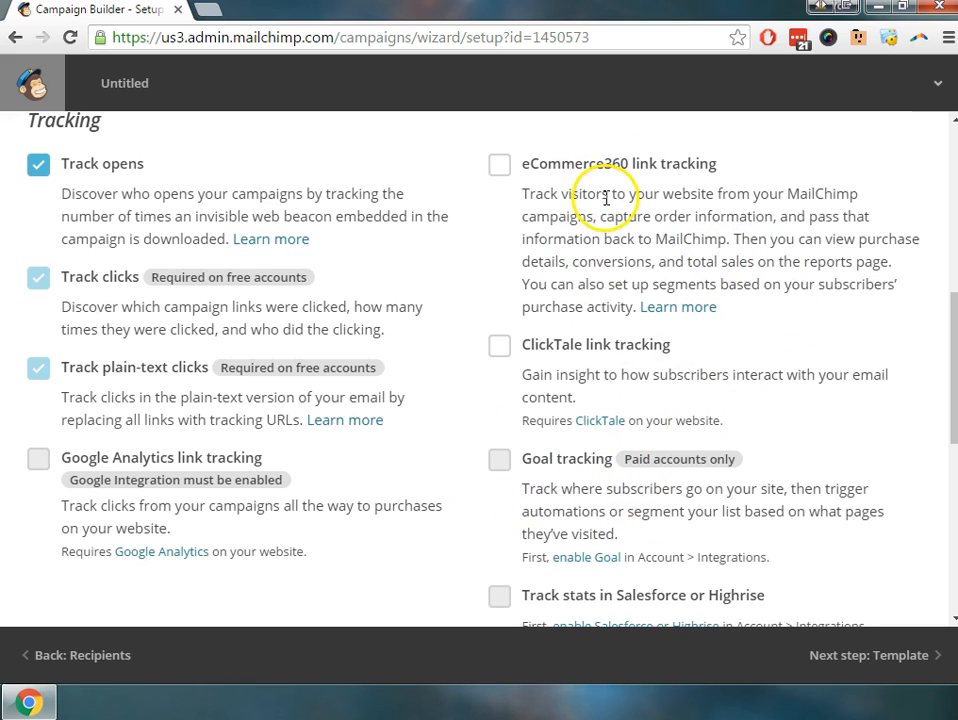
mouse_move(688, 278)
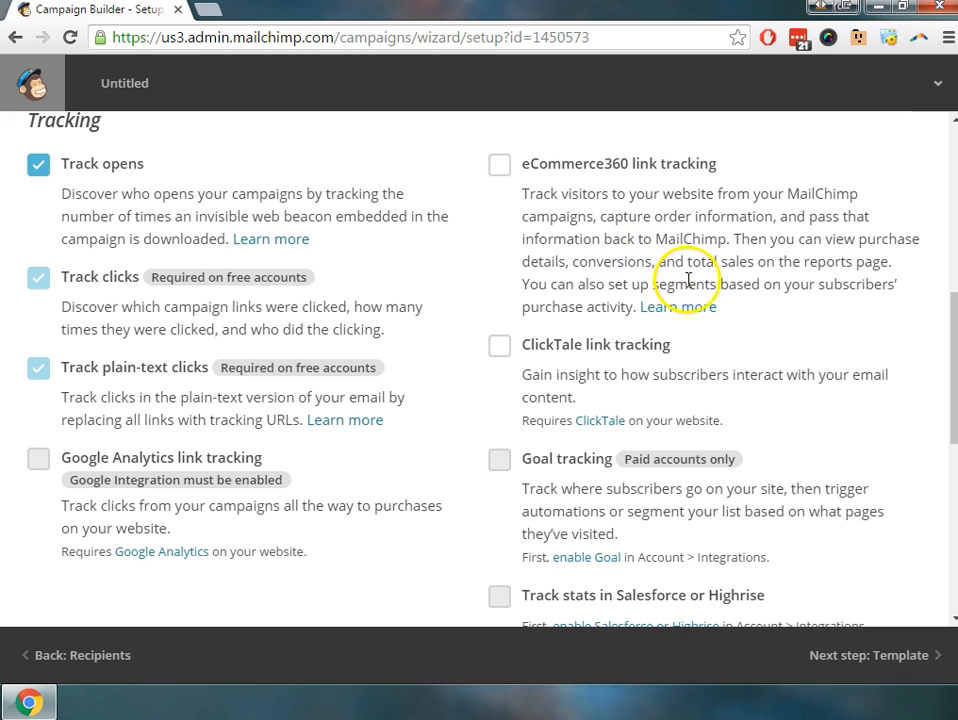
mouse_move(648, 478)
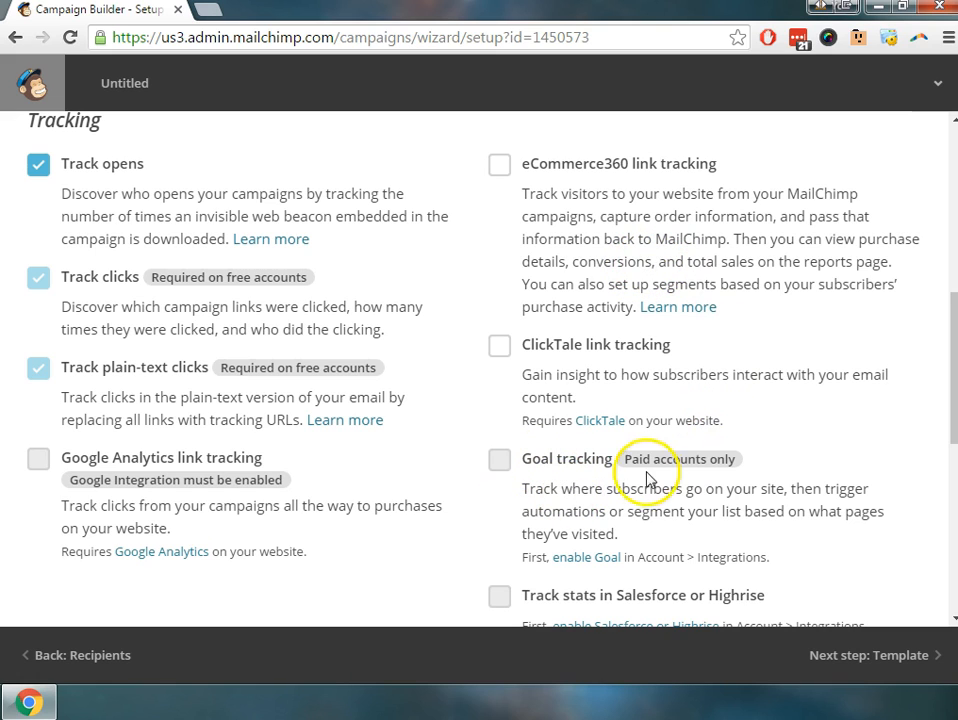
mouse_move(612, 518)
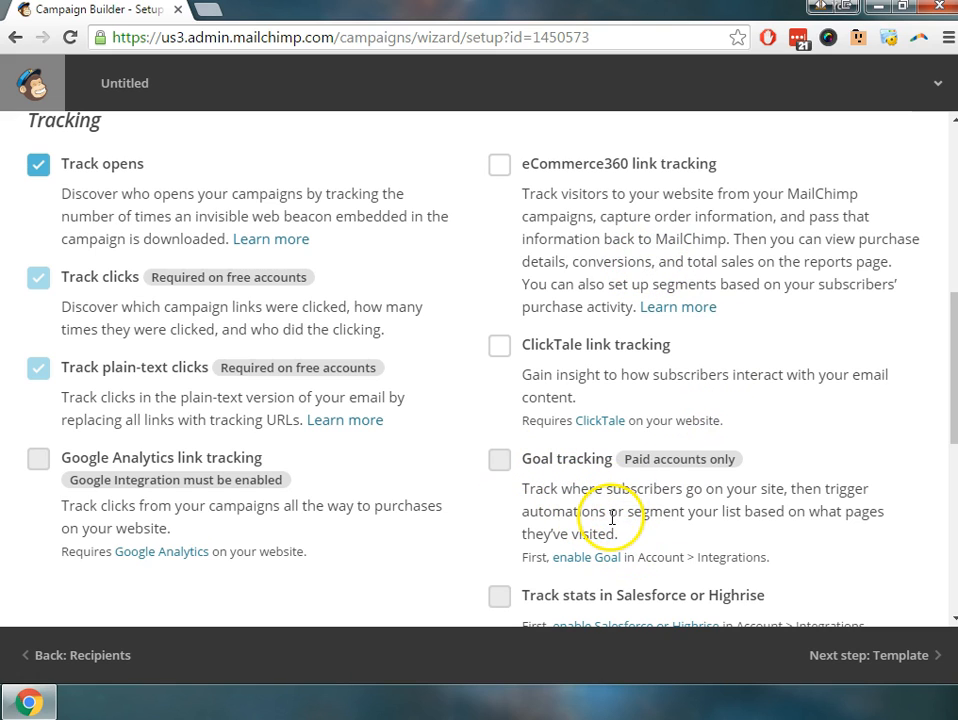
scroll("down", 3)
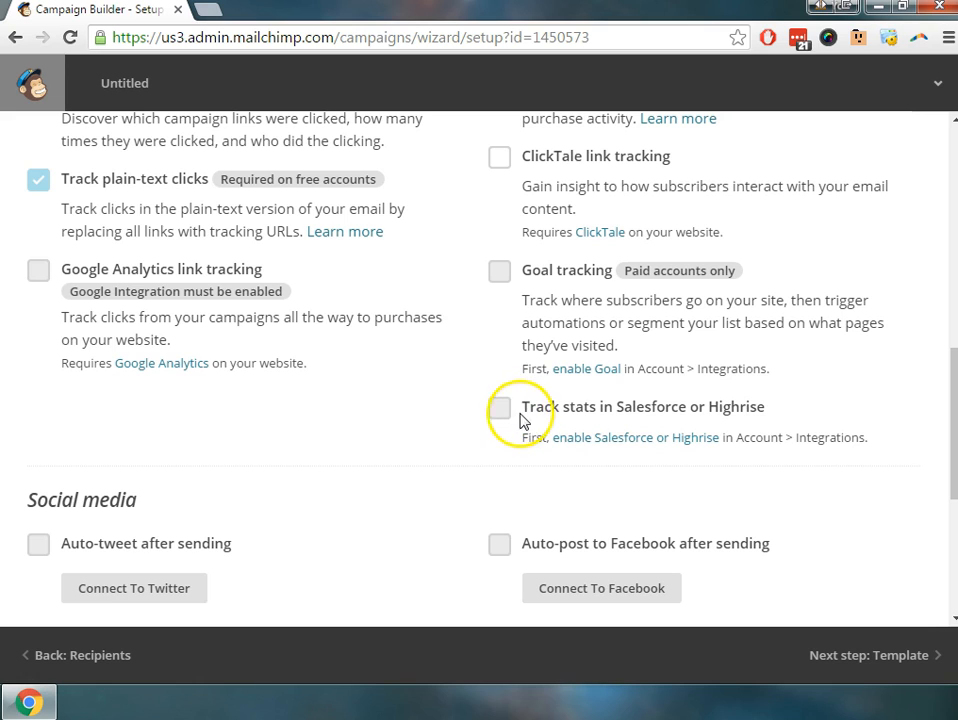
mouse_move(662, 420)
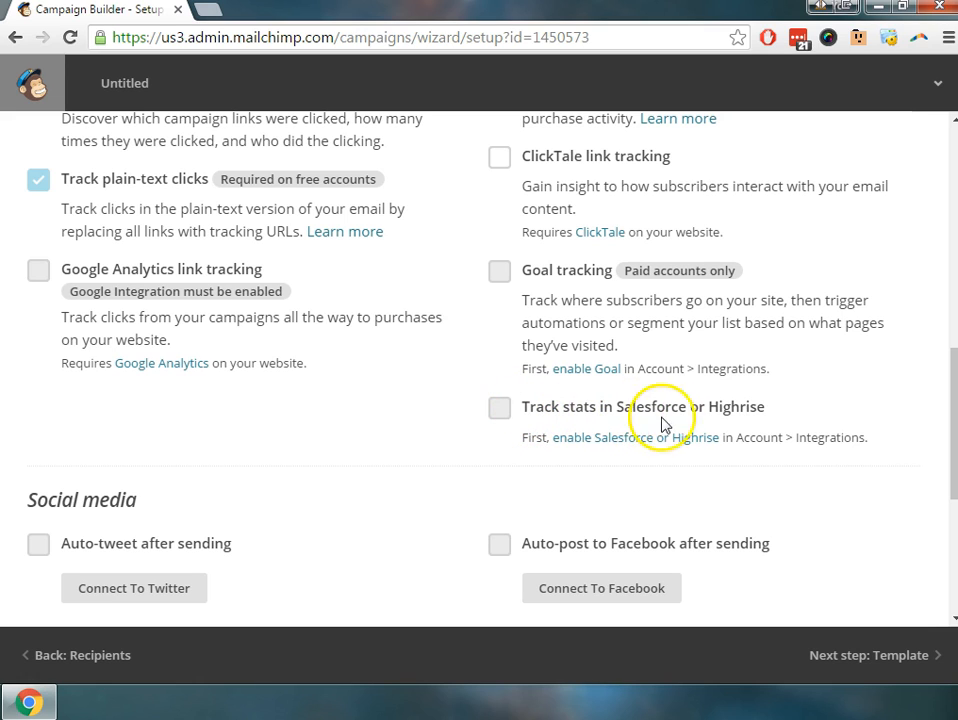
scroll("down", 3)
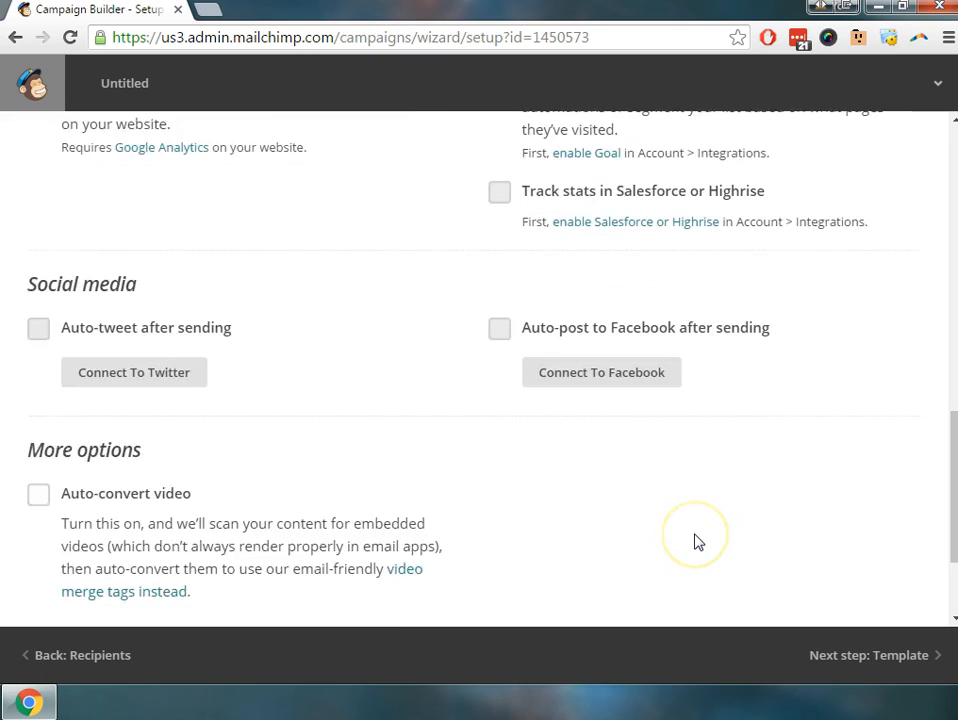
scroll("down", 3)
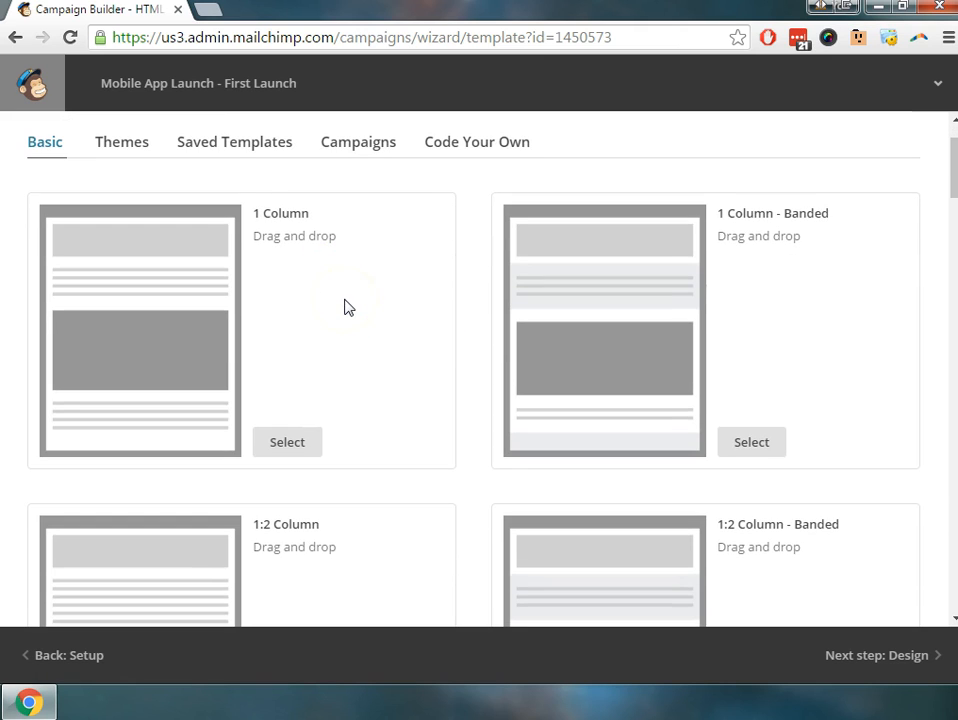
Step: Browse the basic template layouts, including 2 Column, sidebars and Simple Text
scroll("down", 3)
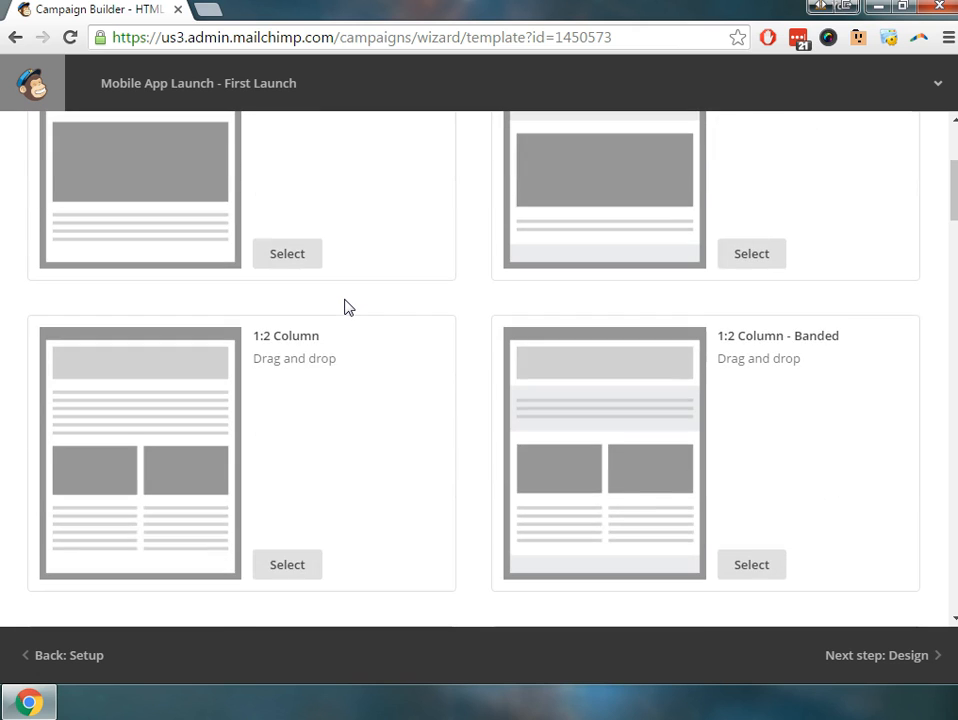
scroll("down", 3)
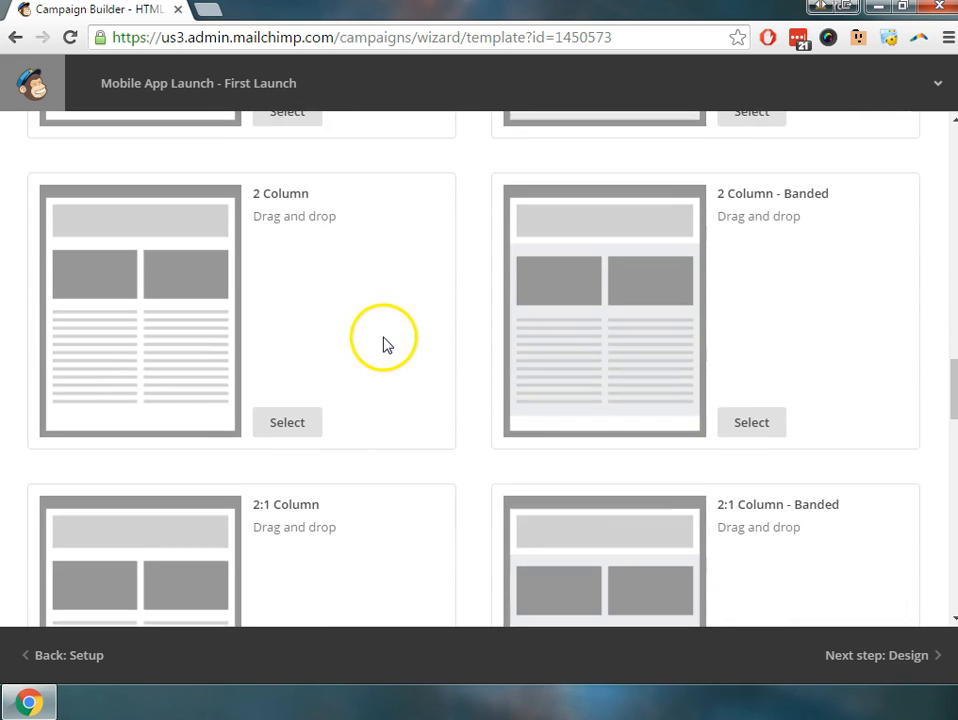
scroll("down", 3)
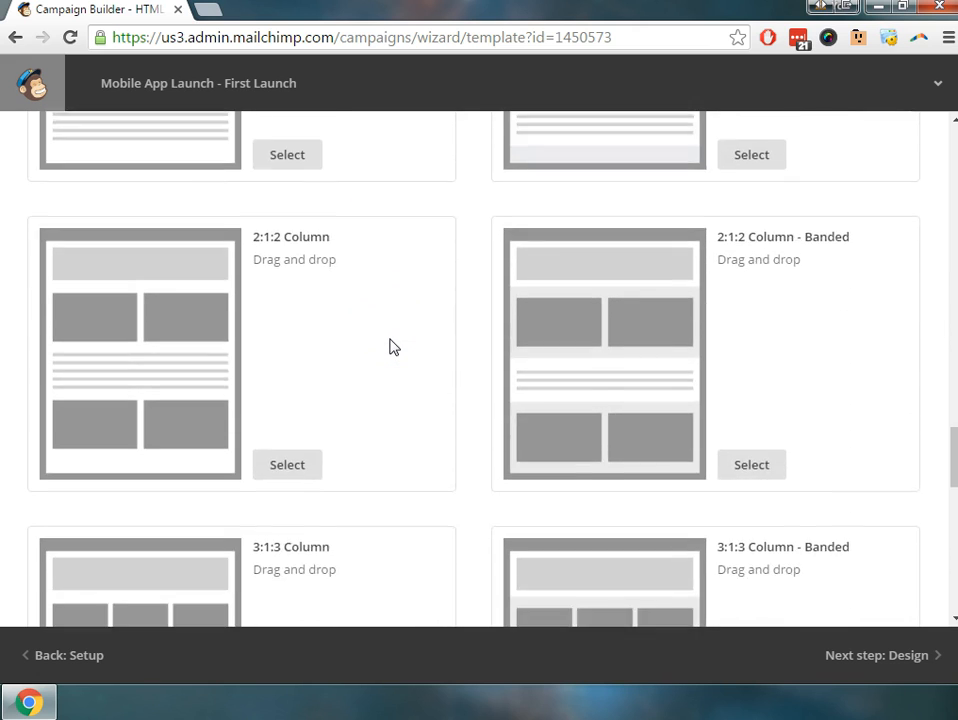
scroll("down", 3)
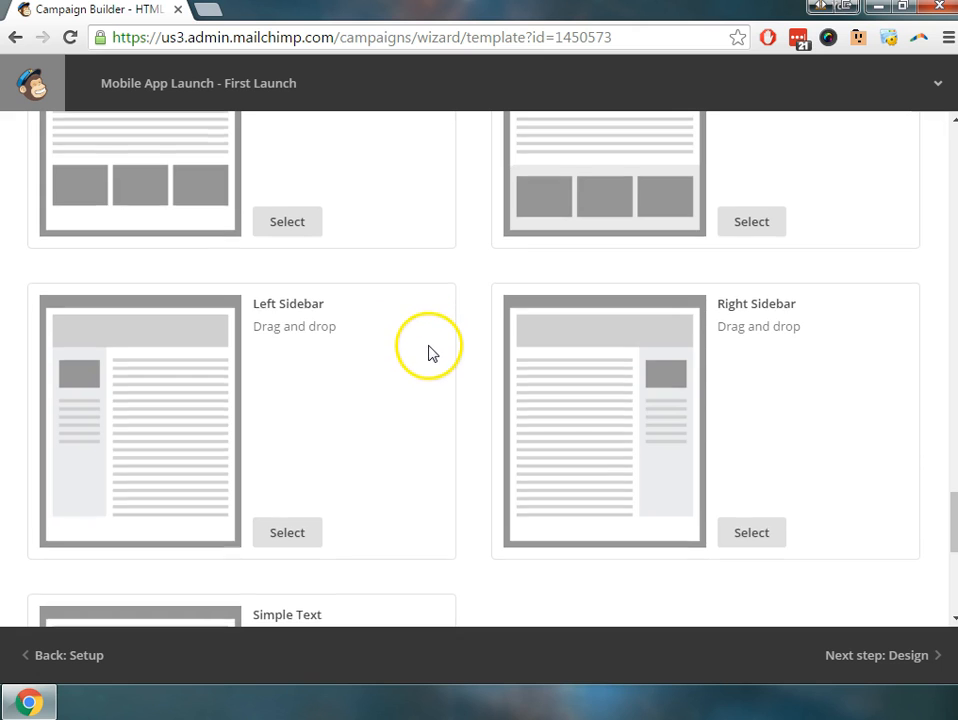
scroll("down", 3)
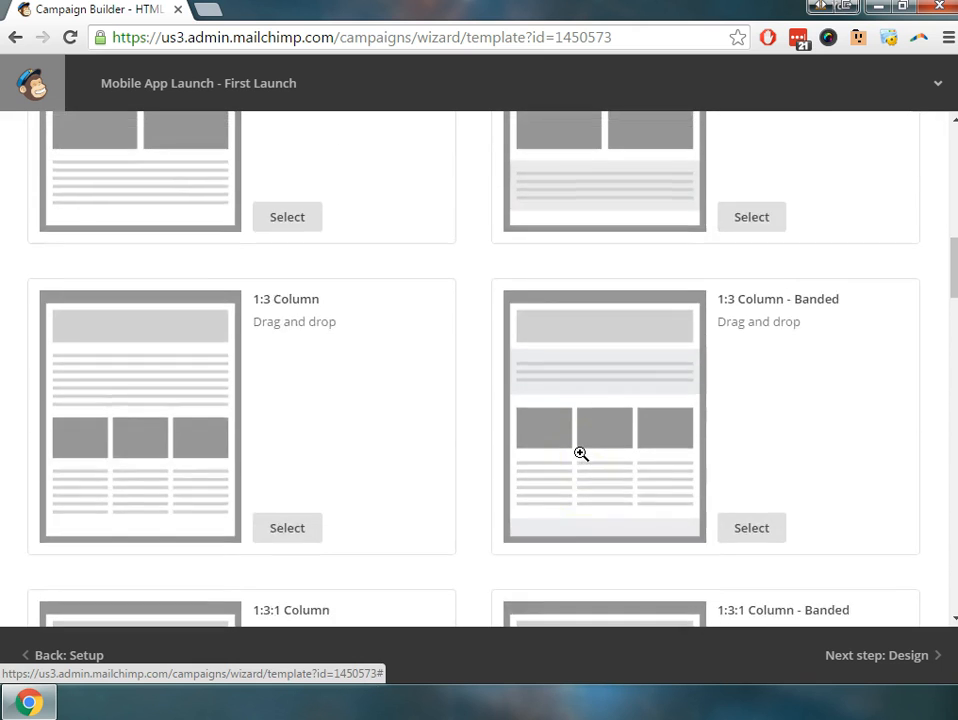
scroll("up", 3)
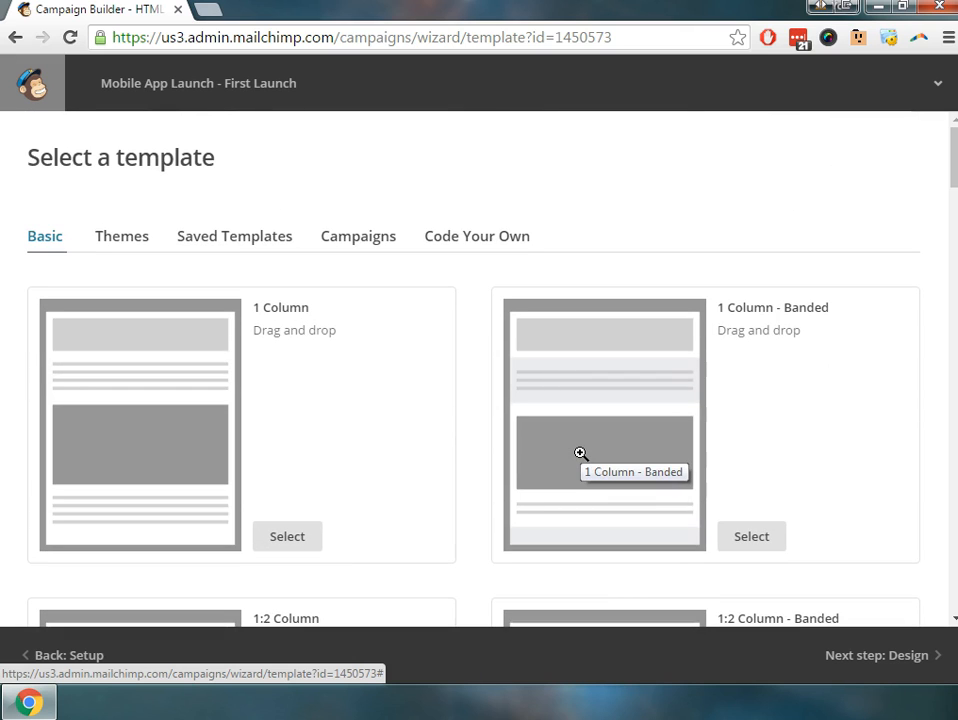
mouse_move(420, 428)
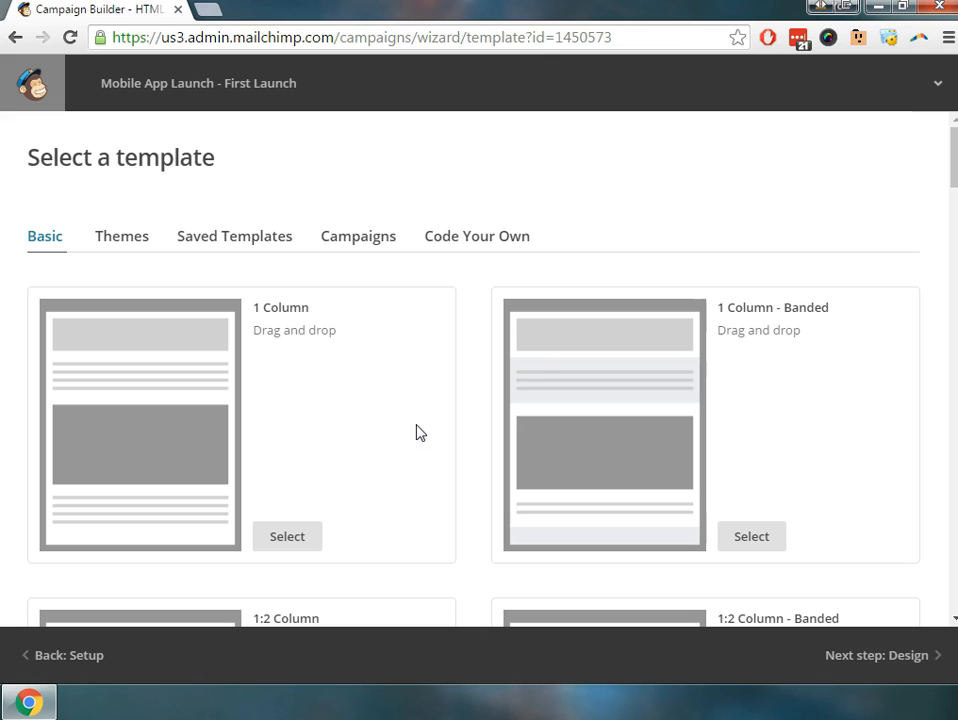
mouse_move(416, 428)
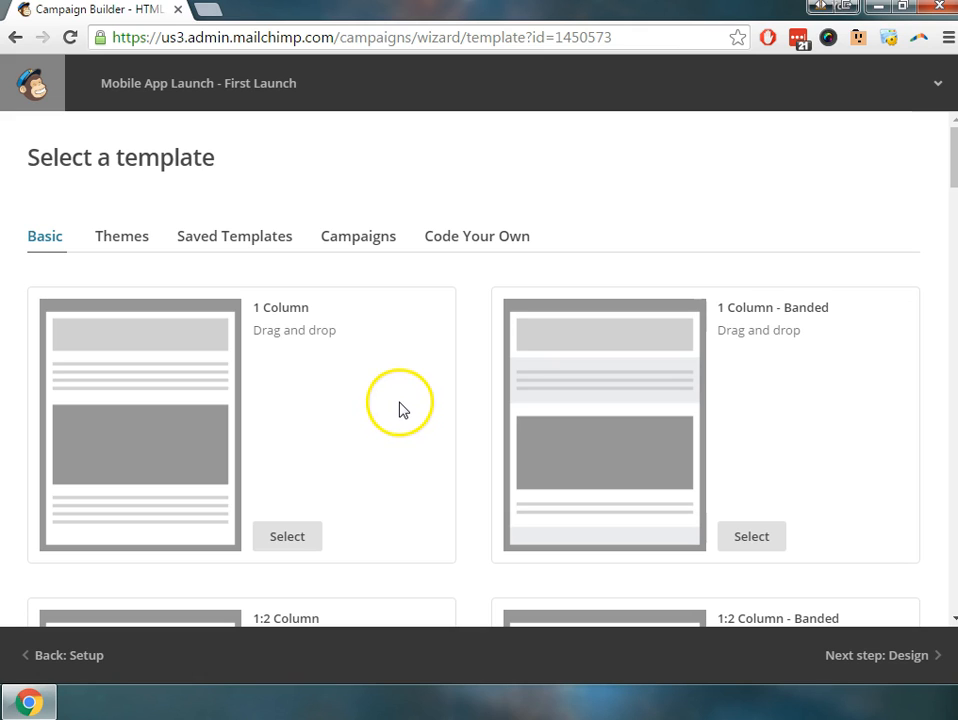
mouse_move(136, 464)
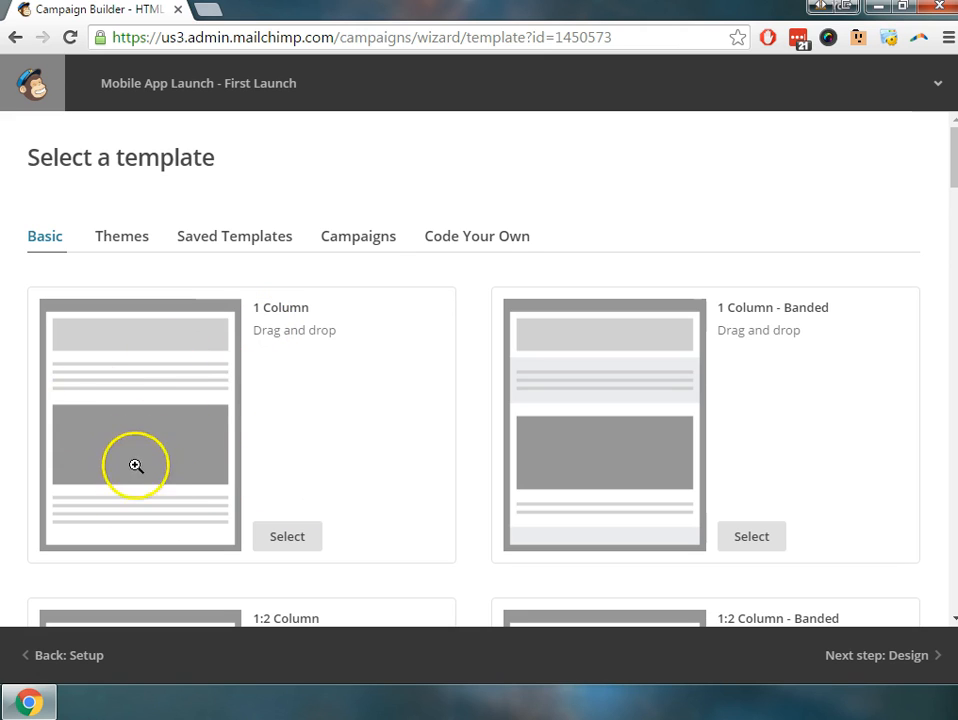
mouse_move(182, 204)
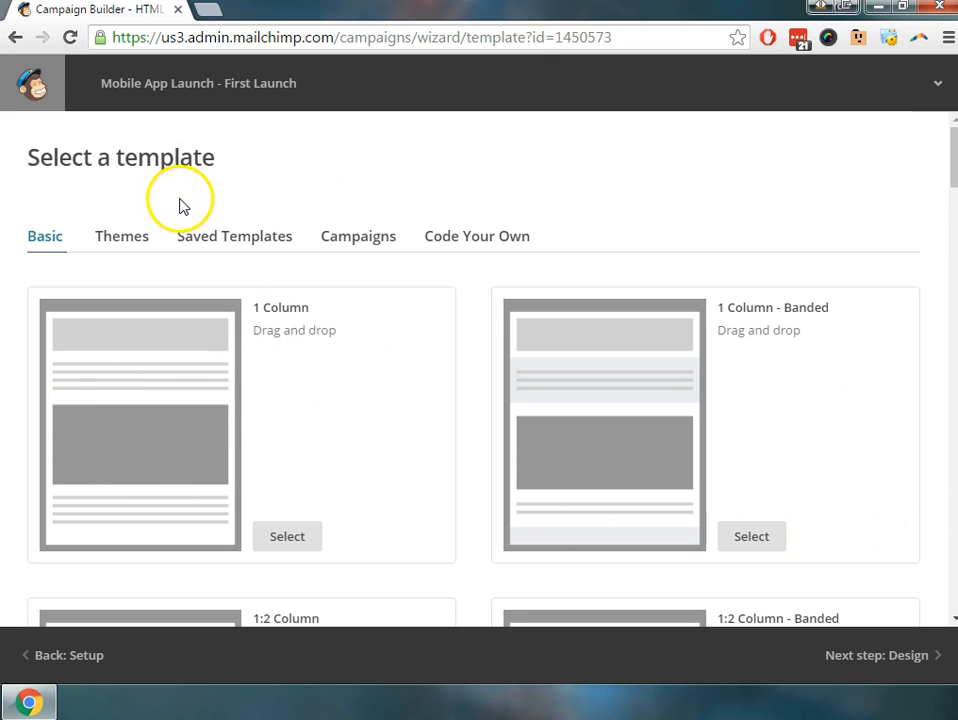
mouse_move(148, 356)
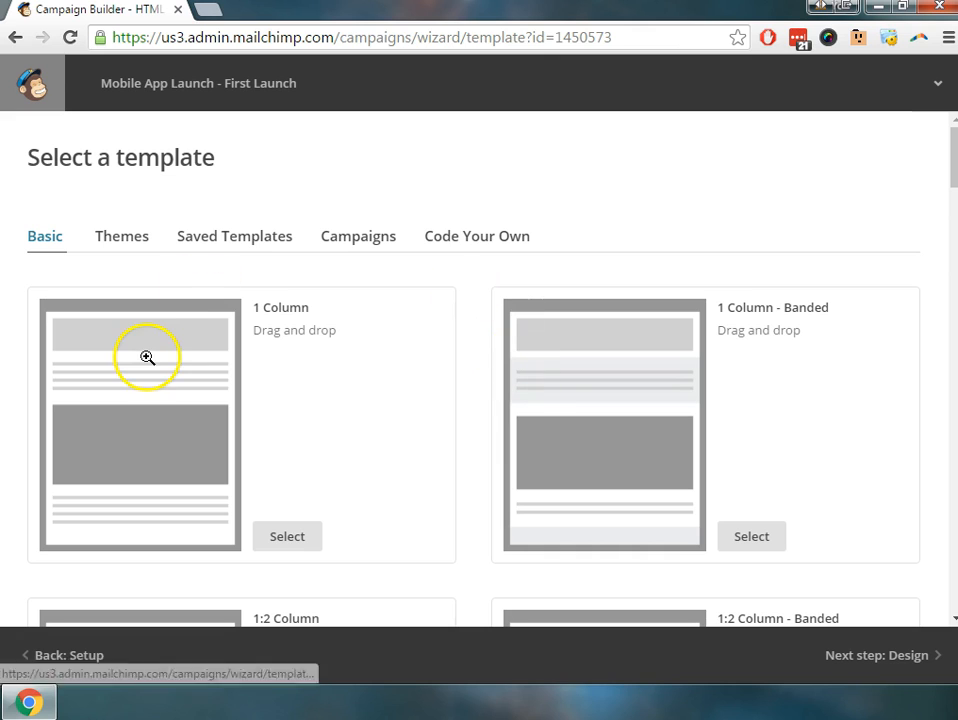
mouse_move(388, 460)
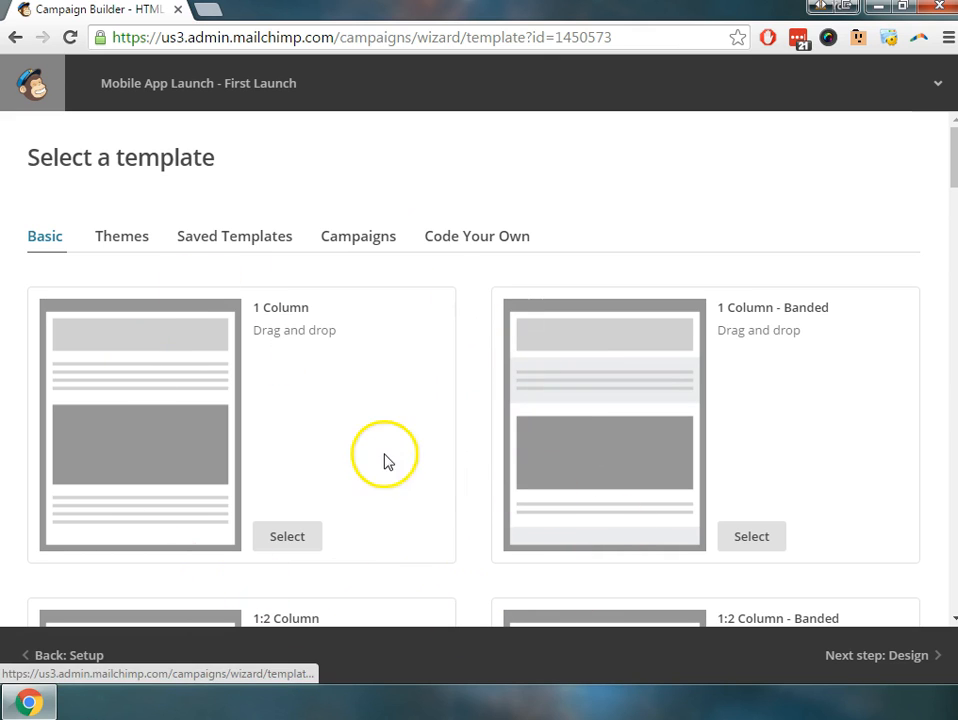
mouse_move(270, 244)
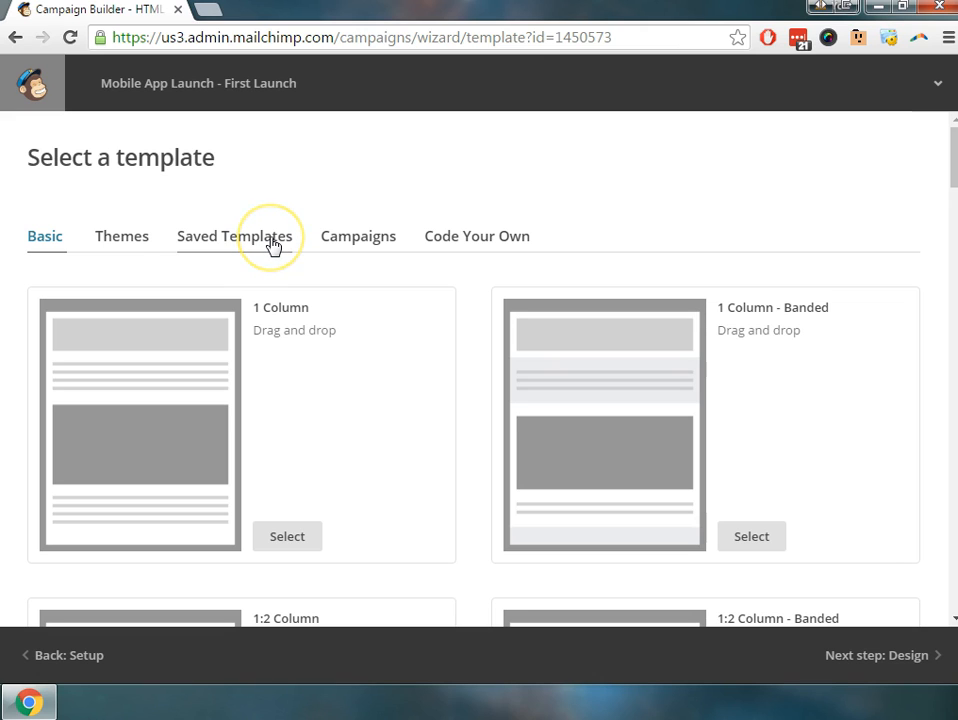
mouse_move(272, 248)
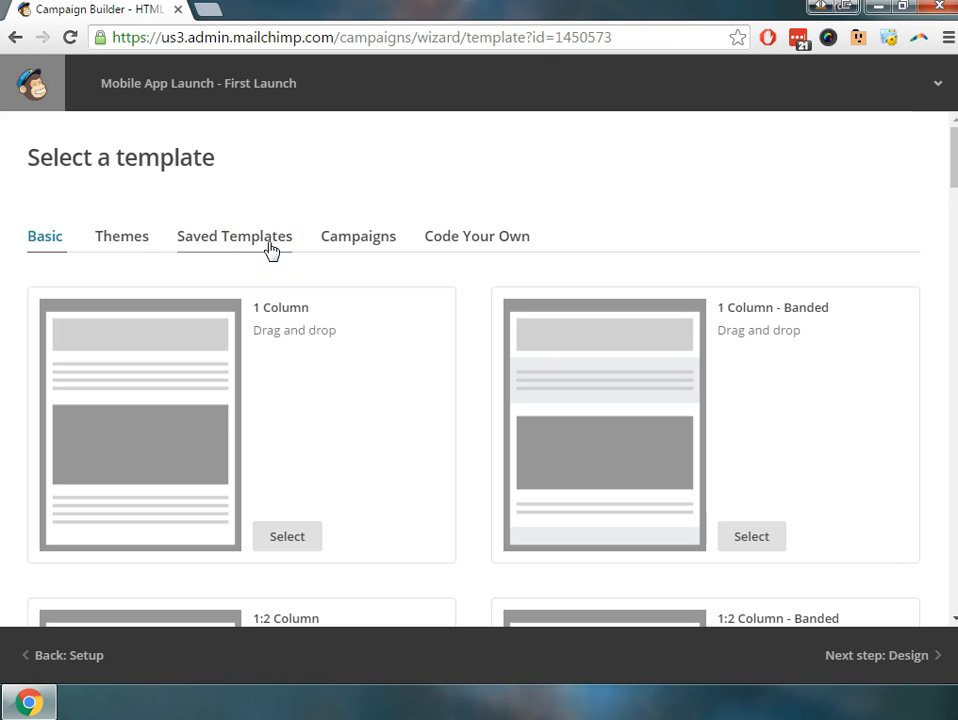
Step: Choose the saved YCF-Mobile Ordering template from Saved Templates
left_click(234, 236)
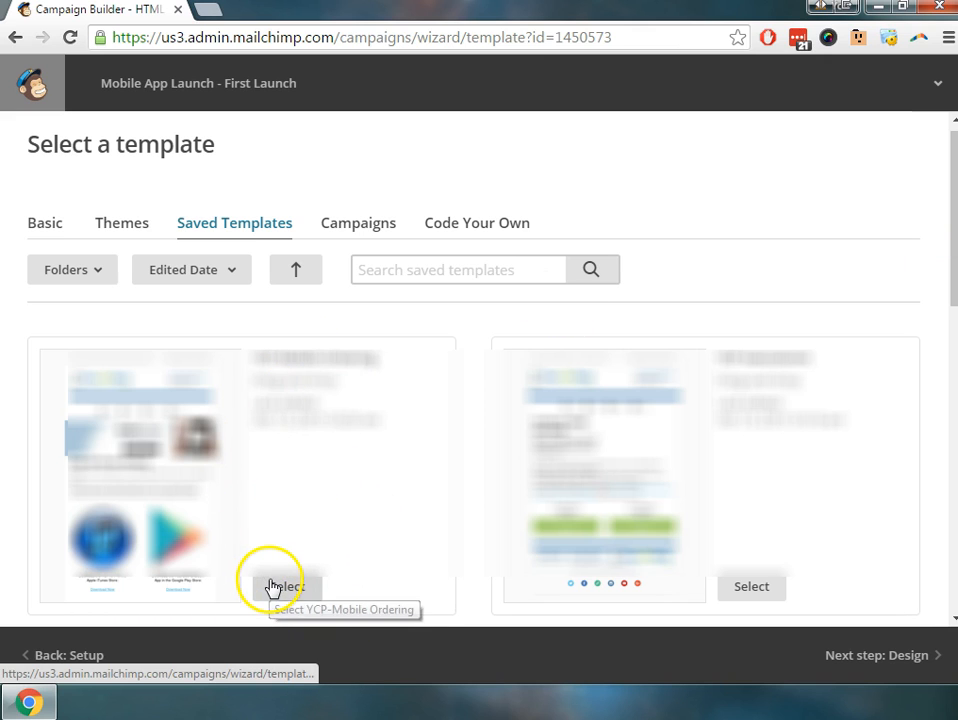
left_click(286, 586)
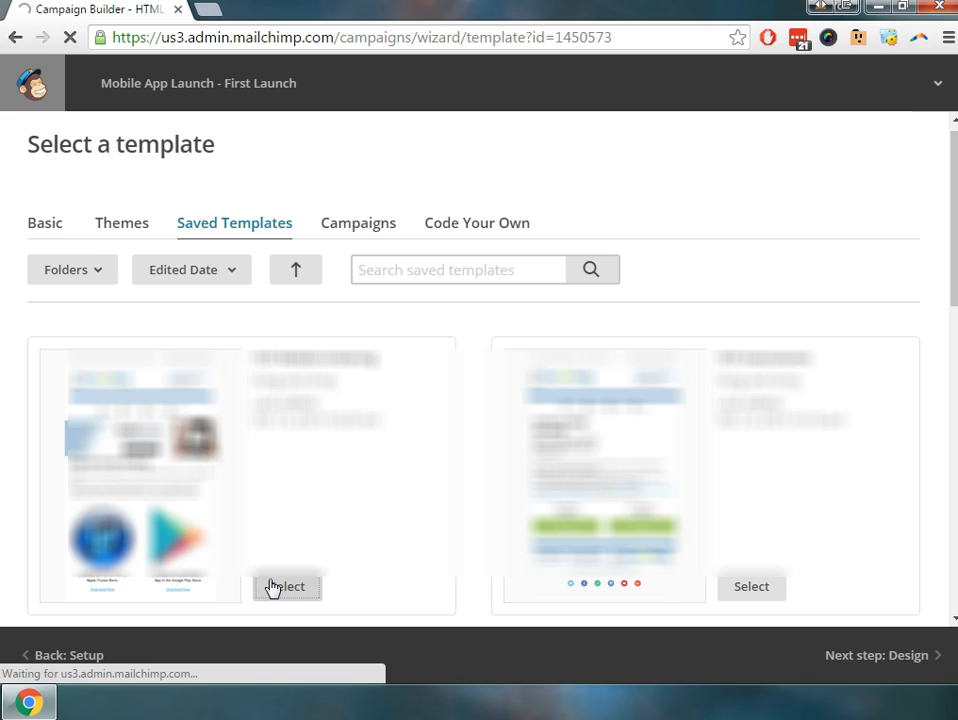
left_click(288, 586)
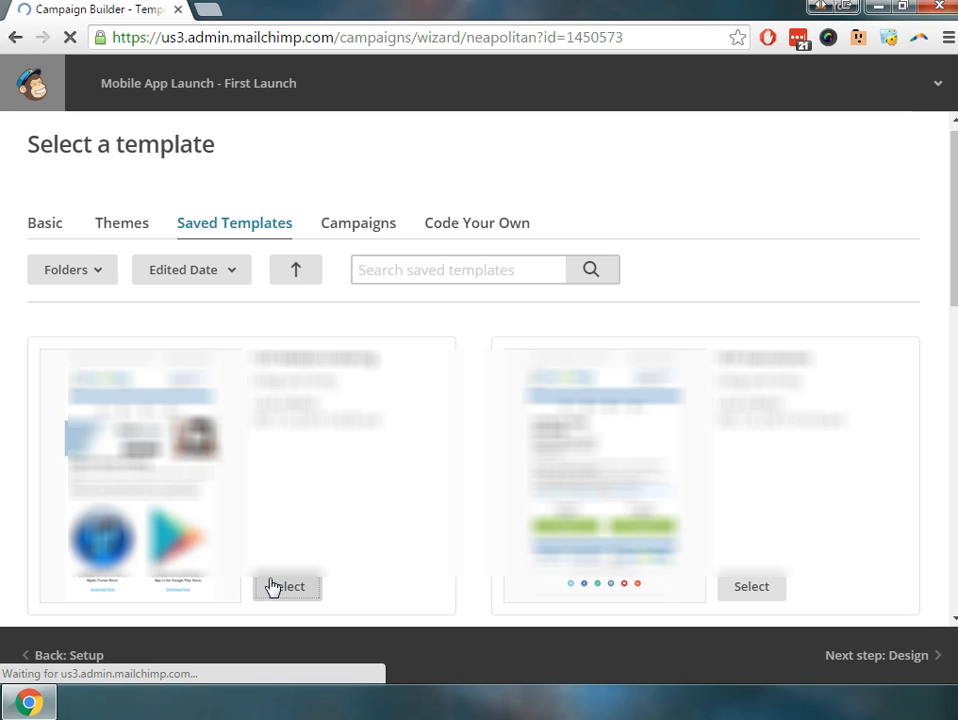
Step: Load the saved mobile ordering template into the Design editor
left_click(286, 586)
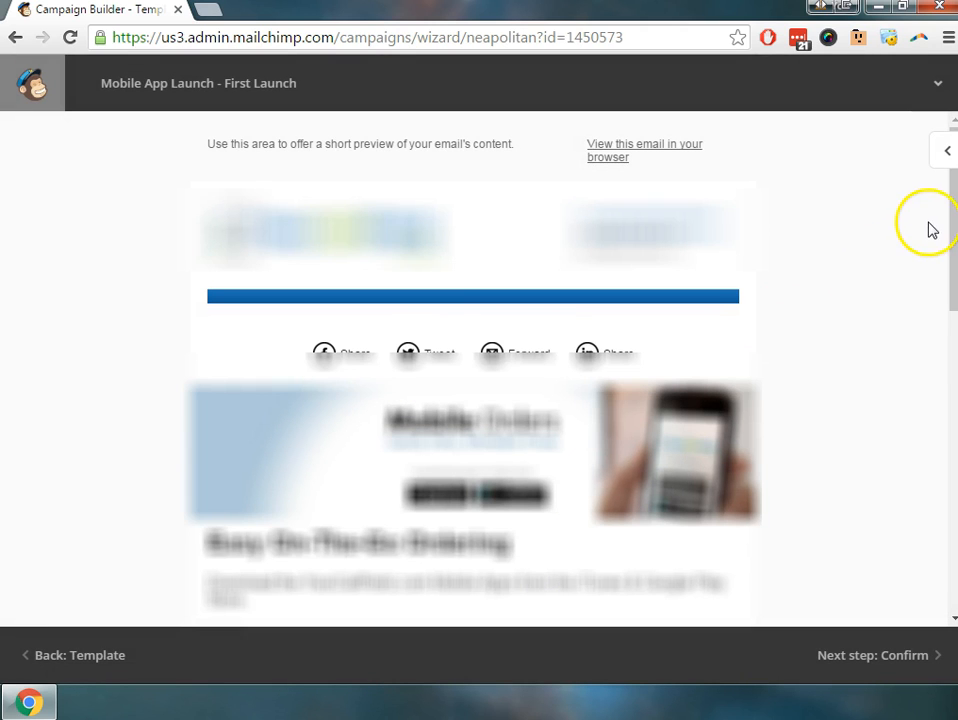
mouse_move(858, 288)
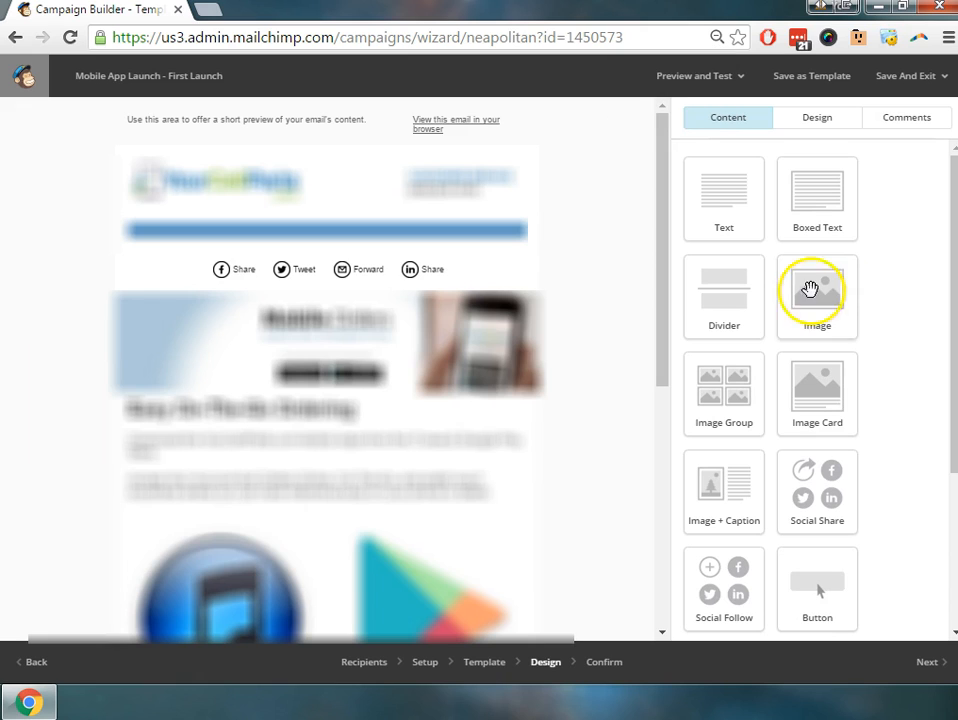
mouse_move(638, 236)
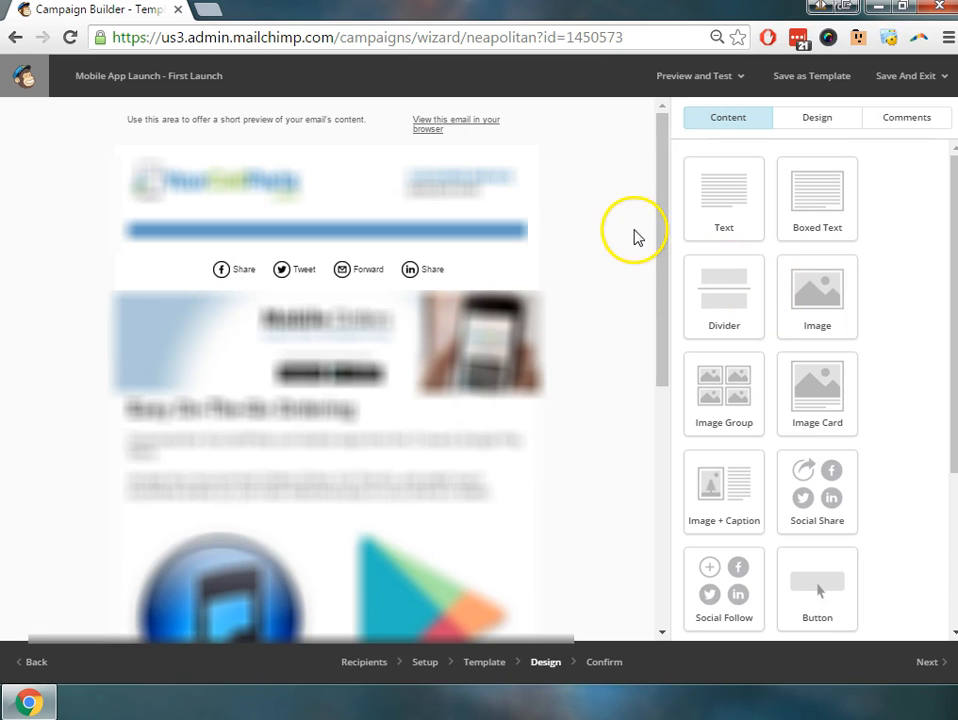
mouse_move(664, 180)
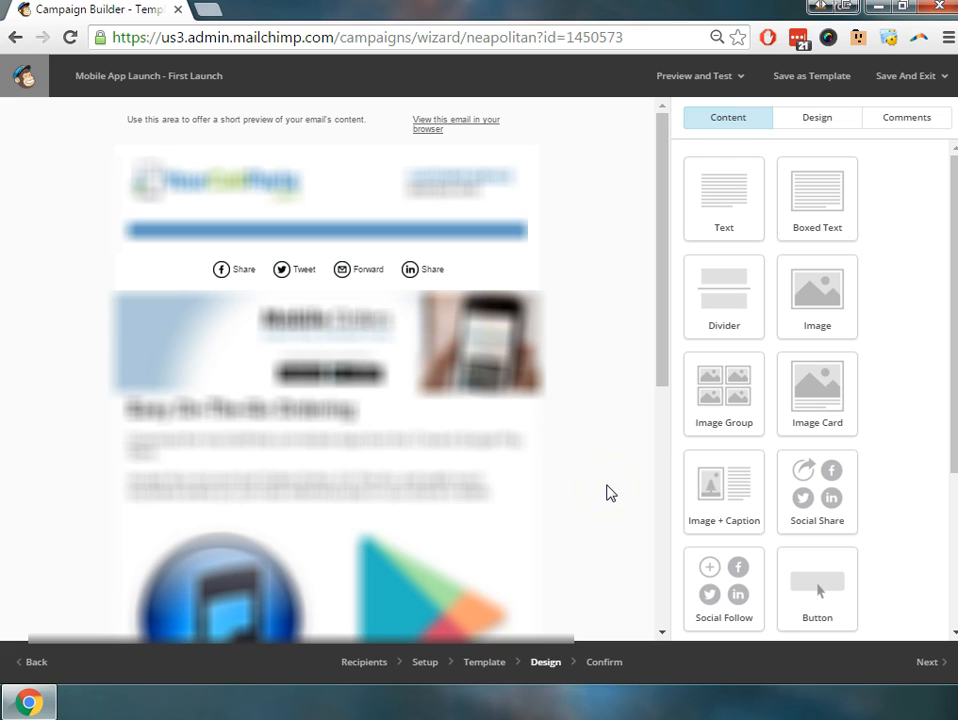
Step: Reduce the 'Easy On-The-Go Ordering' heading's font size and center it
left_click(360, 460)
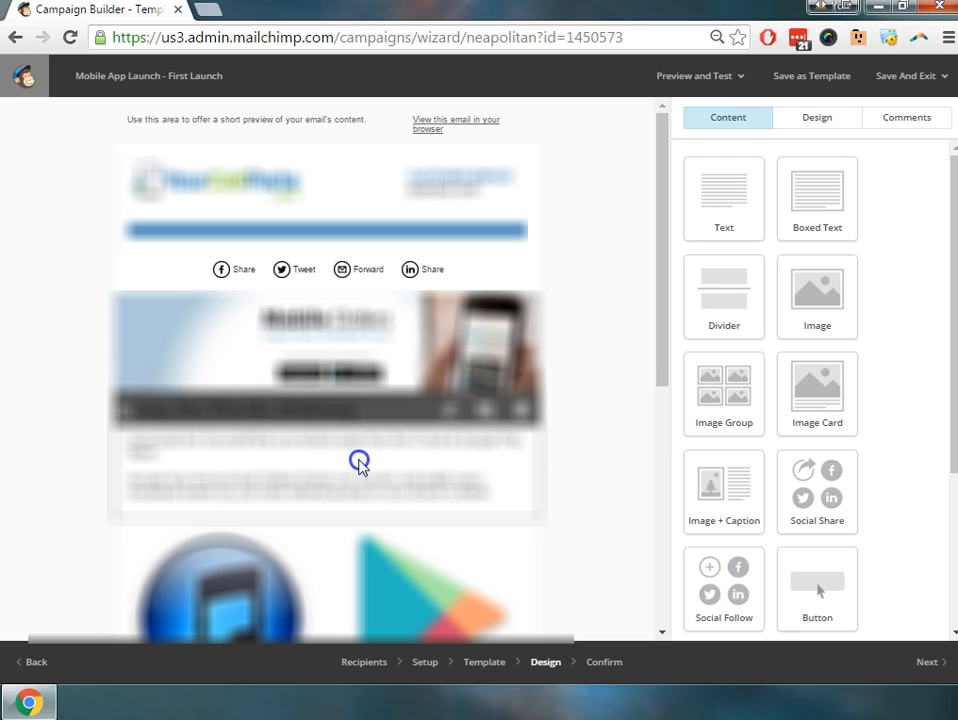
left_click(358, 460)
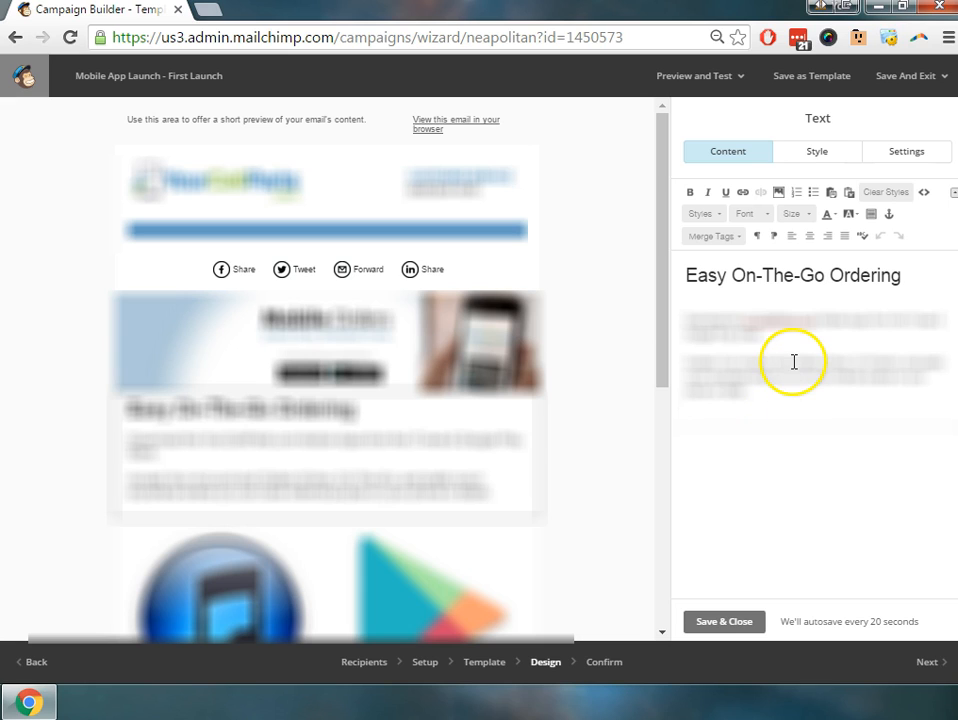
mouse_move(796, 332)
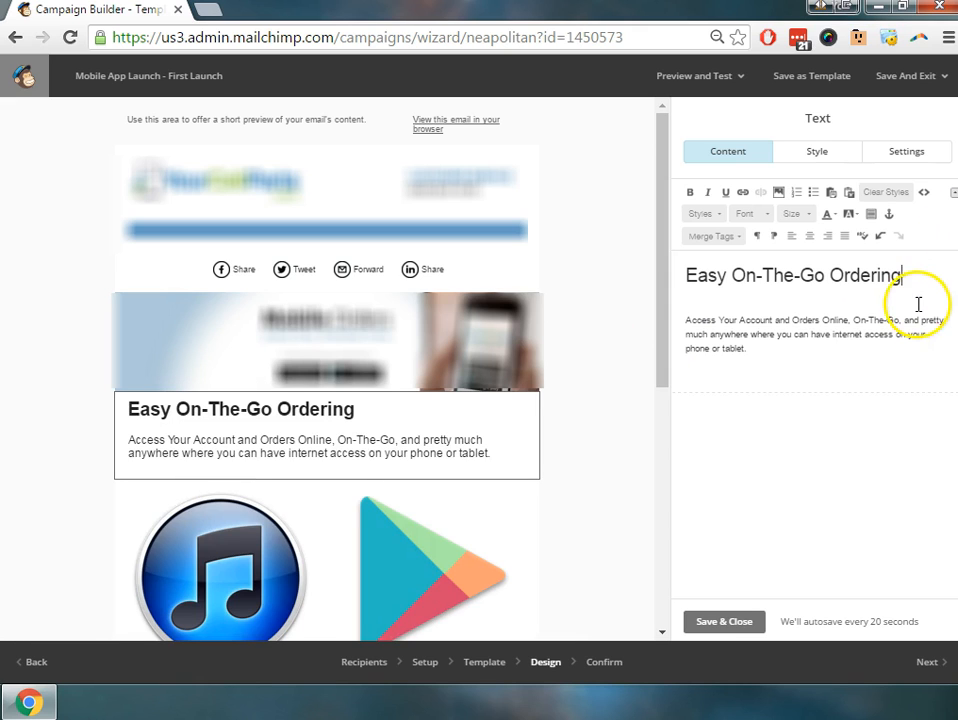
mouse_move(728, 312)
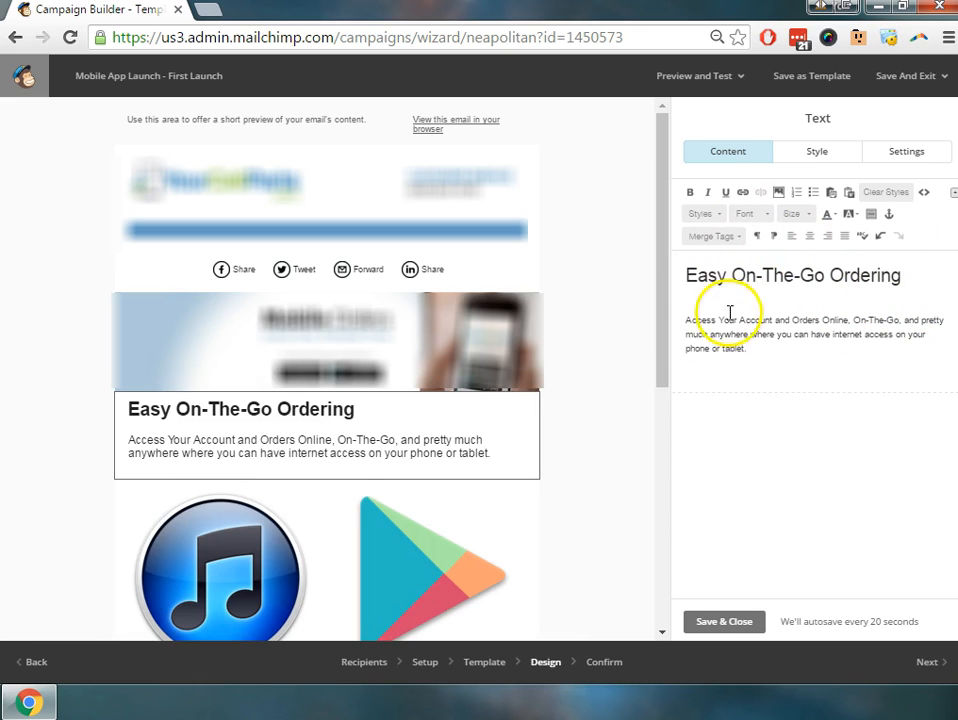
mouse_move(938, 302)
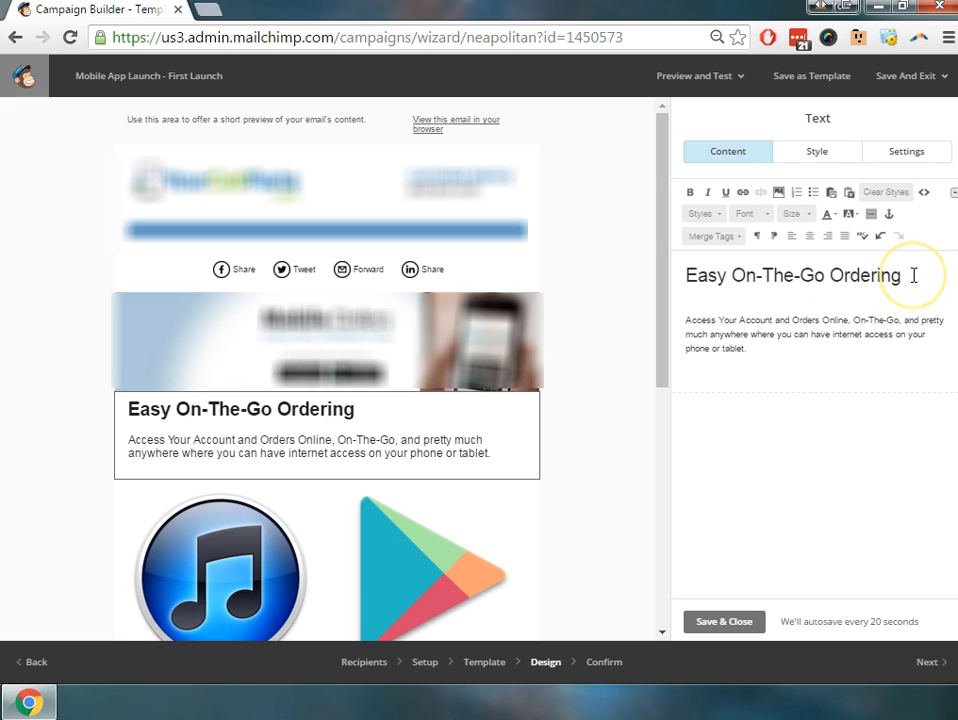
triple_click(792, 276)
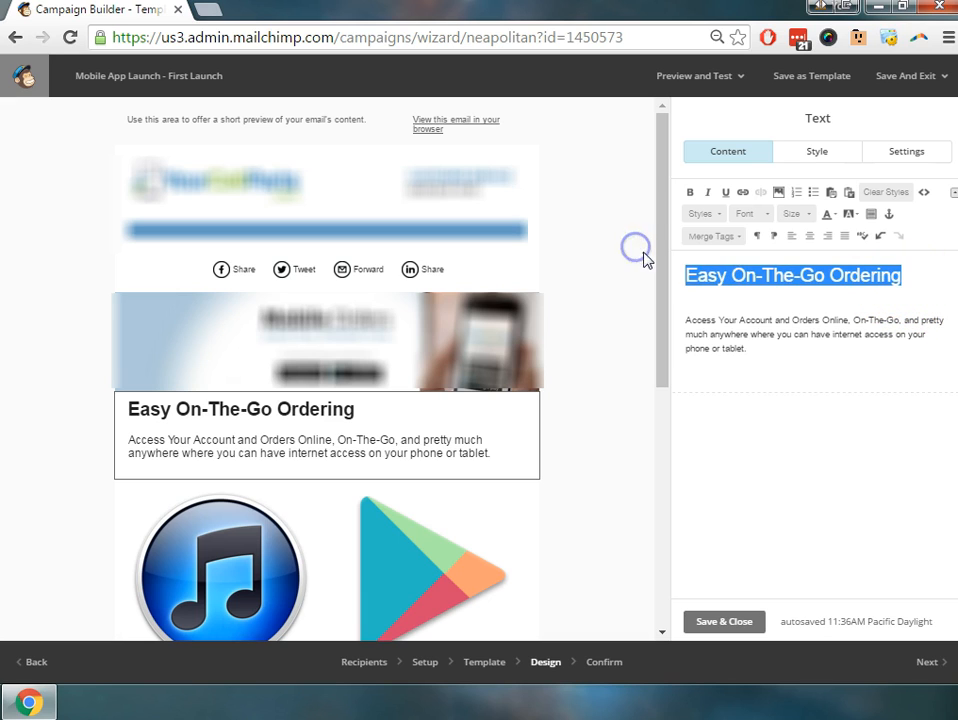
mouse_move(750, 212)
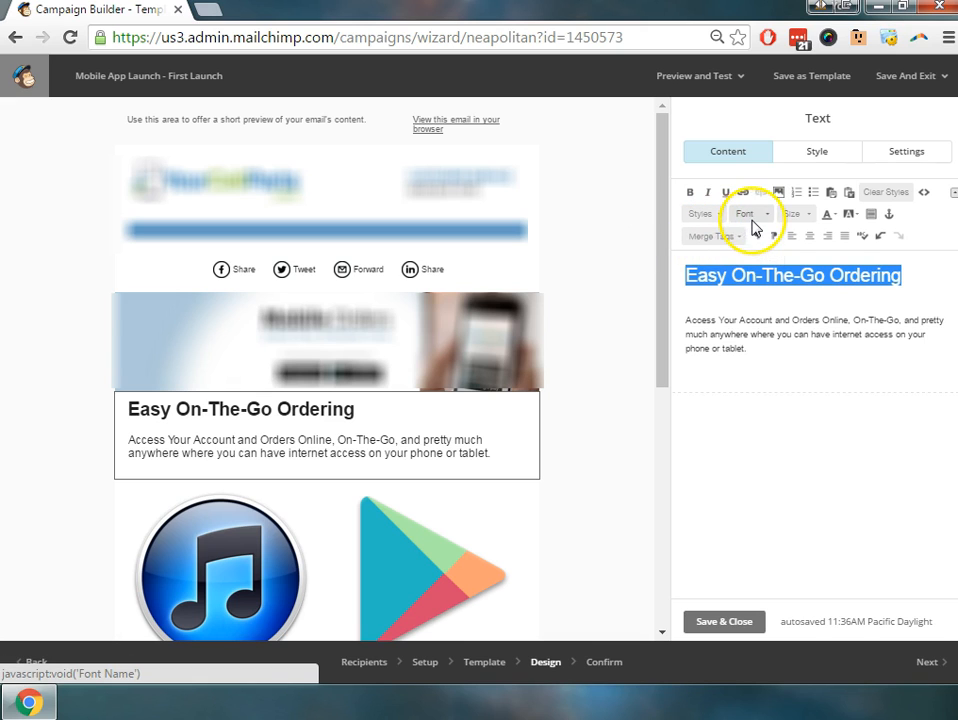
left_click(796, 212)
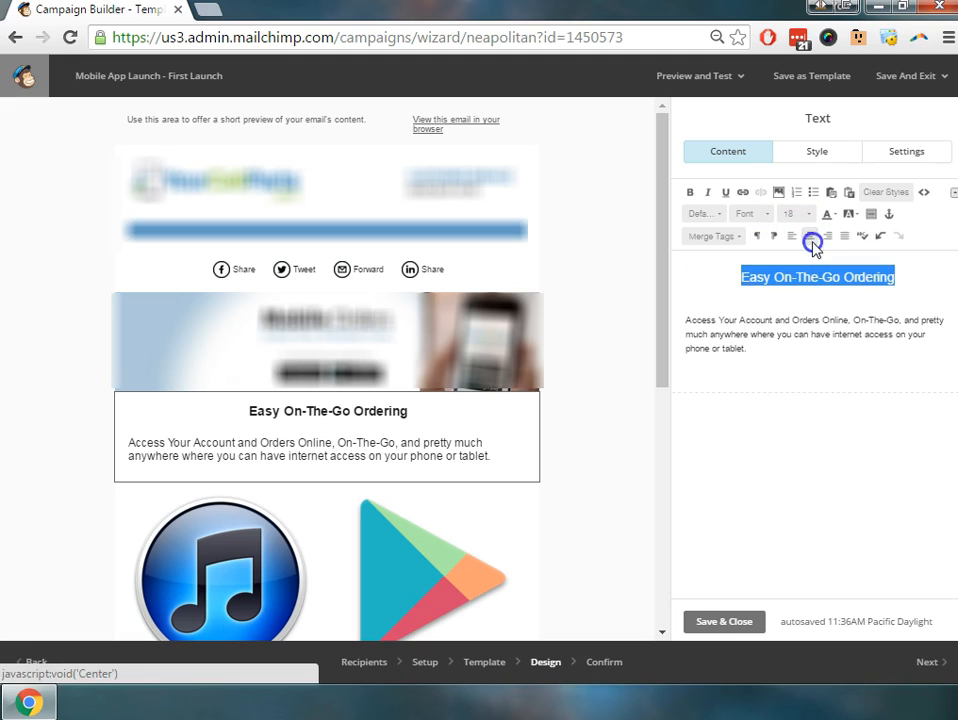
left_click(732, 276)
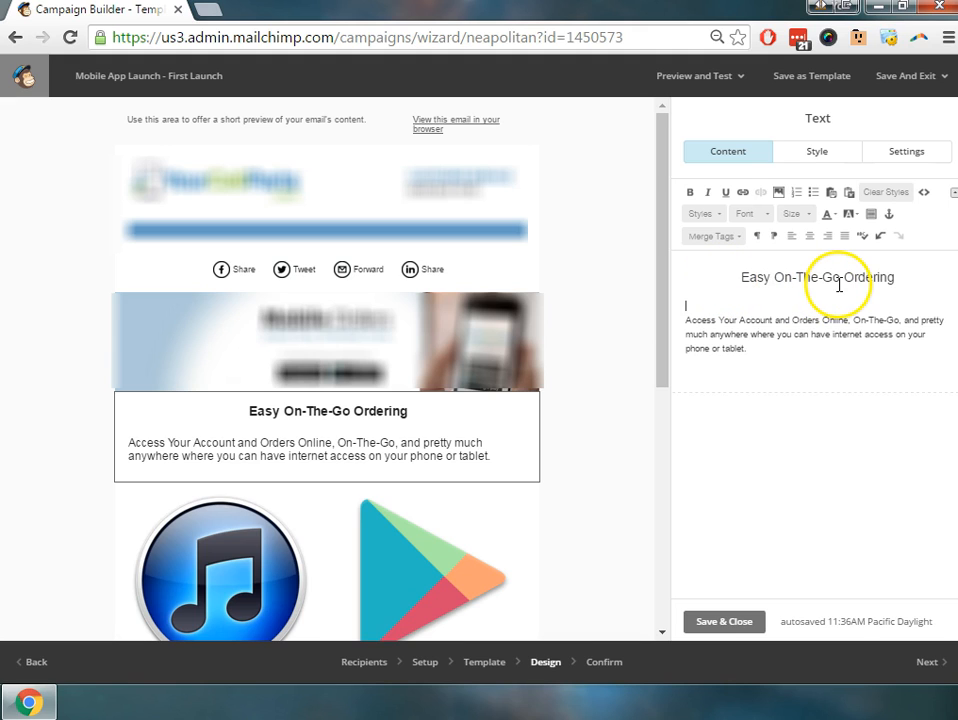
mouse_move(768, 304)
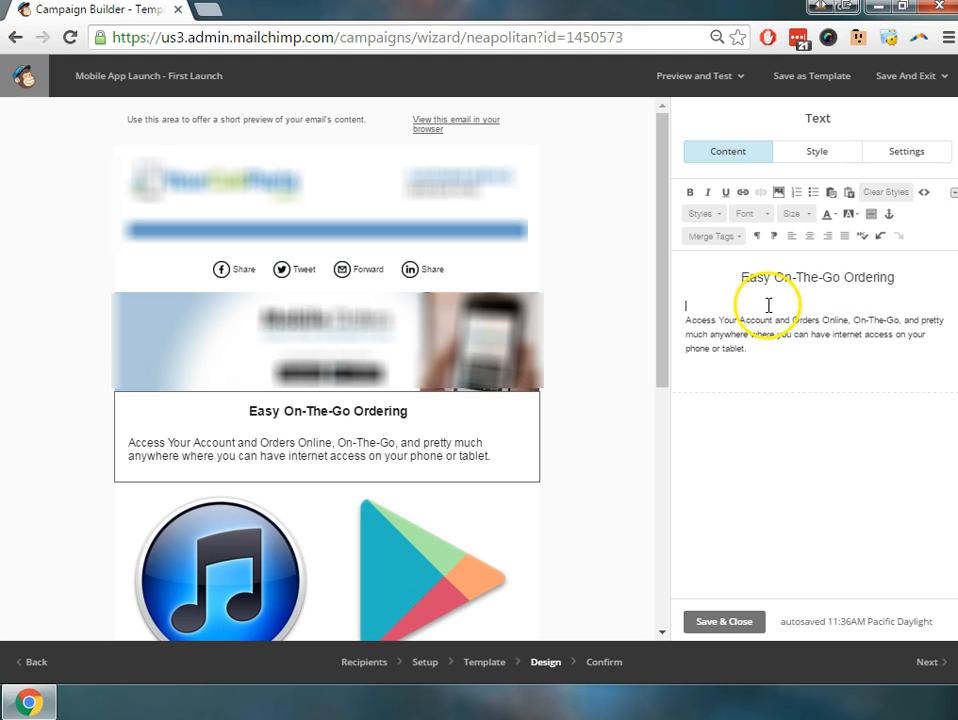
mouse_move(776, 192)
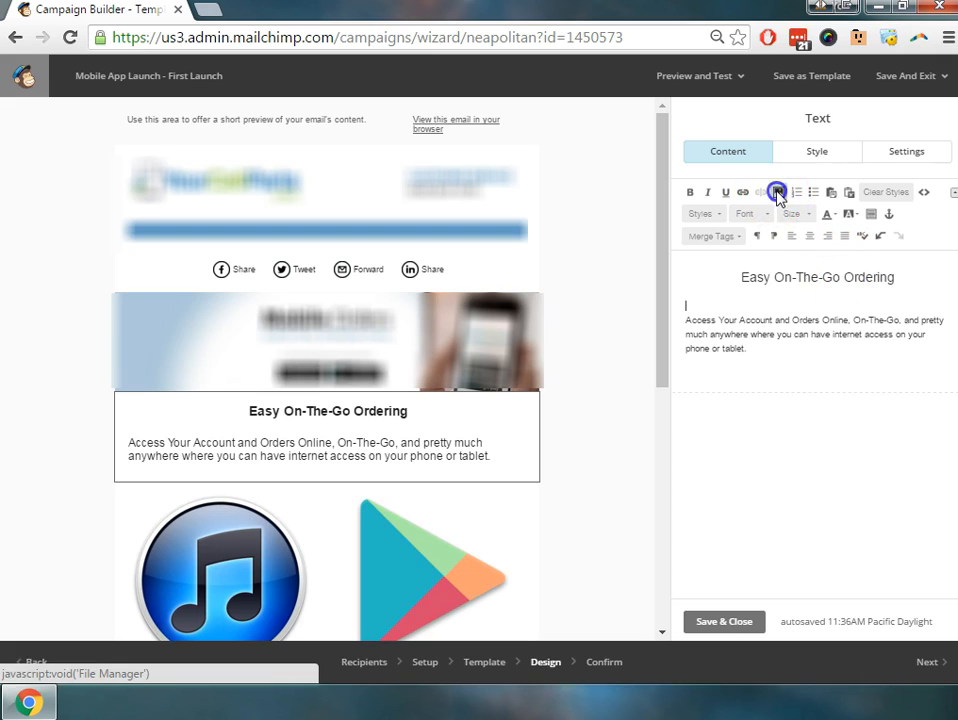
Step: Pick google_play.png from the file manager to insert into the block
left_click(776, 192)
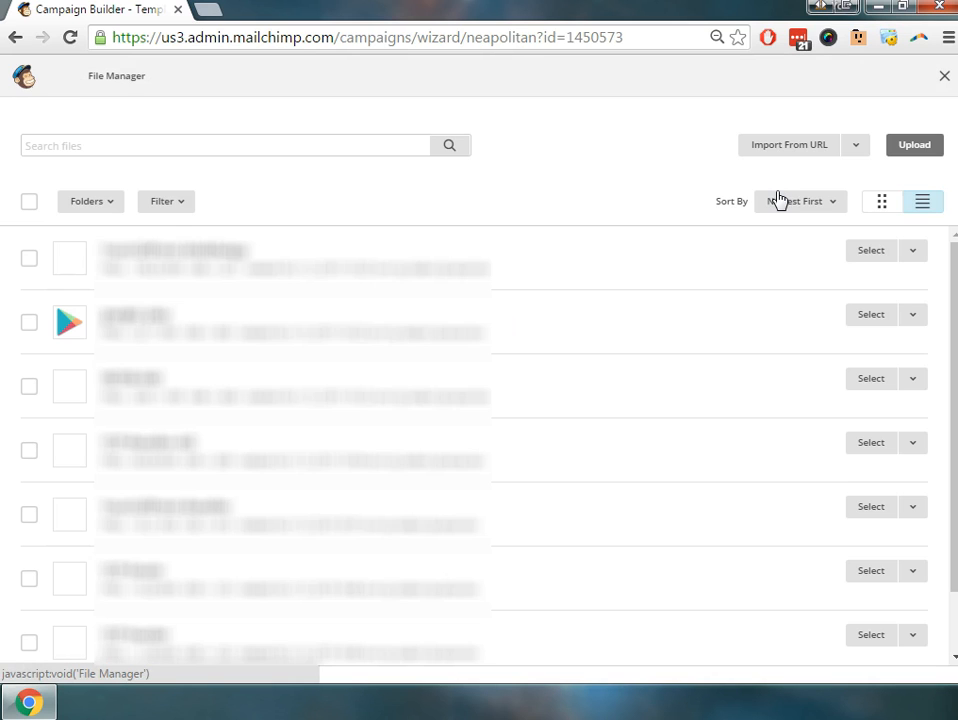
left_click(912, 144)
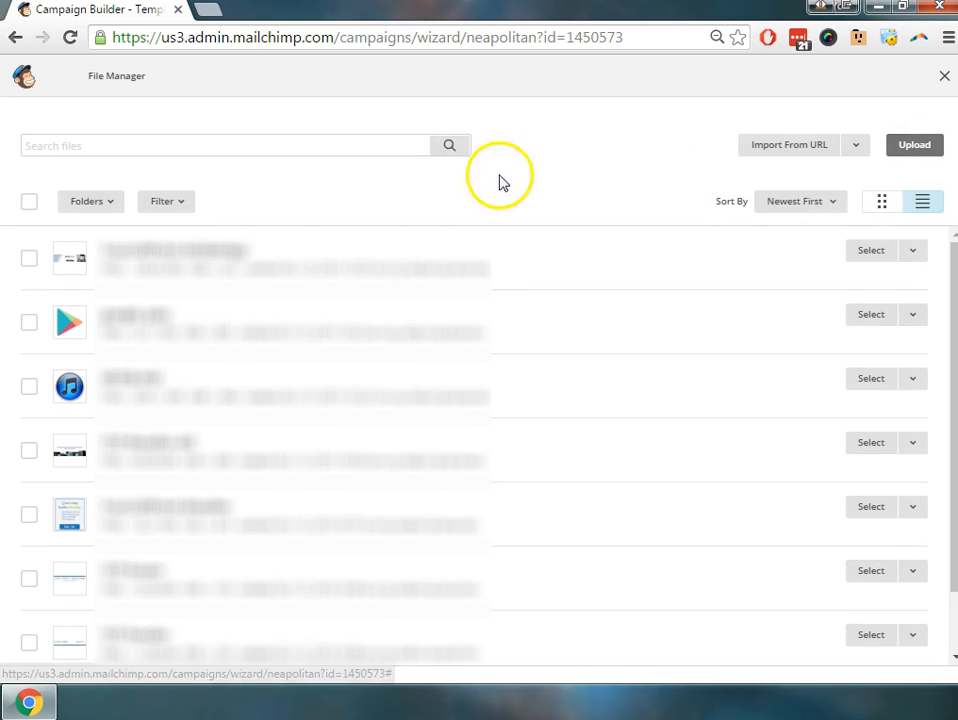
mouse_move(856, 316)
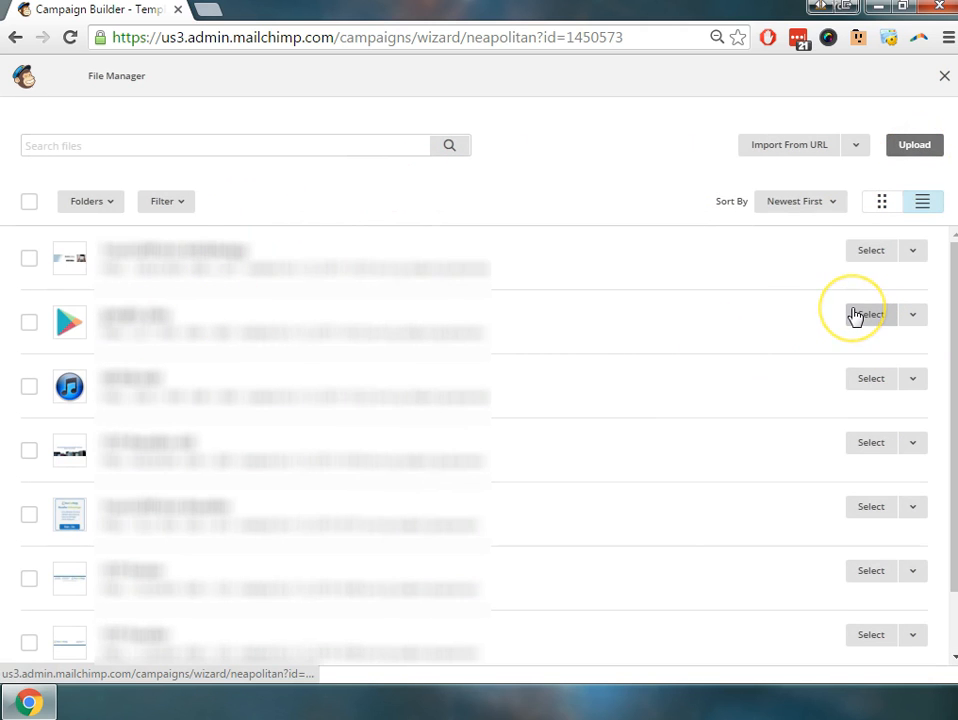
left_click(870, 314)
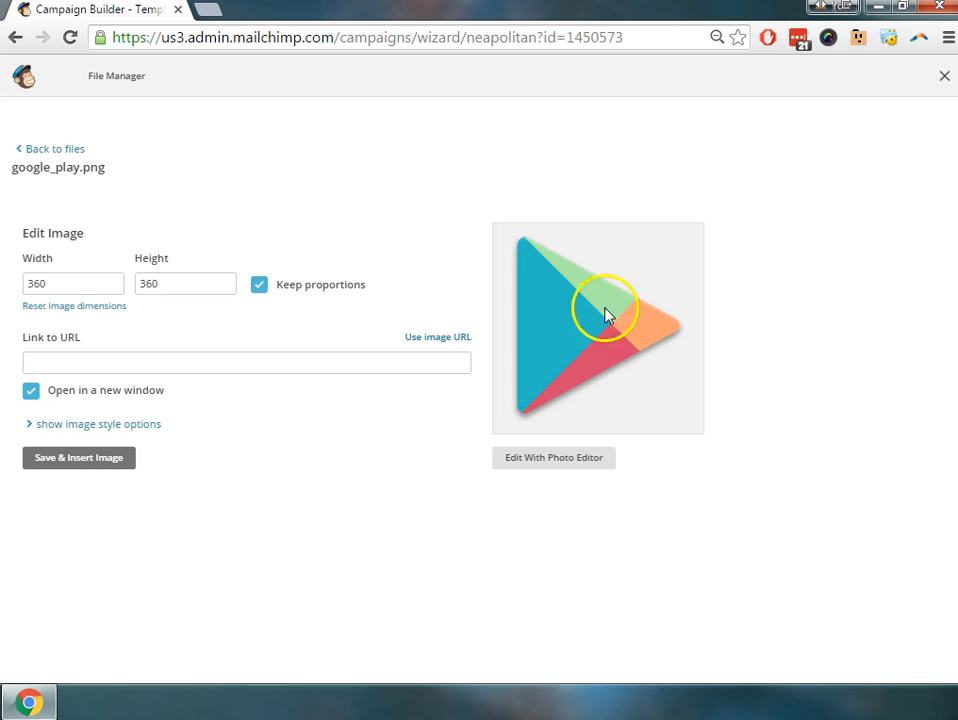
left_click(72, 284)
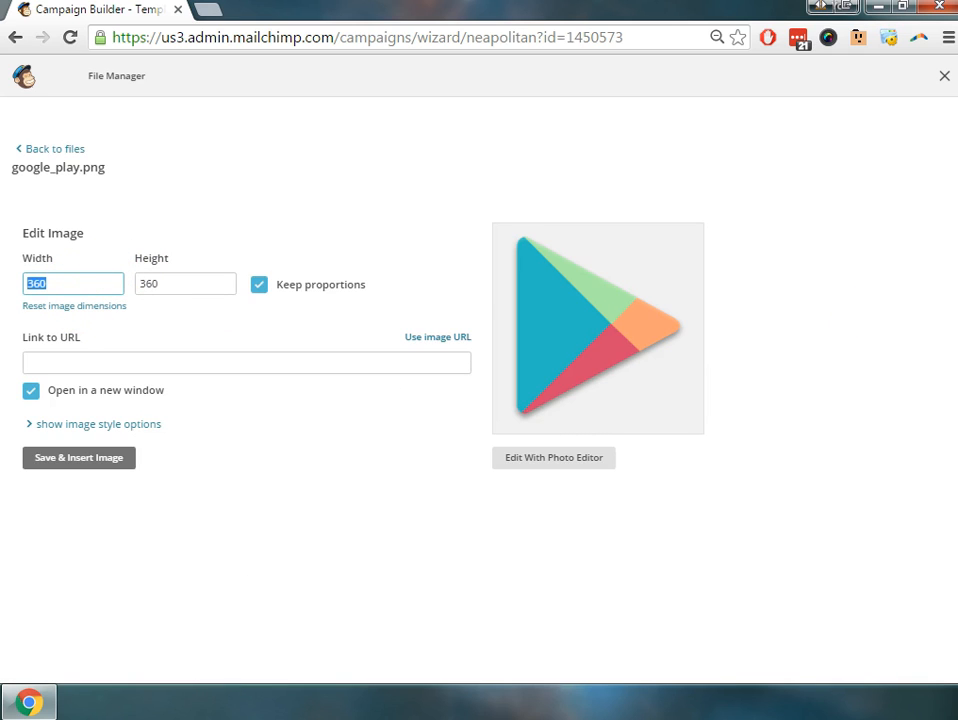
type("120")
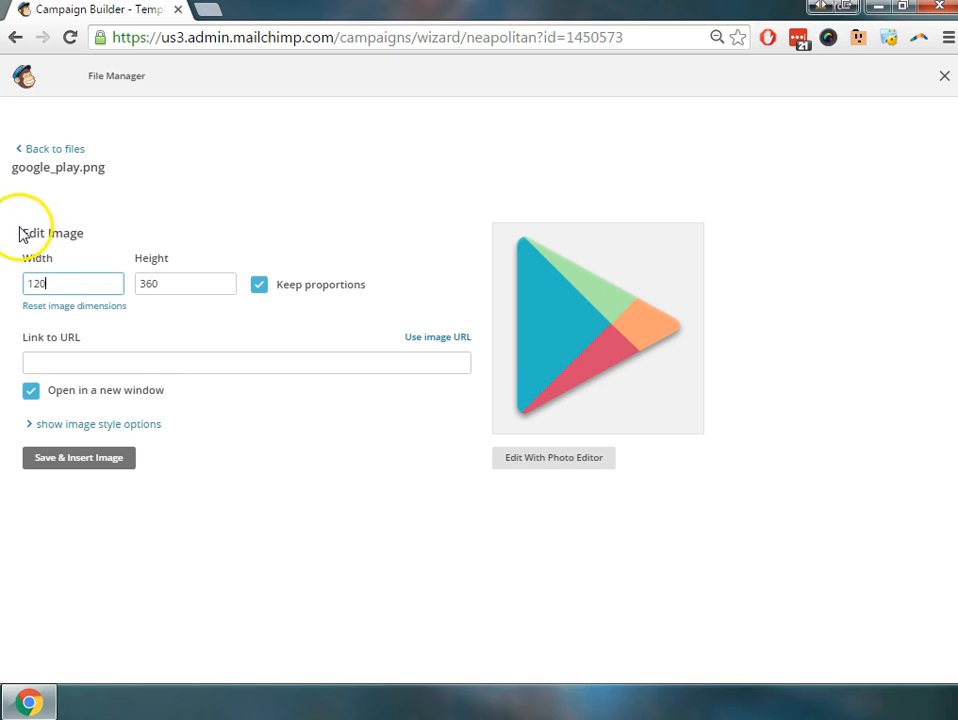
mouse_move(294, 292)
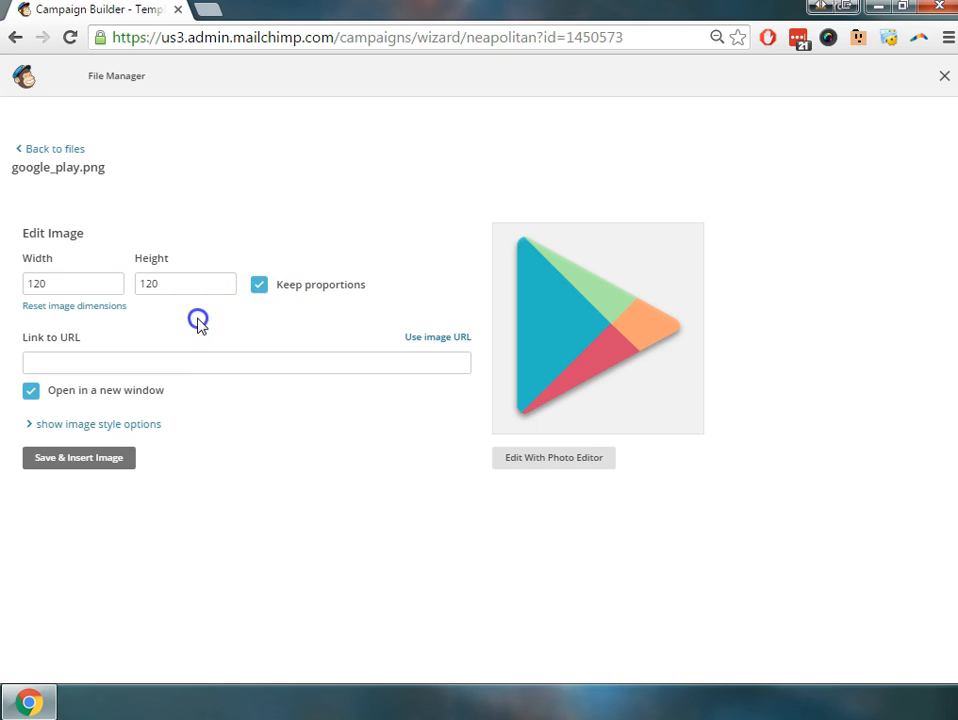
mouse_move(118, 304)
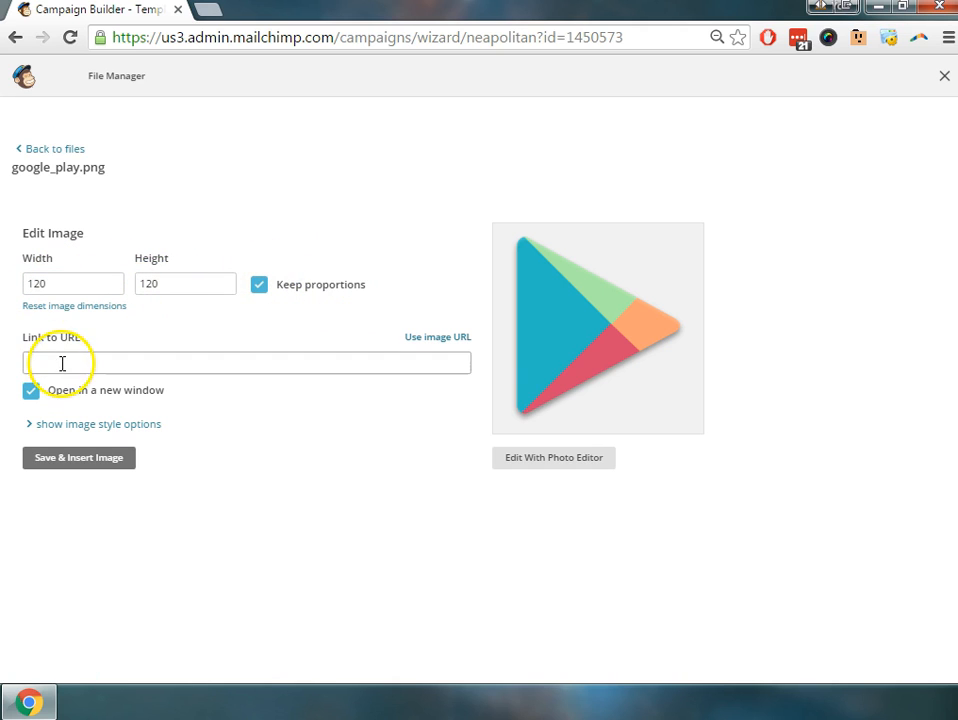
mouse_move(208, 382)
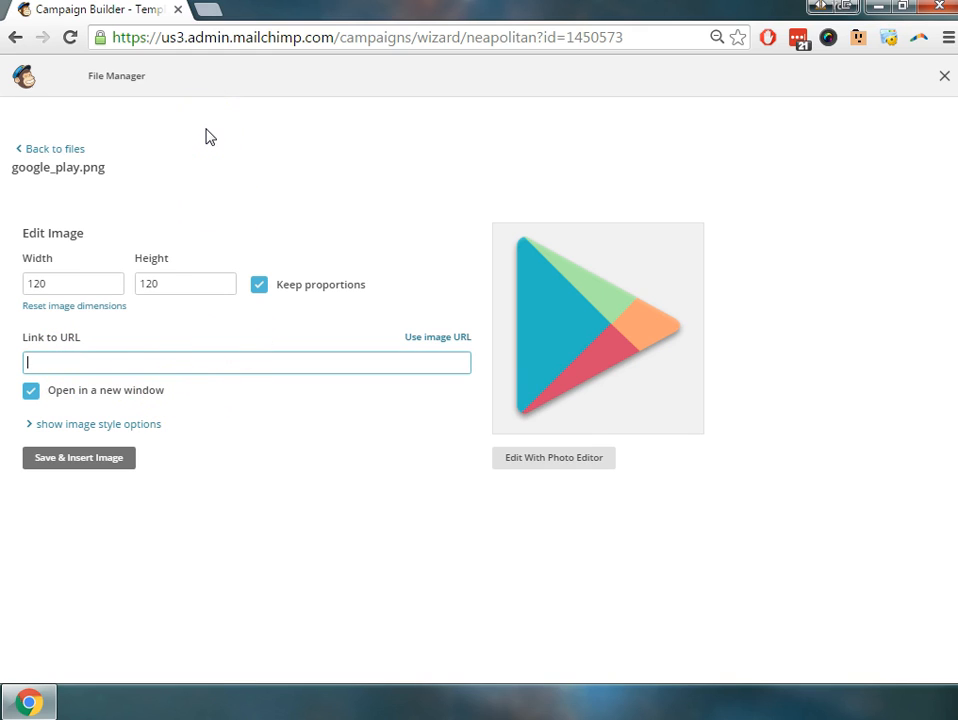
type("www.")
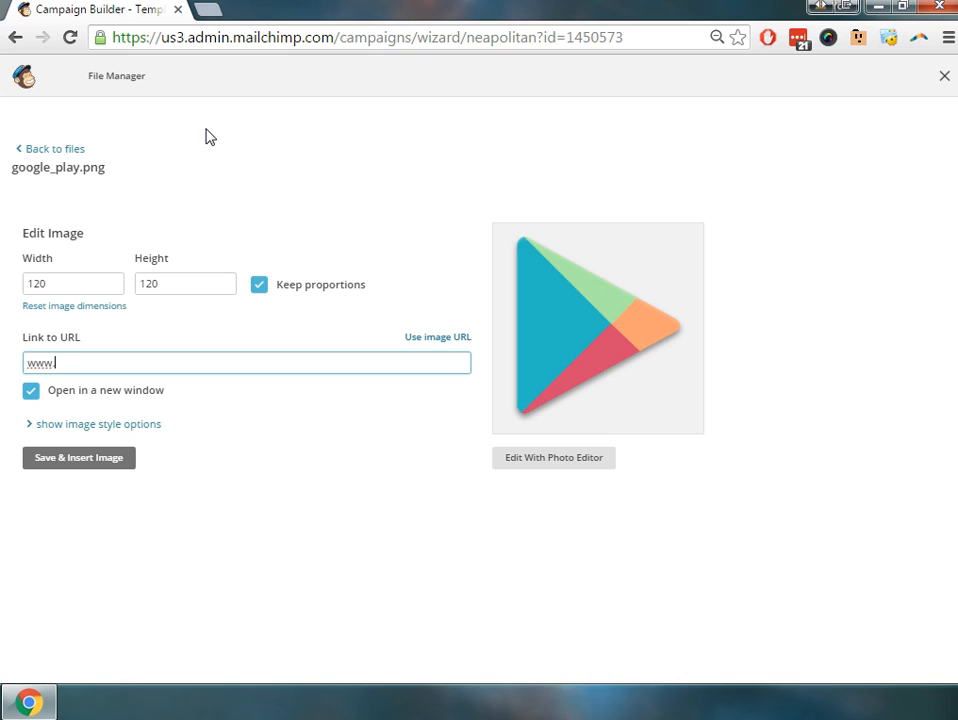
type("marketact")
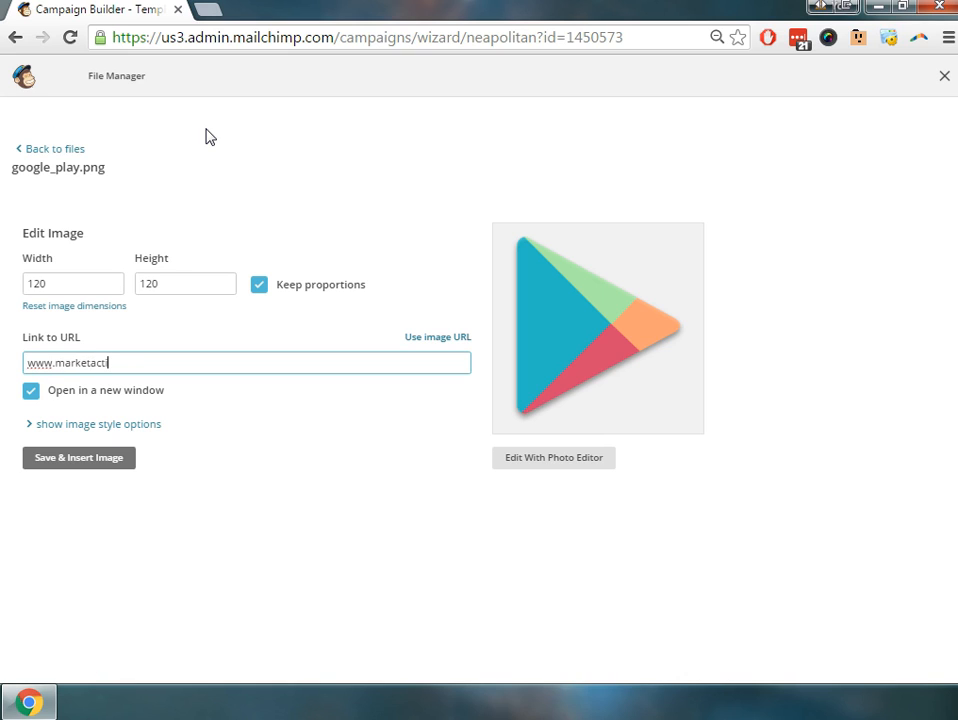
type("ionresear")
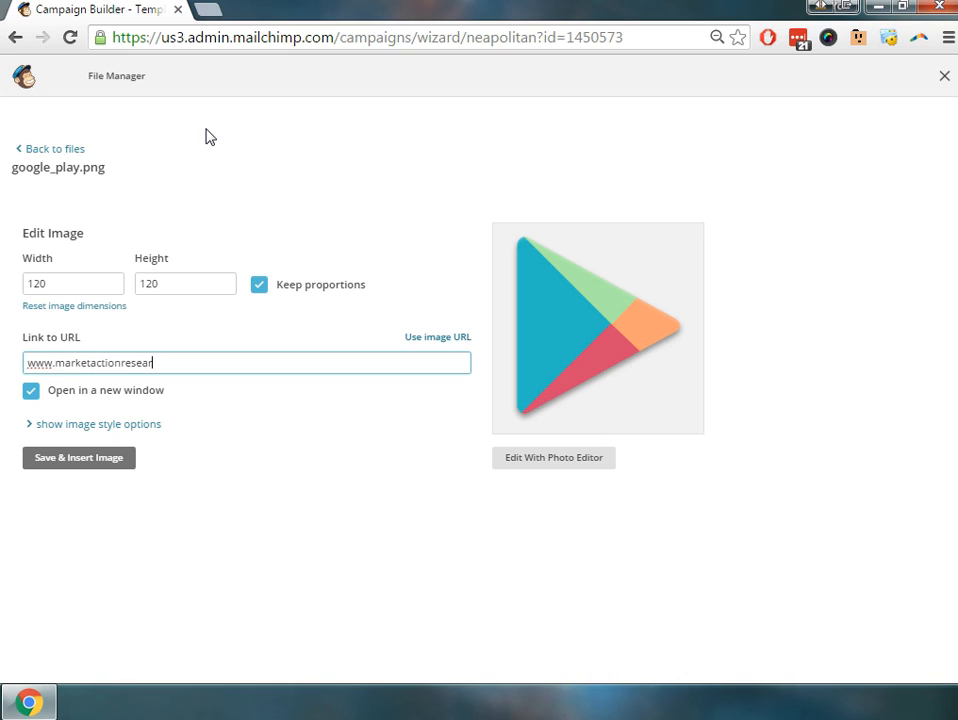
type("ch.com")
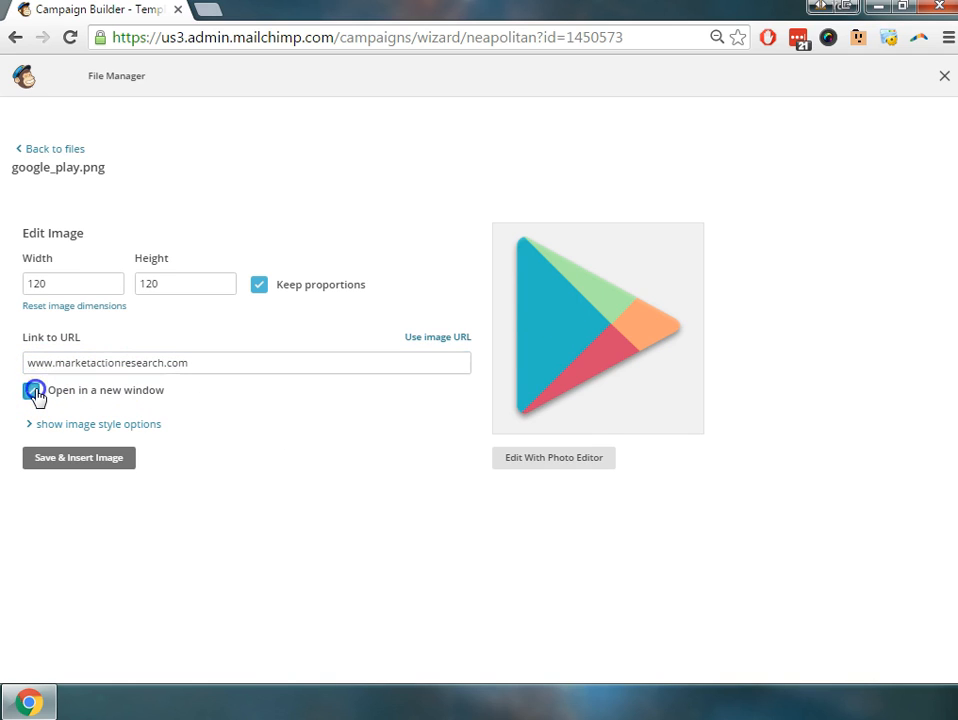
left_click(32, 390)
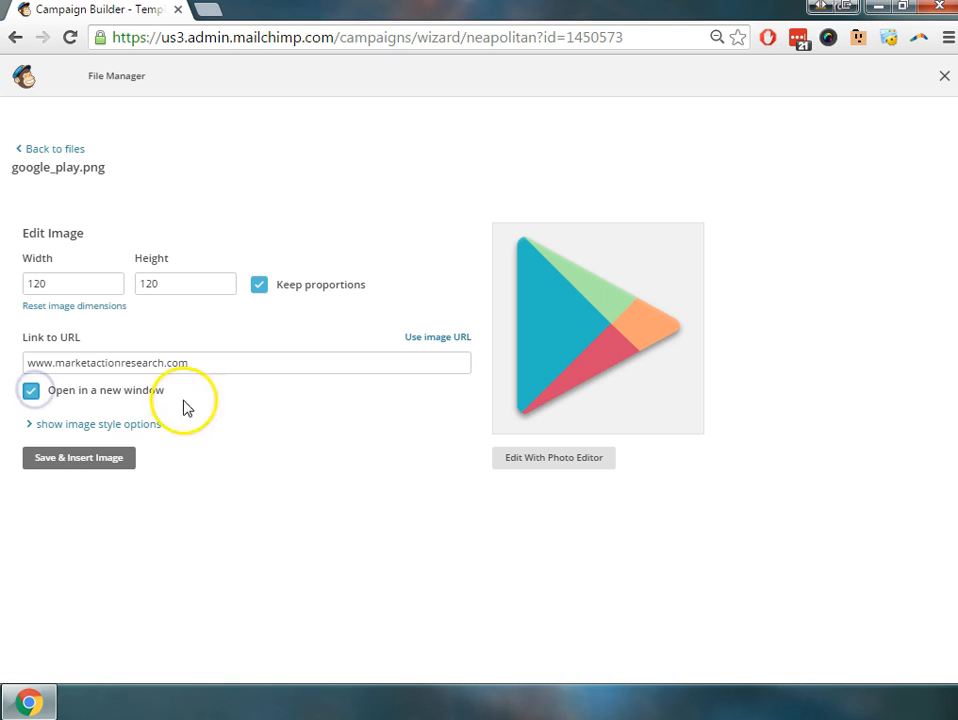
mouse_move(182, 388)
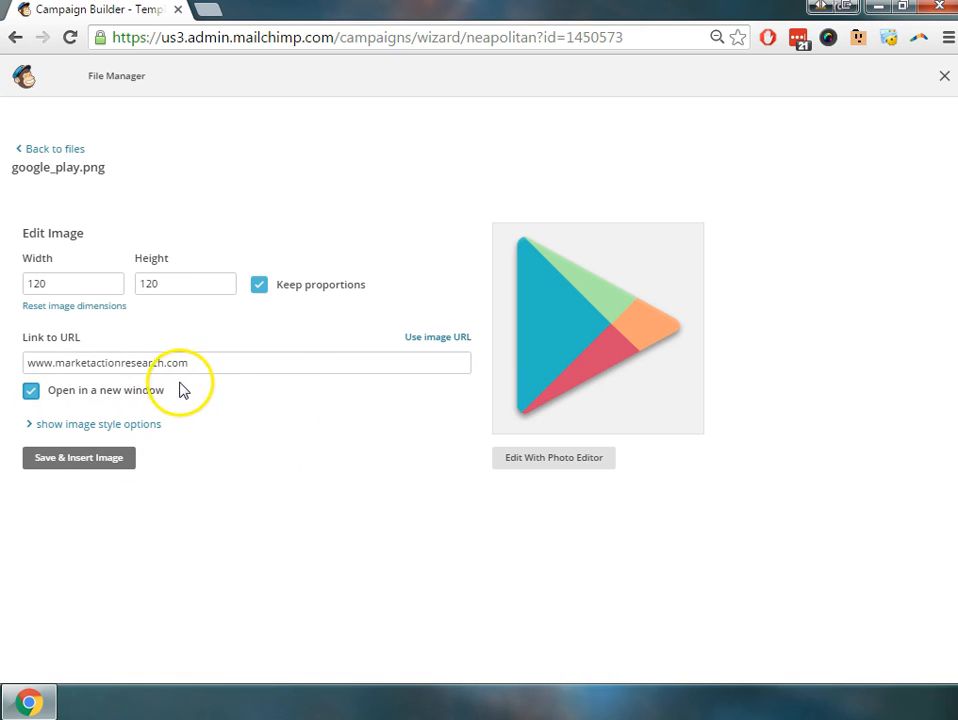
mouse_move(172, 390)
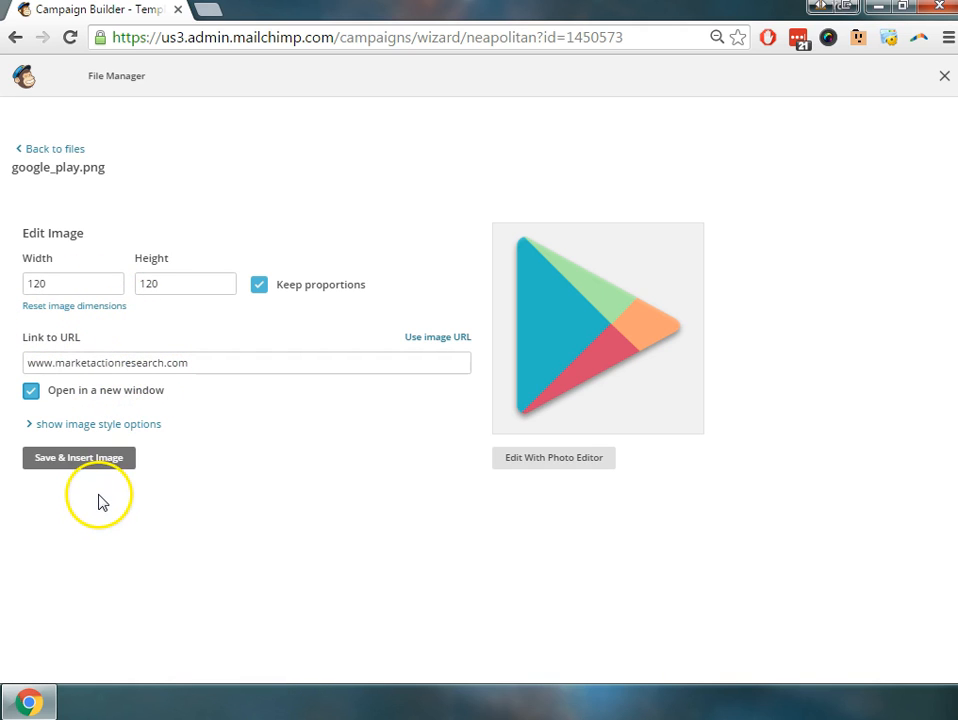
mouse_move(108, 496)
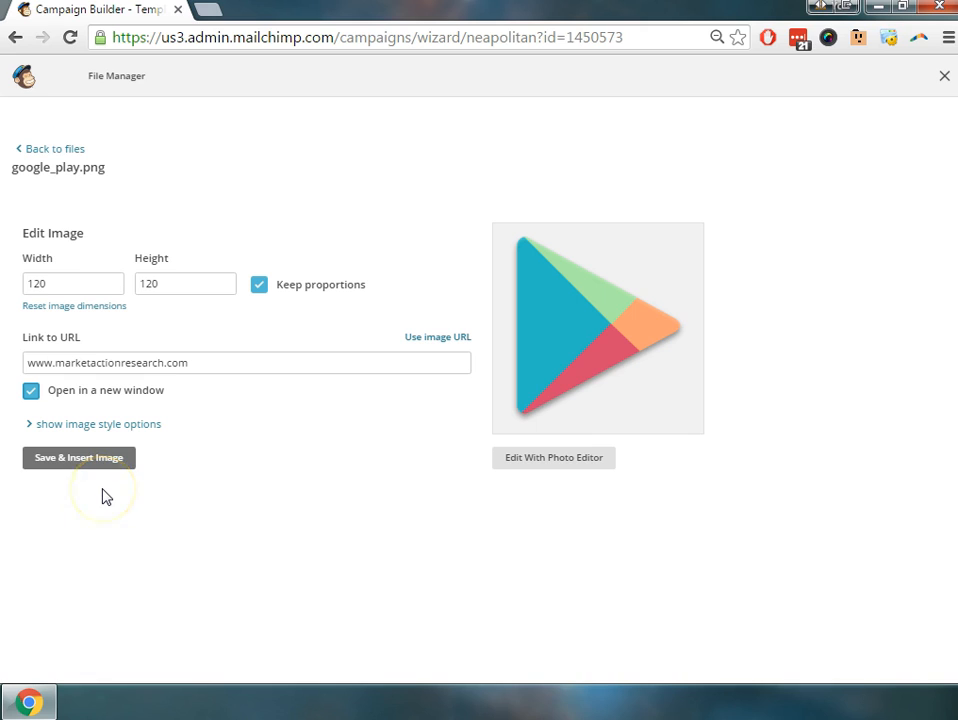
mouse_move(116, 476)
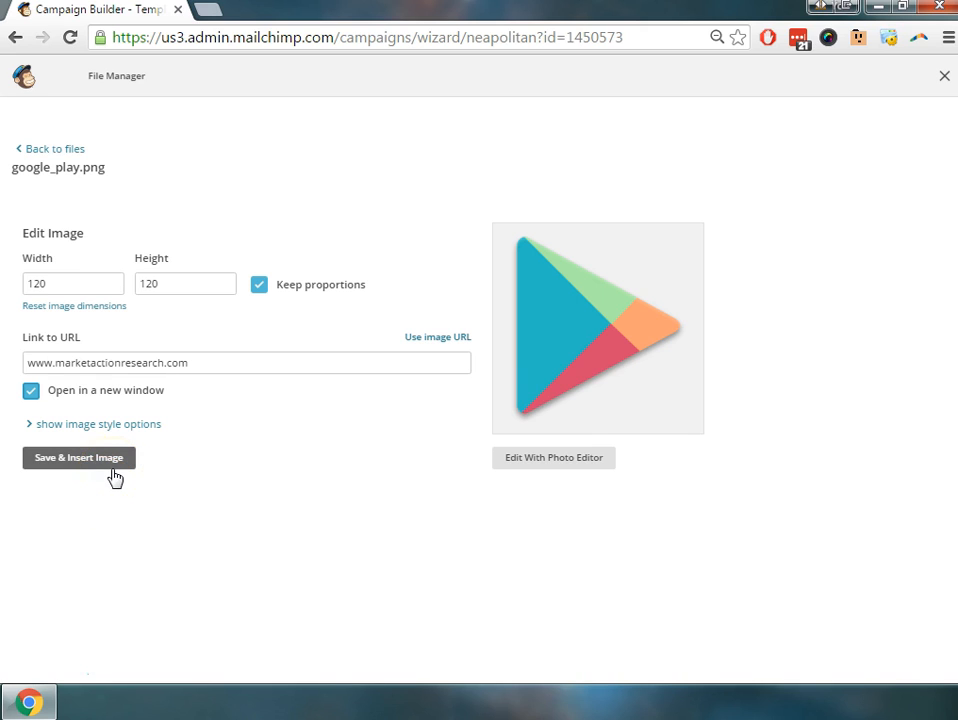
Step: Save and insert the linked Google Play image beneath the centered heading
left_click(78, 456)
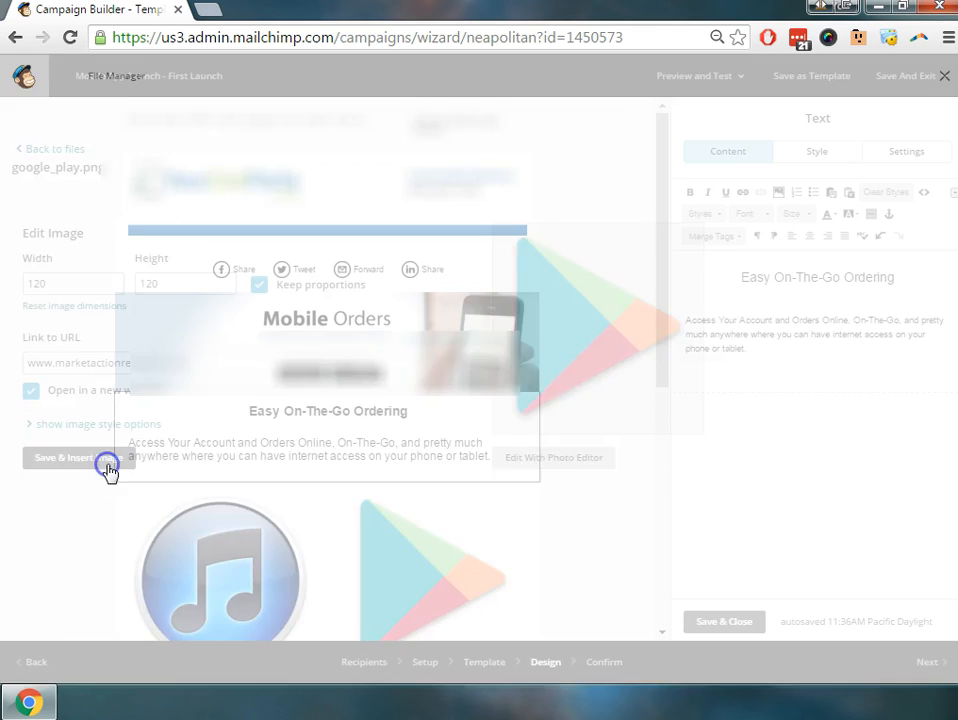
left_click(64, 456)
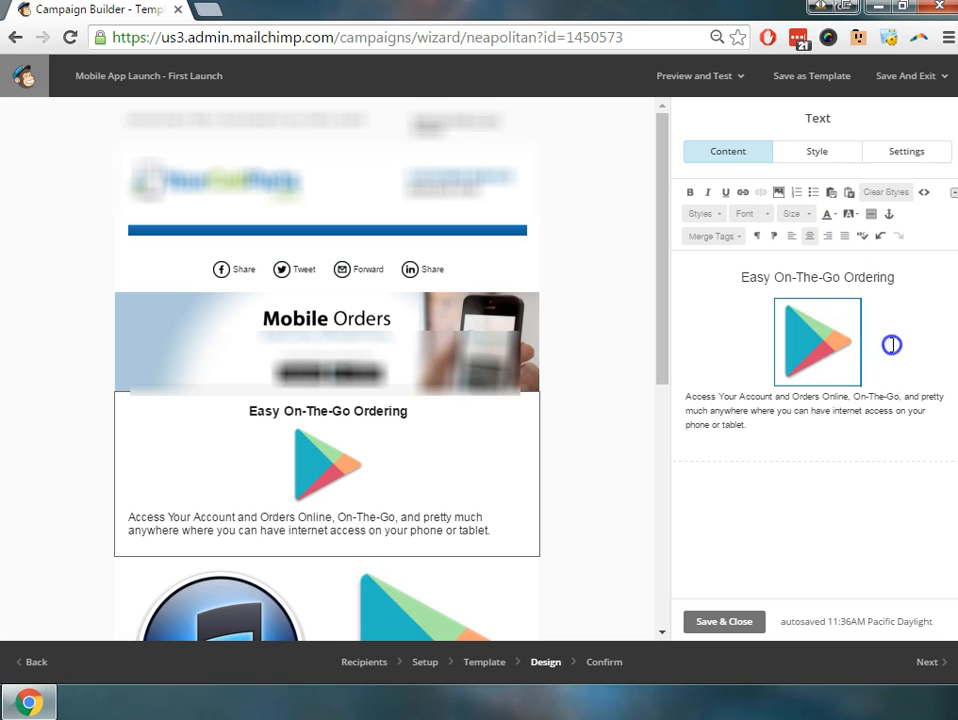
mouse_move(774, 376)
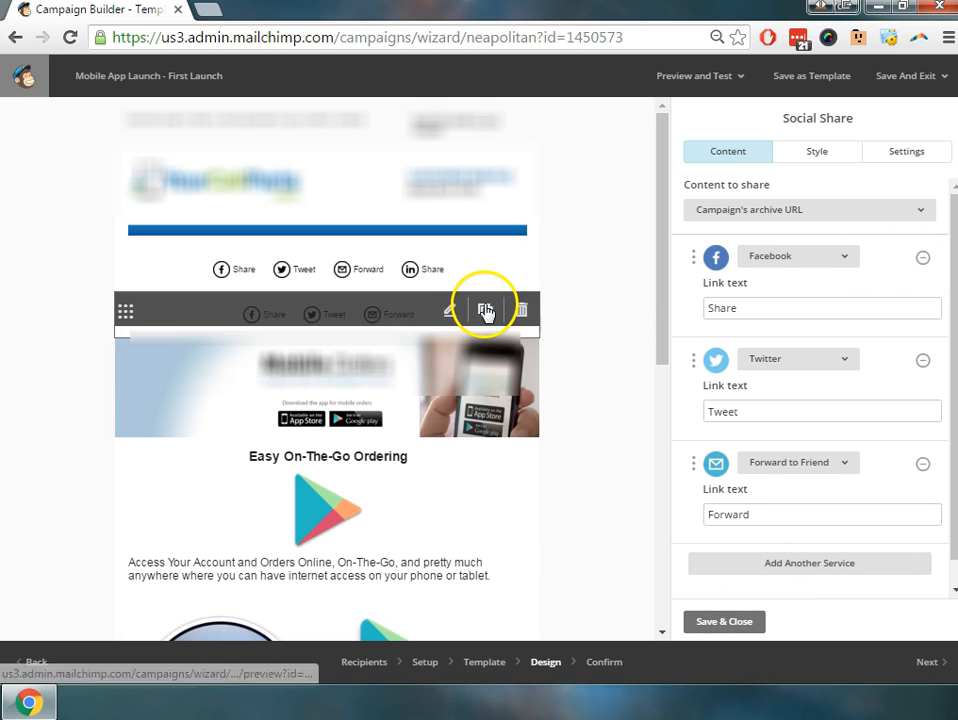
mouse_move(450, 310)
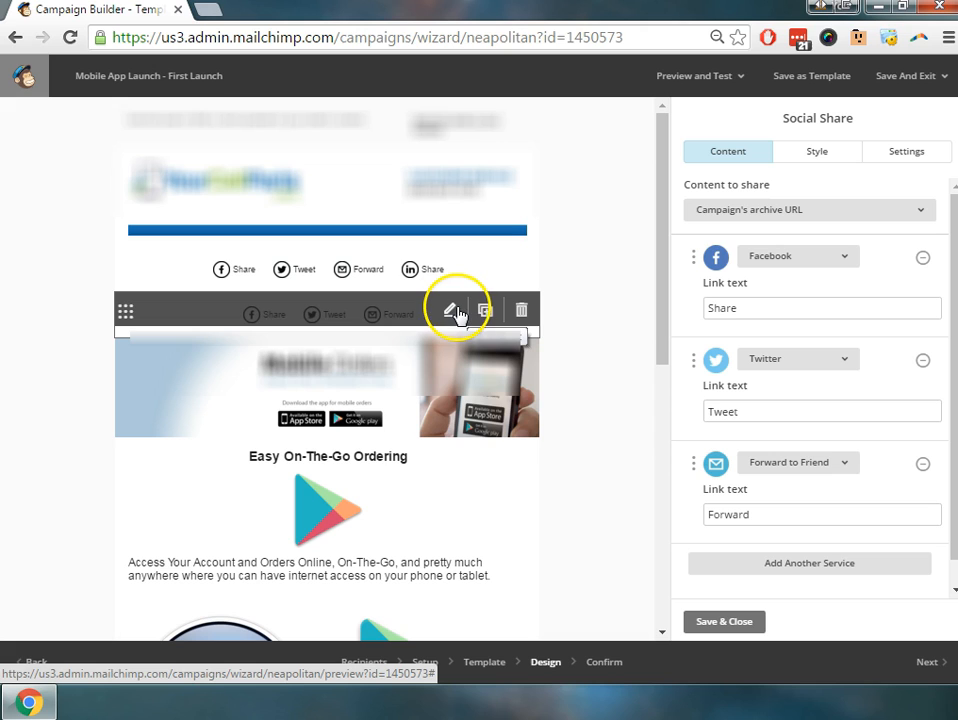
mouse_move(520, 310)
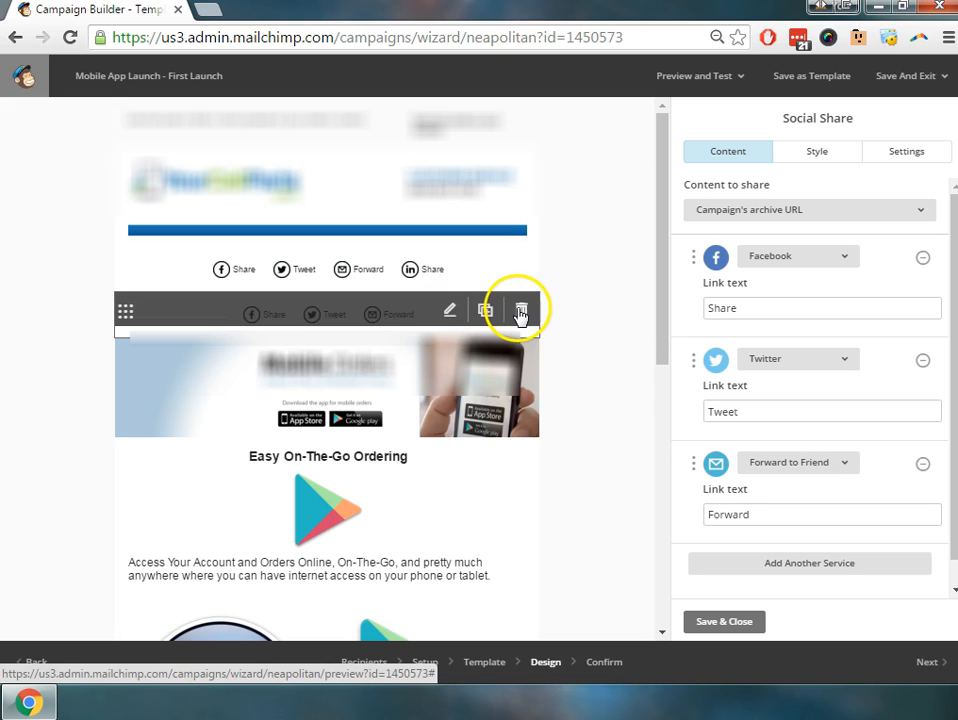
Step: Delete the duplicate social sharing block beneath the share links, confirming the deletion
left_click(520, 310)
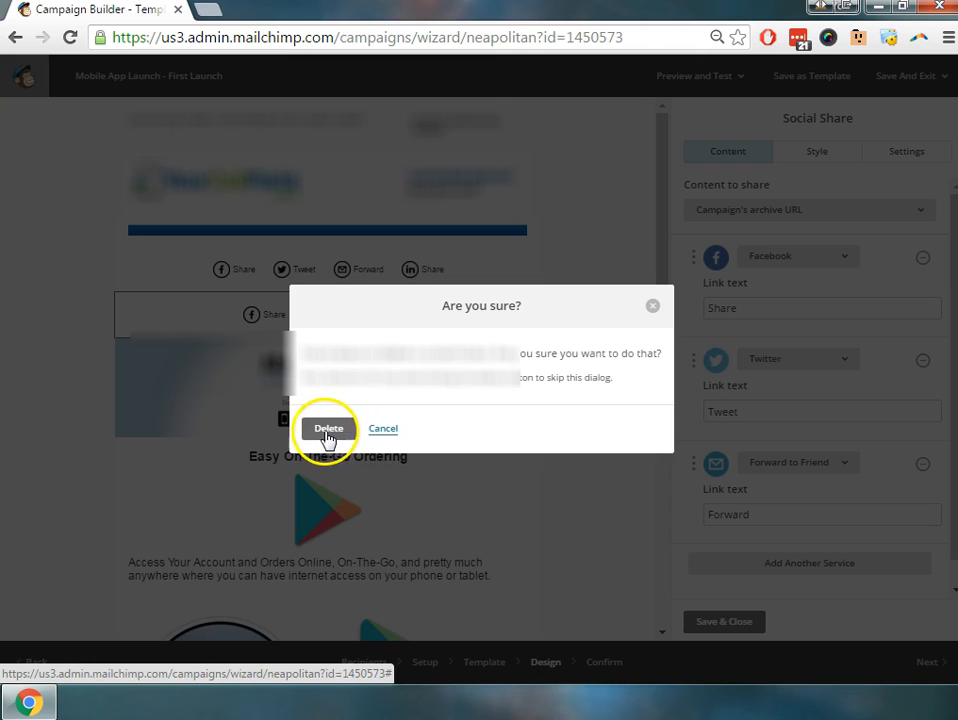
left_click(328, 428)
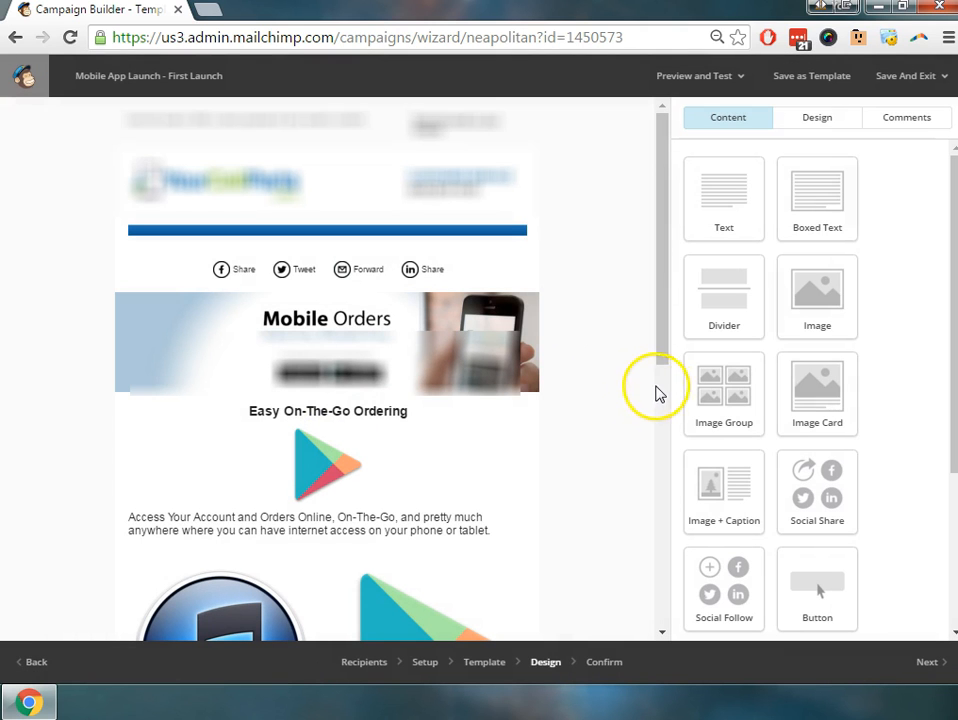
mouse_move(738, 412)
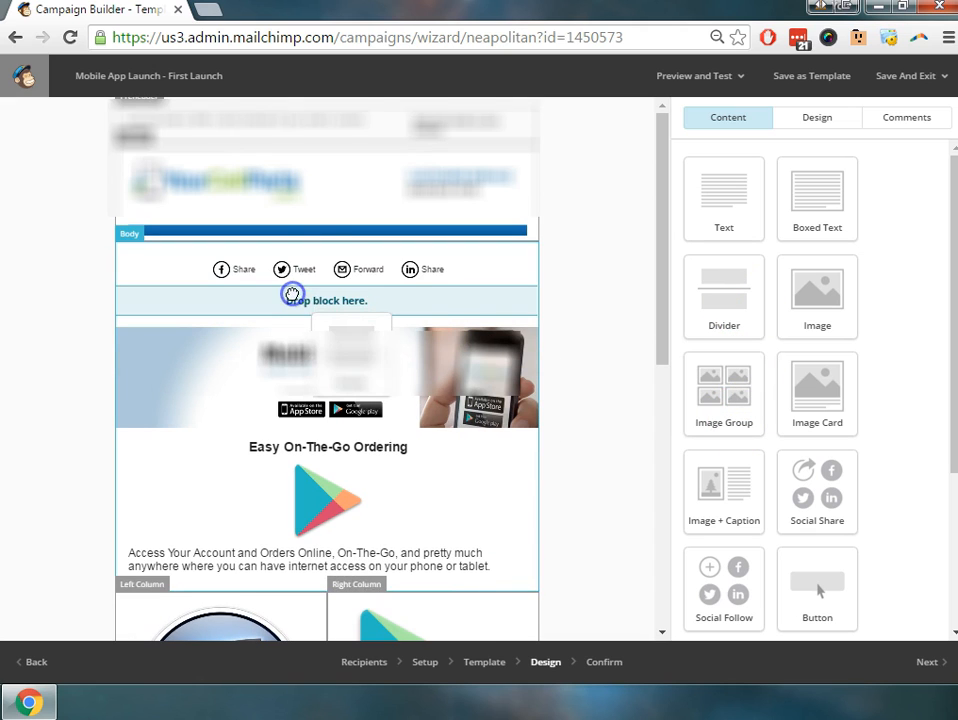
Step: Insert a Divider block below the share links and save its default settings
left_click(328, 300)
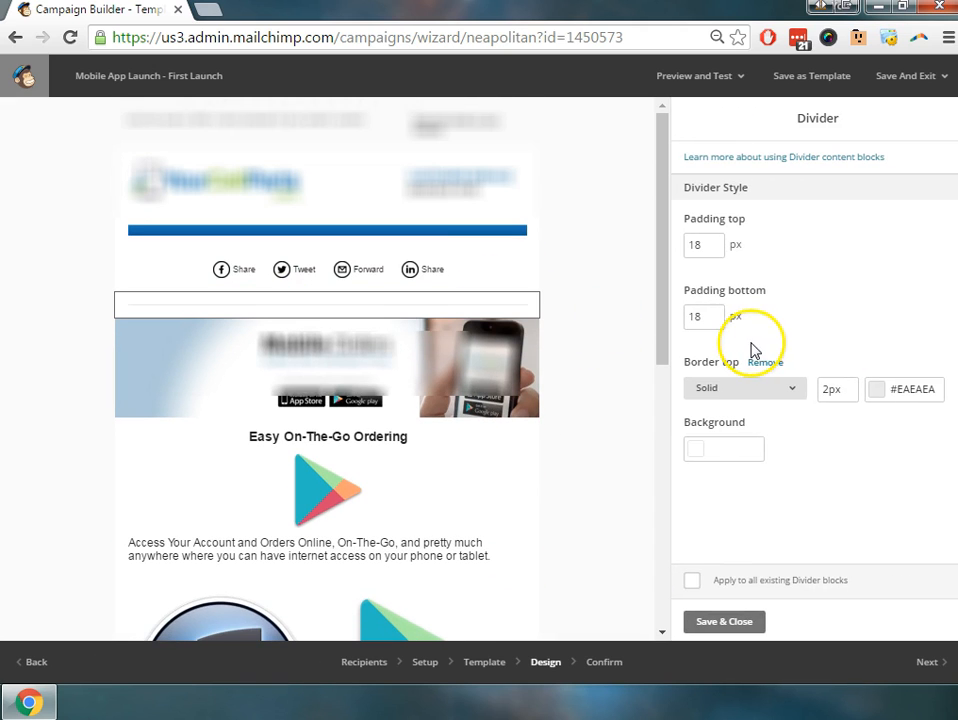
mouse_move(724, 620)
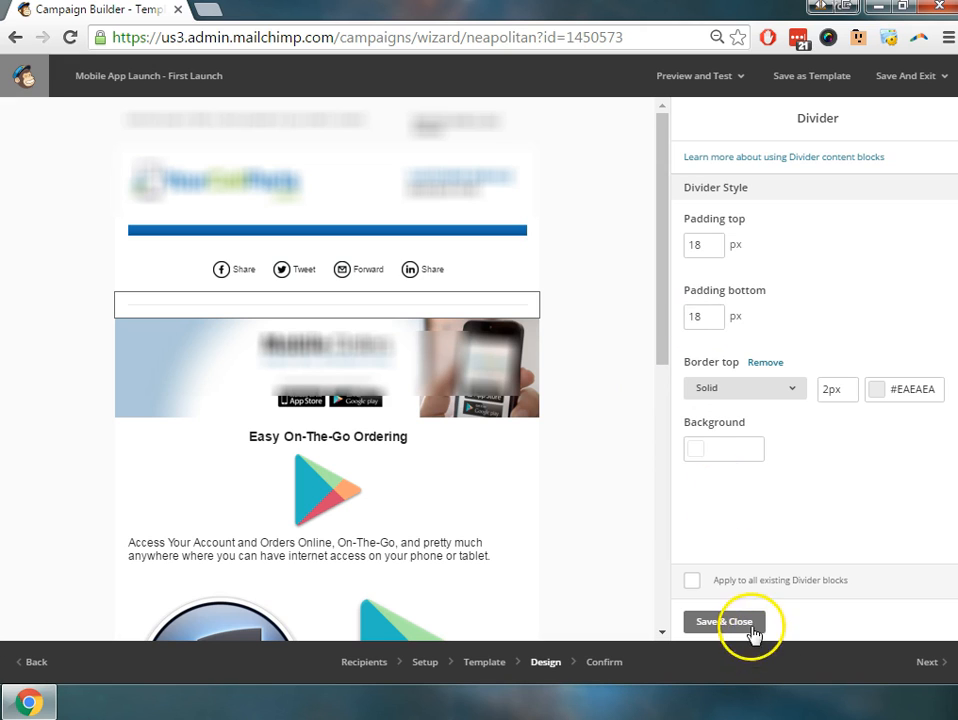
left_click(724, 620)
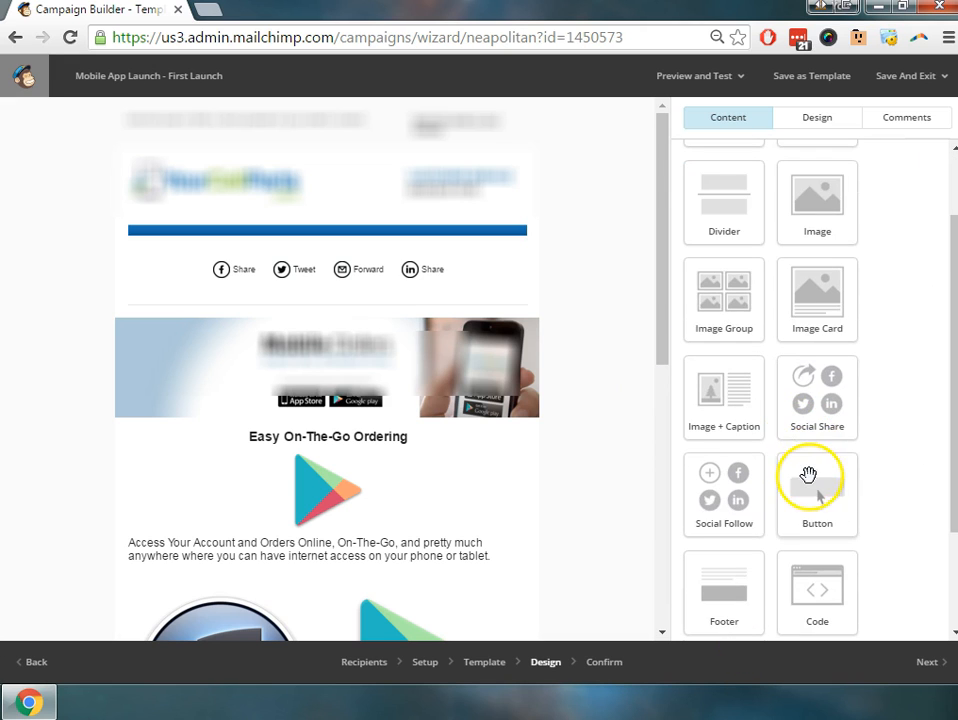
scroll("down", 3)
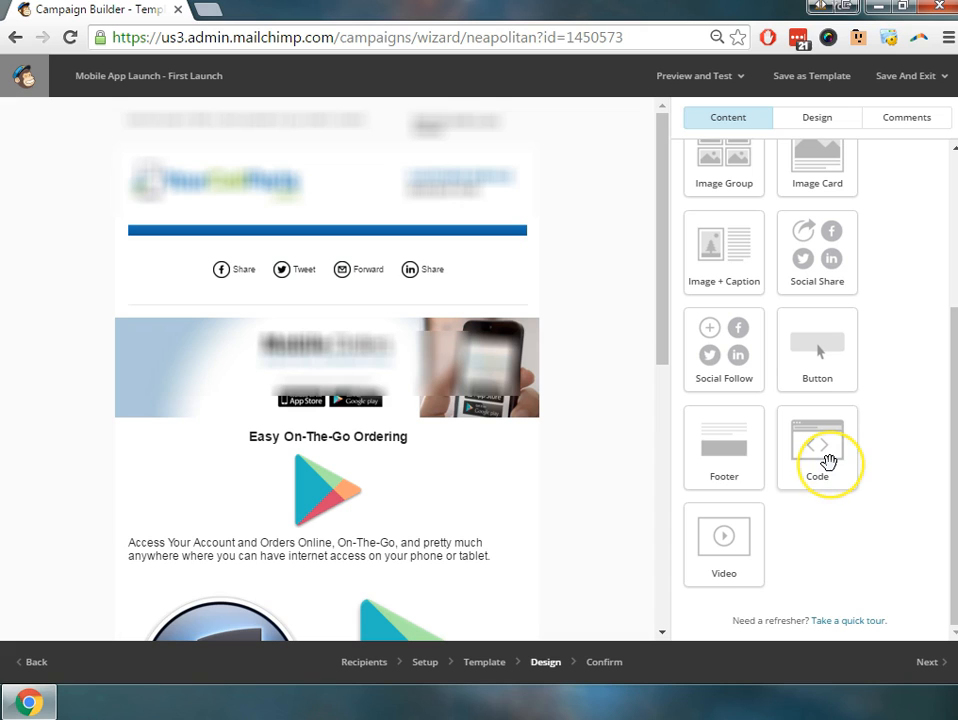
mouse_move(816, 444)
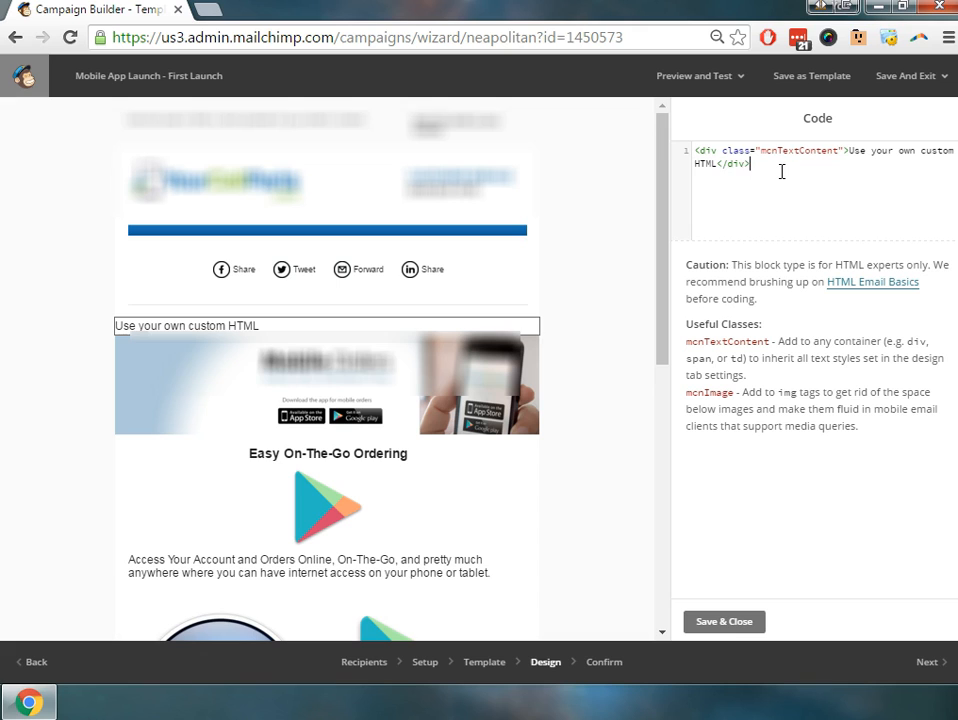
mouse_move(472, 356)
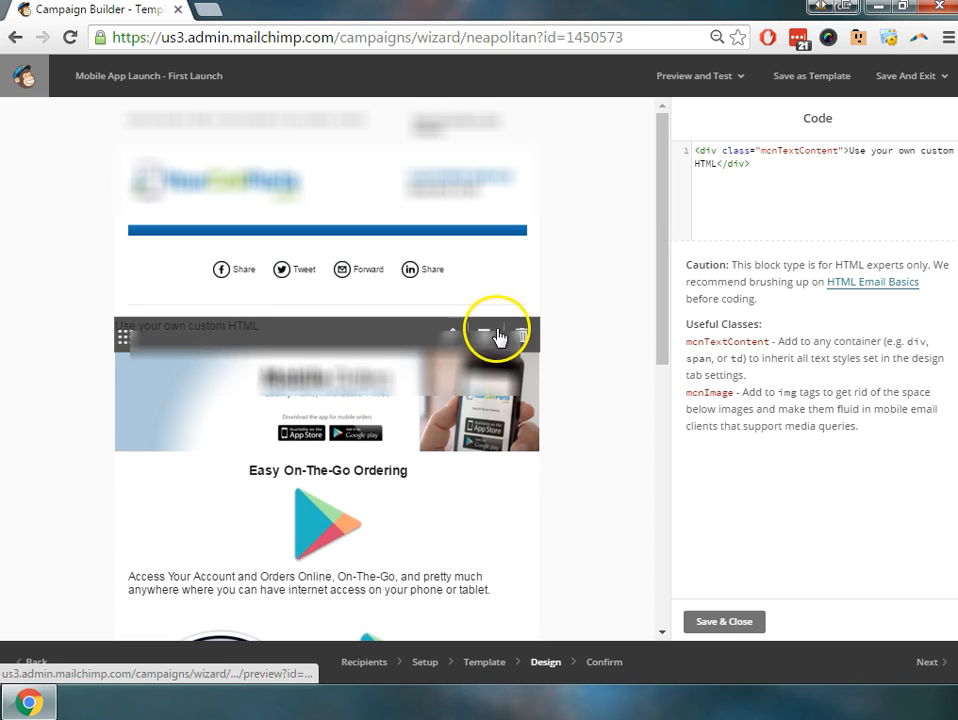
left_click(520, 332)
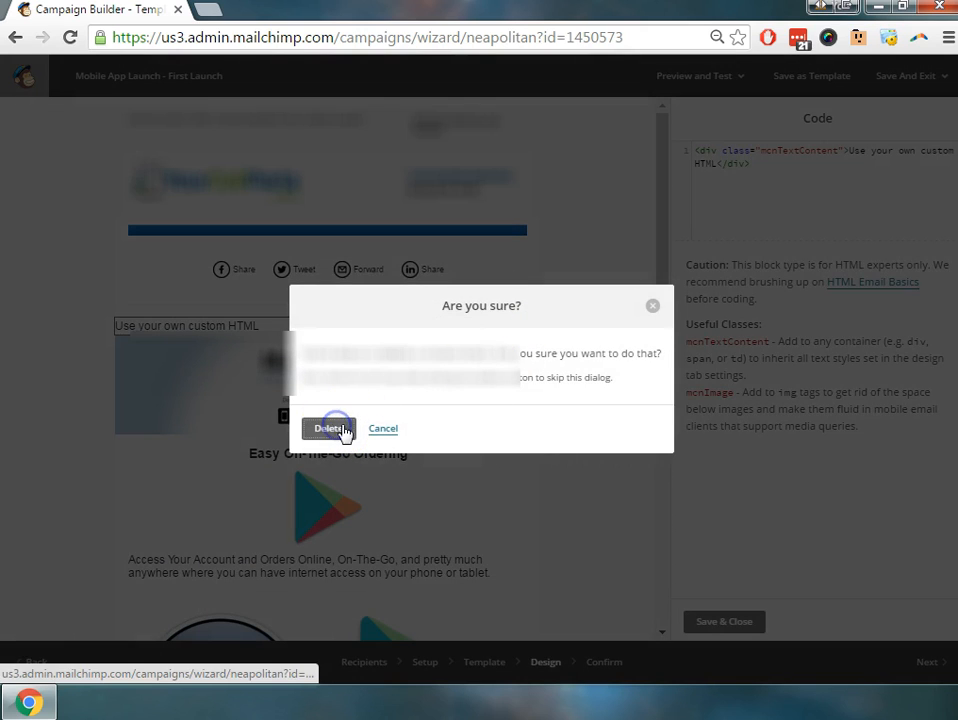
left_click(328, 428)
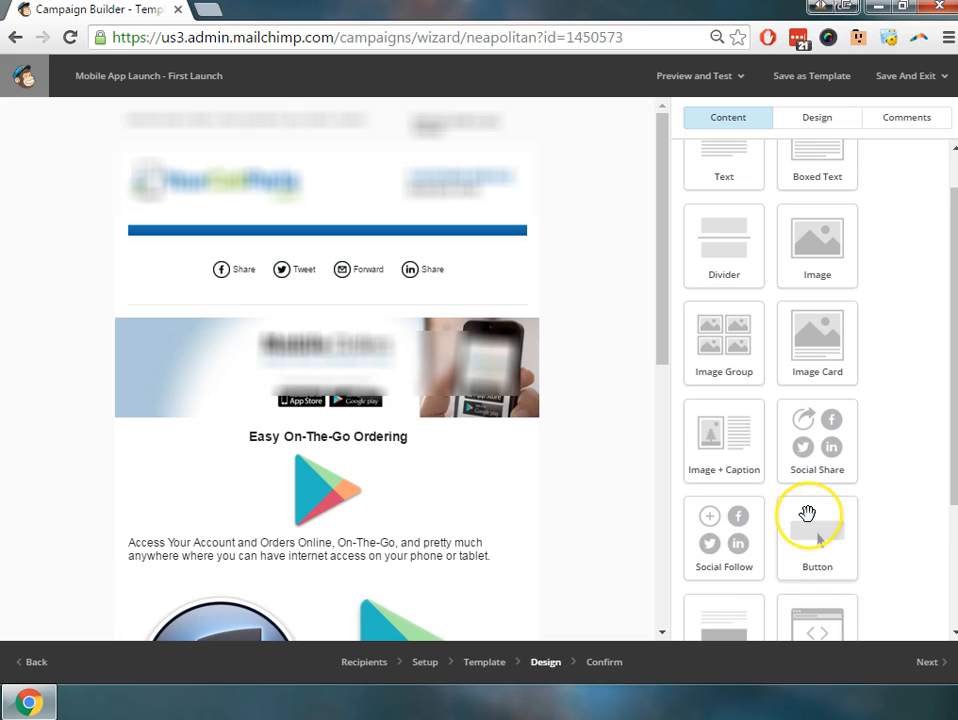
scroll("up", 3)
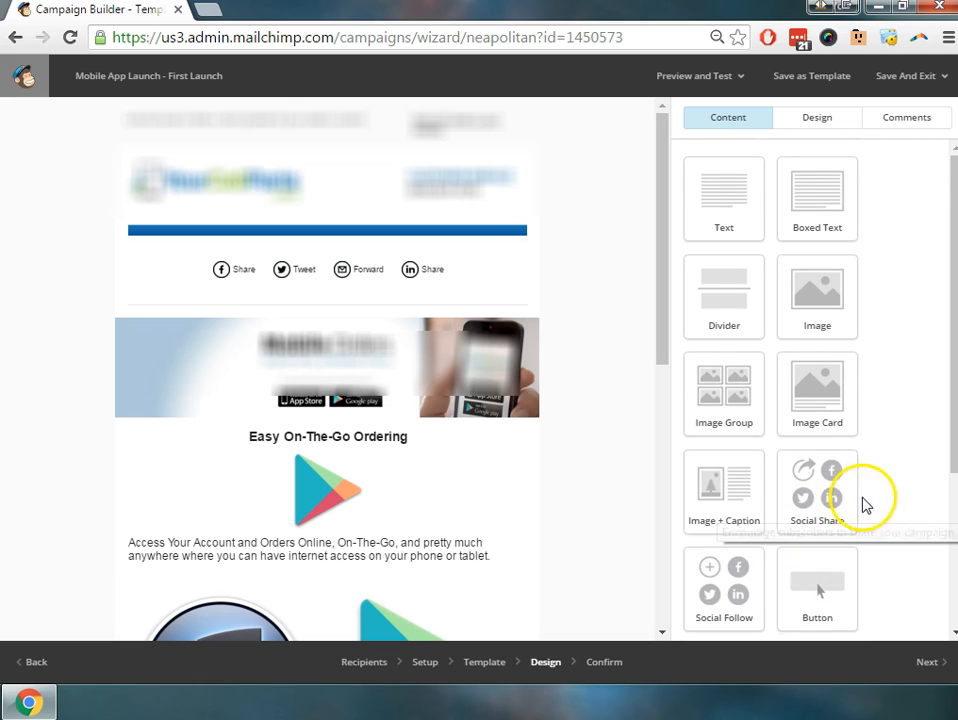
scroll("down", 3)
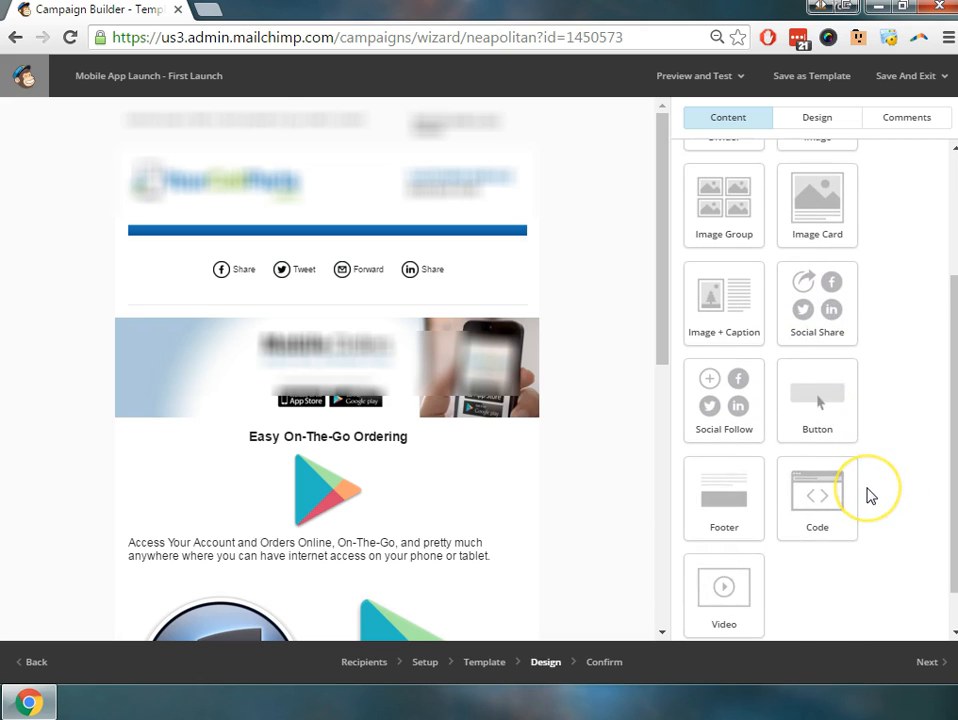
scroll("down", 3)
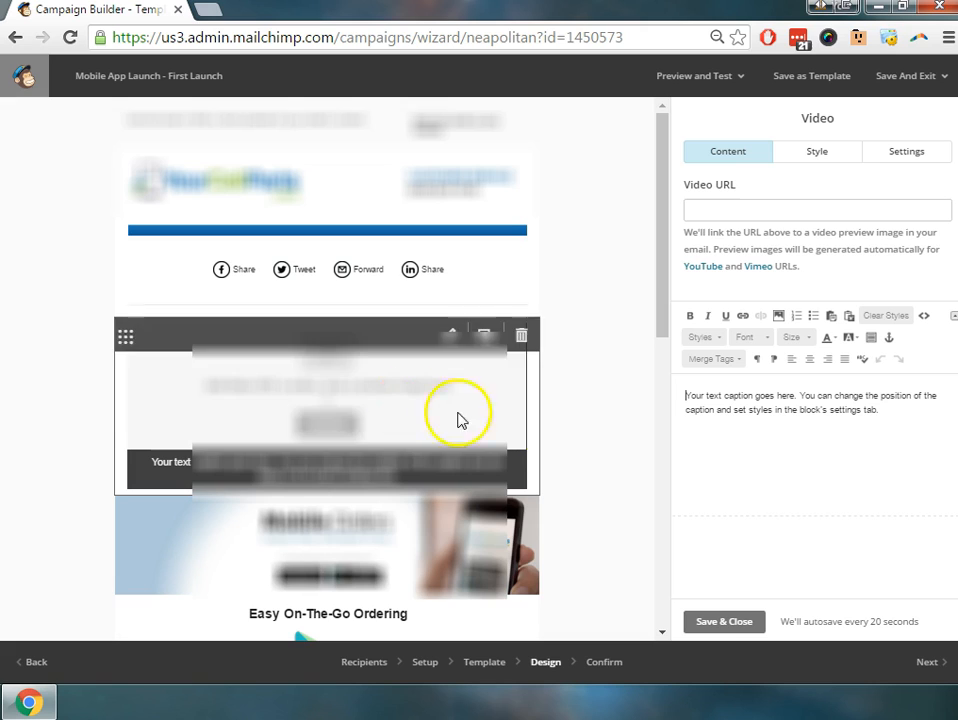
left_click(816, 210)
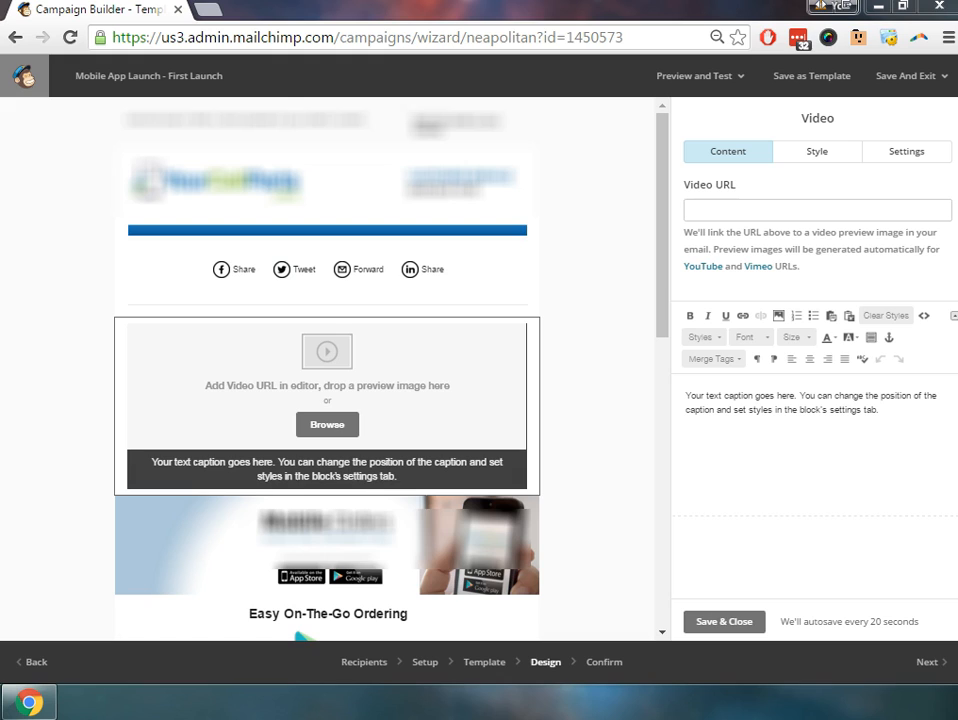
mouse_move(848, 200)
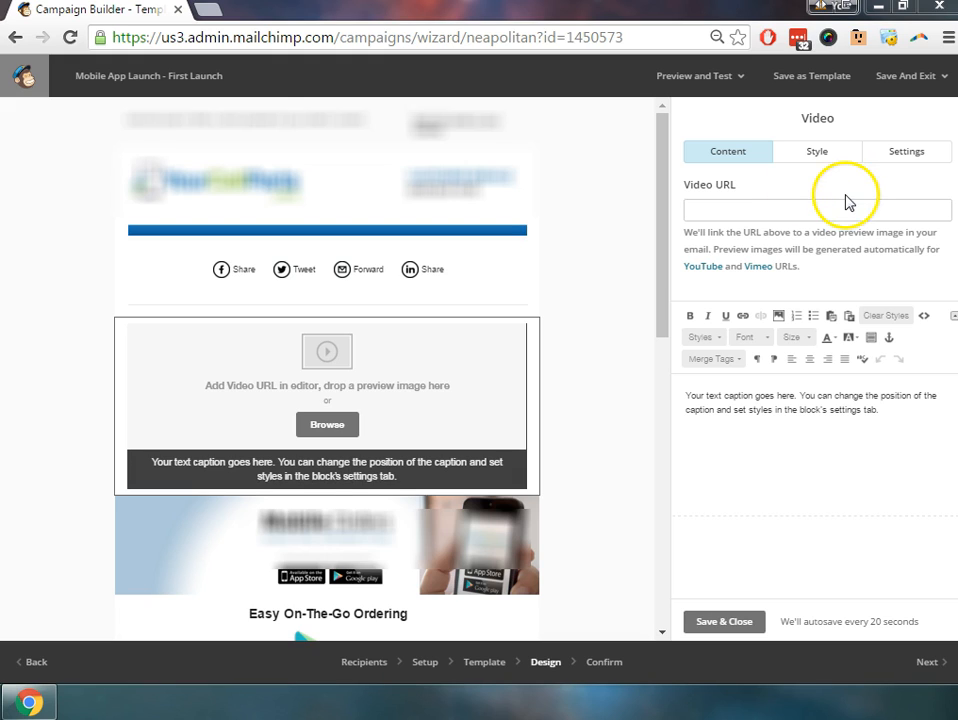
left_click(816, 210)
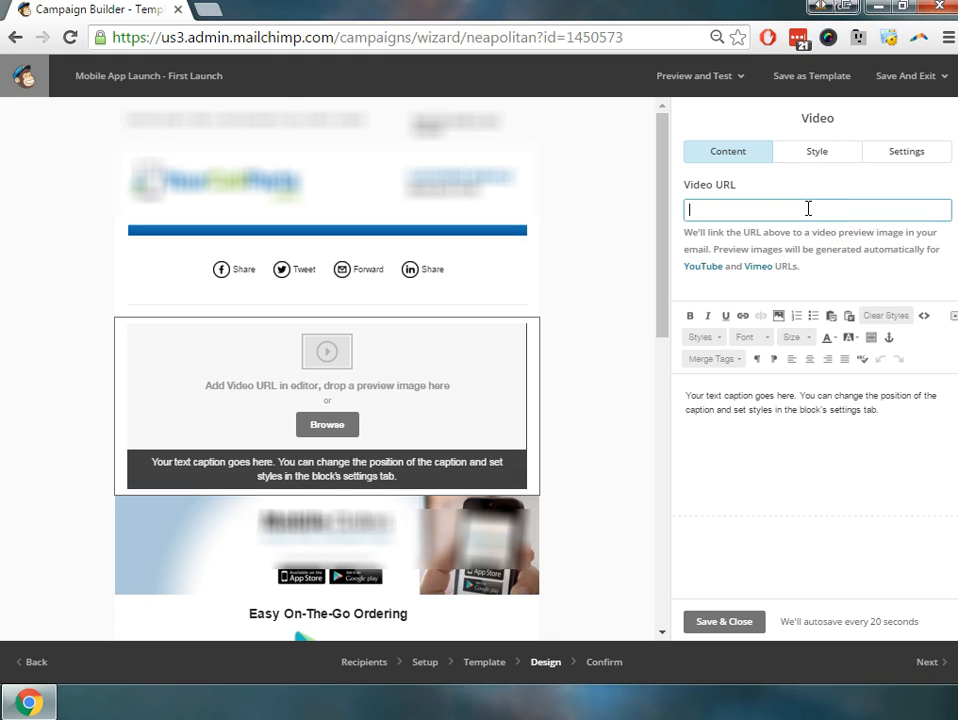
type("https://www.youtube.com/watch?v=WjLBZ0oCwg")
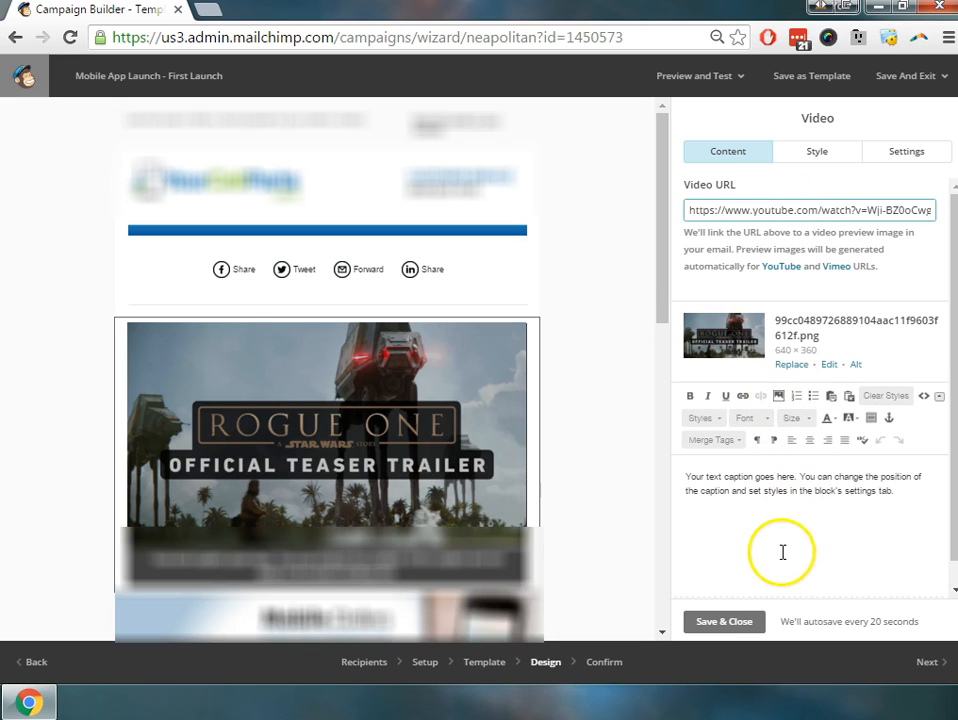
mouse_move(832, 510)
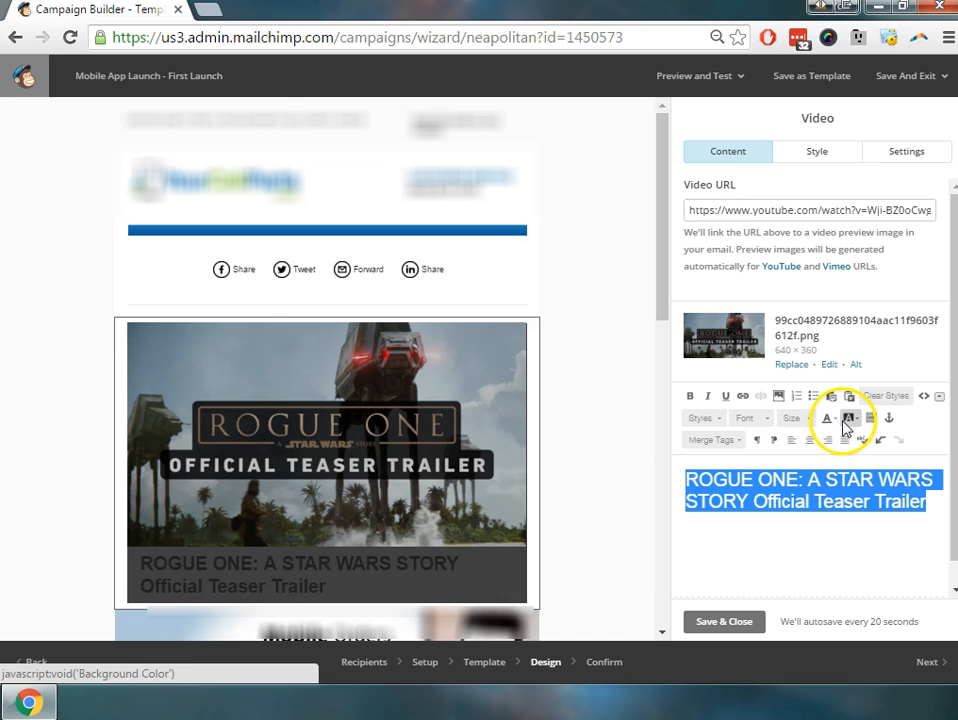
mouse_move(780, 396)
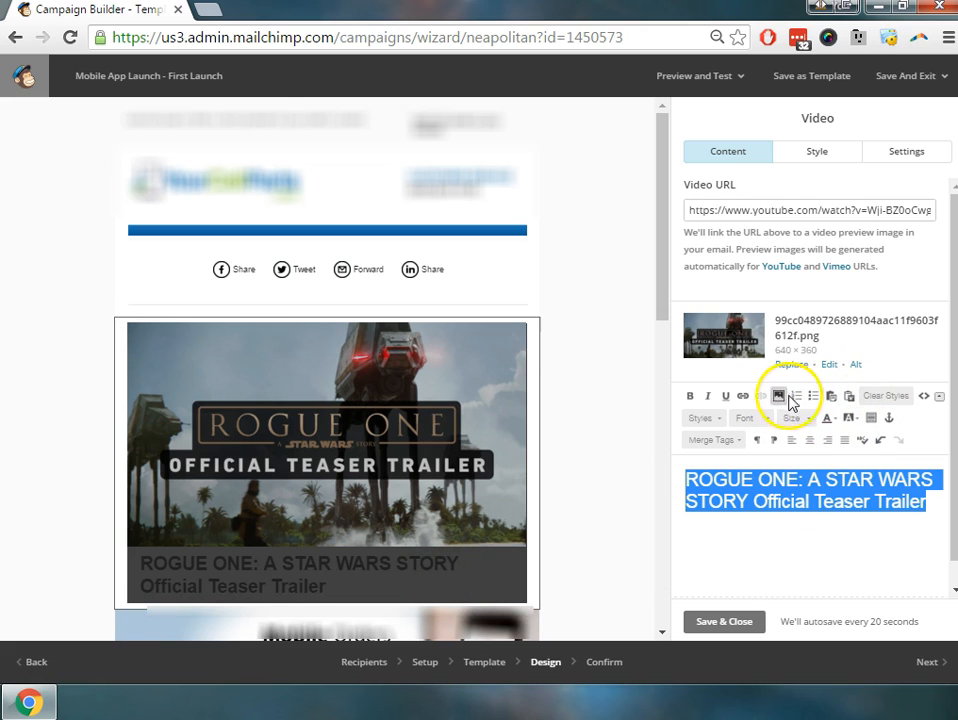
Step: Make the Rogue One caption text white and clear the leftover caption text
left_click(828, 418)
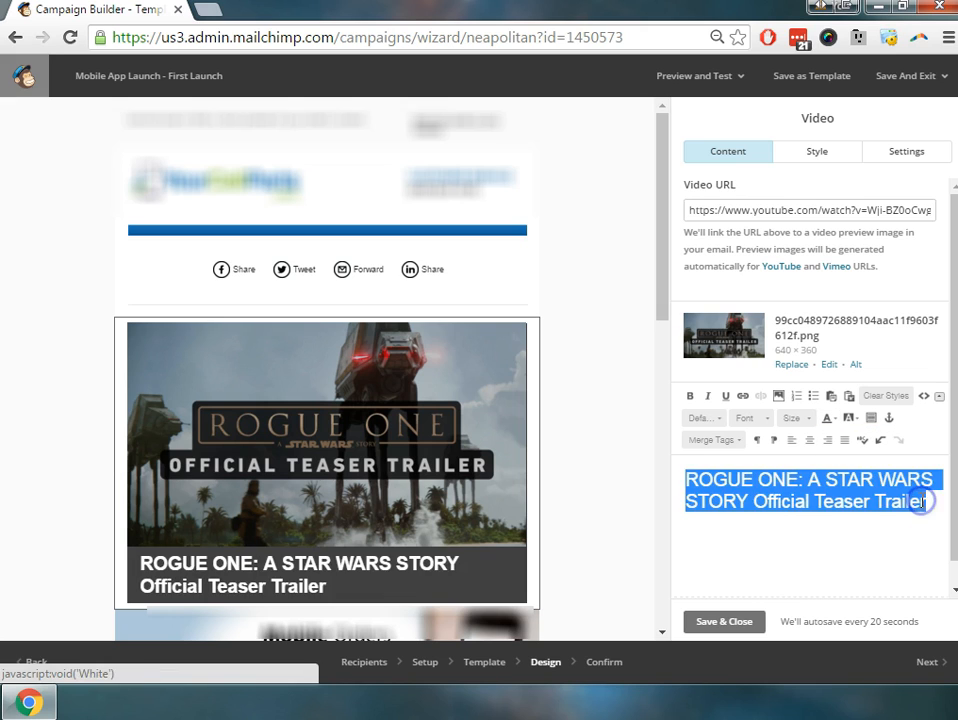
key("Delete")
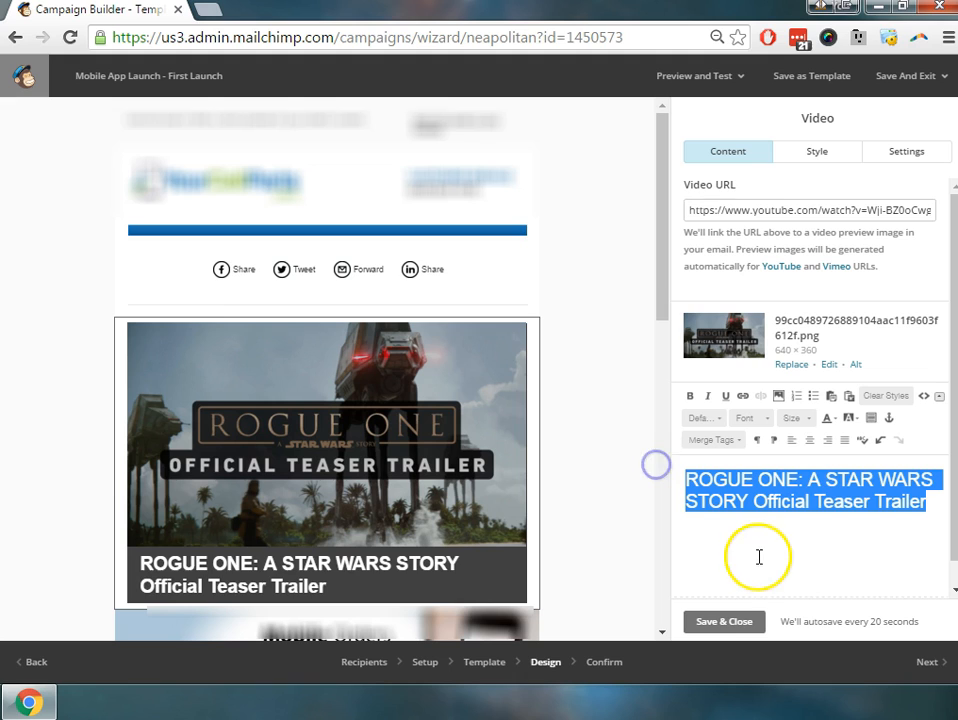
mouse_move(812, 540)
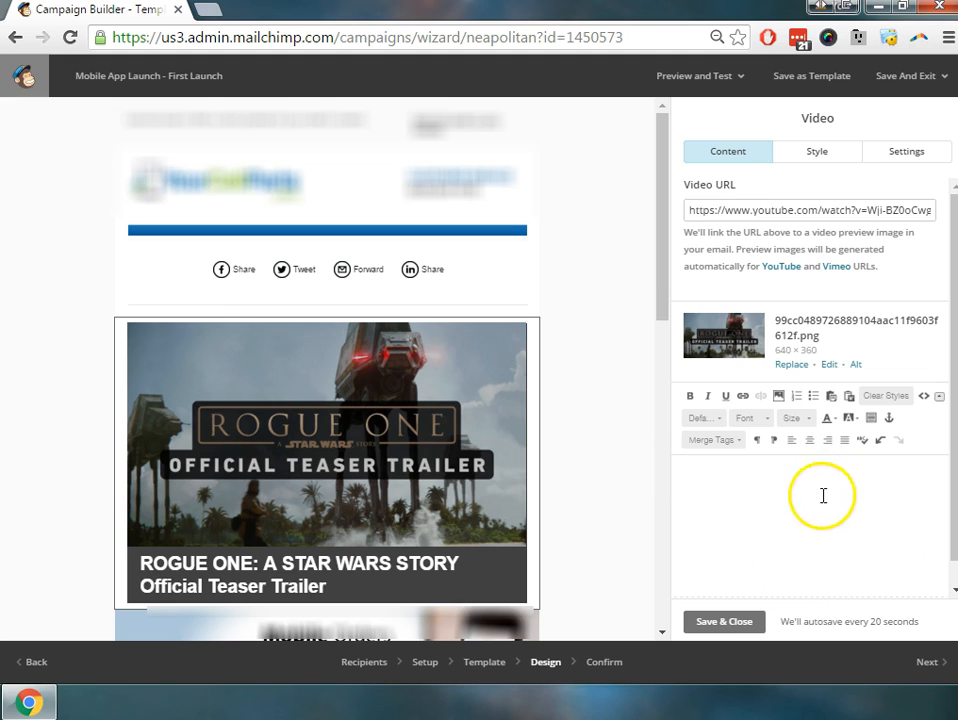
mouse_move(790, 196)
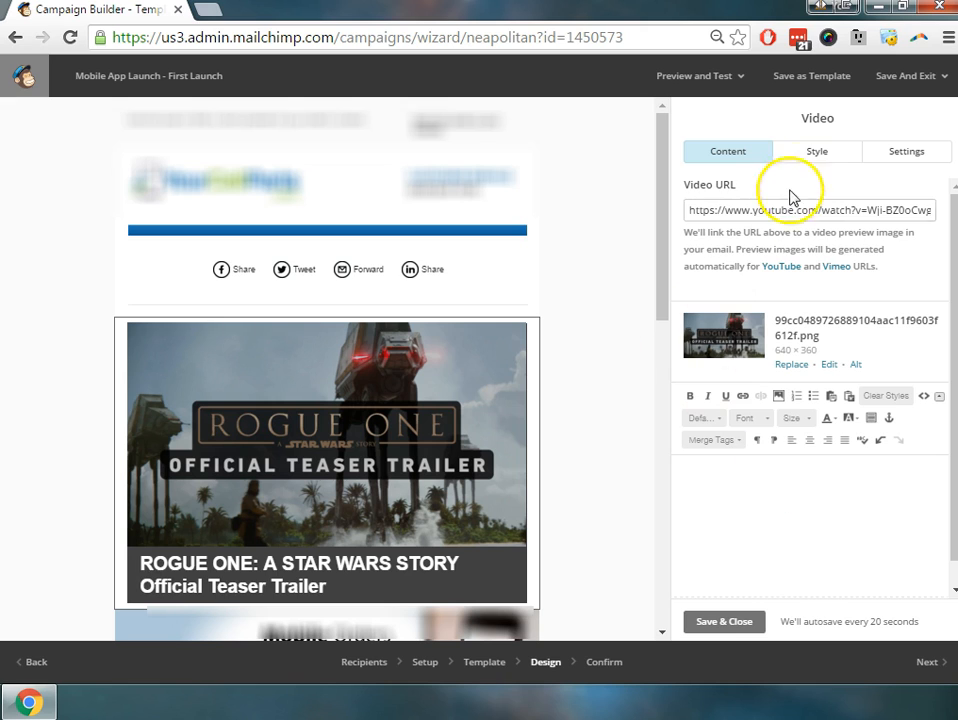
Step: Set the video caption card background to red #d53c3c and save the block
left_click(816, 152)
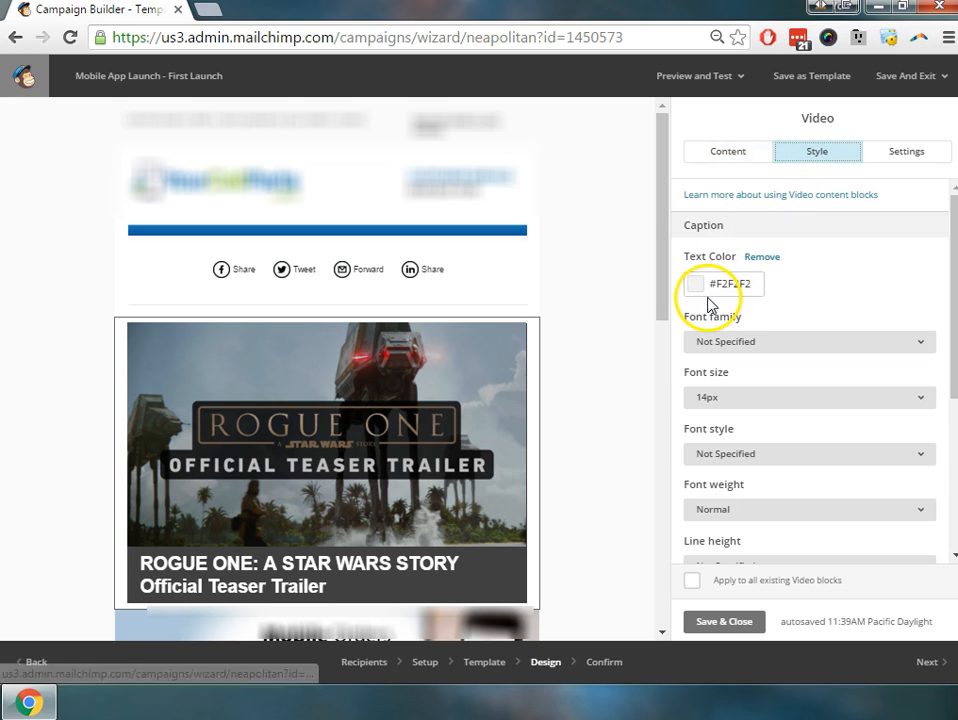
mouse_move(836, 310)
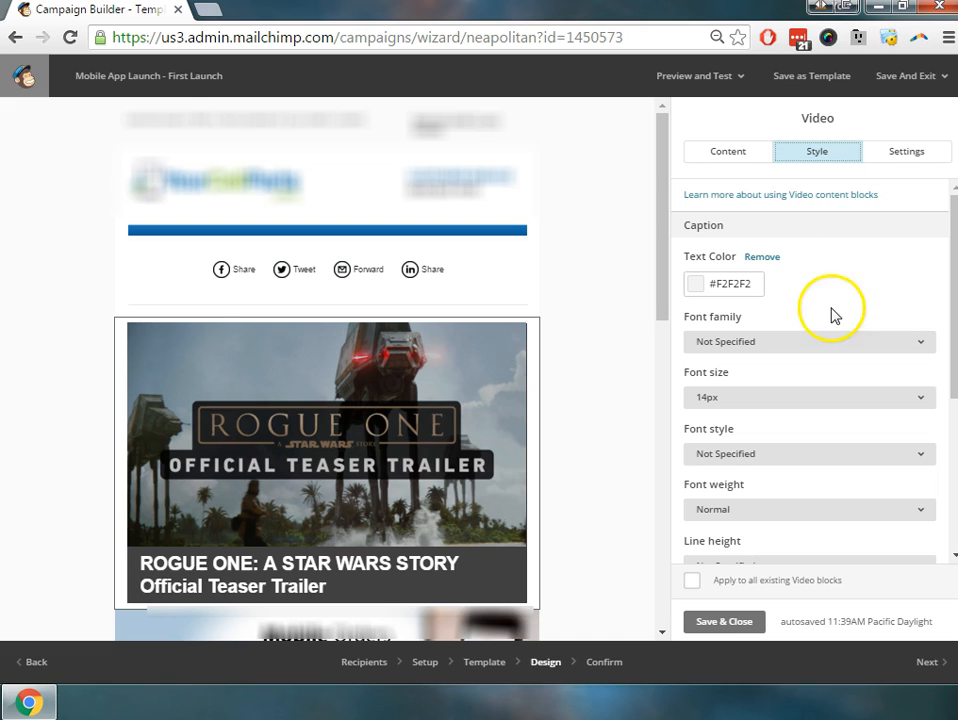
scroll("down", 3)
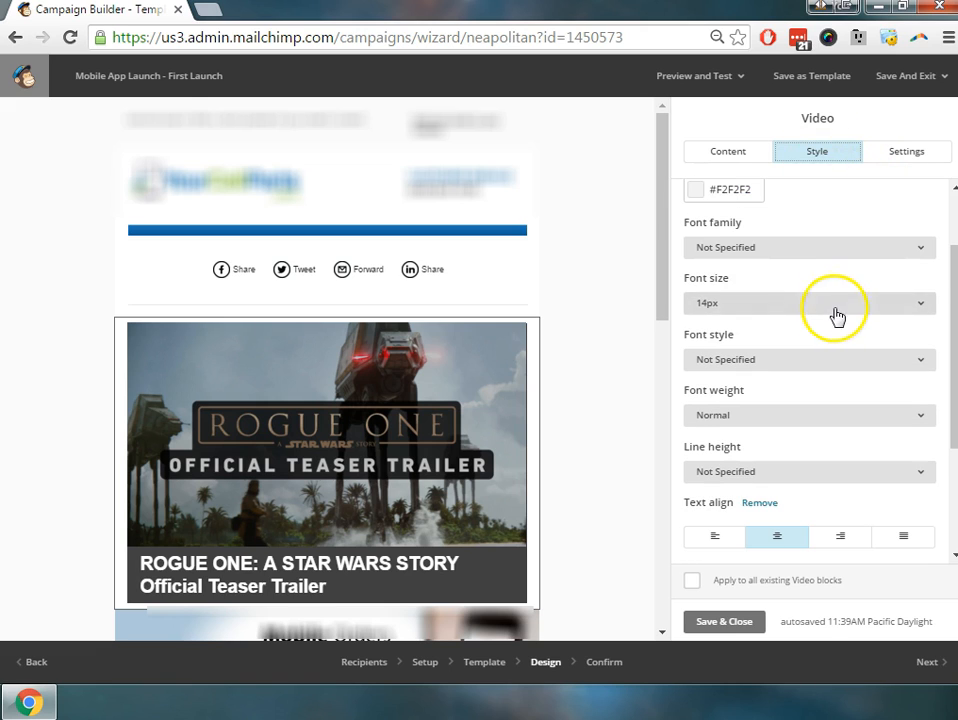
mouse_move(828, 316)
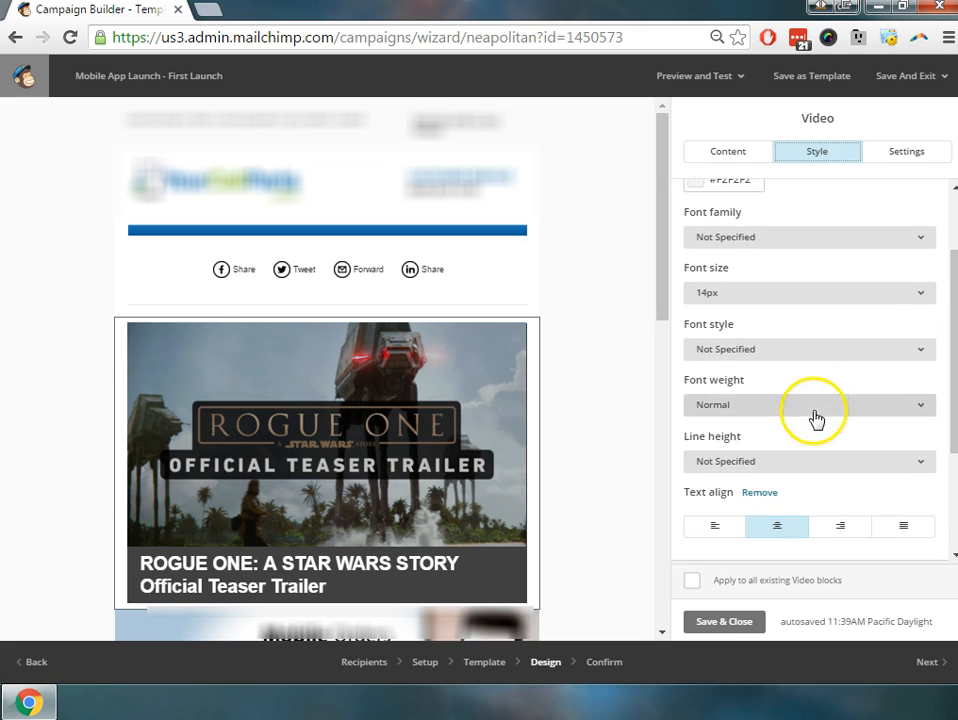
scroll("down", 3)
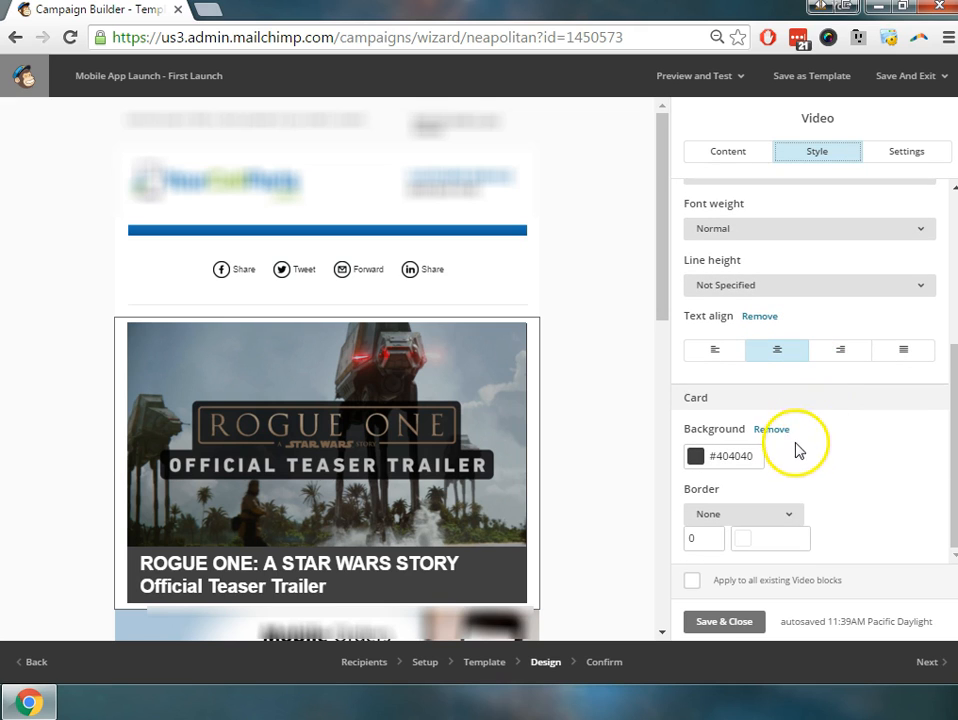
left_click(694, 456)
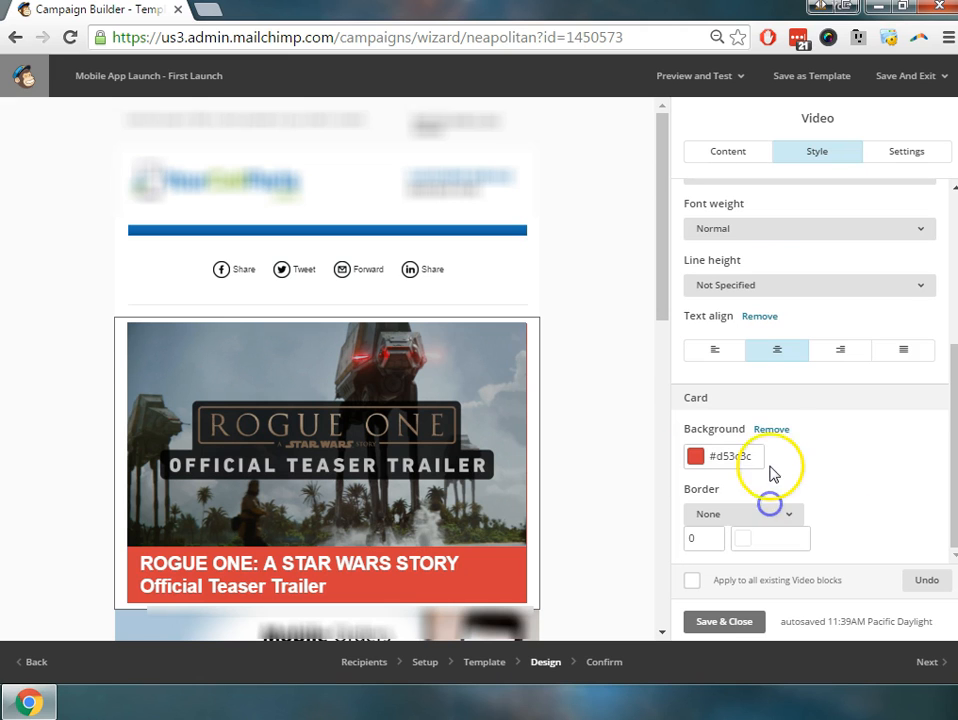
mouse_move(390, 384)
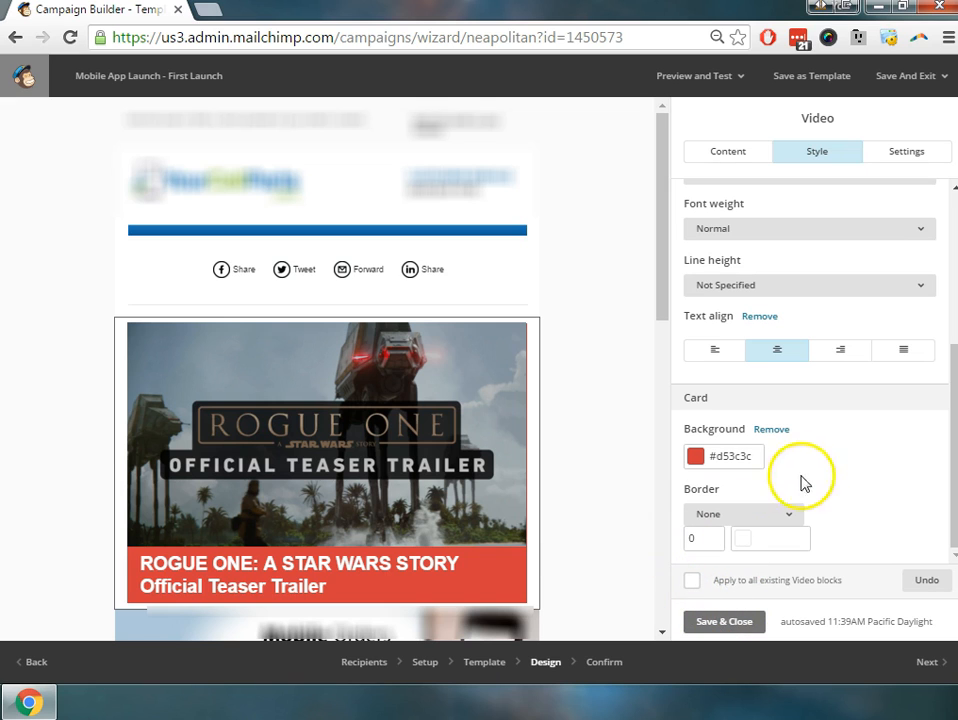
left_click(728, 116)
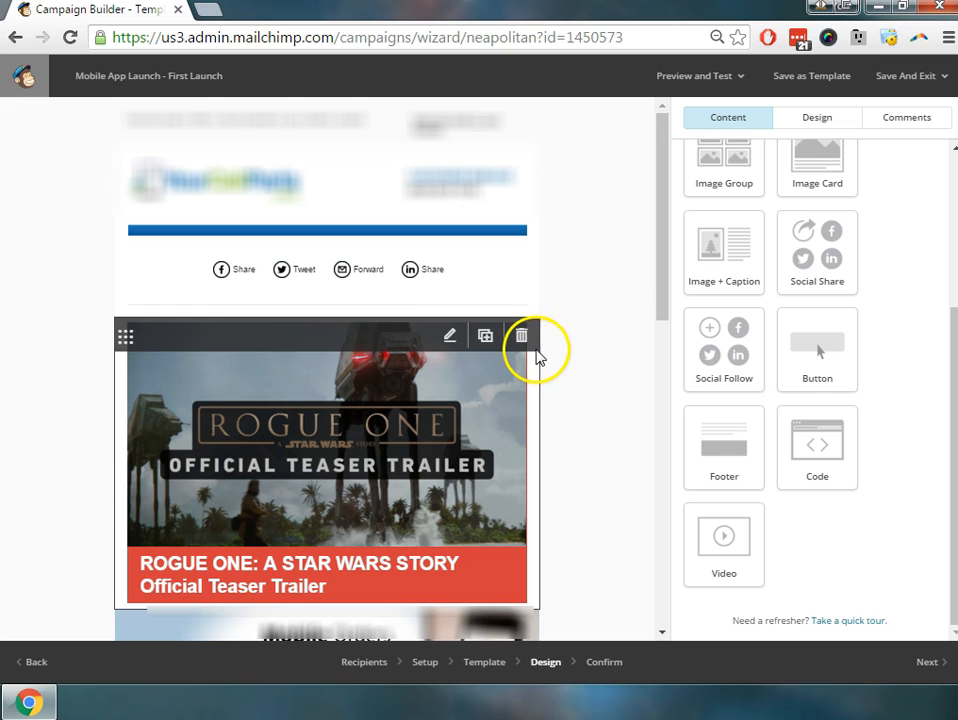
scroll("down", 3)
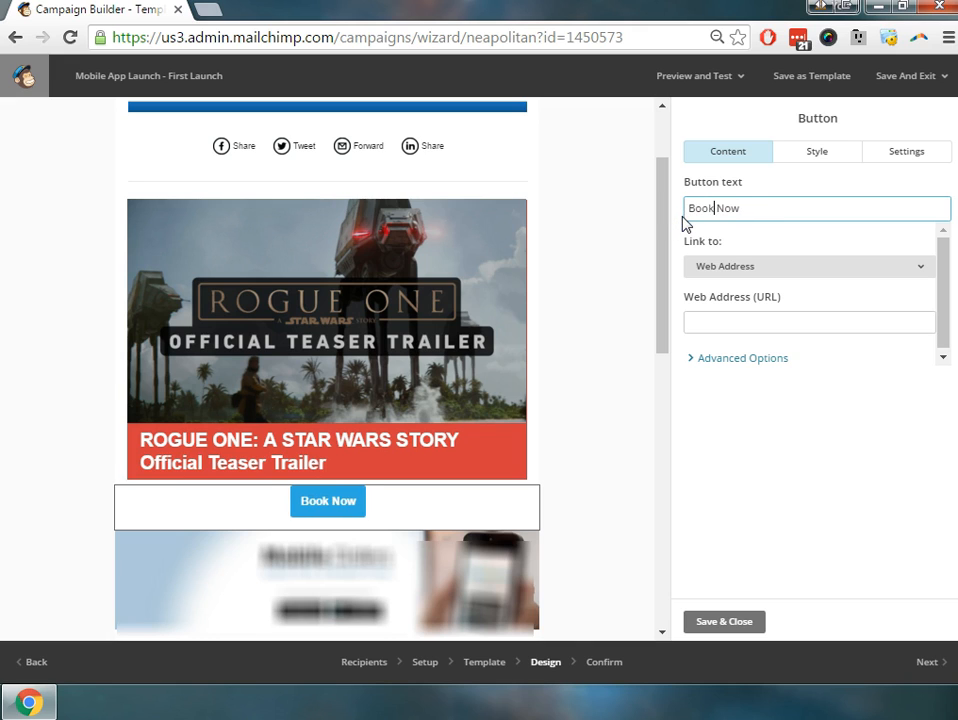
mouse_move(798, 280)
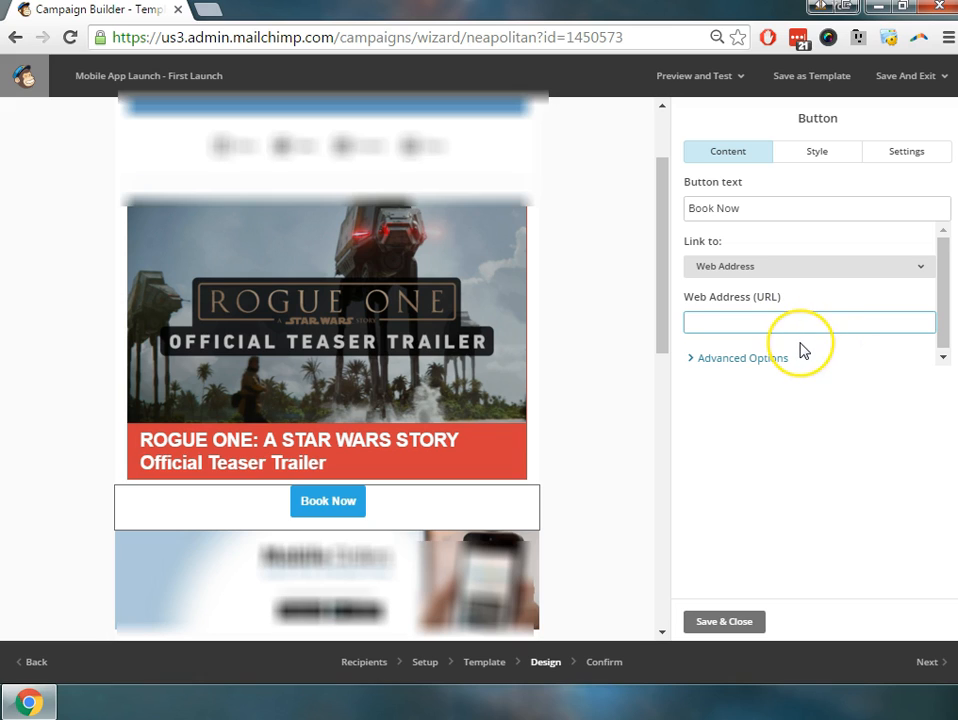
type("www.")
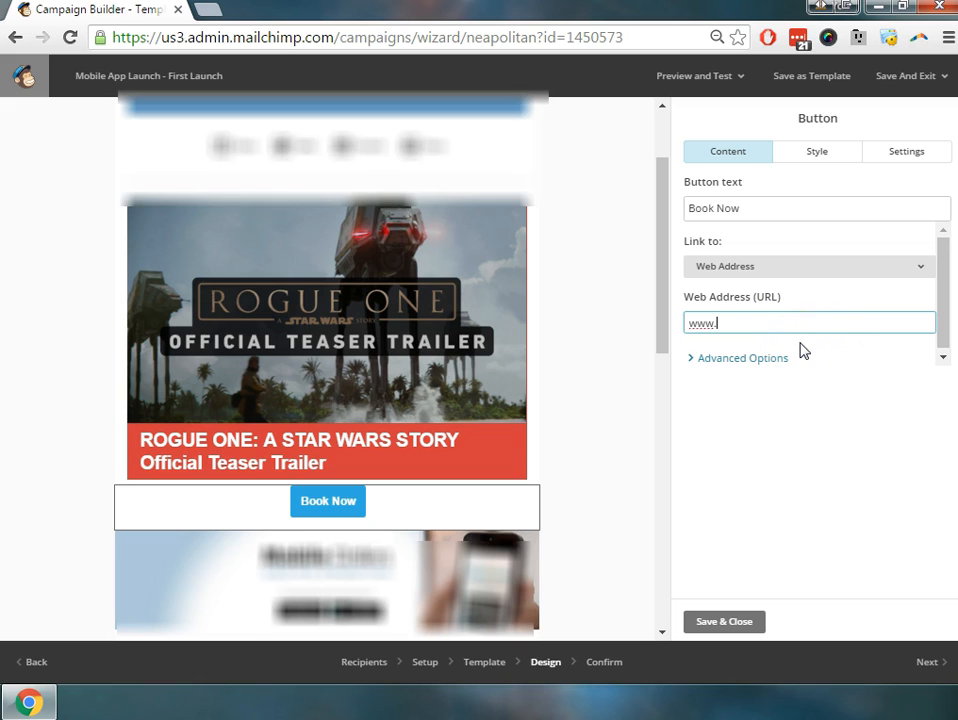
type("marketact")
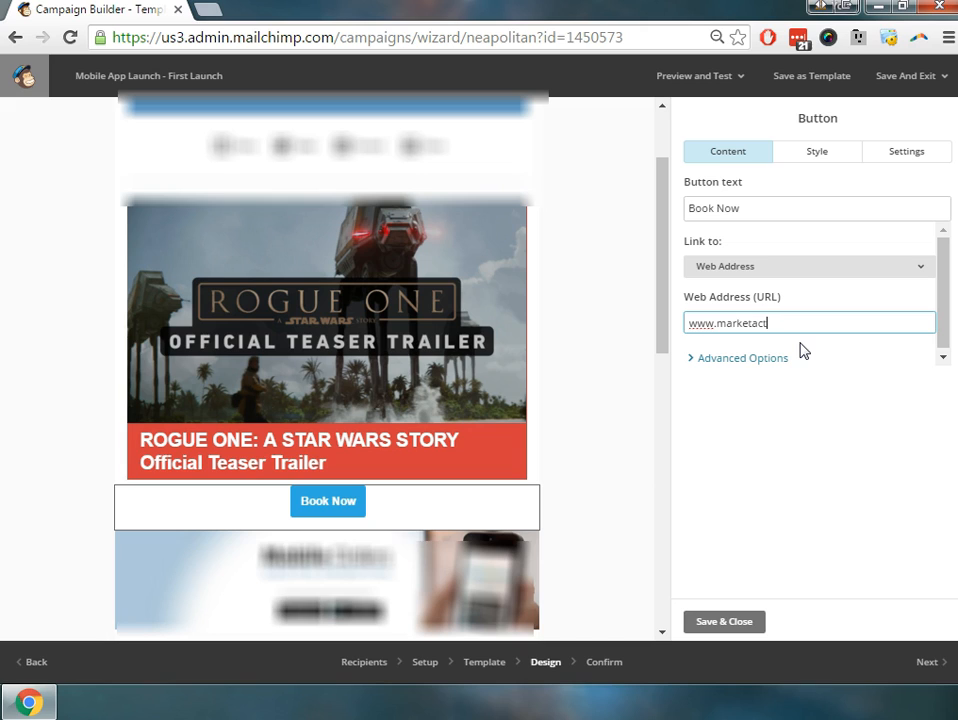
type("ionresearch.co")
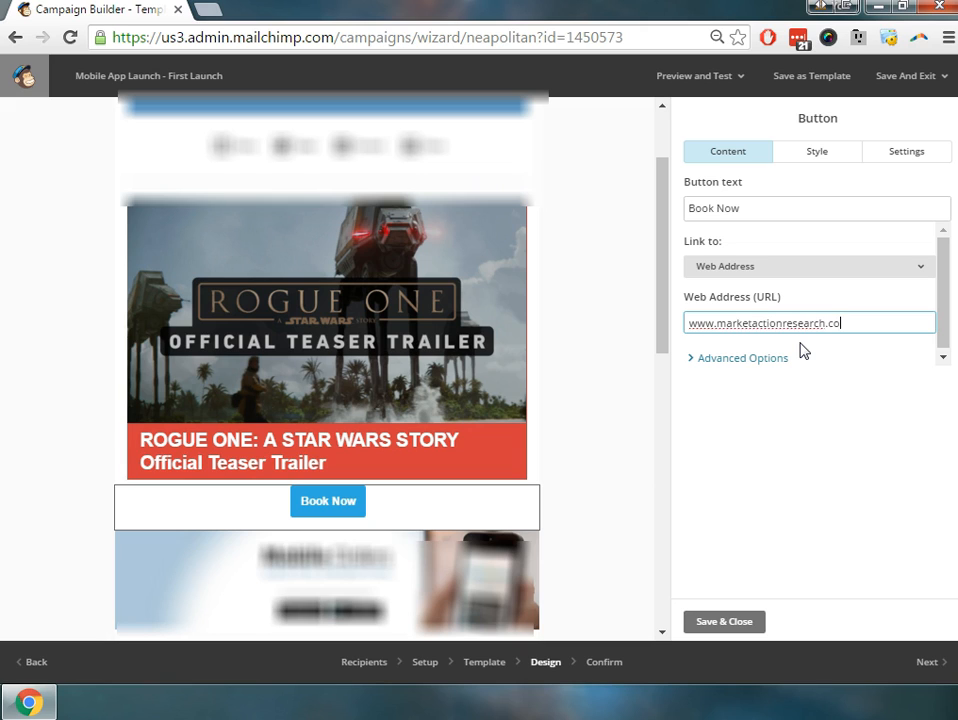
type("m")
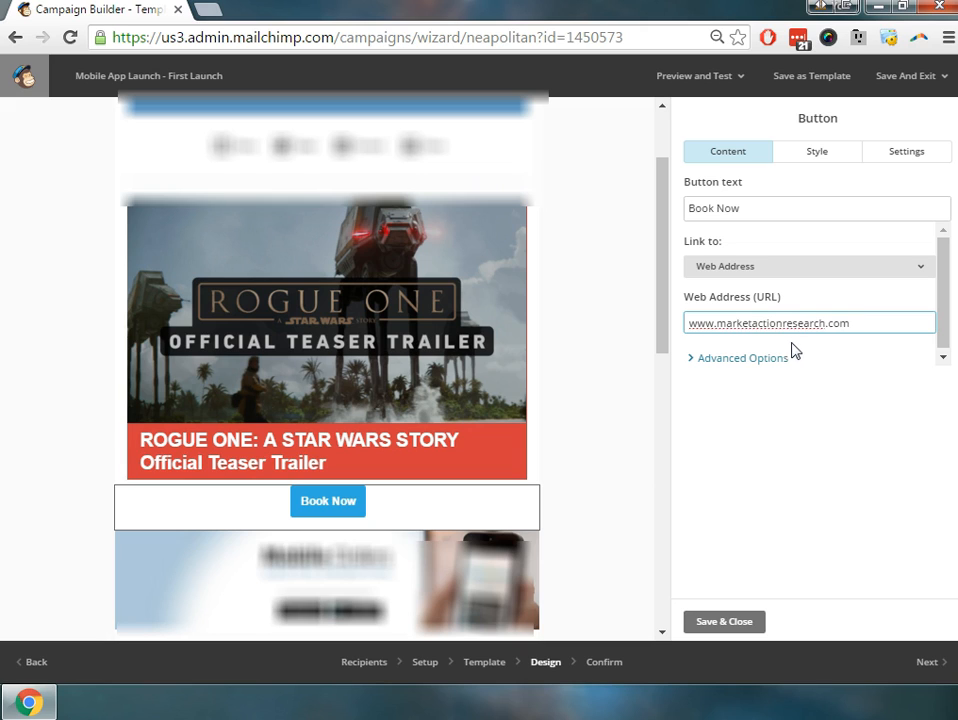
Step: Expand the button's advanced link options so it opens in a new window
left_click(740, 356)
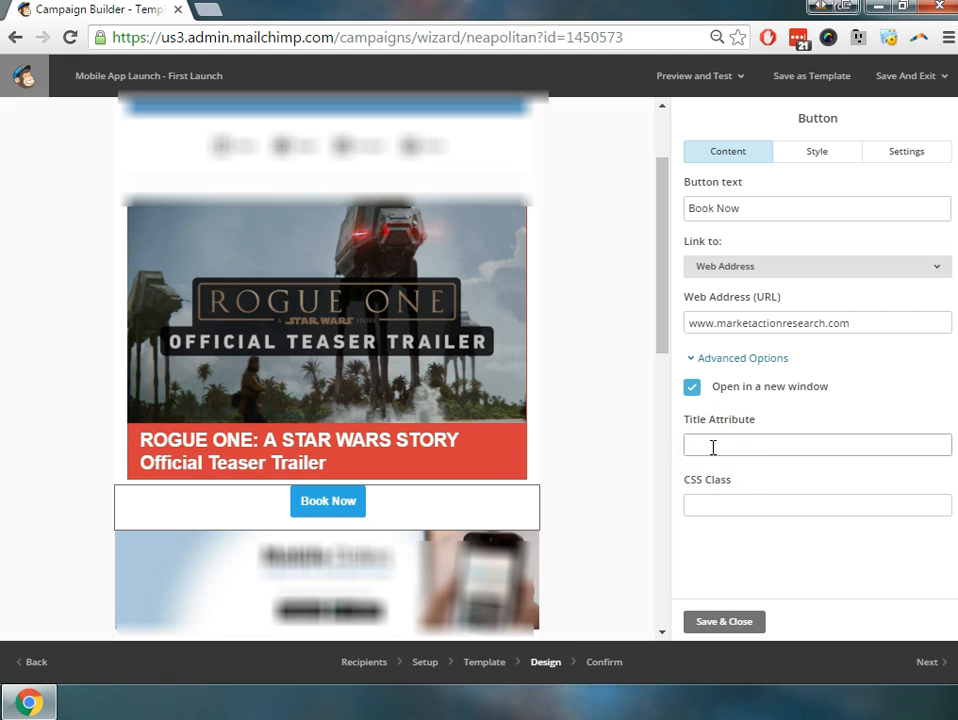
left_click(816, 504)
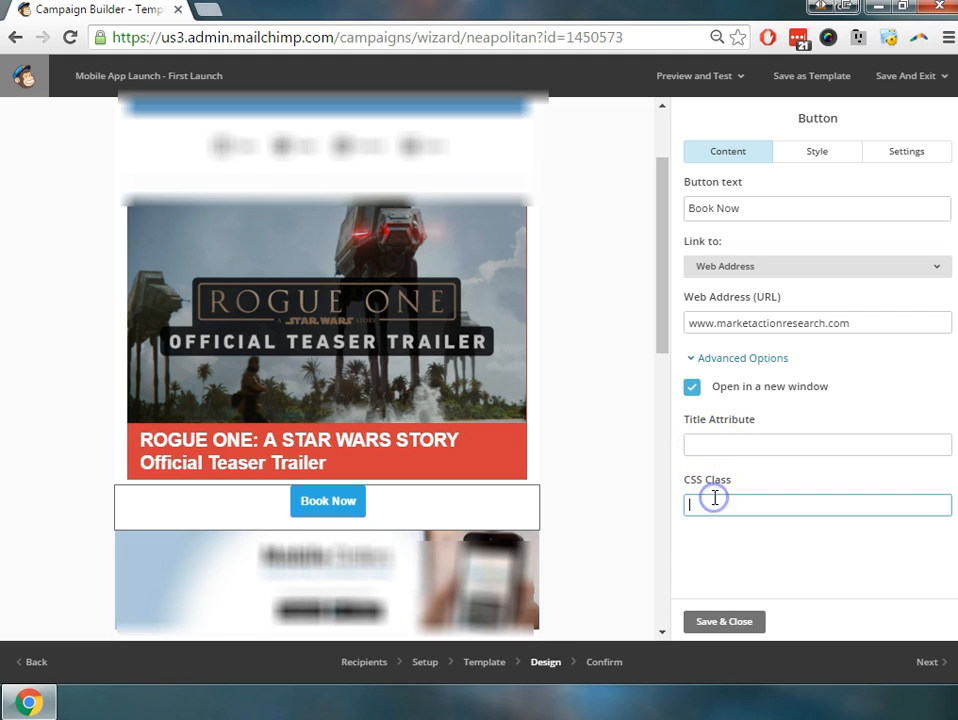
left_click(816, 152)
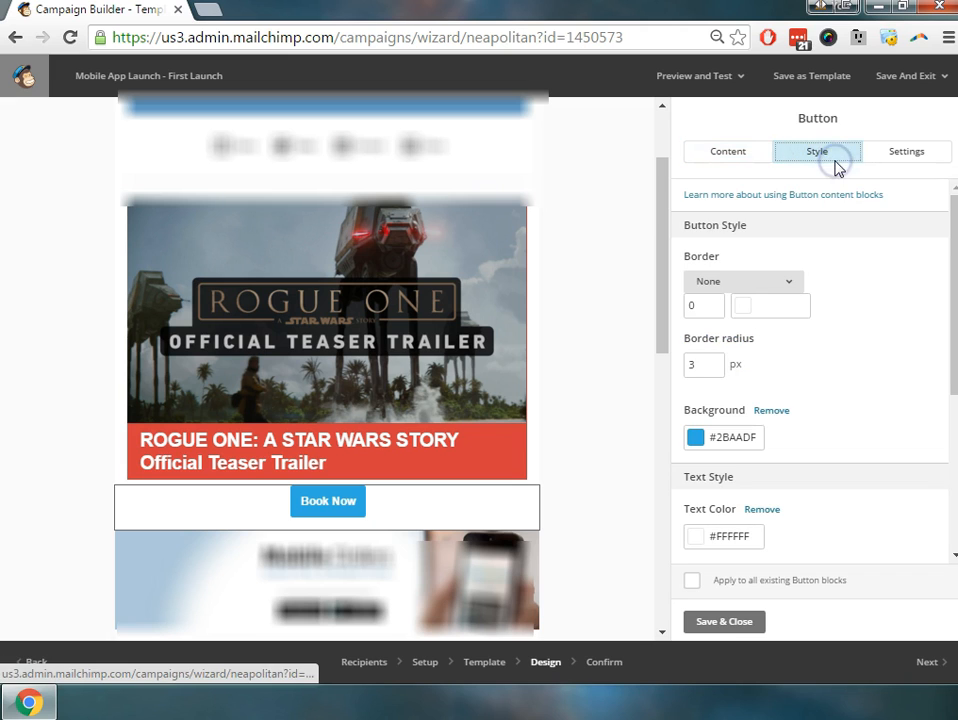
left_click(906, 152)
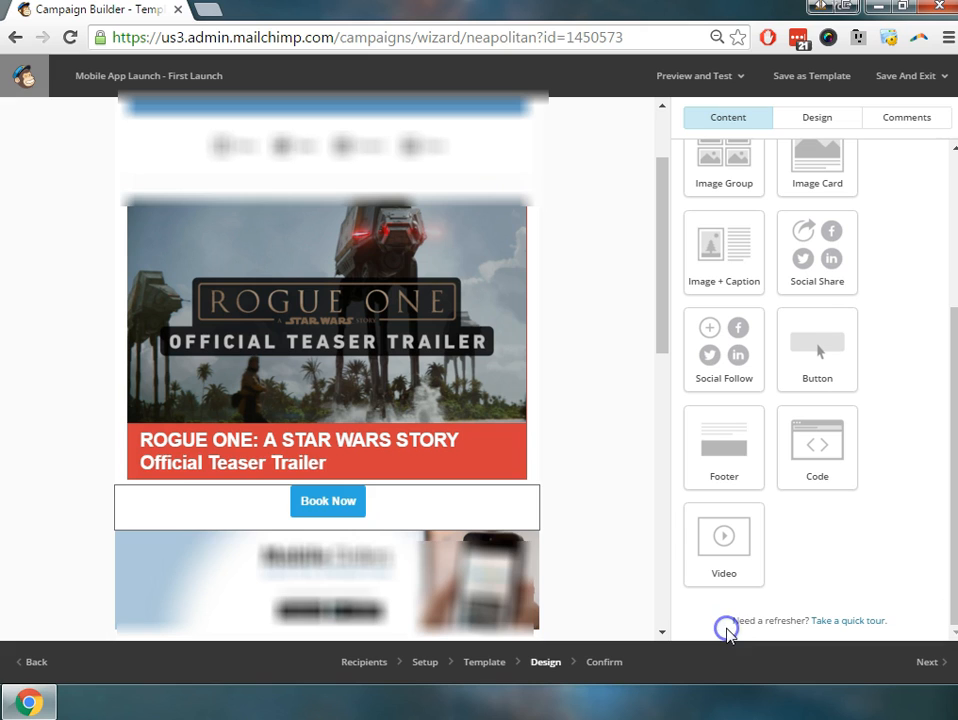
scroll("up", 3)
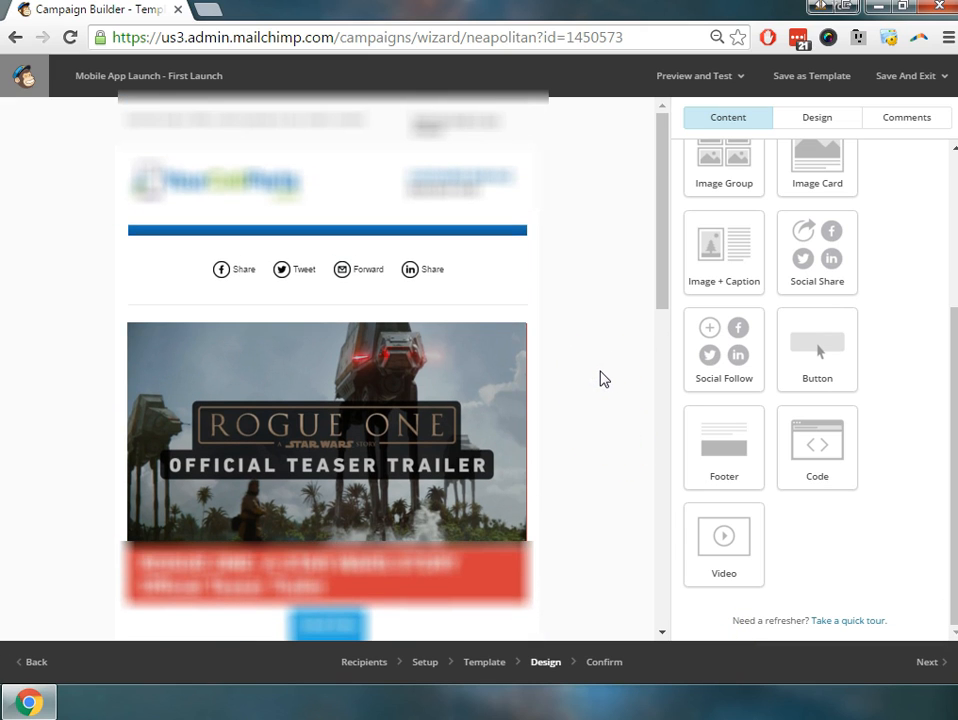
scroll("down", 3)
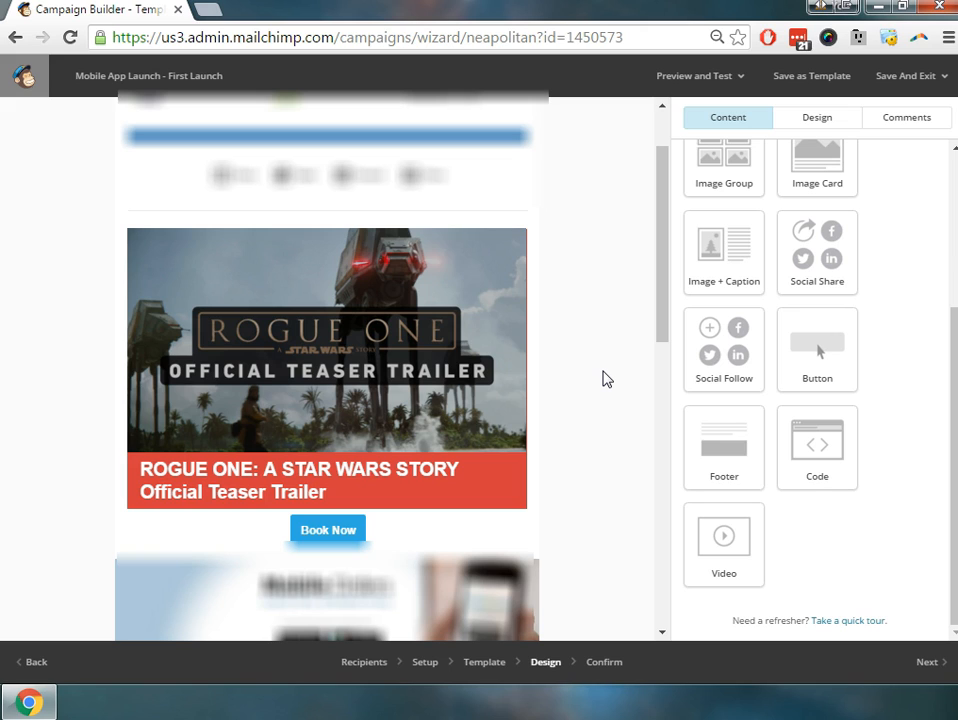
mouse_move(816, 378)
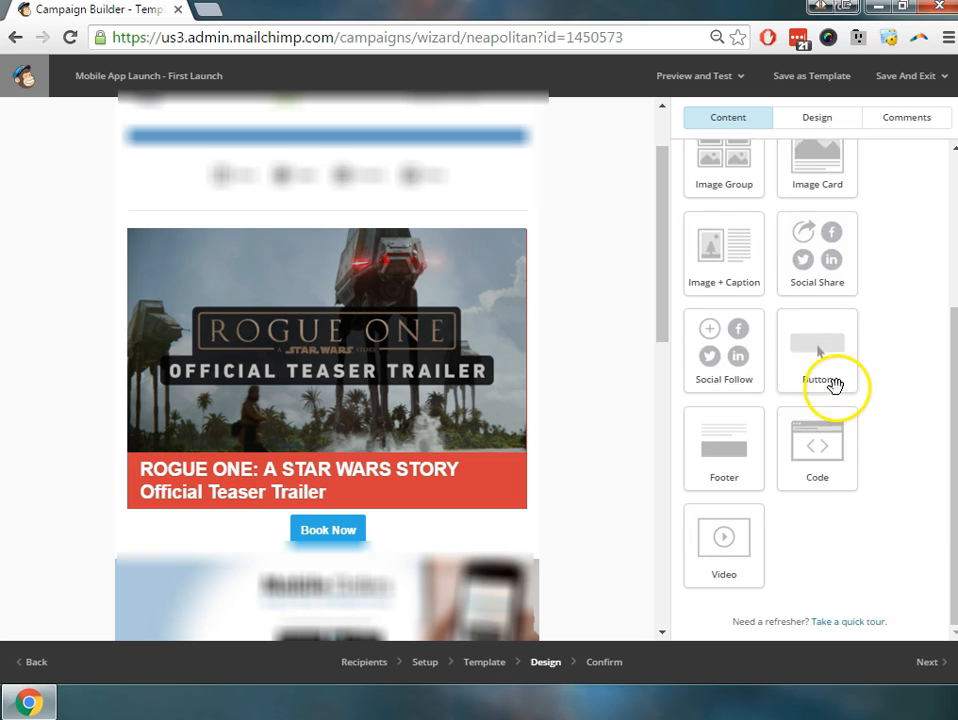
scroll("up", 3)
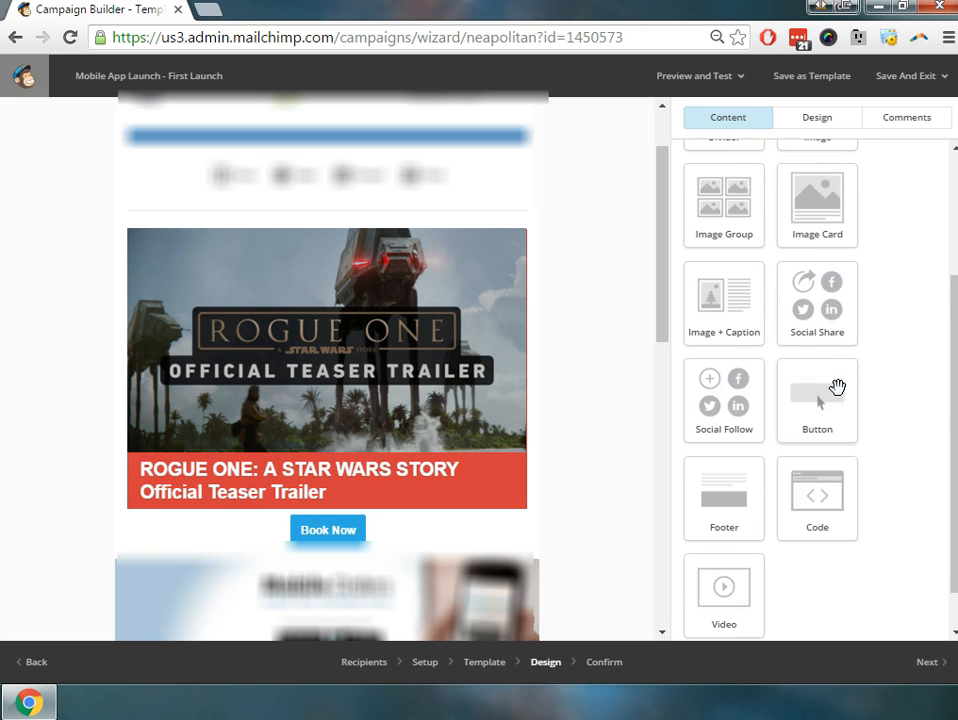
scroll("down", 3)
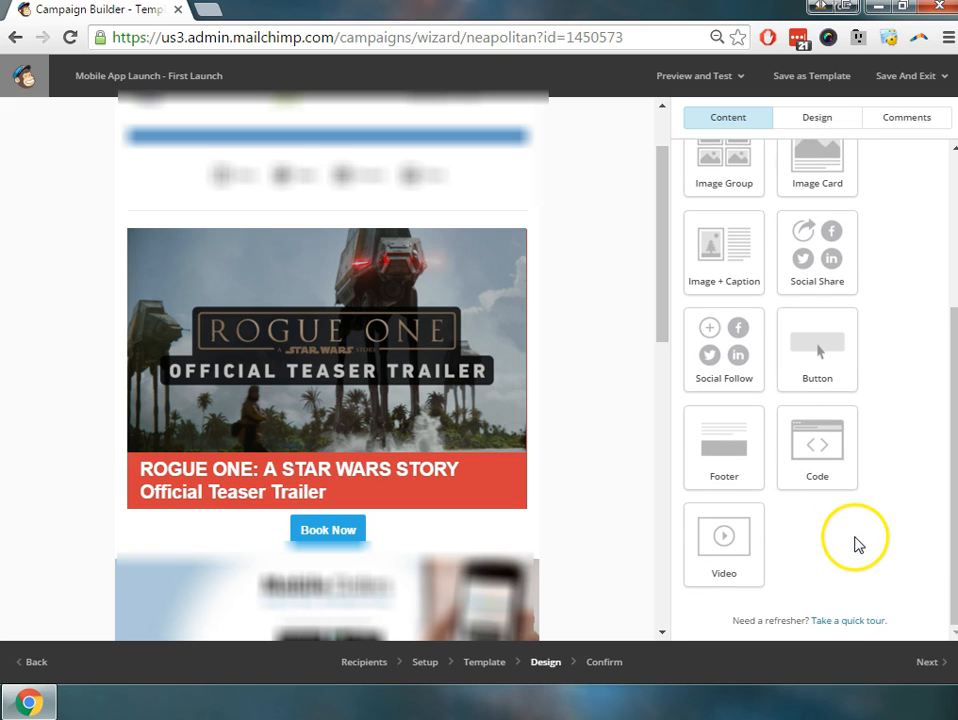
mouse_move(884, 508)
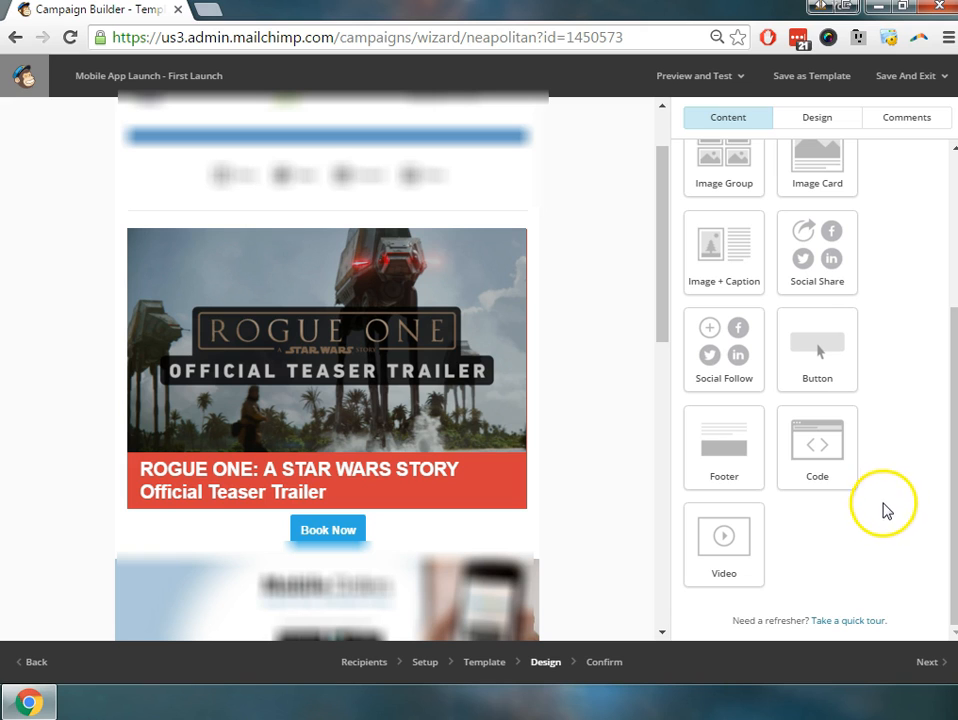
scroll("up", 3)
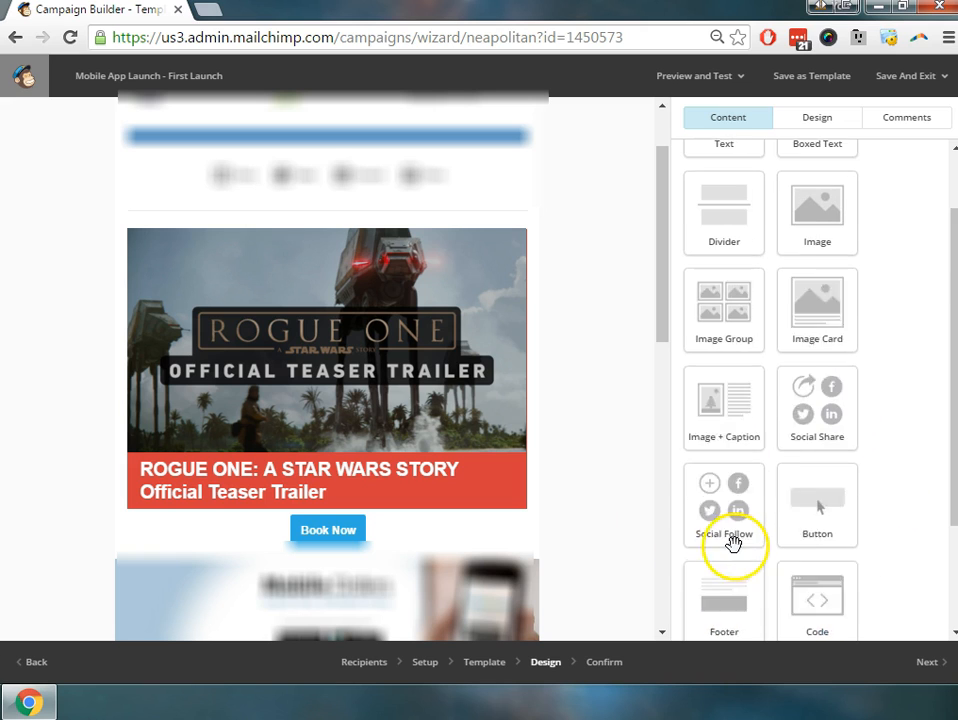
scroll("up", 3)
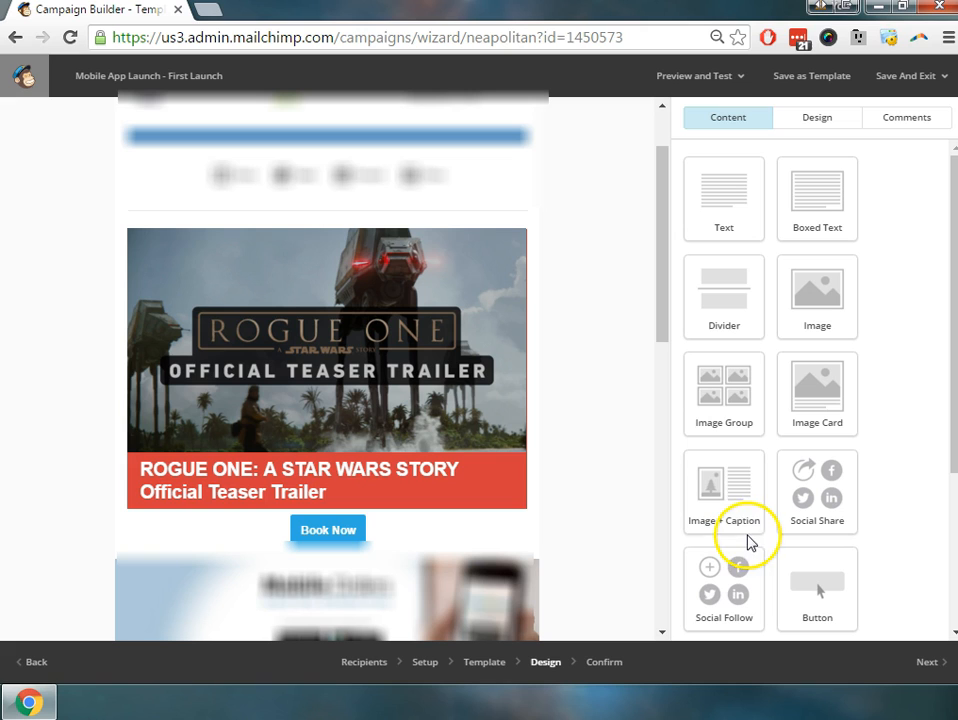
scroll("up", 3)
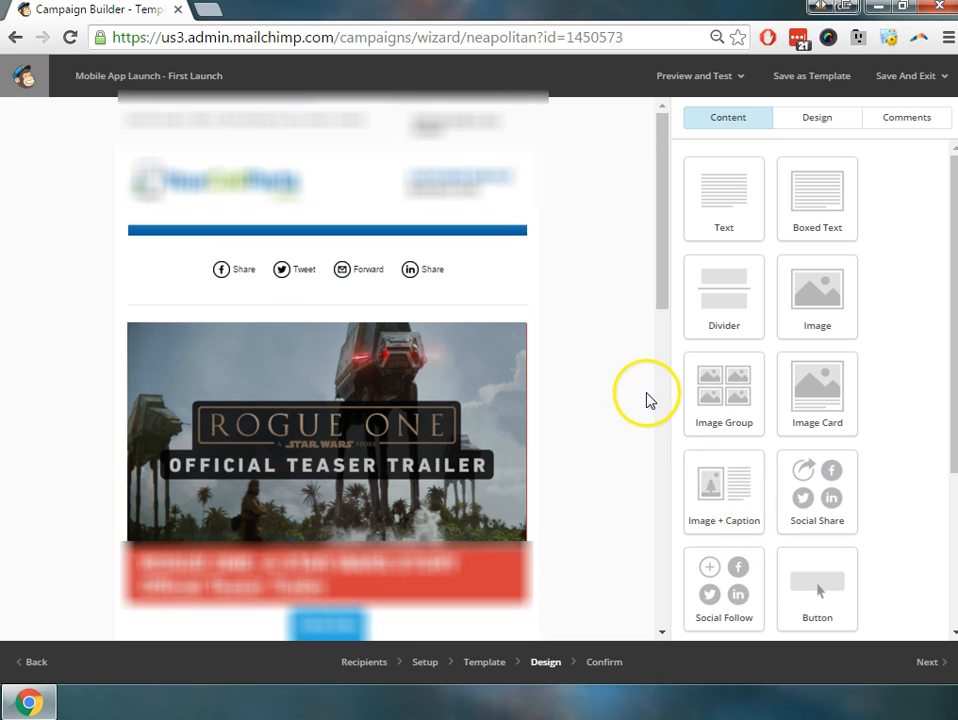
scroll("down", 3)
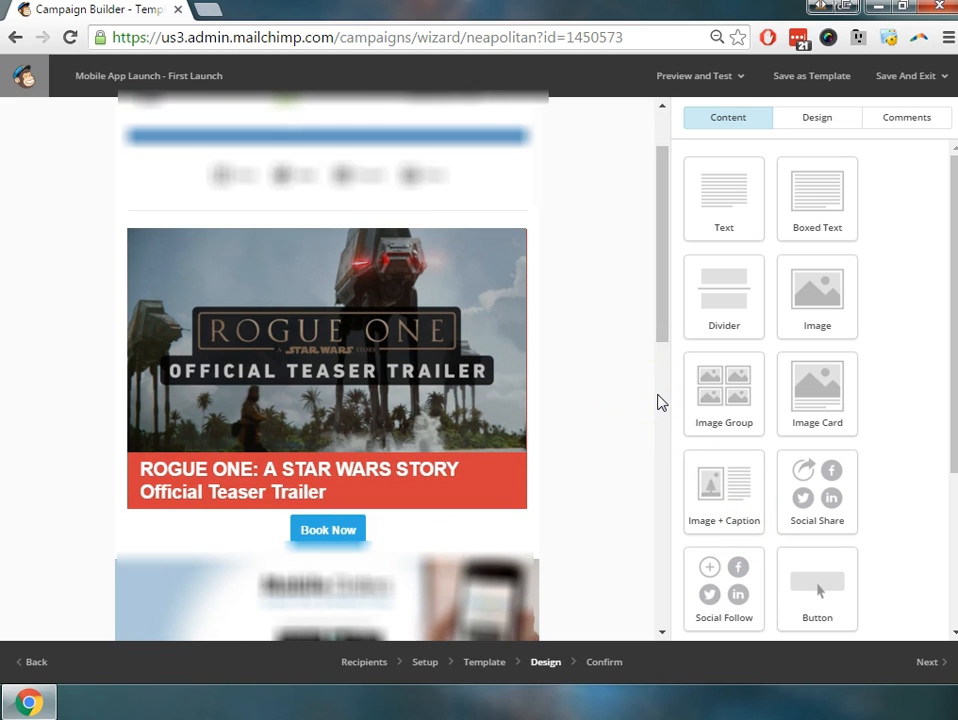
mouse_move(672, 408)
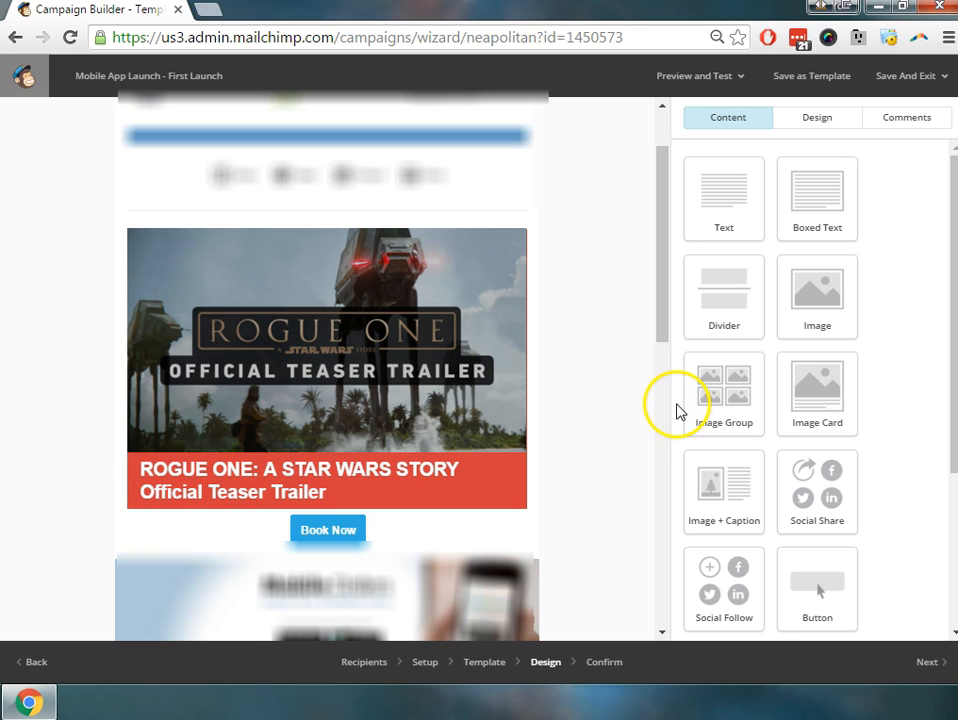
mouse_move(880, 640)
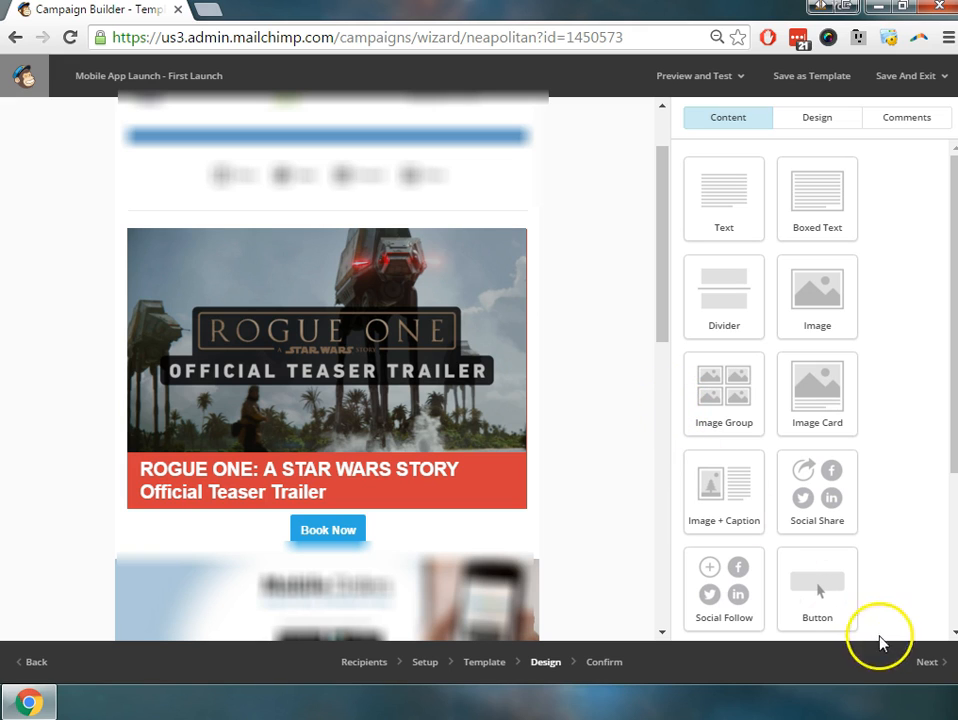
Step: Advance the campaign to the Confirm step and enter preview mode from Preview and Test
left_click(928, 660)
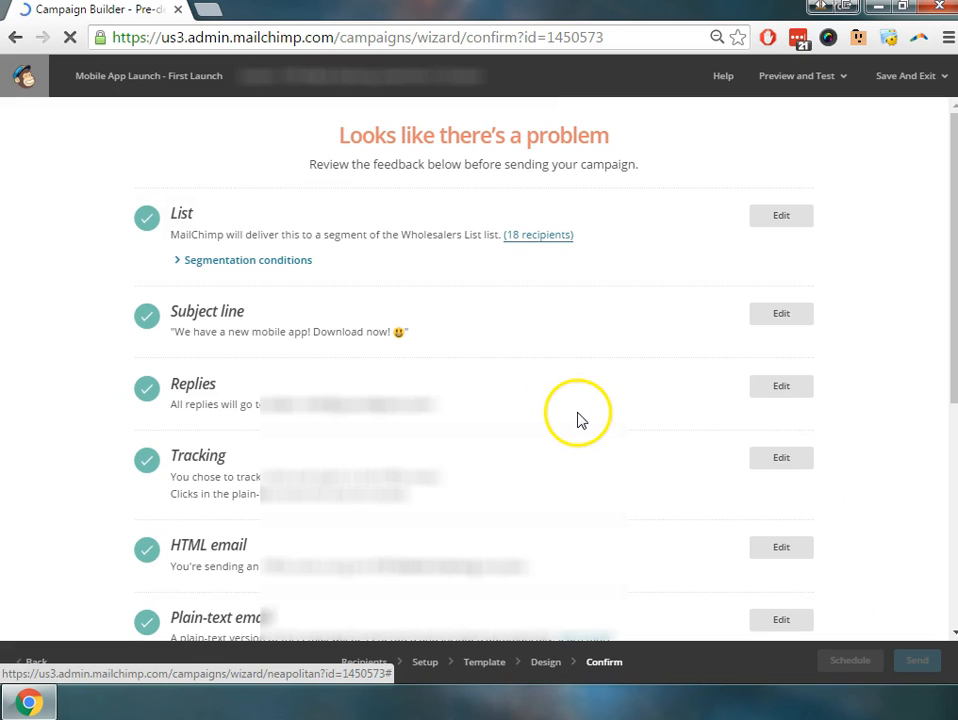
mouse_move(728, 128)
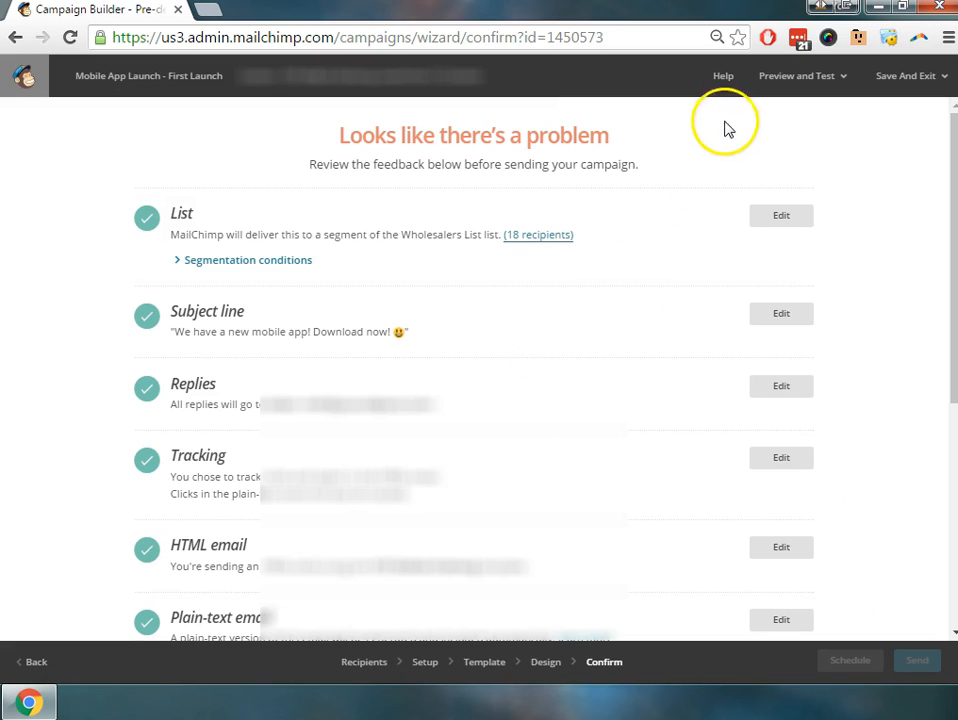
left_click(796, 76)
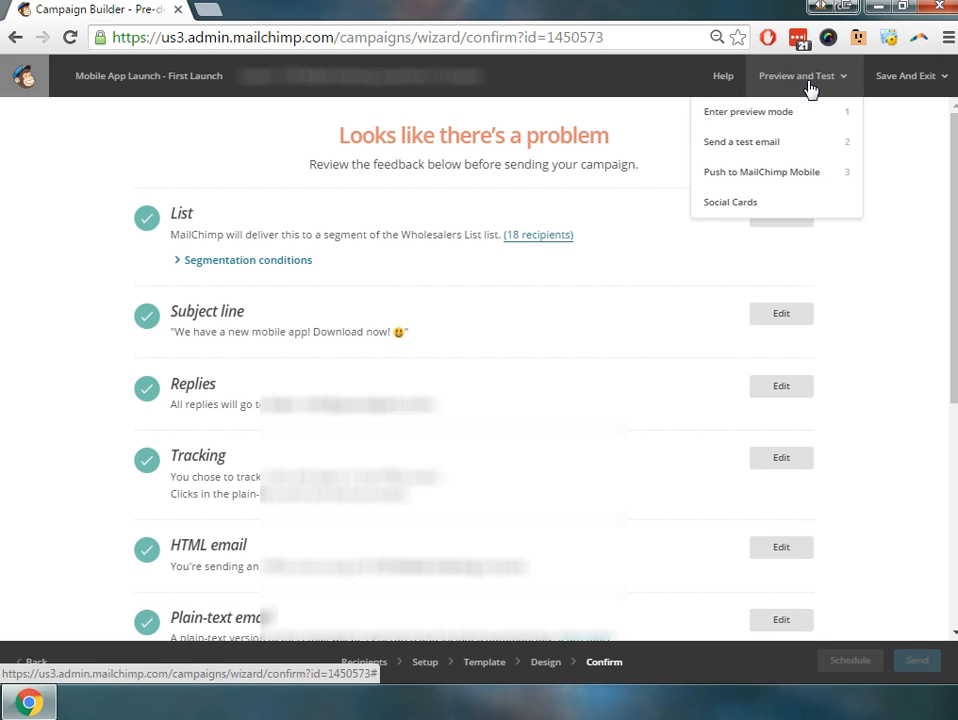
mouse_move(776, 112)
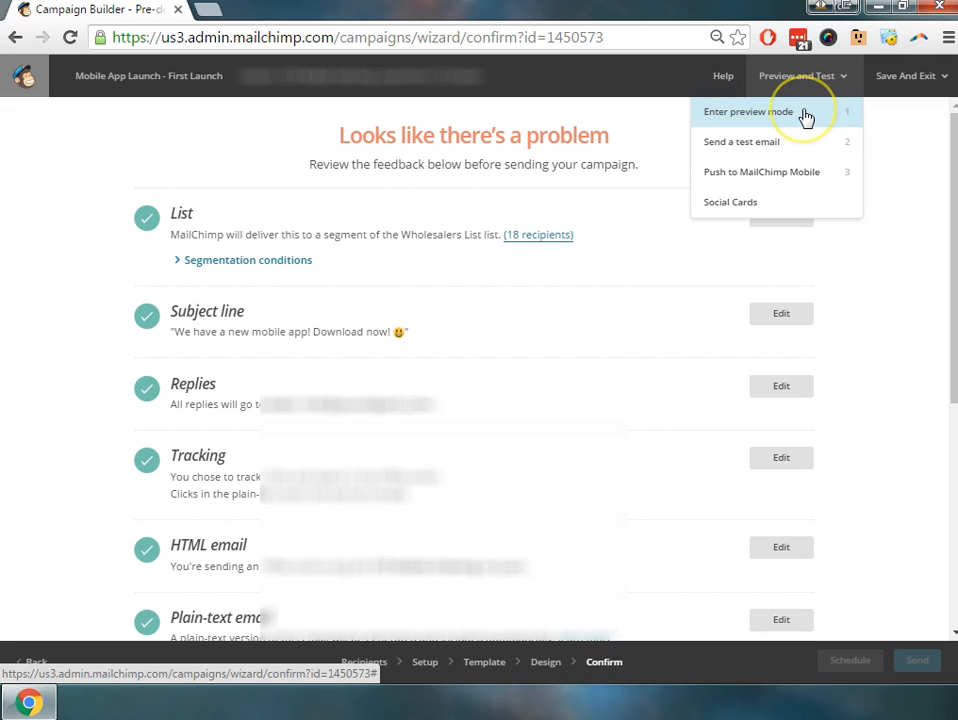
mouse_move(808, 140)
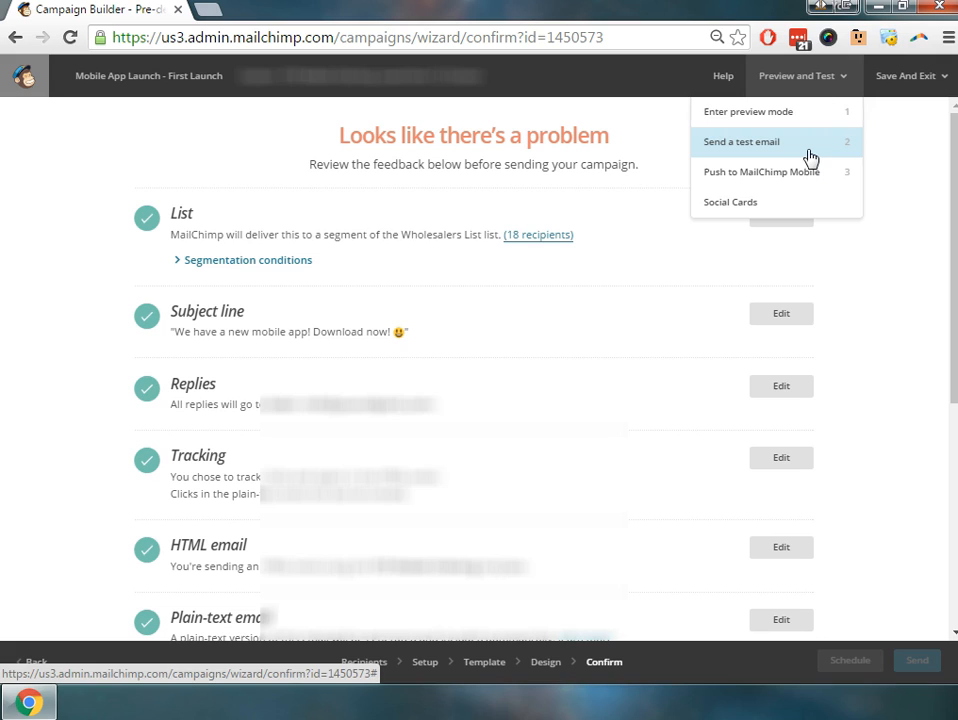
mouse_move(816, 164)
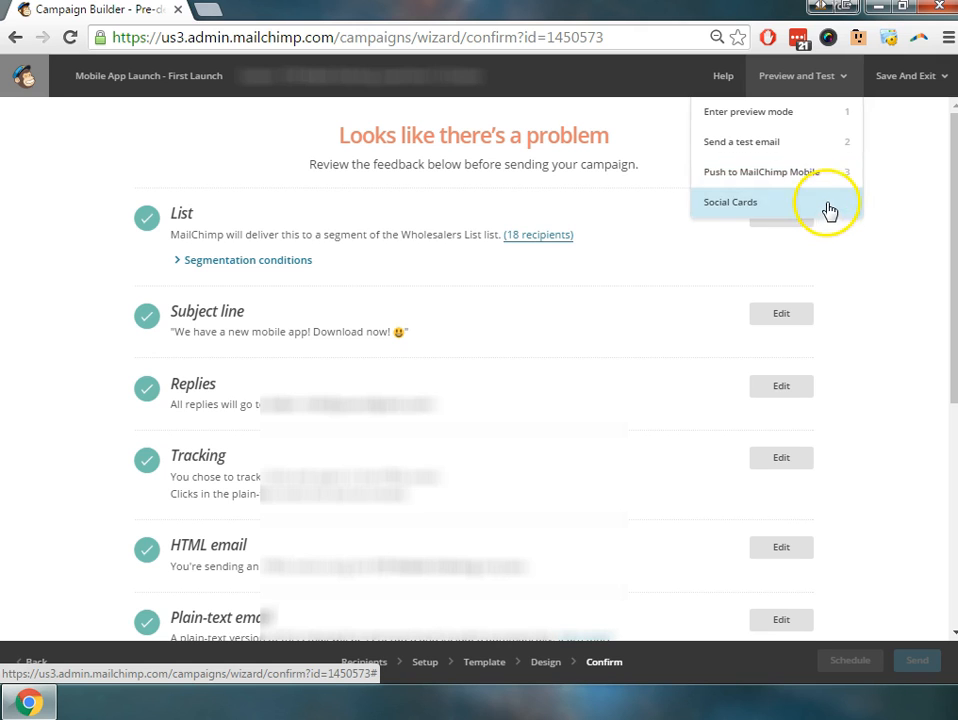
left_click(748, 112)
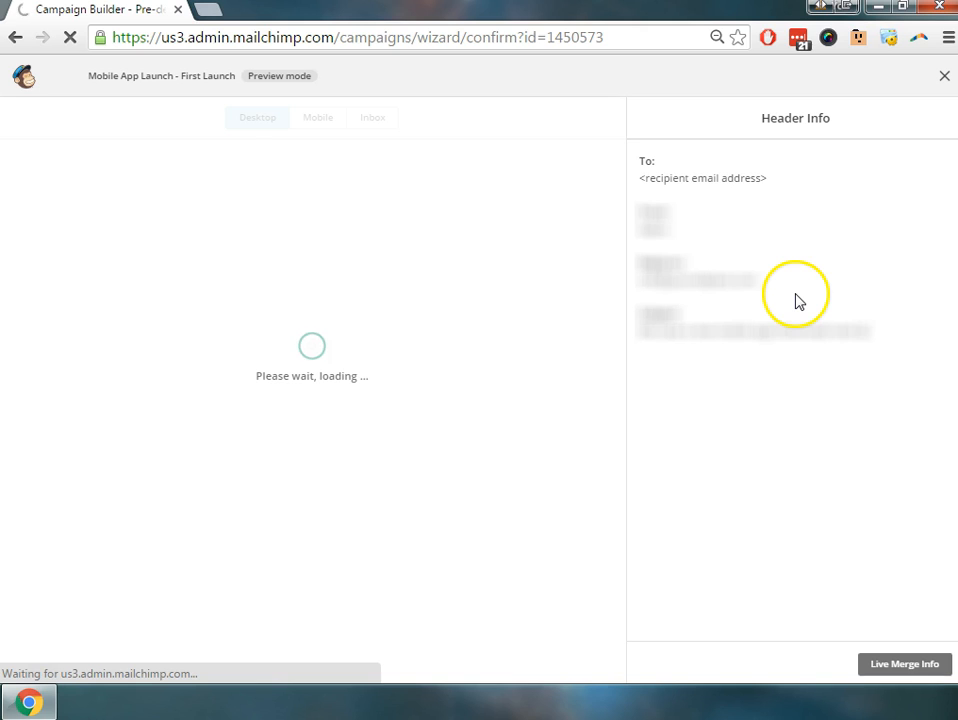
mouse_move(798, 300)
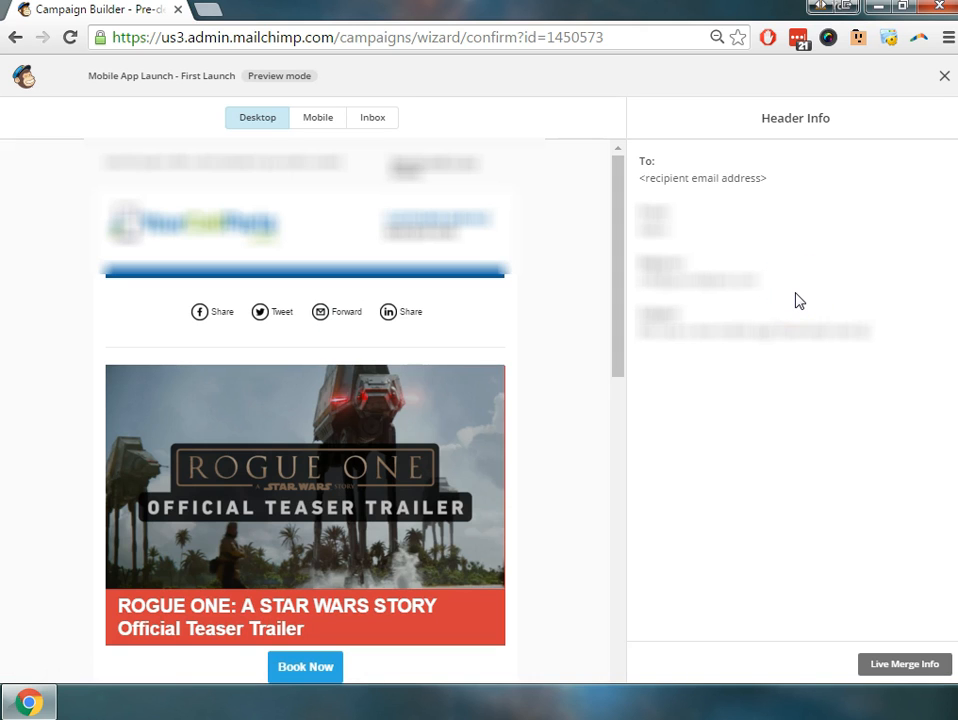
mouse_move(448, 430)
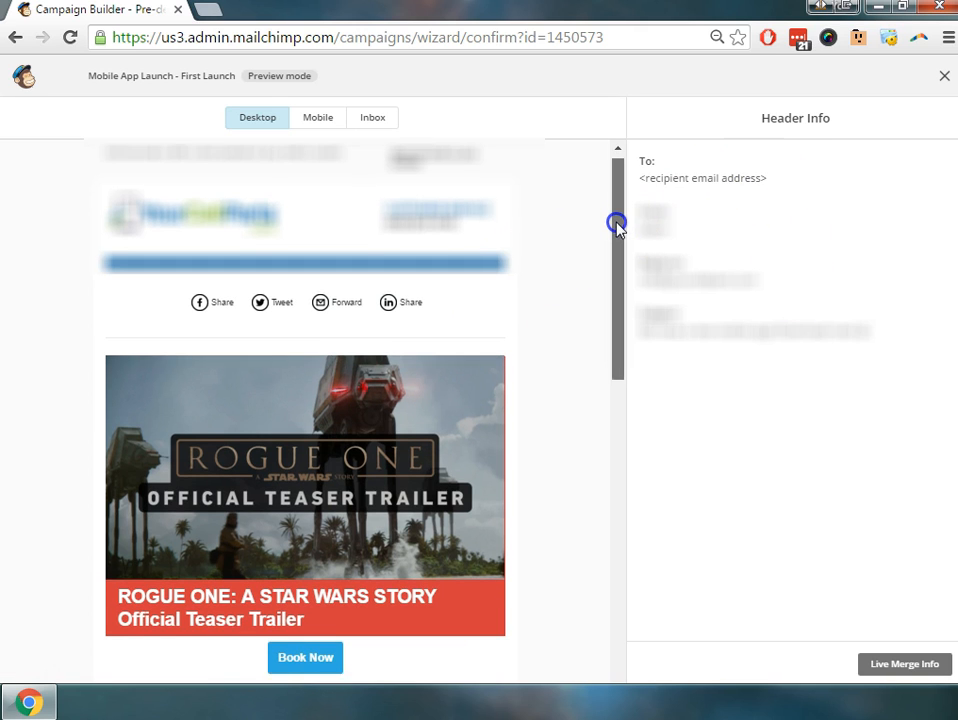
Step: Scroll the desktop preview and test the teaser trailer image and Book Now links
scroll("down", 3)
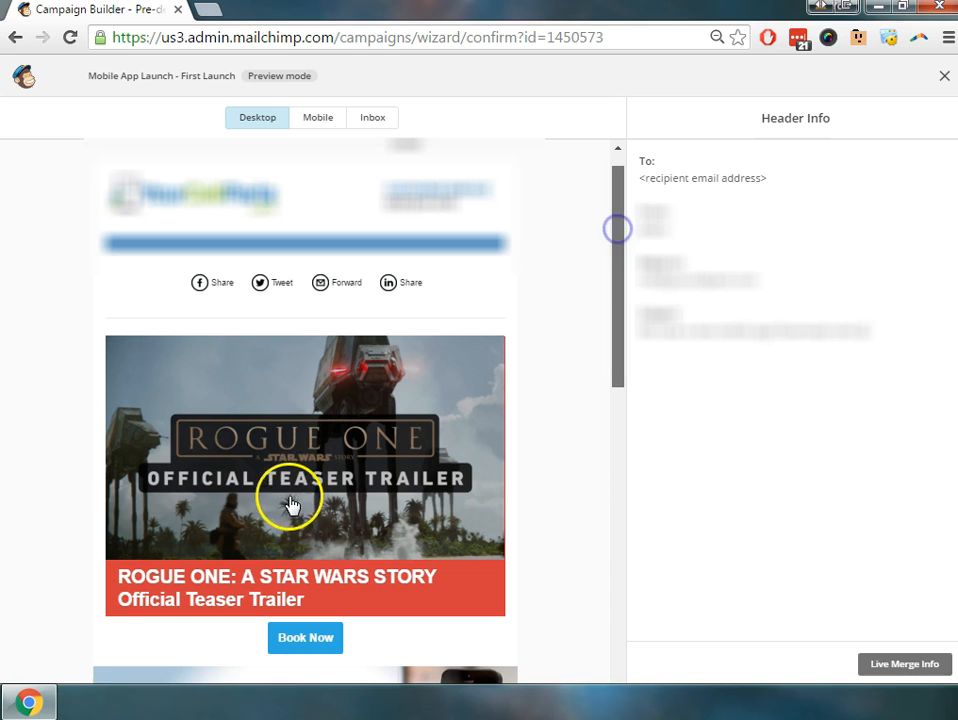
mouse_move(290, 480)
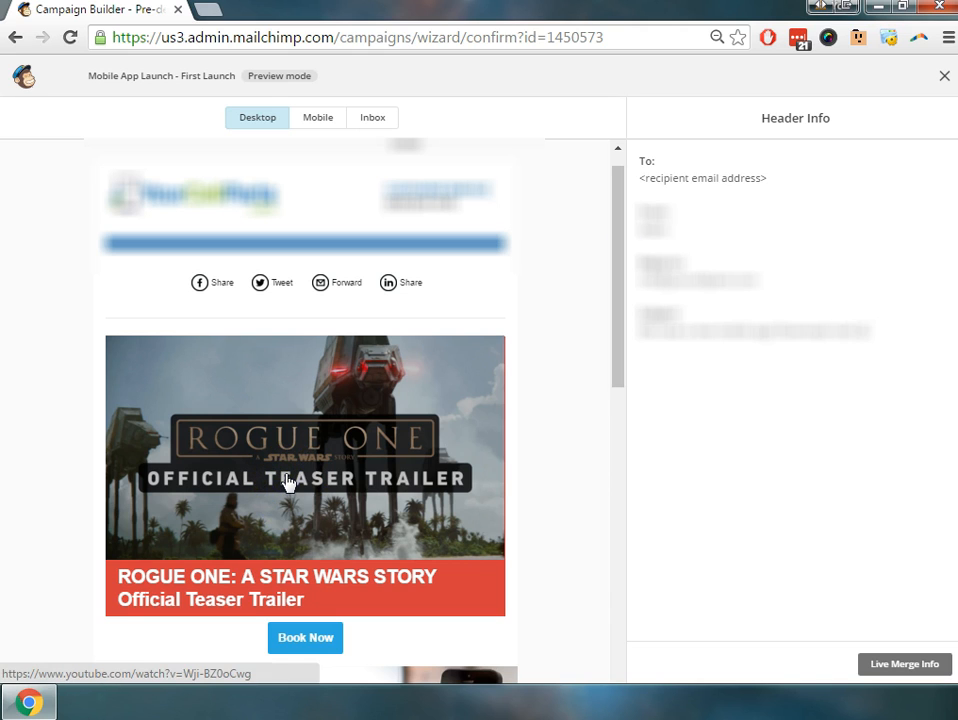
scroll("down", 3)
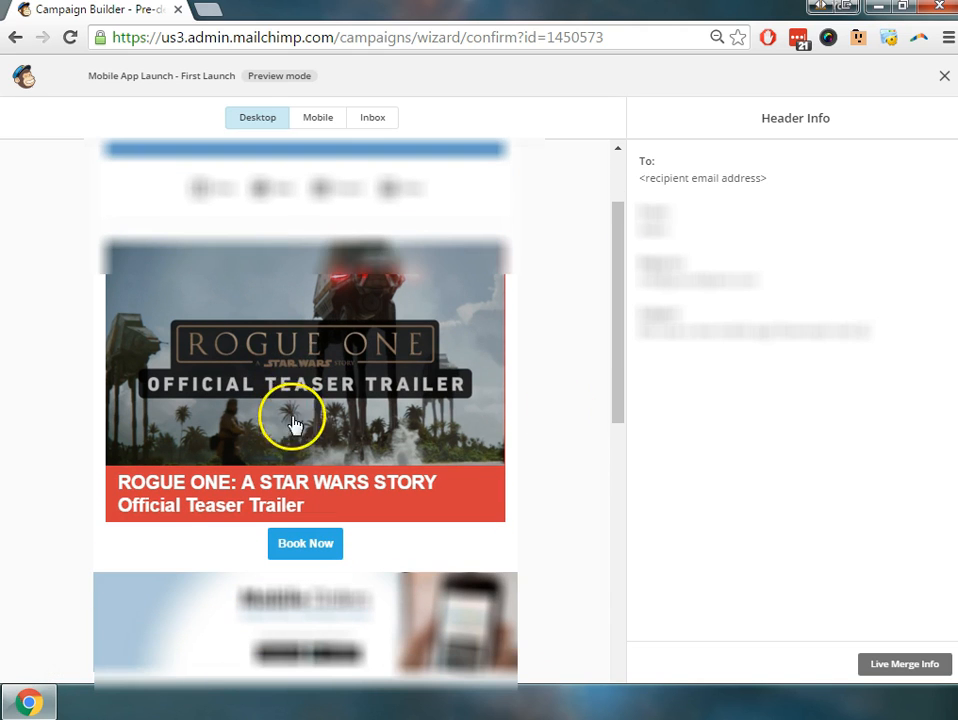
left_click(314, 418)
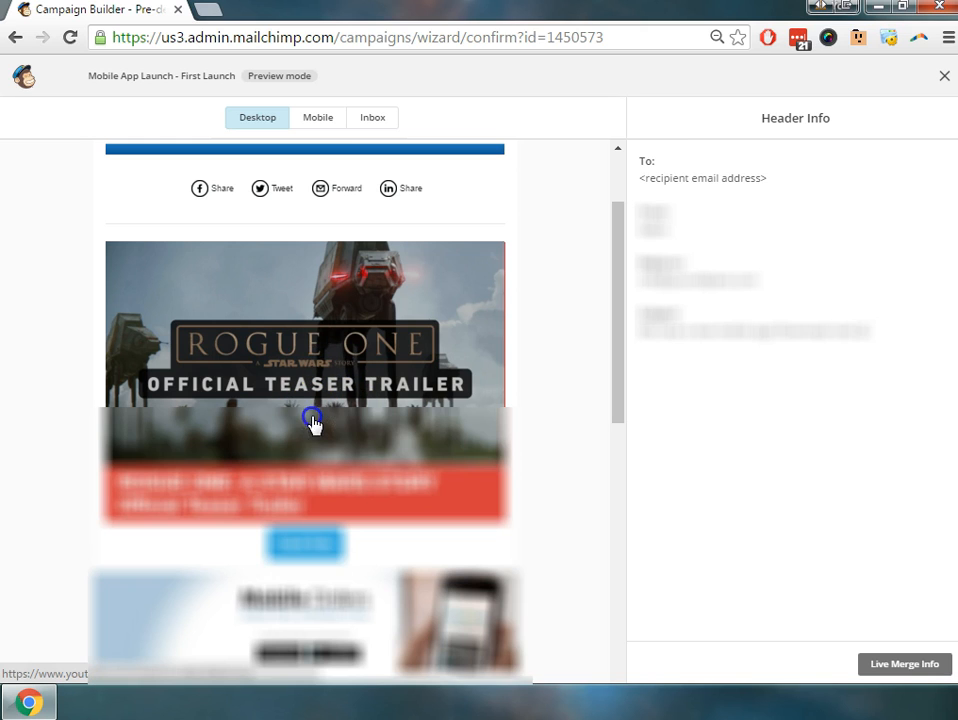
scroll("down", 3)
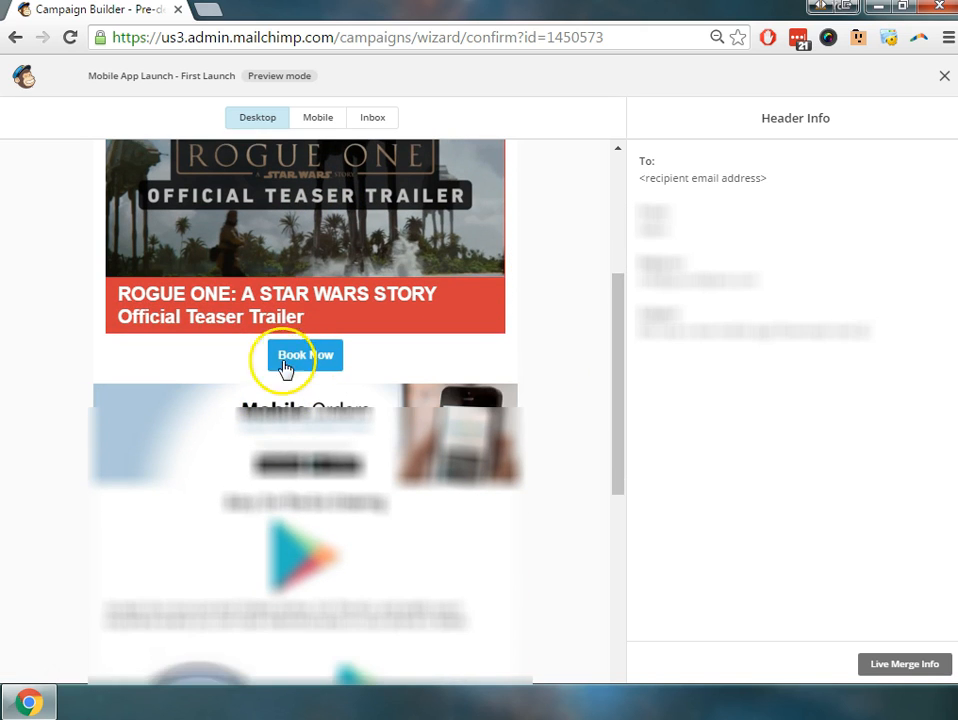
left_click(304, 356)
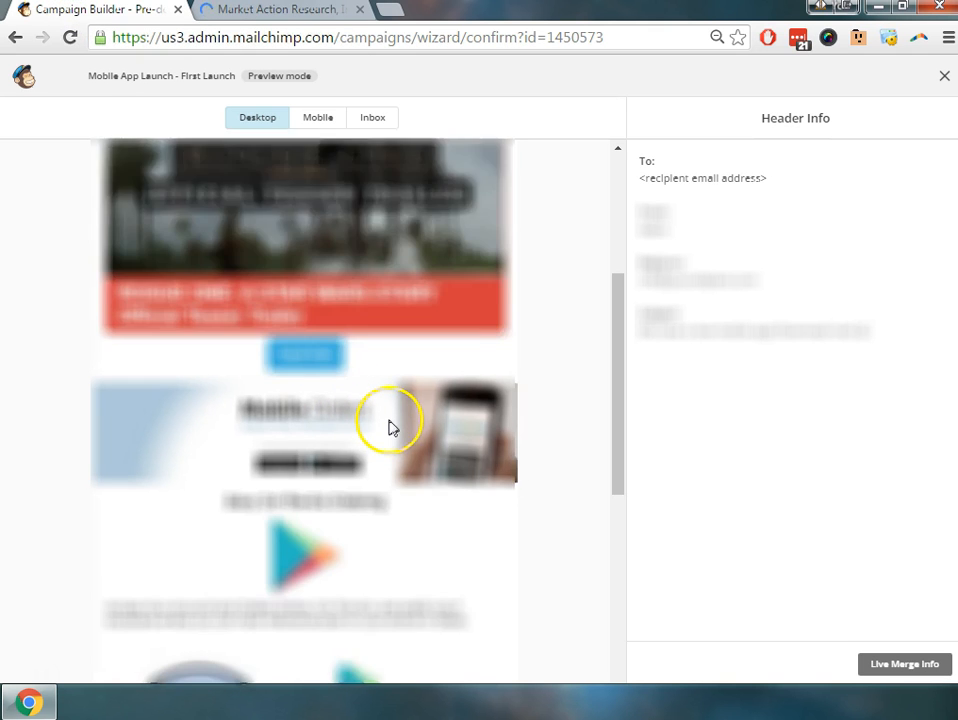
Step: Switch the campaign preview to the mobile layout
scroll("down", 3)
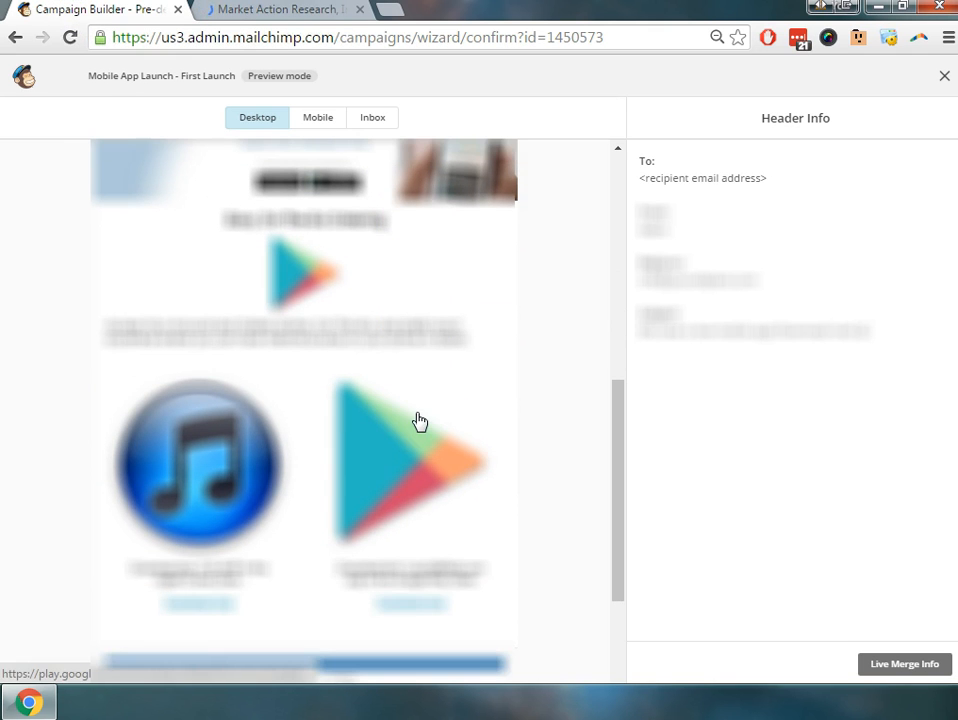
scroll("up", 3)
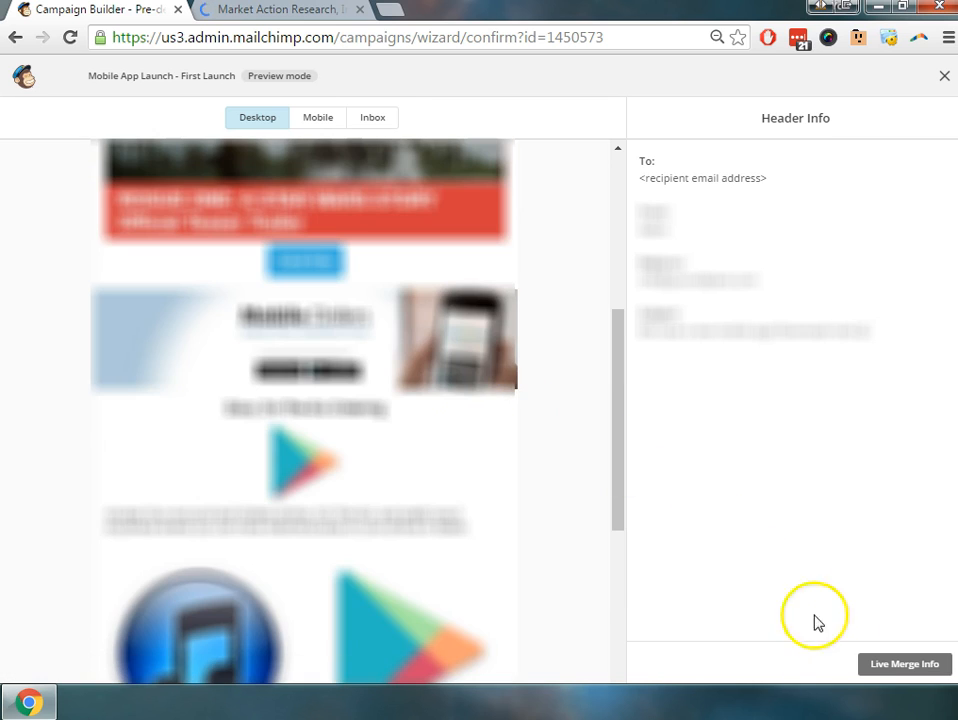
mouse_move(344, 168)
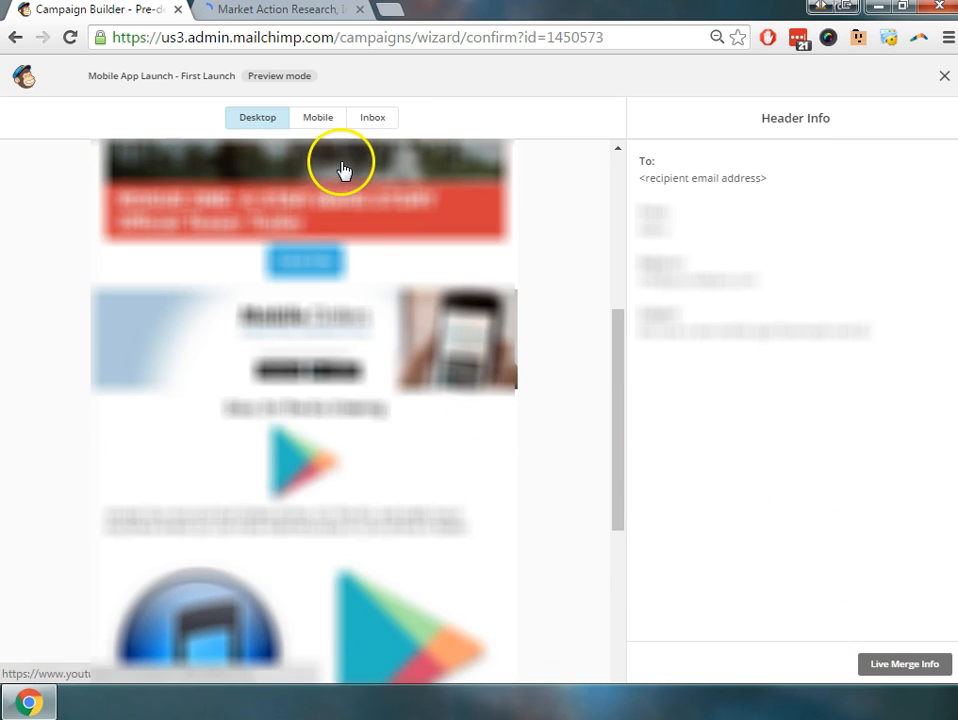
left_click(318, 116)
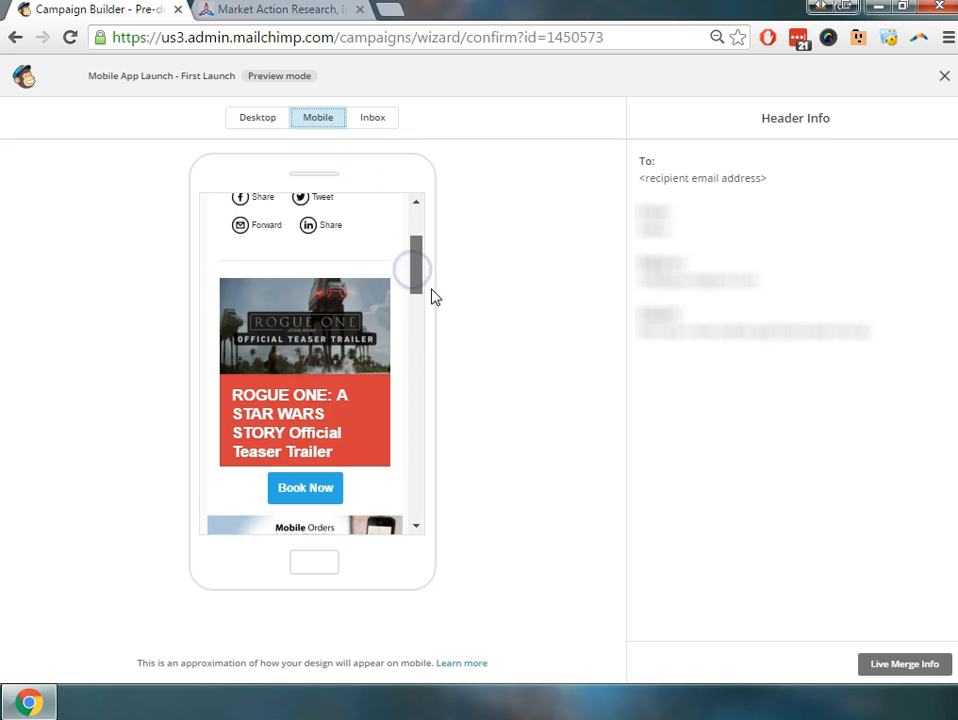
Step: View the Inbox Previews option, then close preview mode to return to the Confirm checklist
left_click(372, 116)
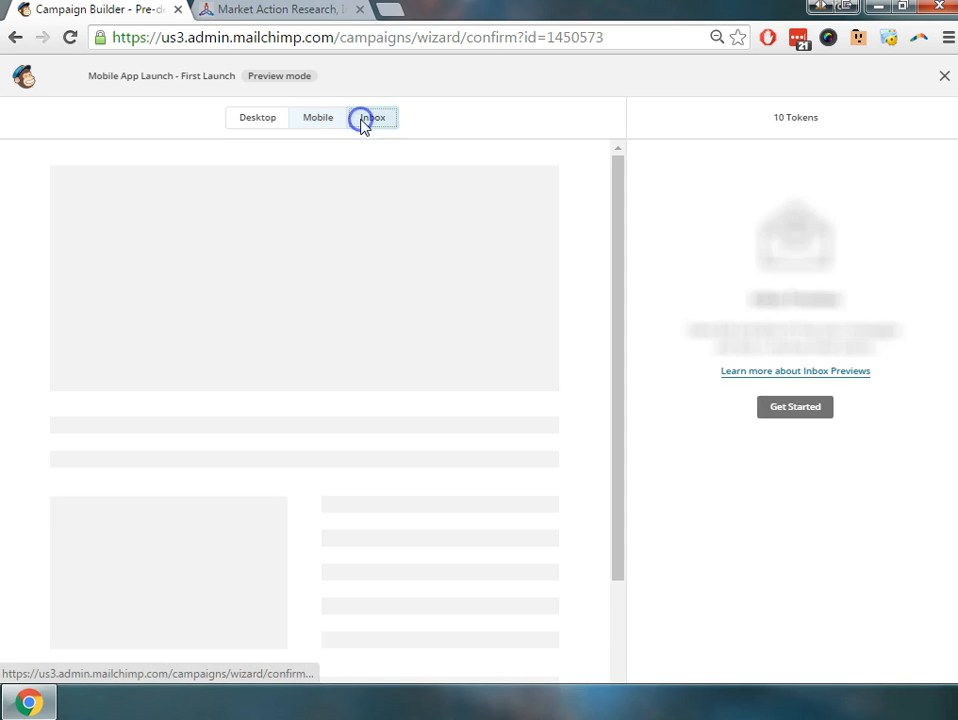
left_click(372, 116)
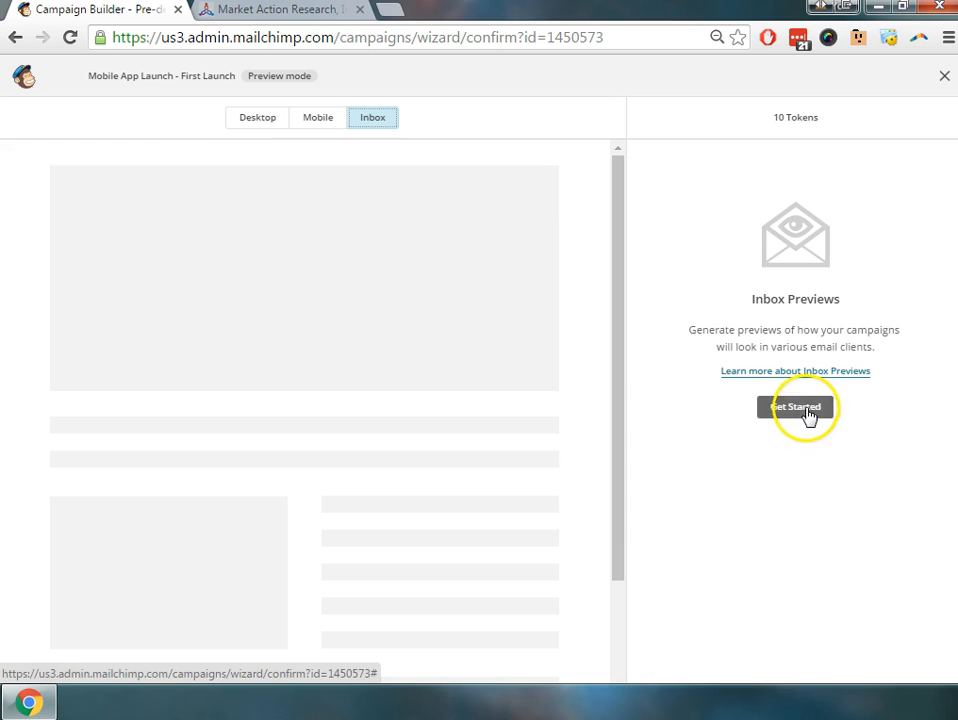
mouse_move(768, 370)
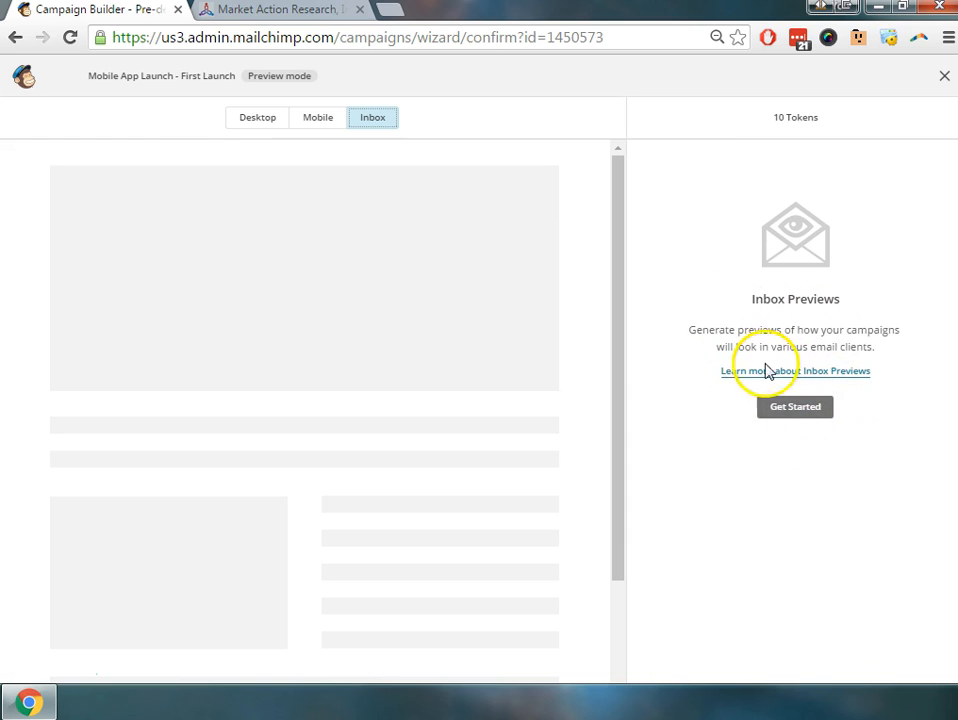
mouse_move(756, 402)
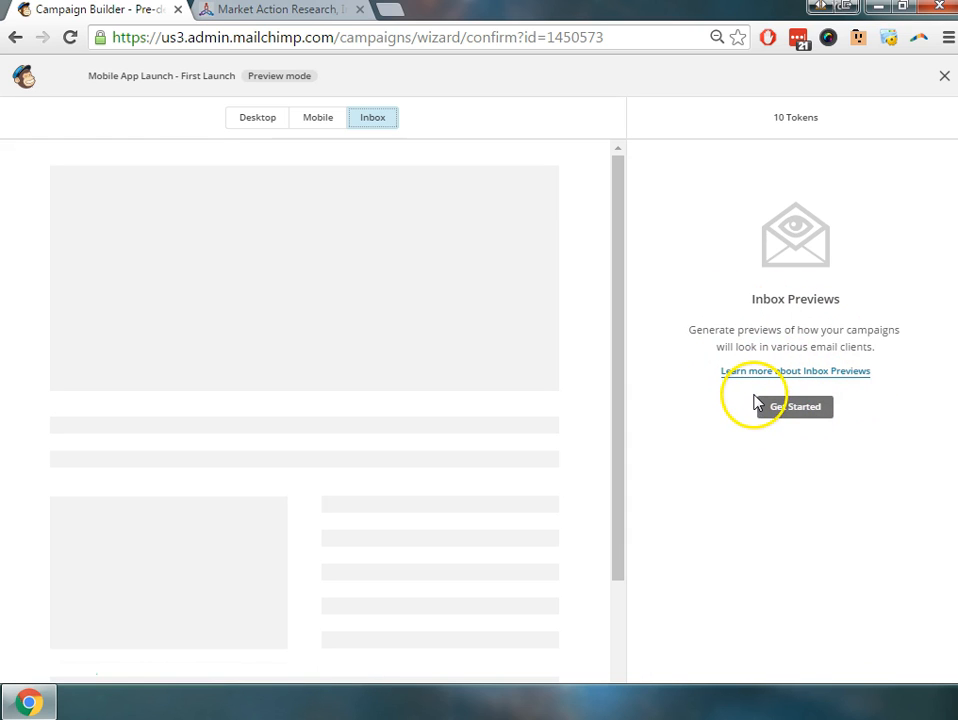
mouse_move(810, 384)
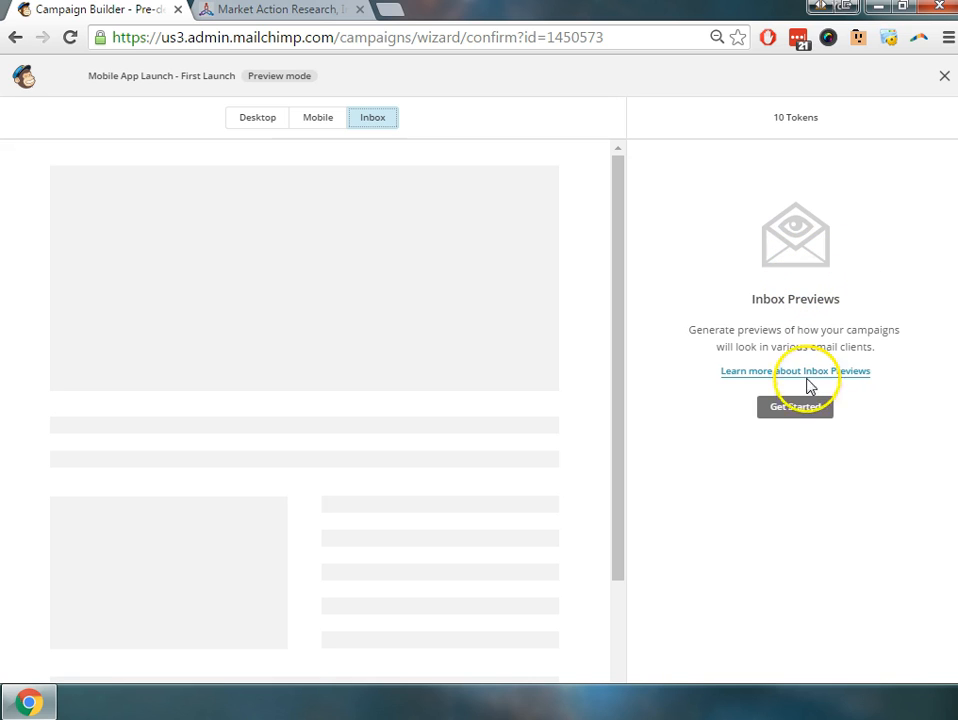
mouse_move(776, 114)
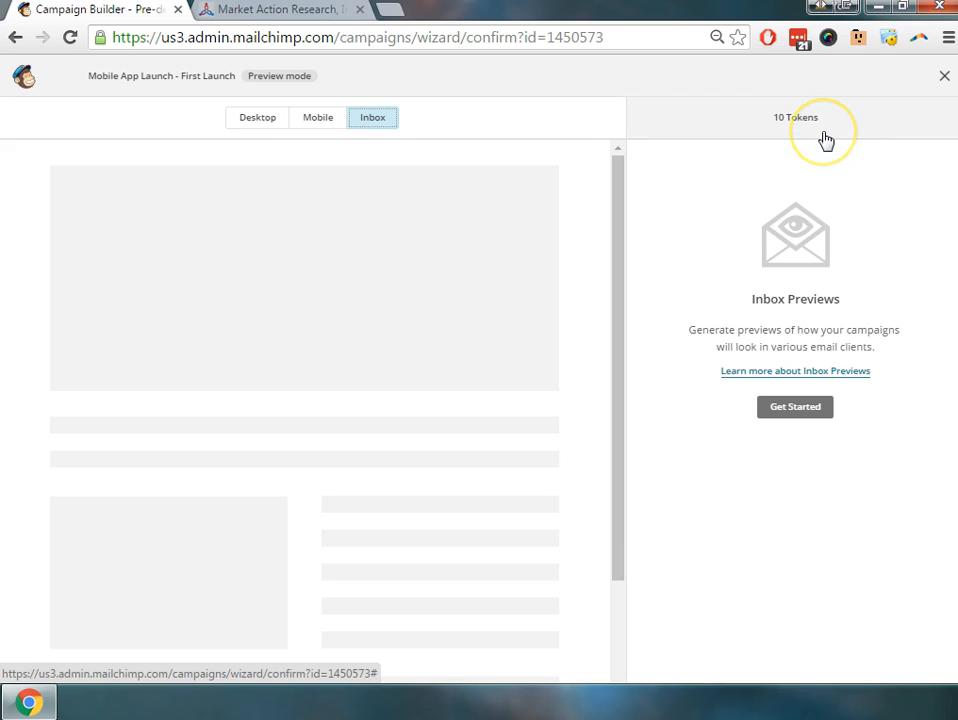
mouse_move(824, 136)
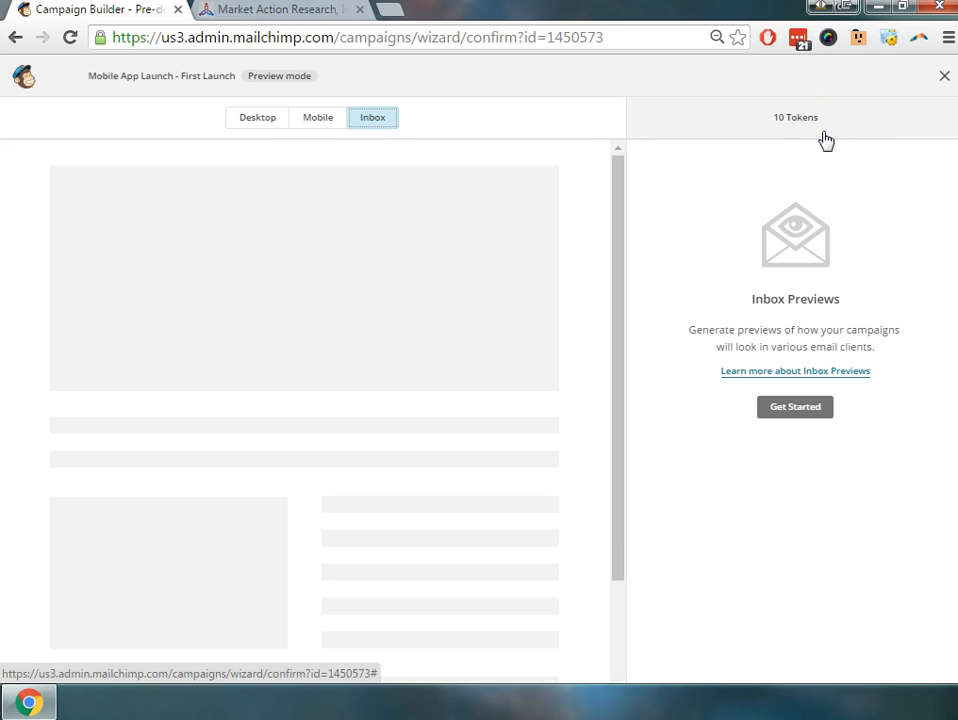
mouse_move(692, 144)
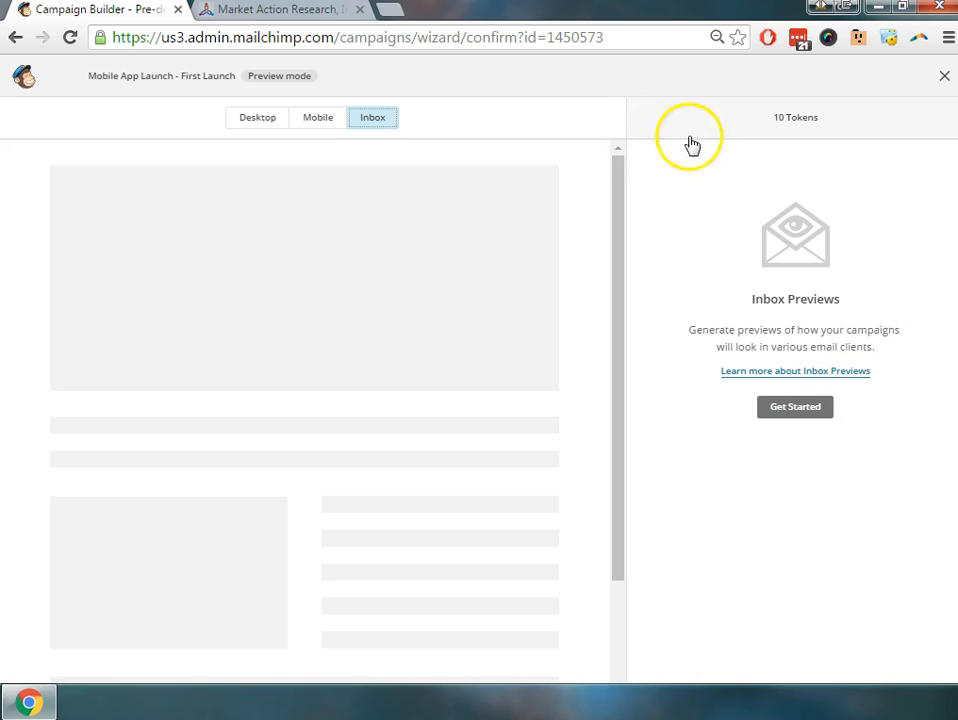
mouse_move(796, 184)
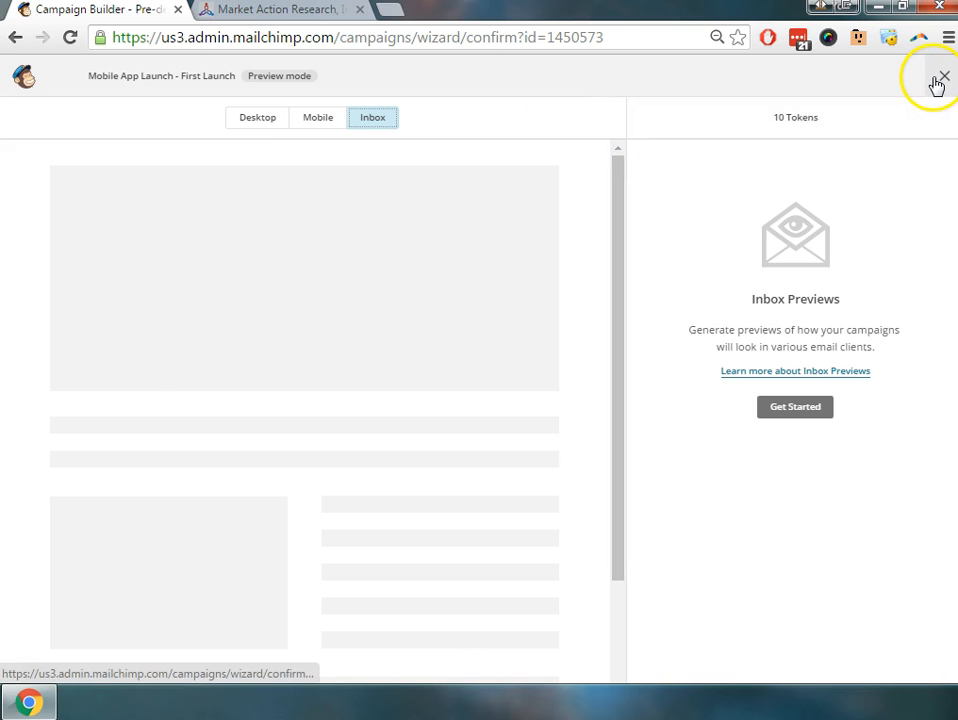
left_click(940, 76)
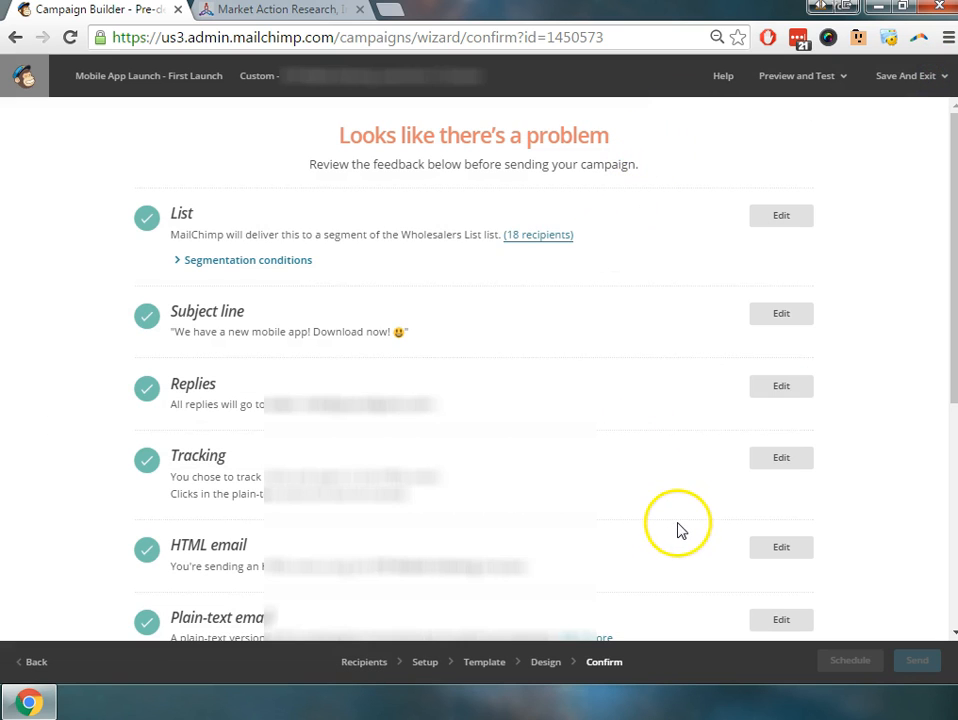
mouse_move(620, 296)
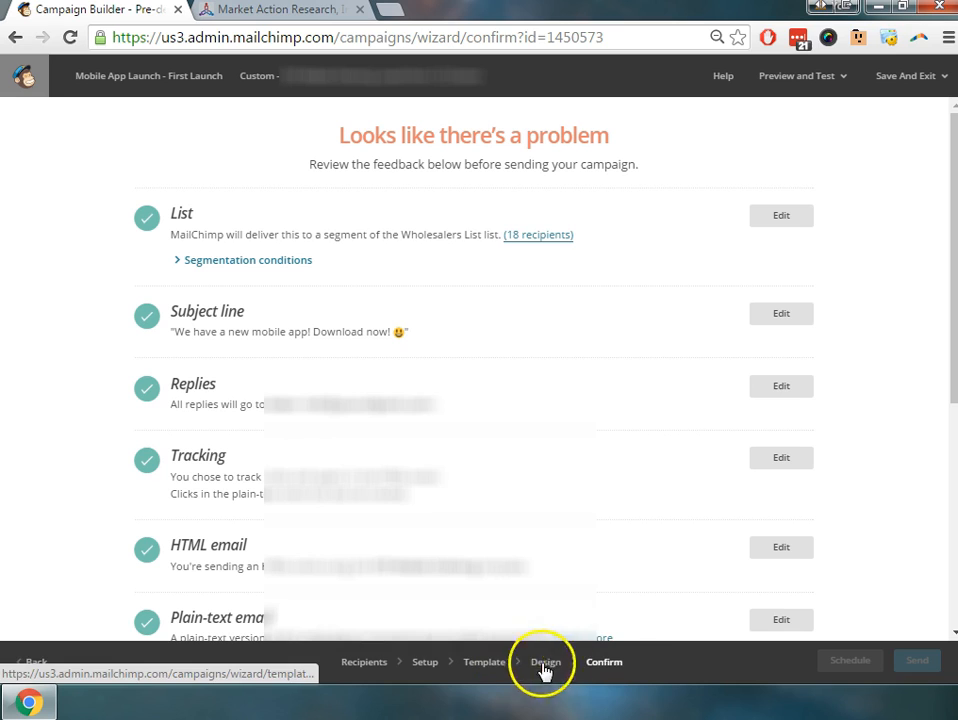
mouse_move(924, 204)
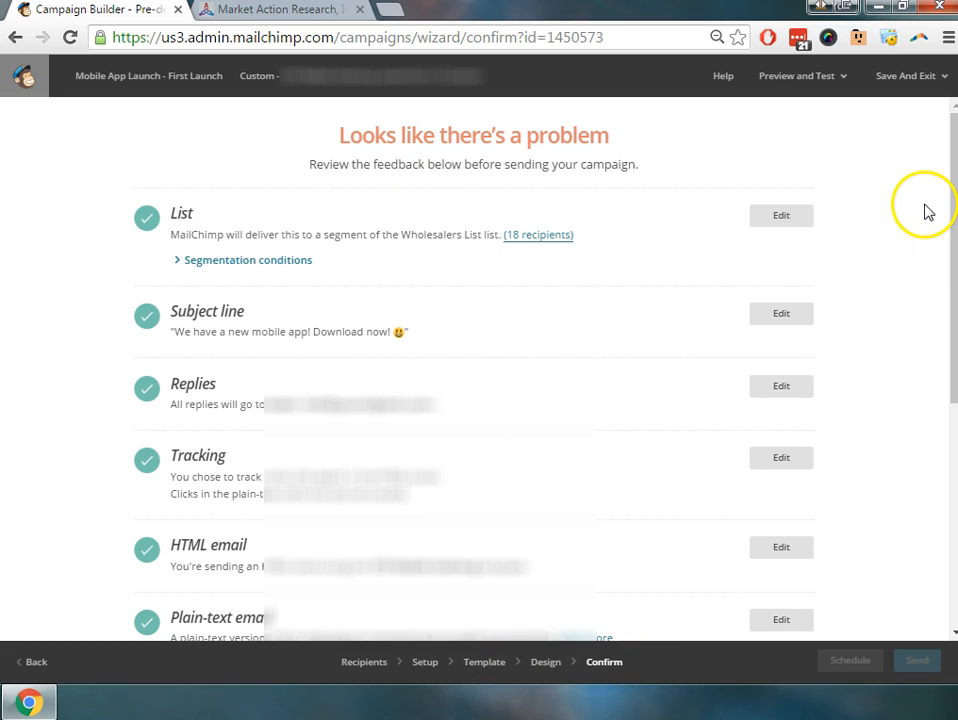
mouse_move(800, 204)
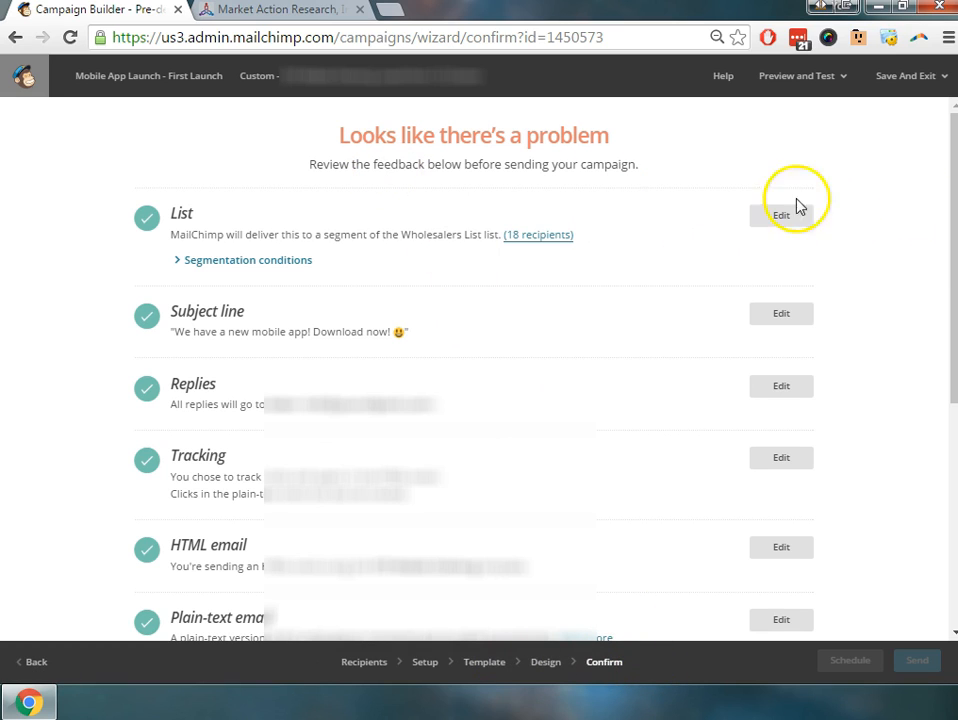
mouse_move(198, 232)
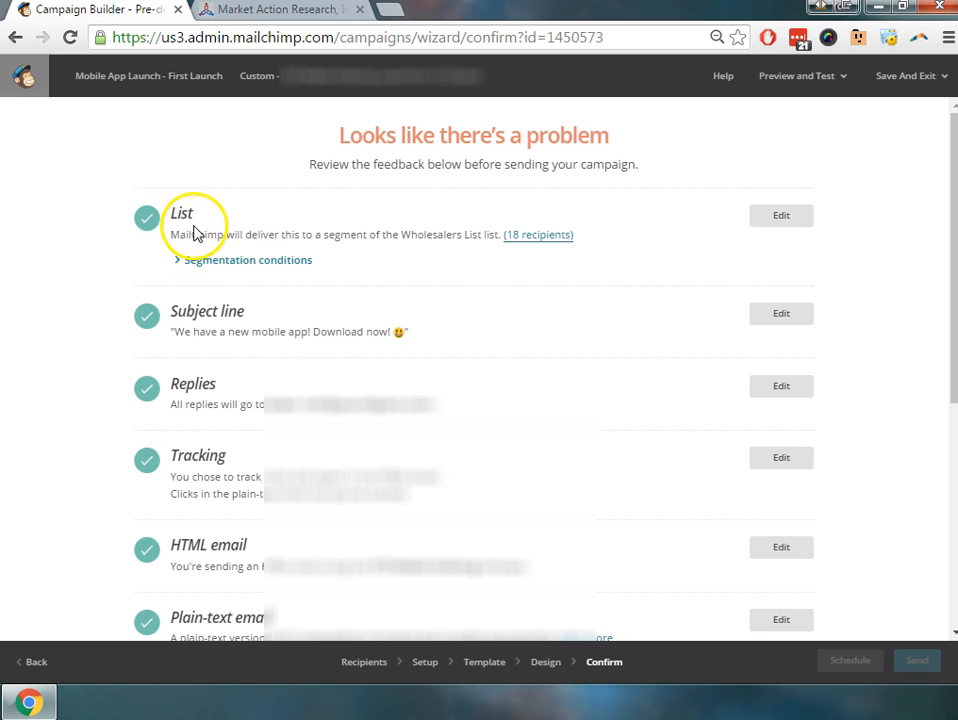
mouse_move(512, 248)
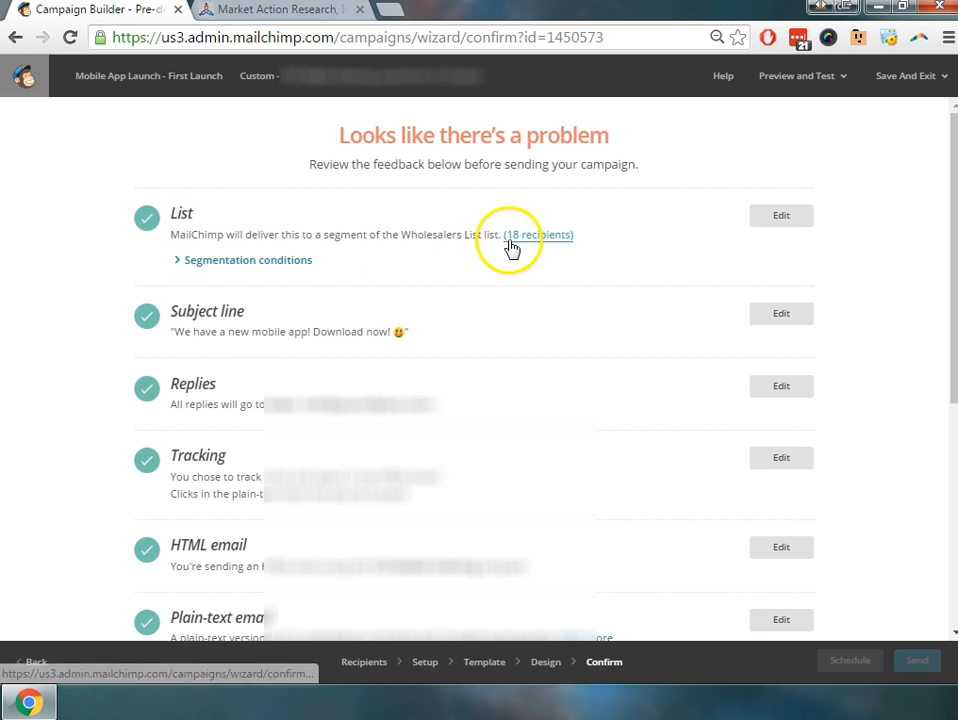
Step: Expand the list's segmentation conditions showing 'subscriber is member of General' and review the checklist below
left_click(244, 260)
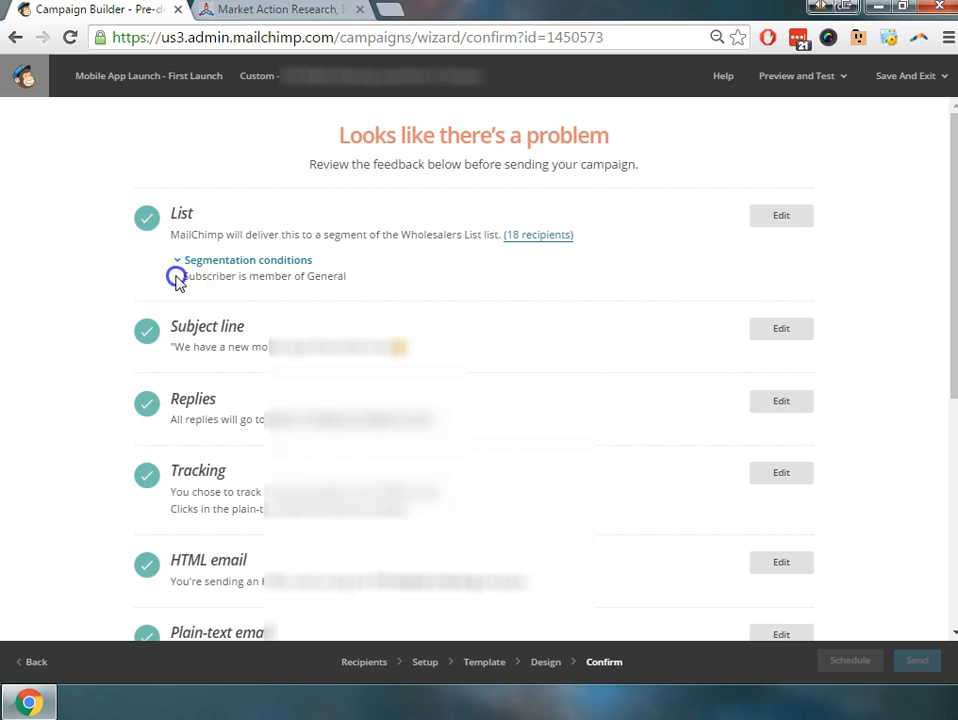
double_click(264, 276)
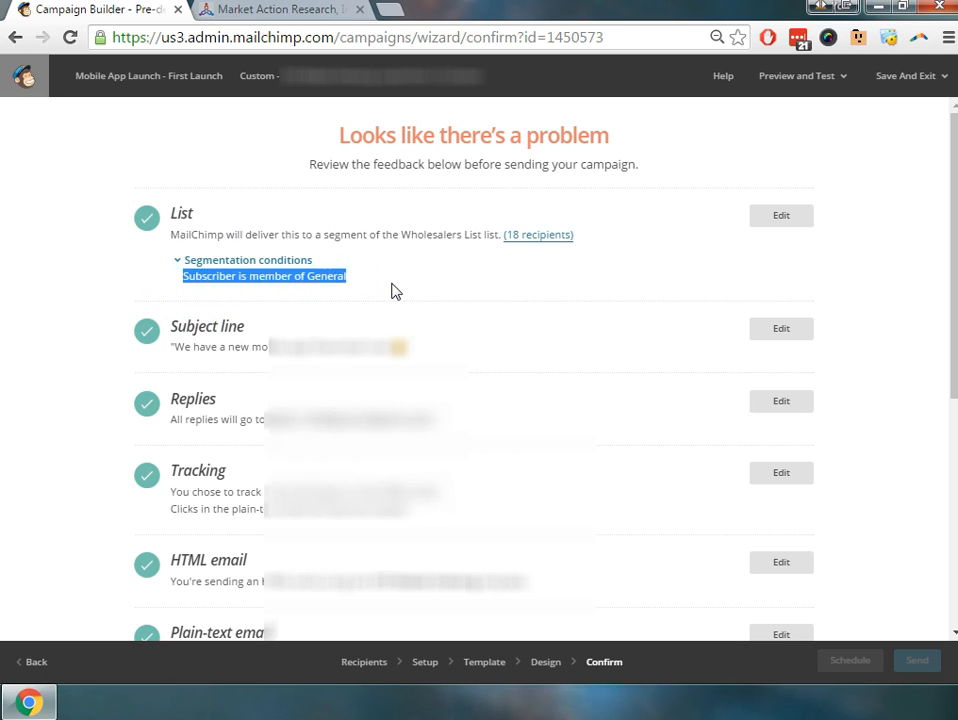
scroll("down", 3)
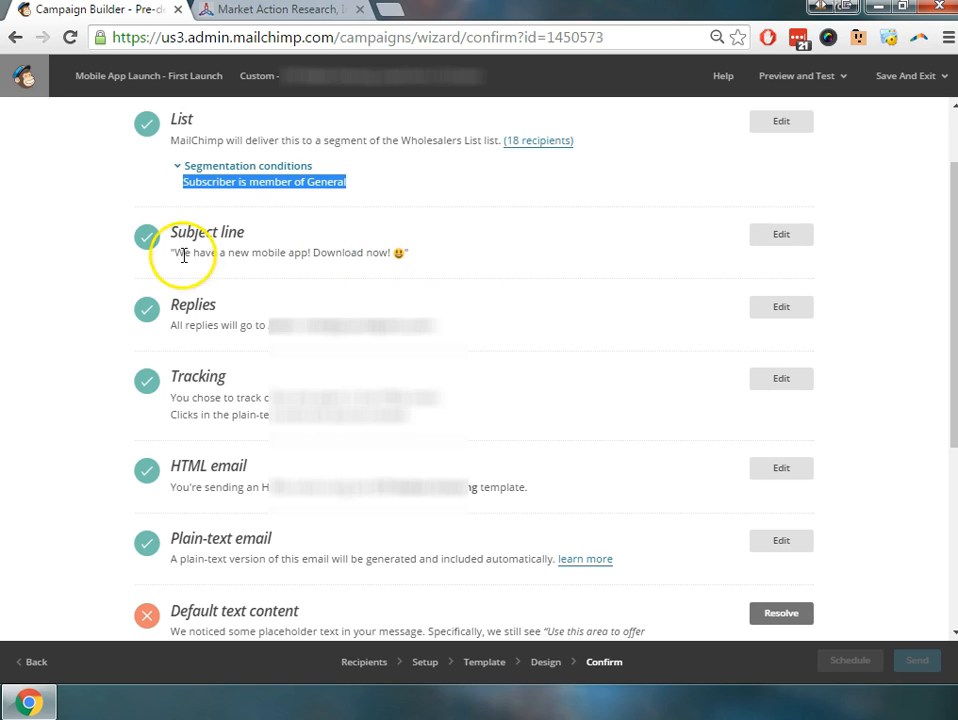
mouse_move(456, 276)
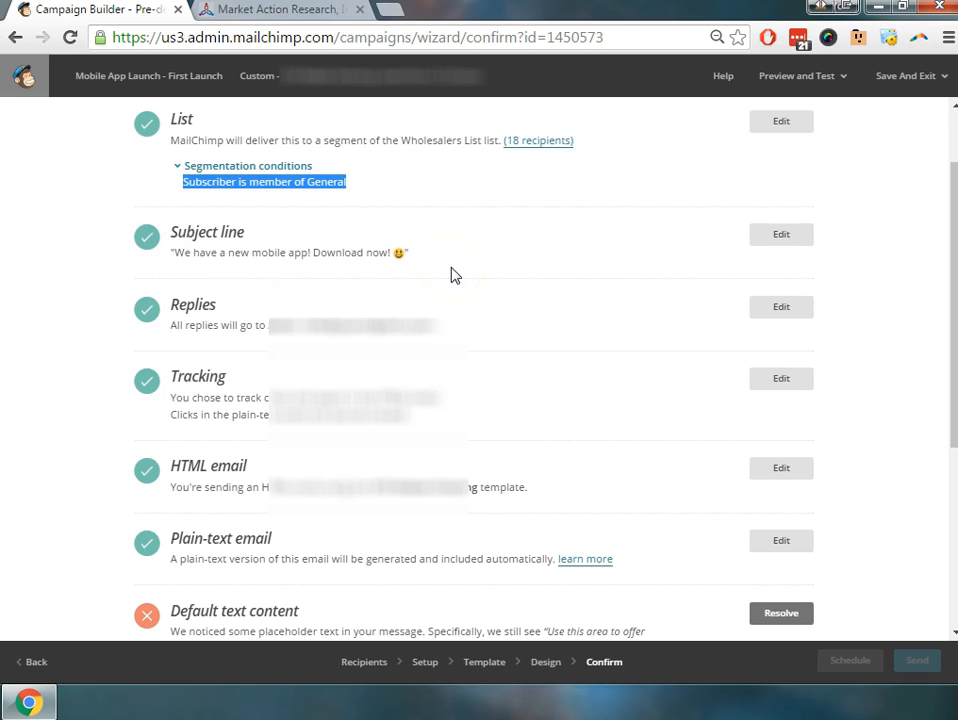
mouse_move(172, 278)
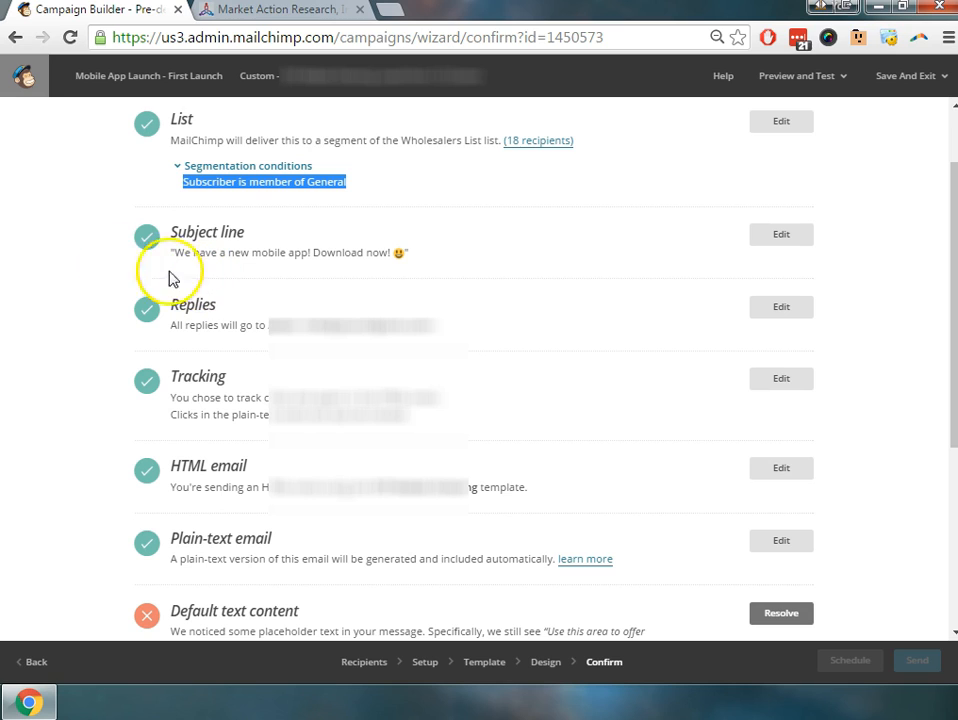
mouse_move(244, 324)
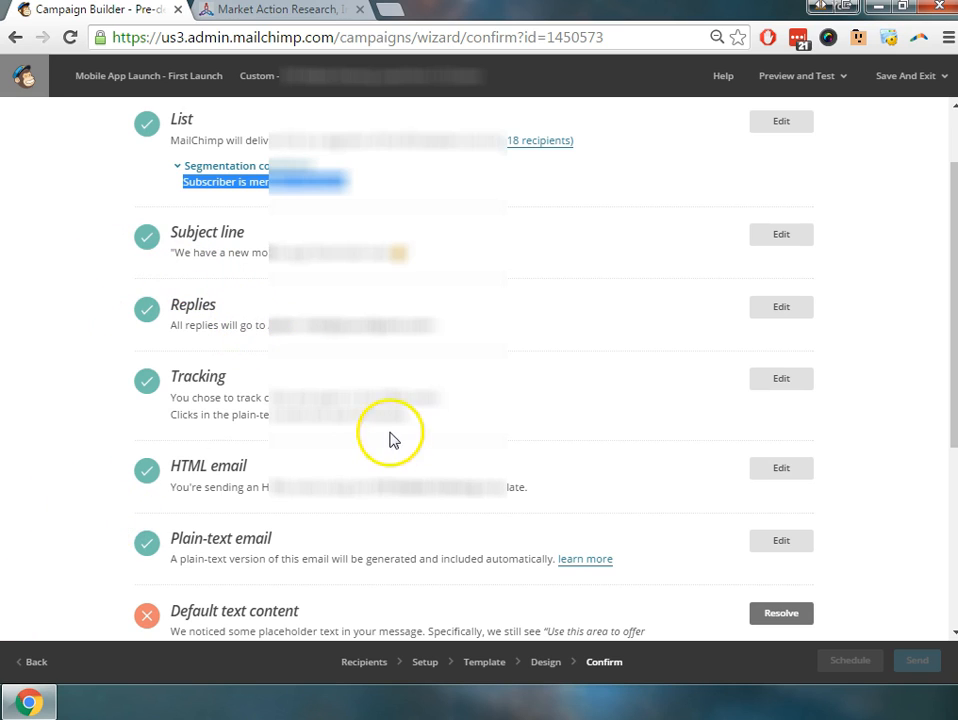
scroll("down", 3)
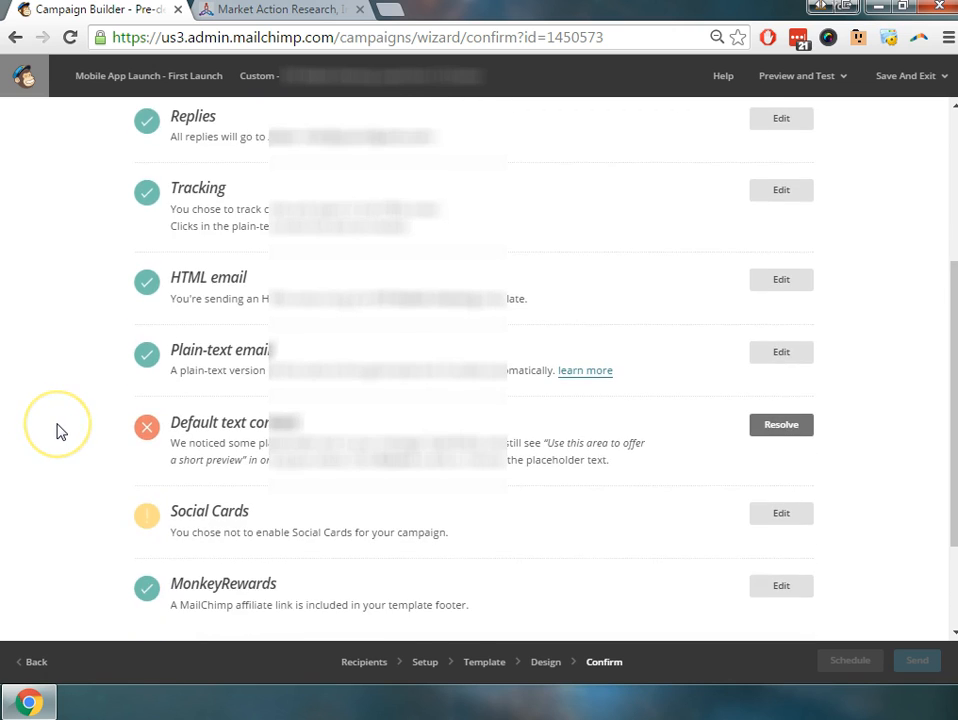
mouse_move(260, 418)
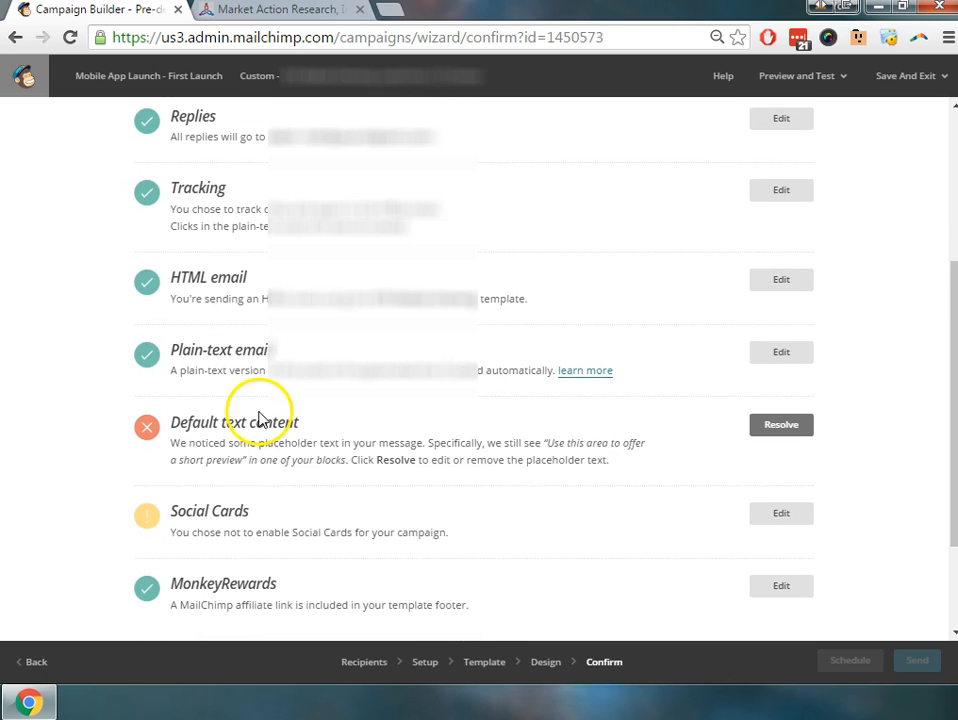
mouse_move(240, 196)
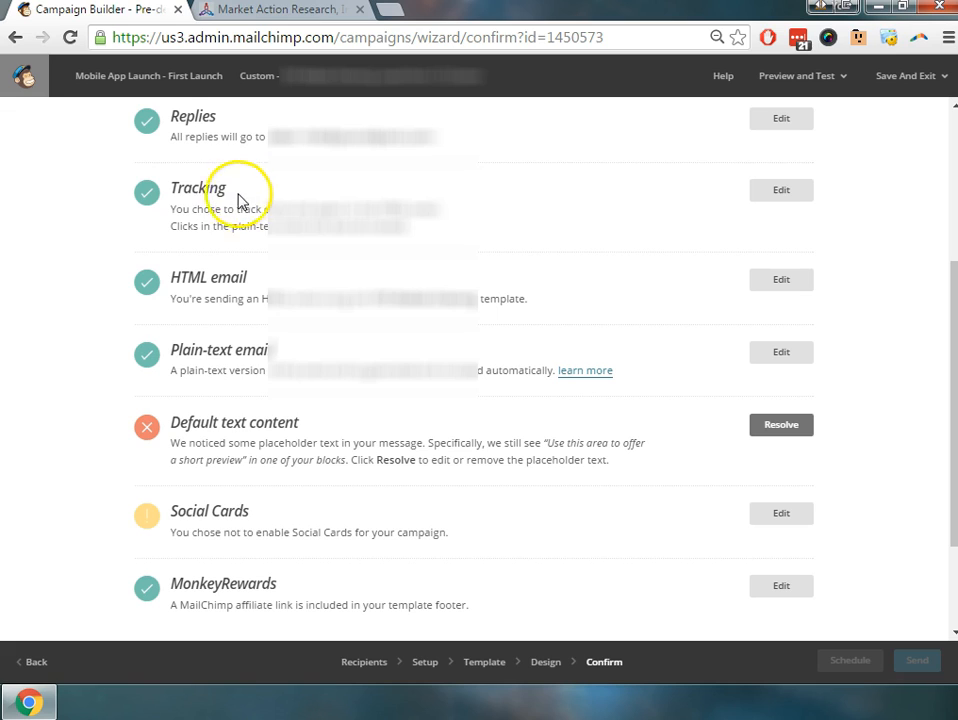
mouse_move(148, 198)
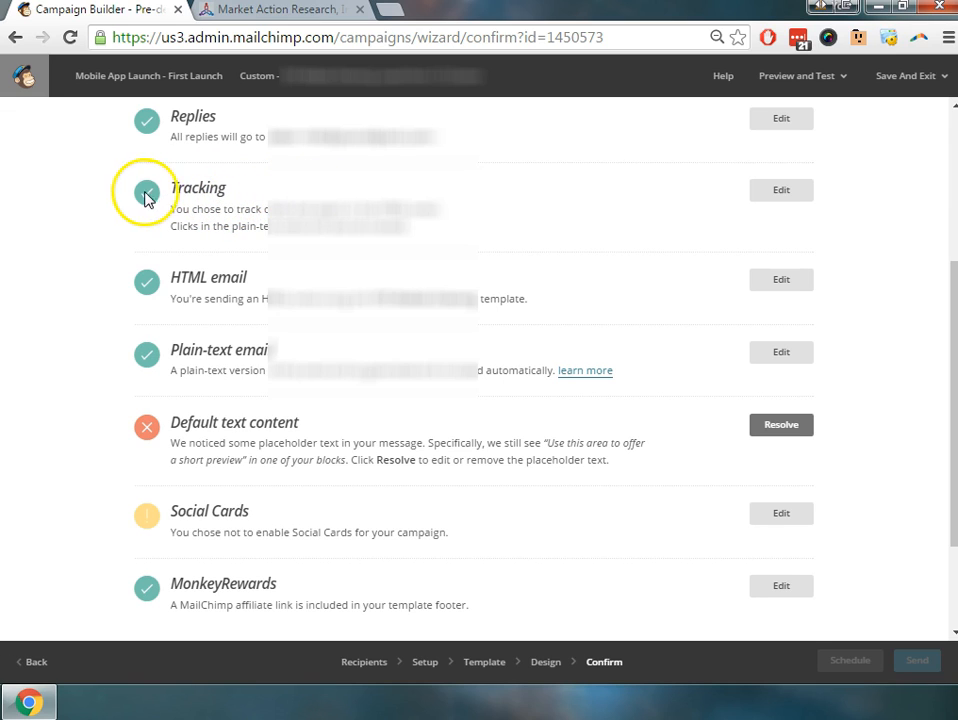
mouse_move(156, 288)
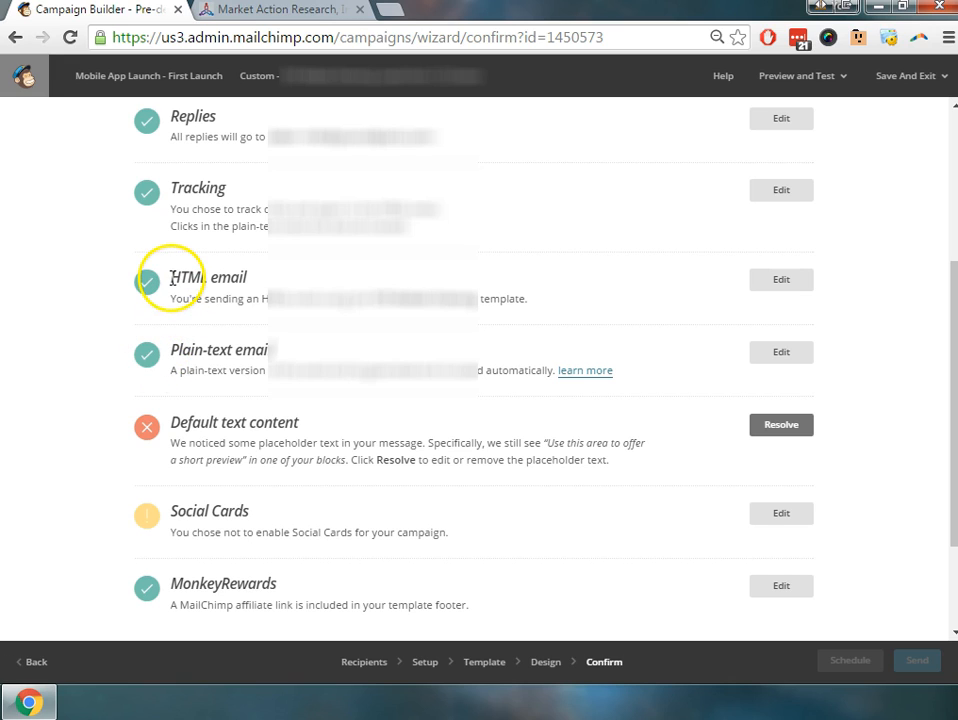
mouse_move(232, 360)
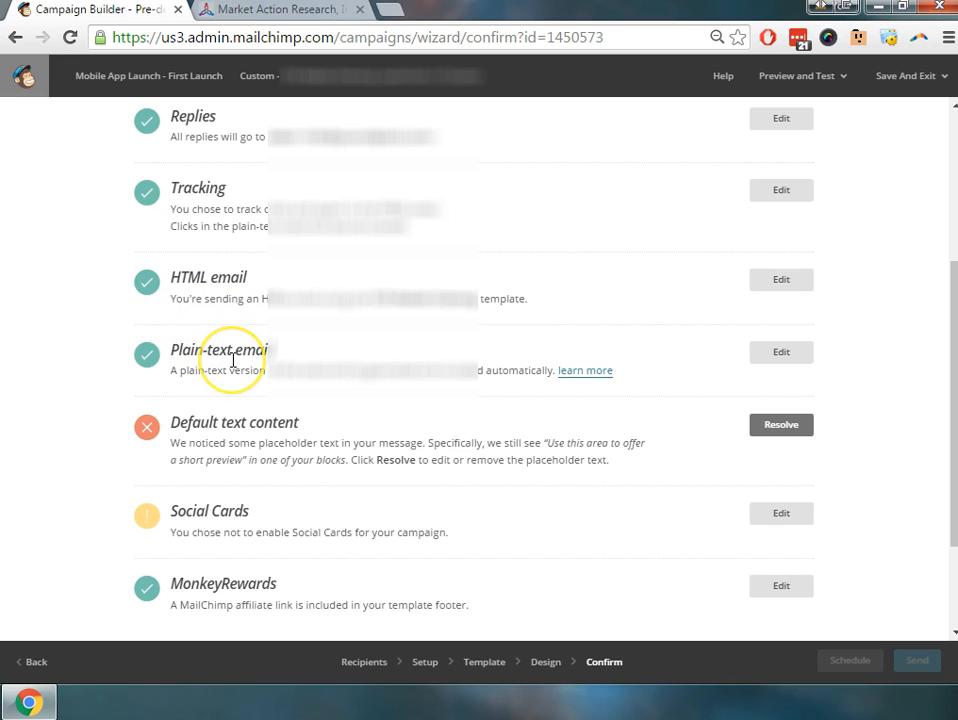
mouse_move(232, 368)
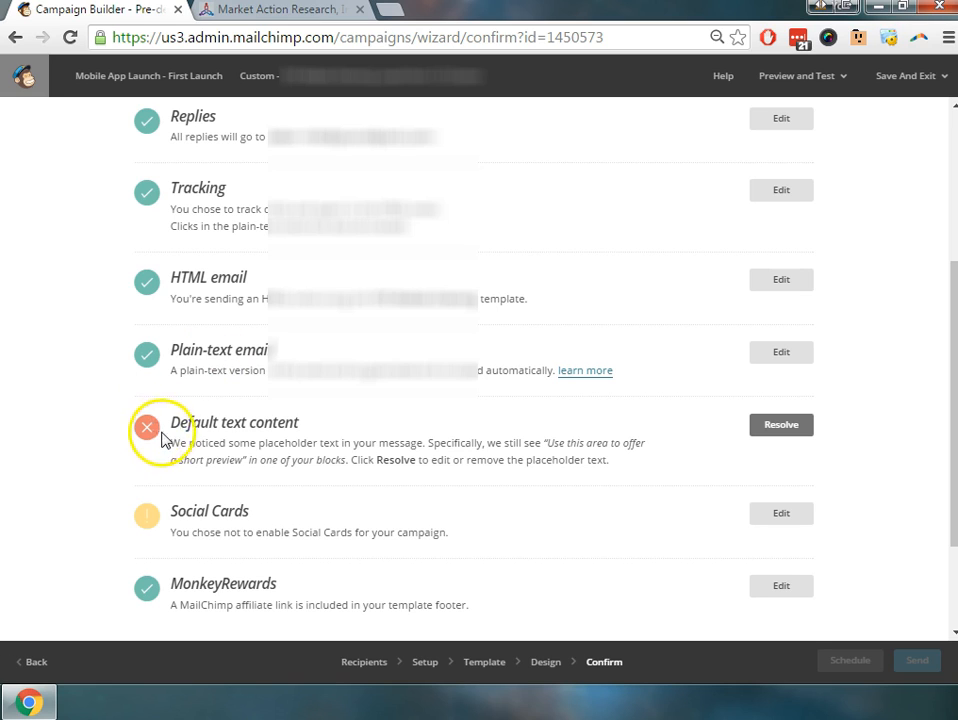
mouse_move(308, 424)
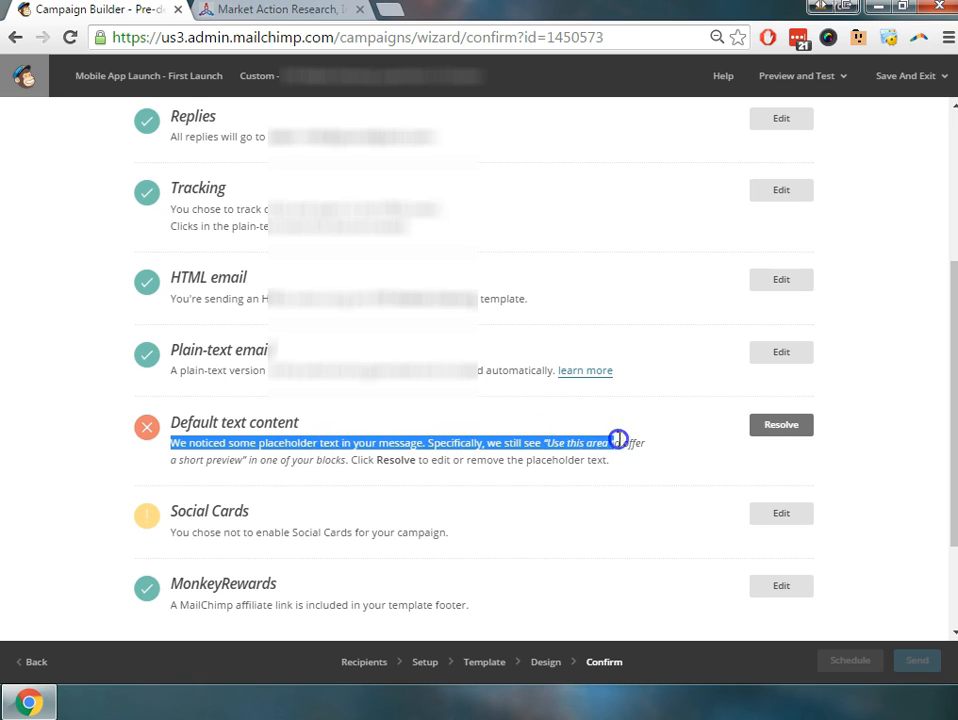
Step: Highlight the default text content warning about placeholder text and choose Resolve for it
left_click_drag(618, 442, 378, 468)
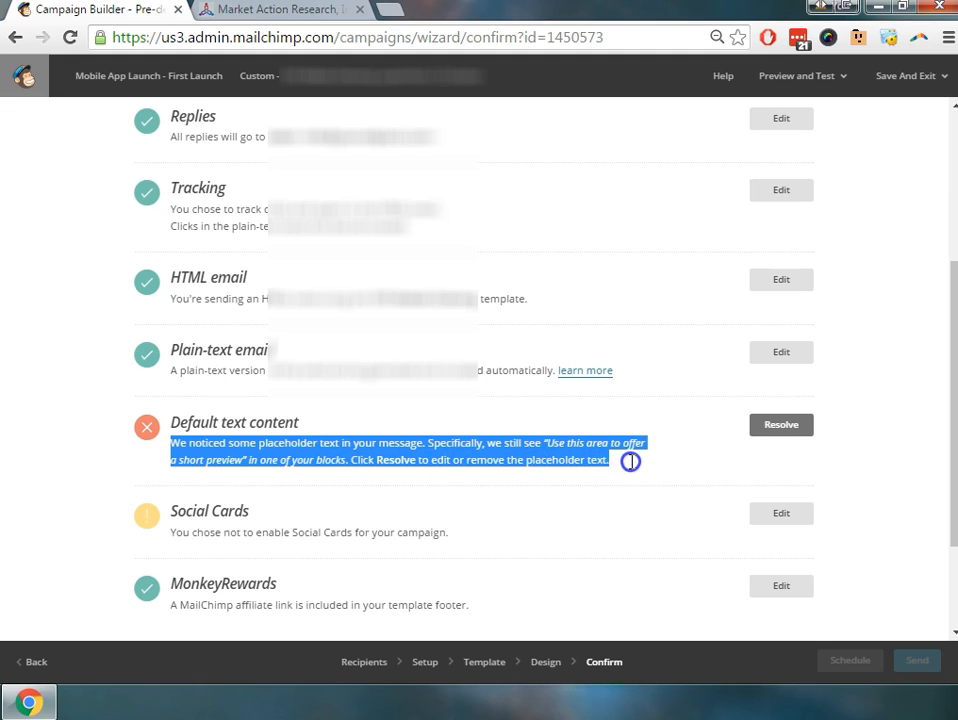
mouse_move(556, 442)
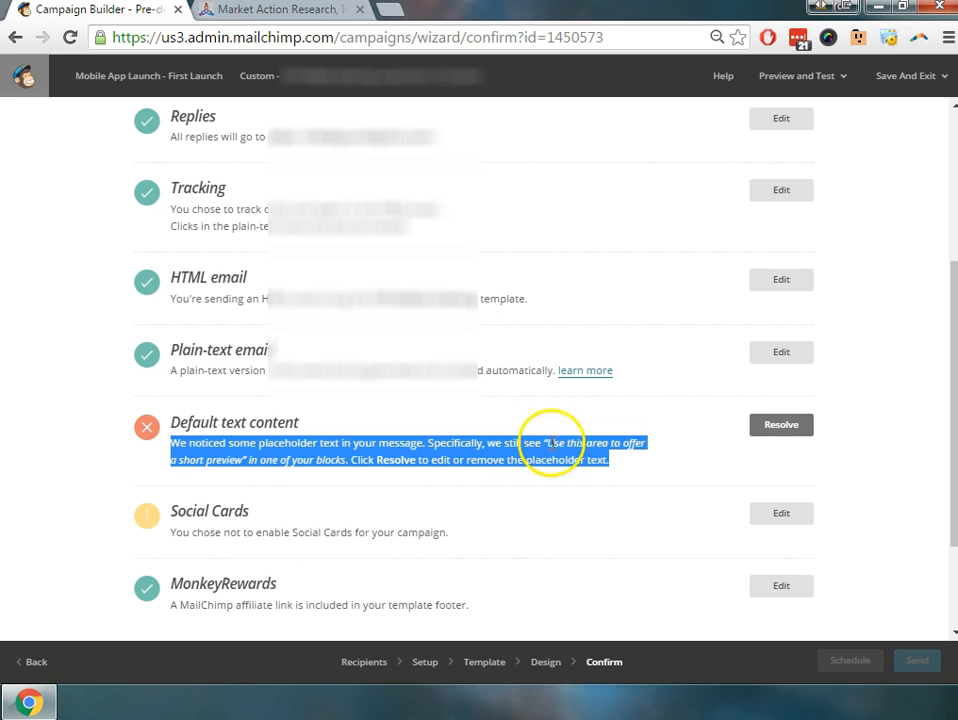
mouse_move(450, 336)
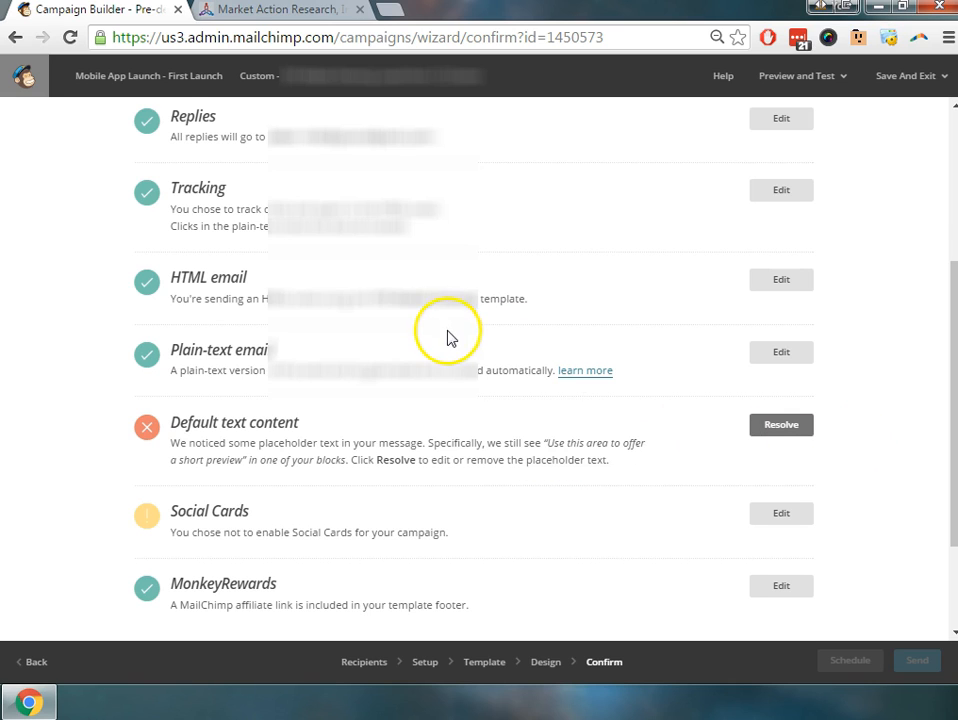
scroll("up", 3)
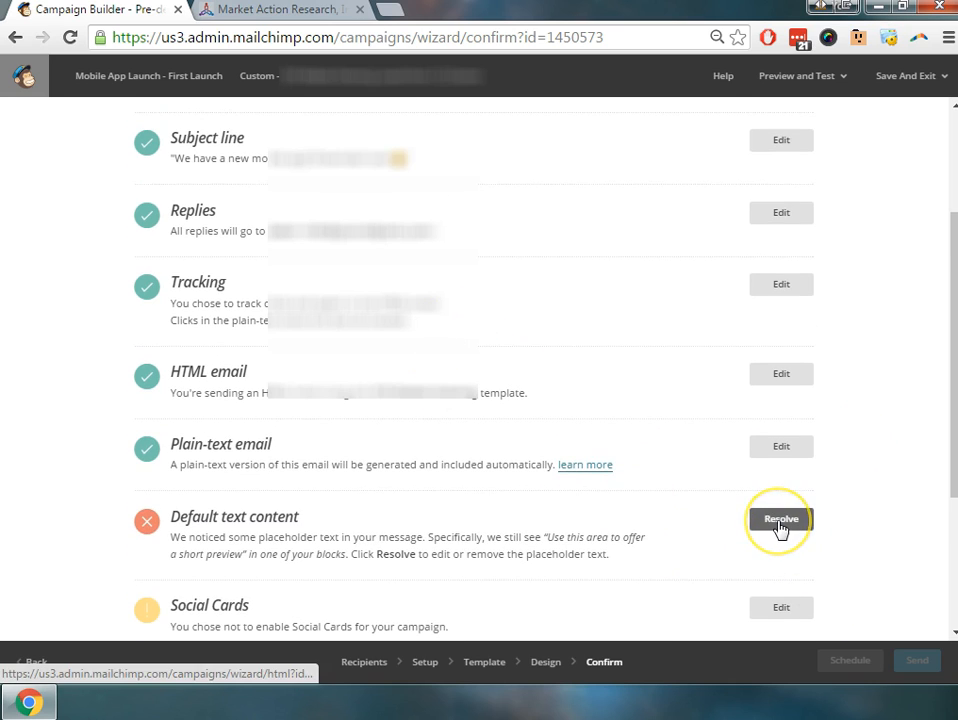
left_click(780, 520)
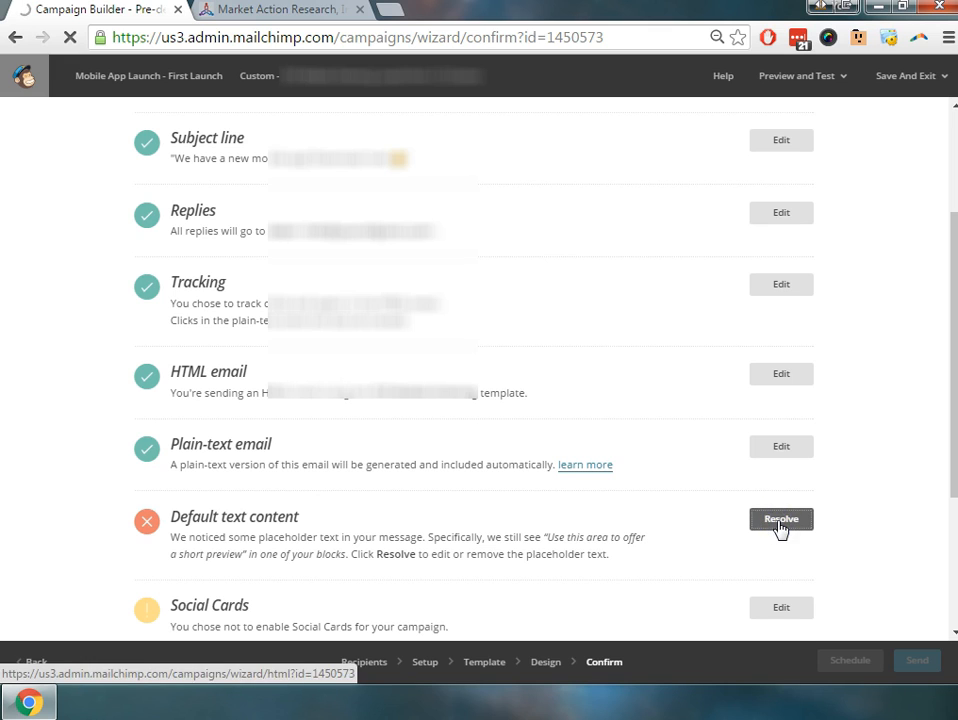
Step: Replace the placeholder preview text with 'Release of new application' and continue to Confirm
left_click(780, 520)
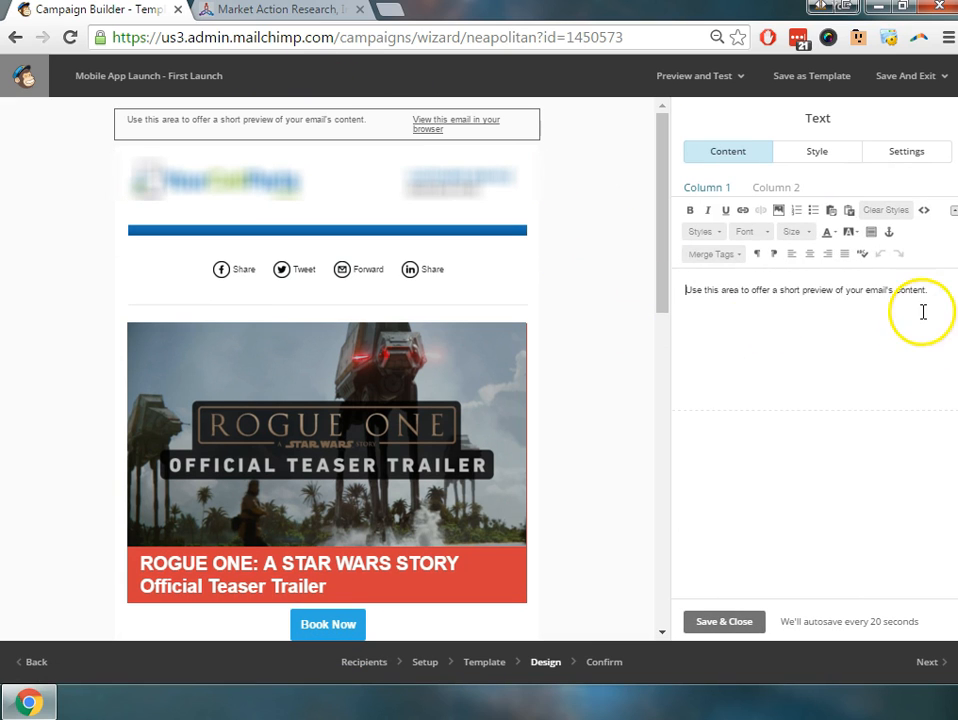
triple_click(804, 288)
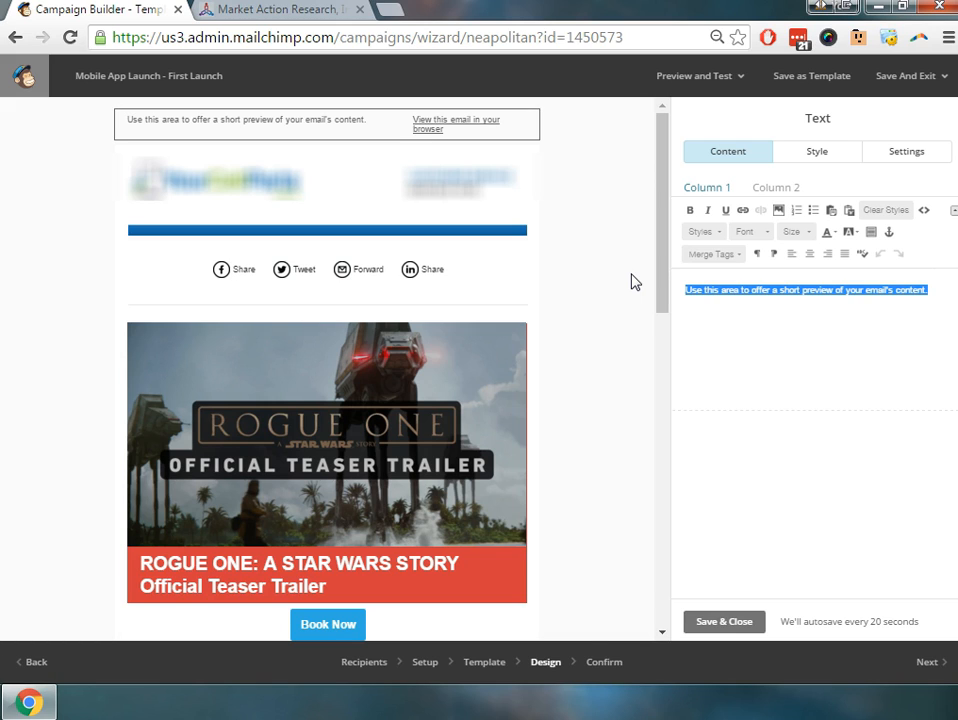
type("Release of n")
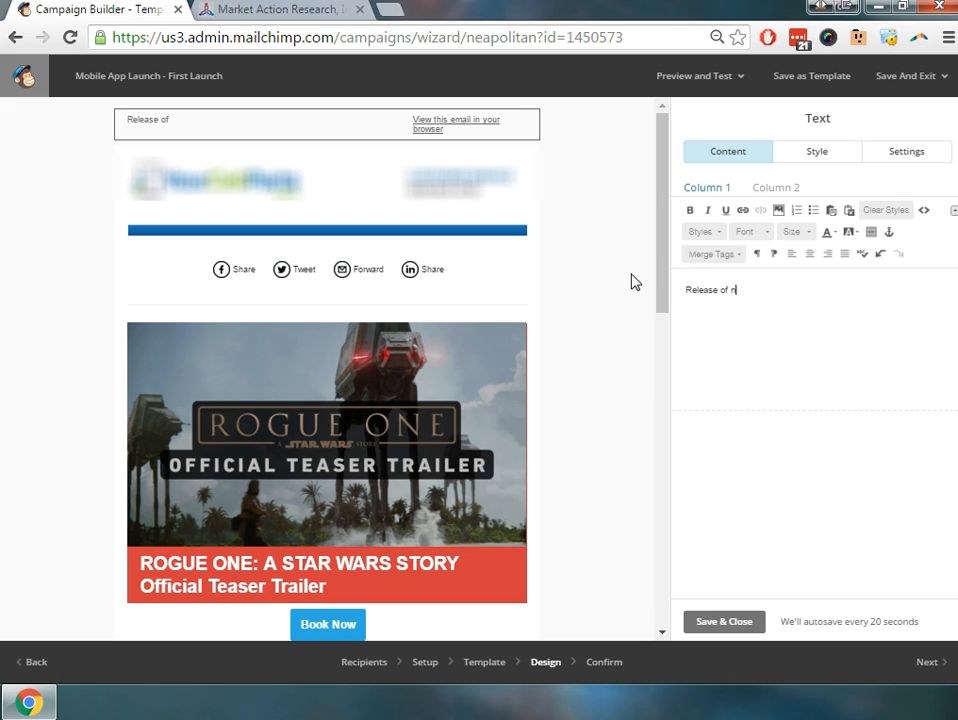
type("ew appm")
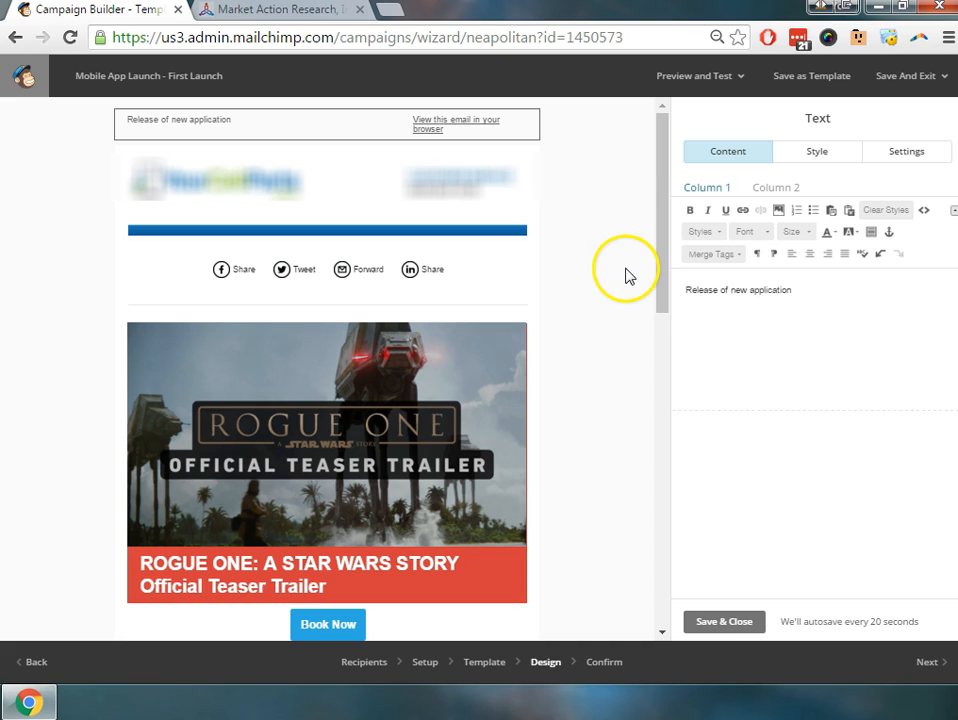
mouse_move(564, 192)
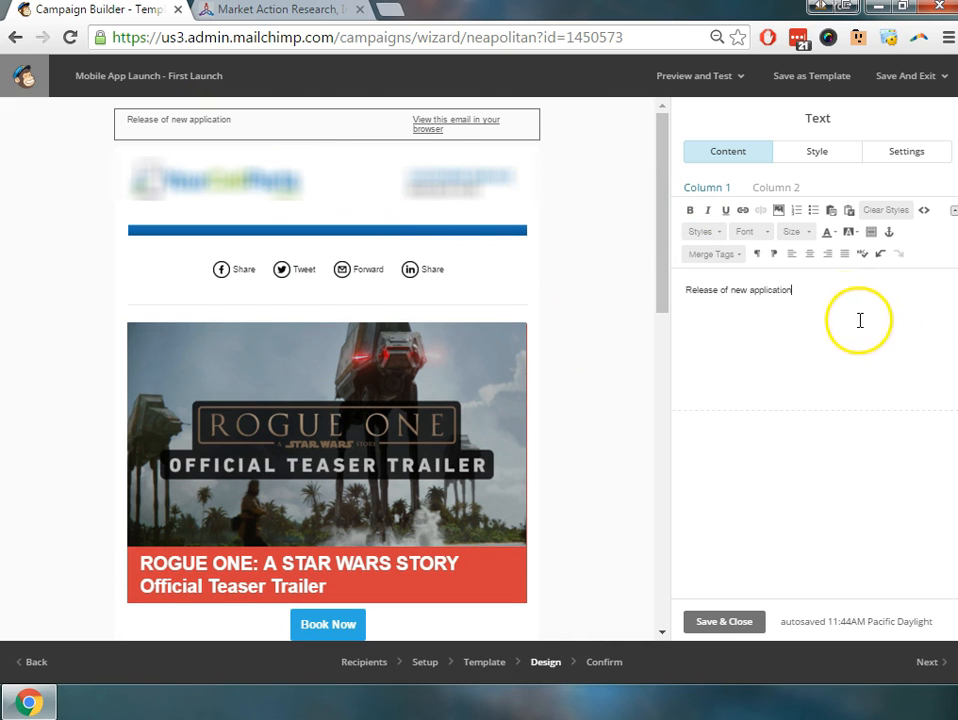
left_click(724, 620)
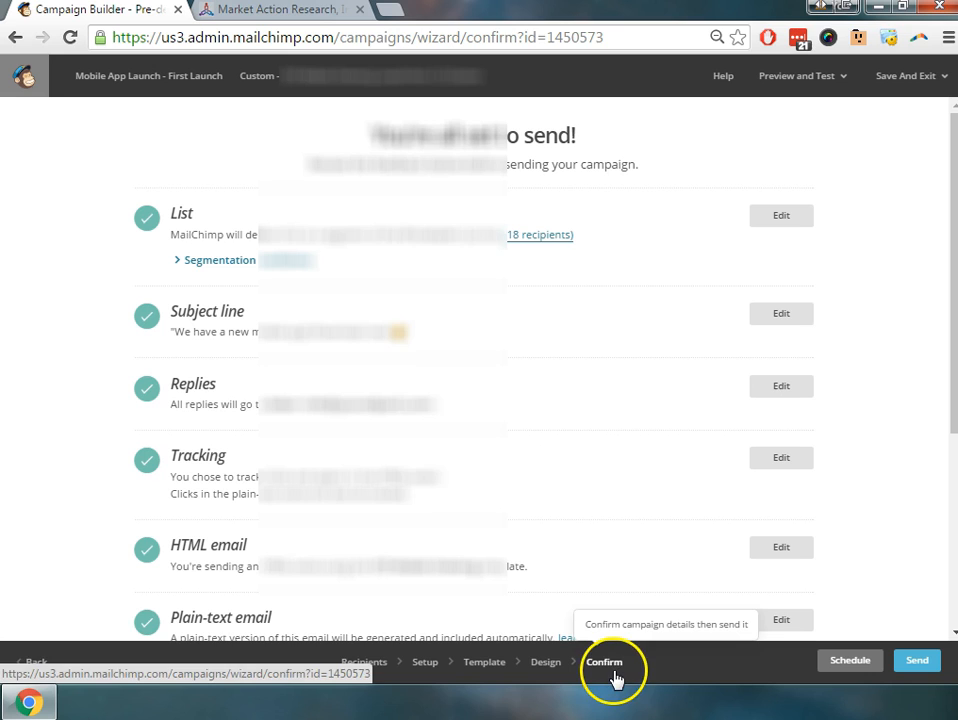
Step: Scroll the checklist and open Schedule, showing April 7 2016 at 12:00 PM Pacific
scroll("down", 3)
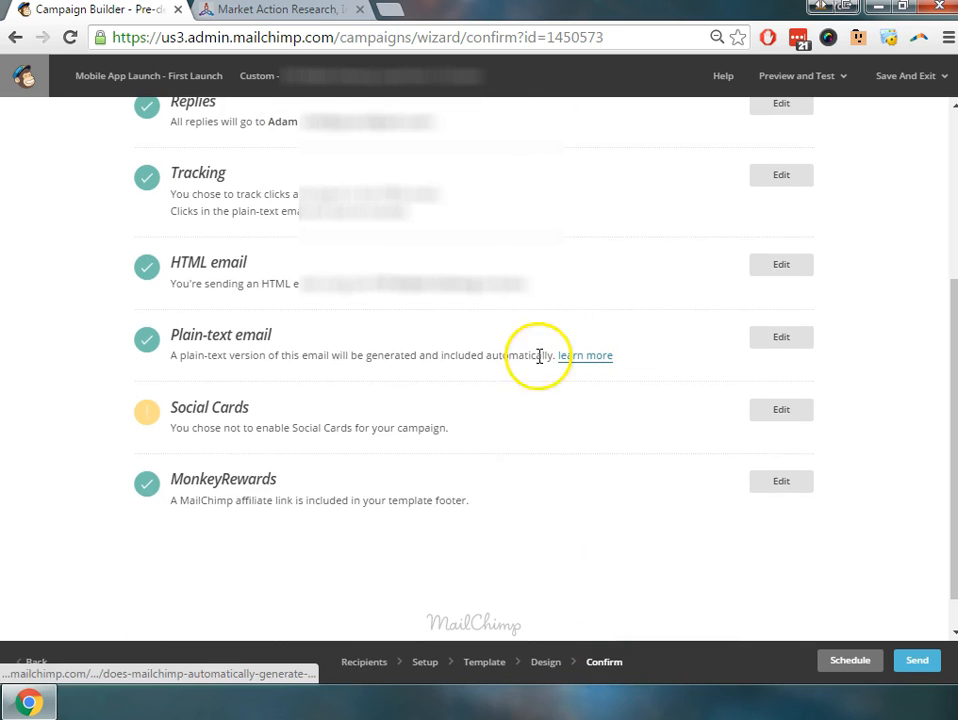
mouse_move(590, 536)
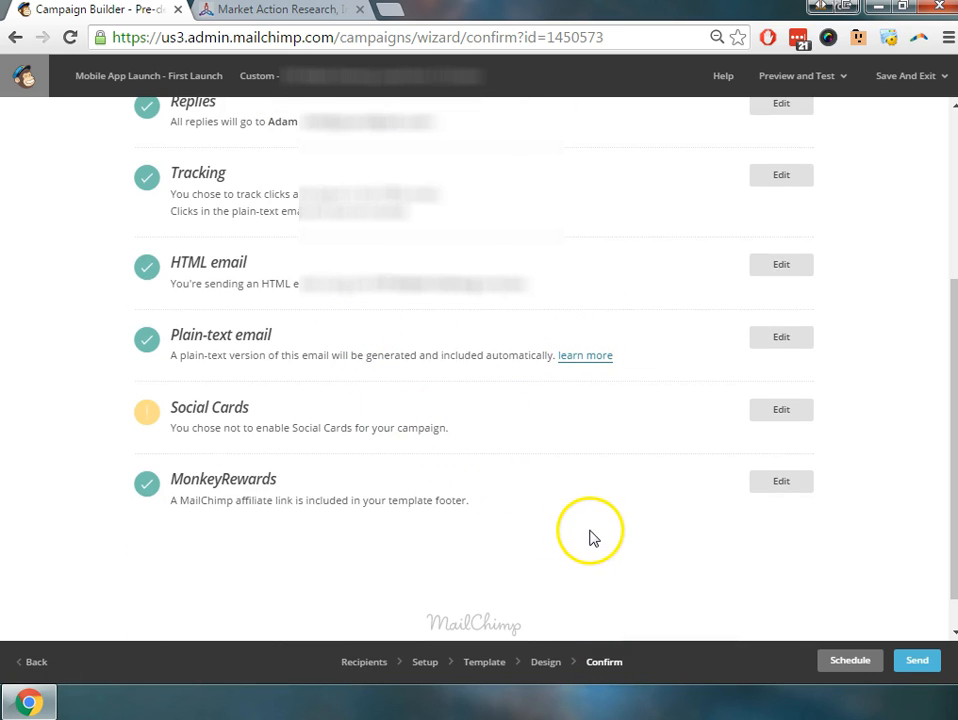
mouse_move(400, 432)
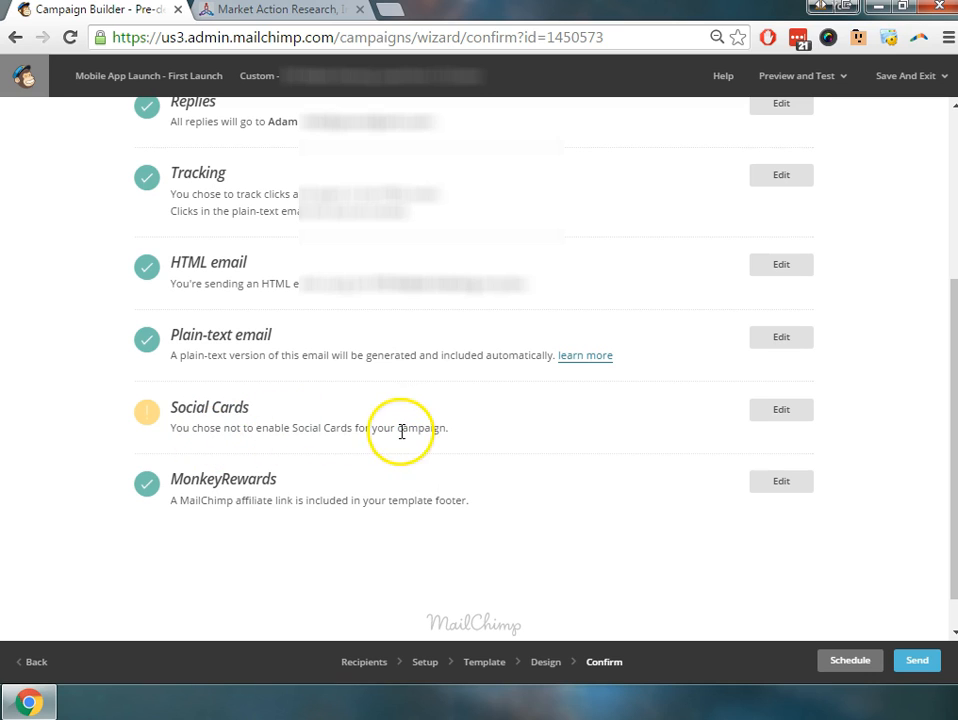
mouse_move(442, 424)
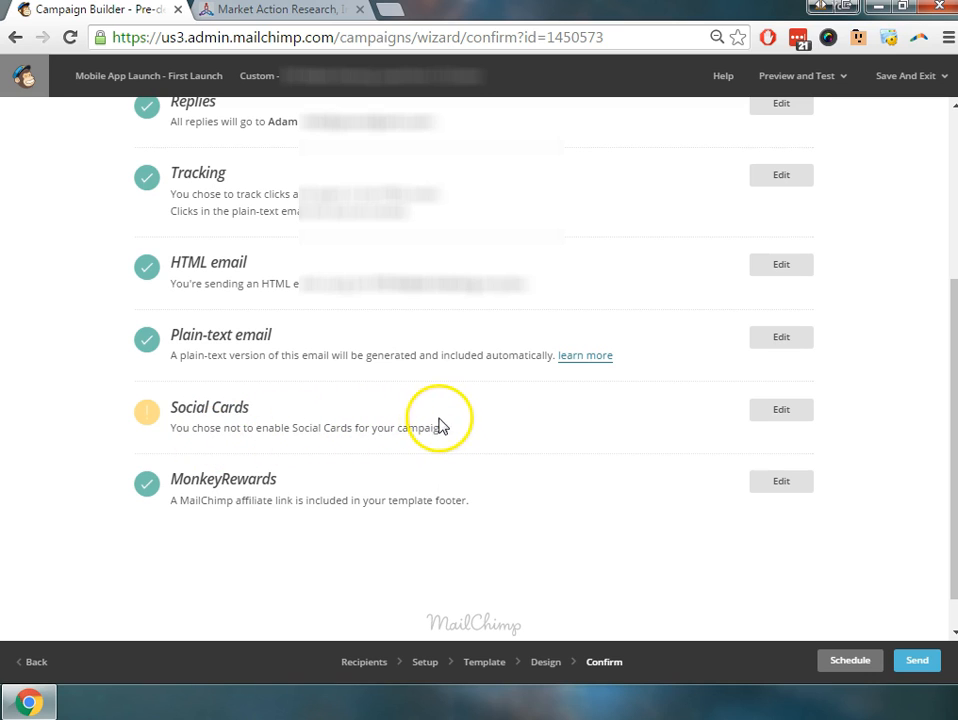
mouse_move(472, 432)
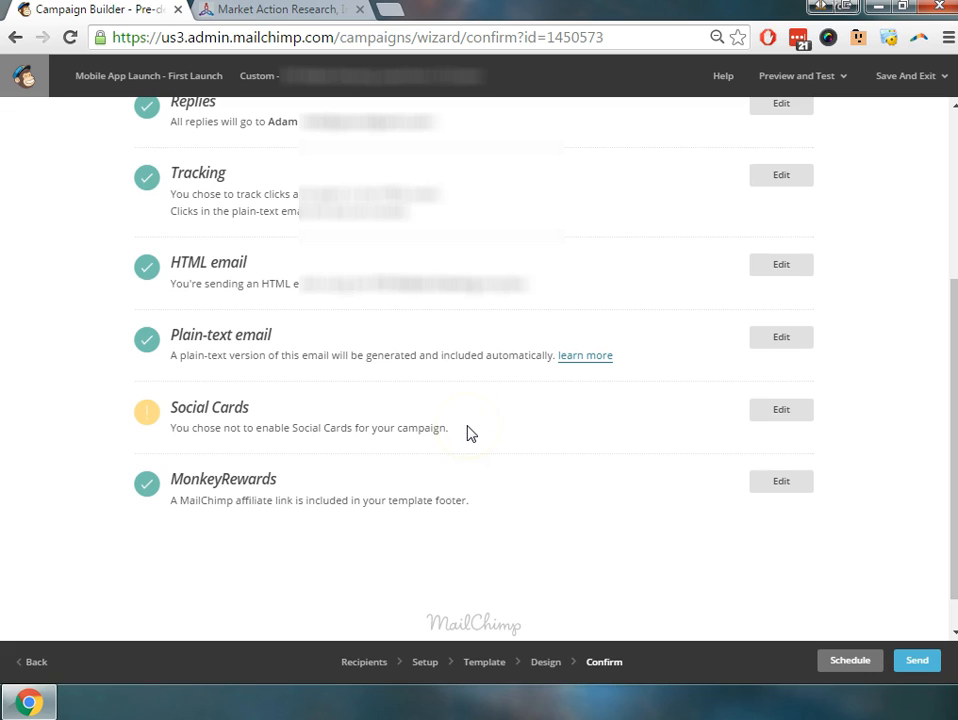
mouse_move(530, 456)
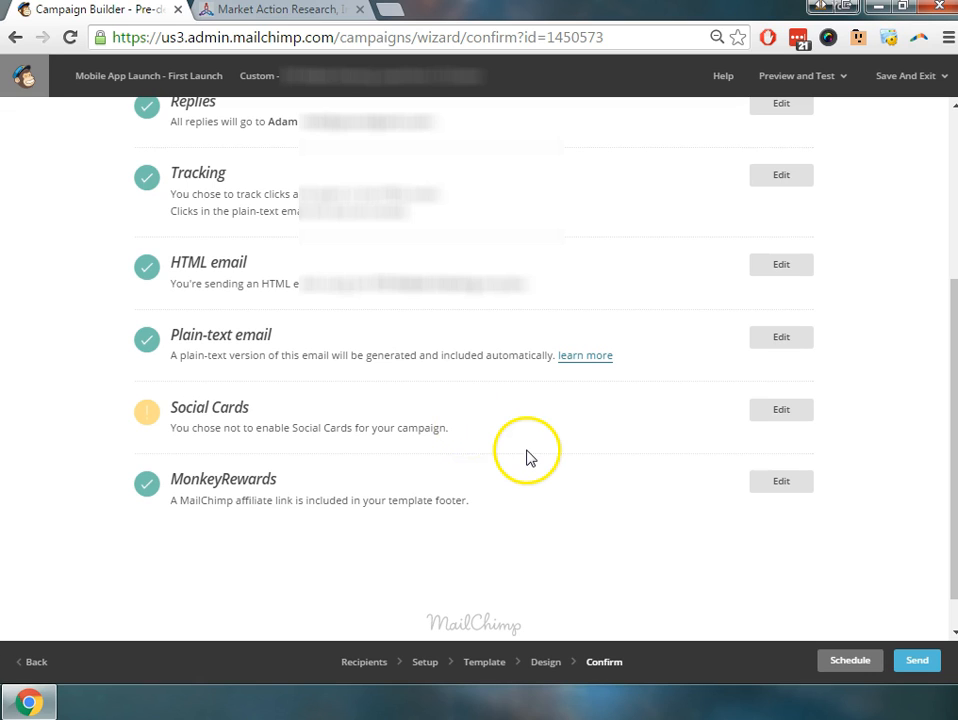
mouse_move(784, 624)
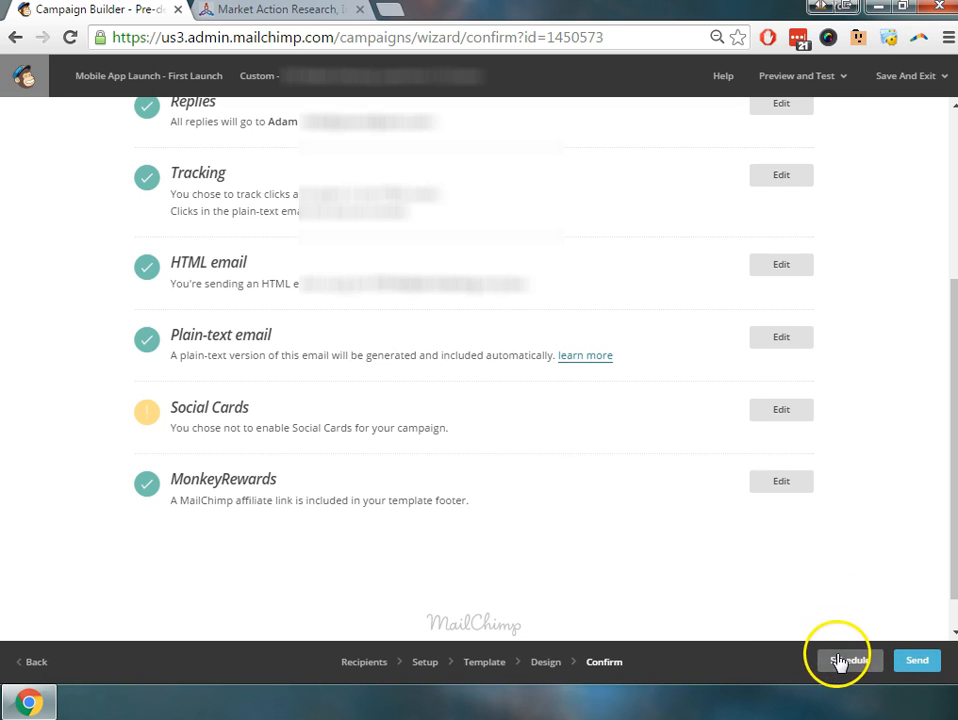
left_click(848, 660)
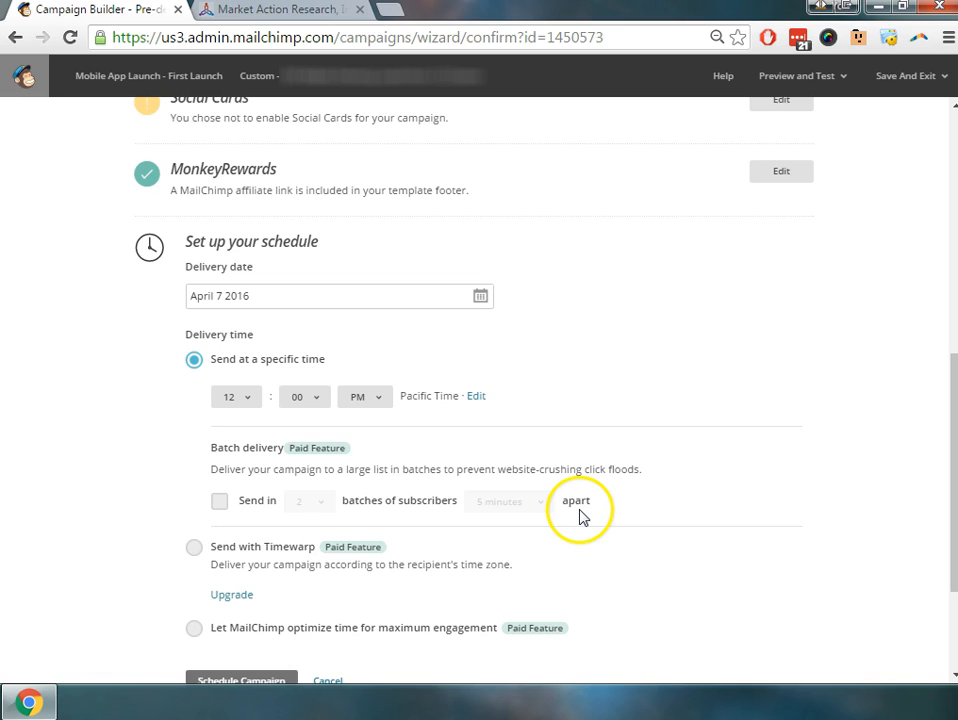
scroll("down", 3)
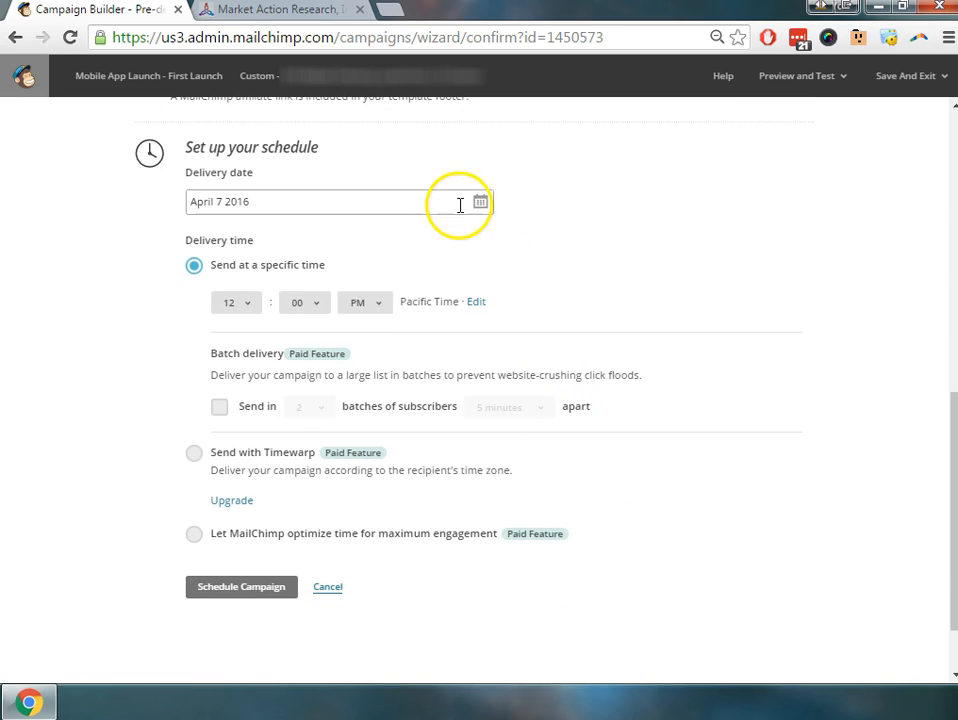
mouse_move(484, 204)
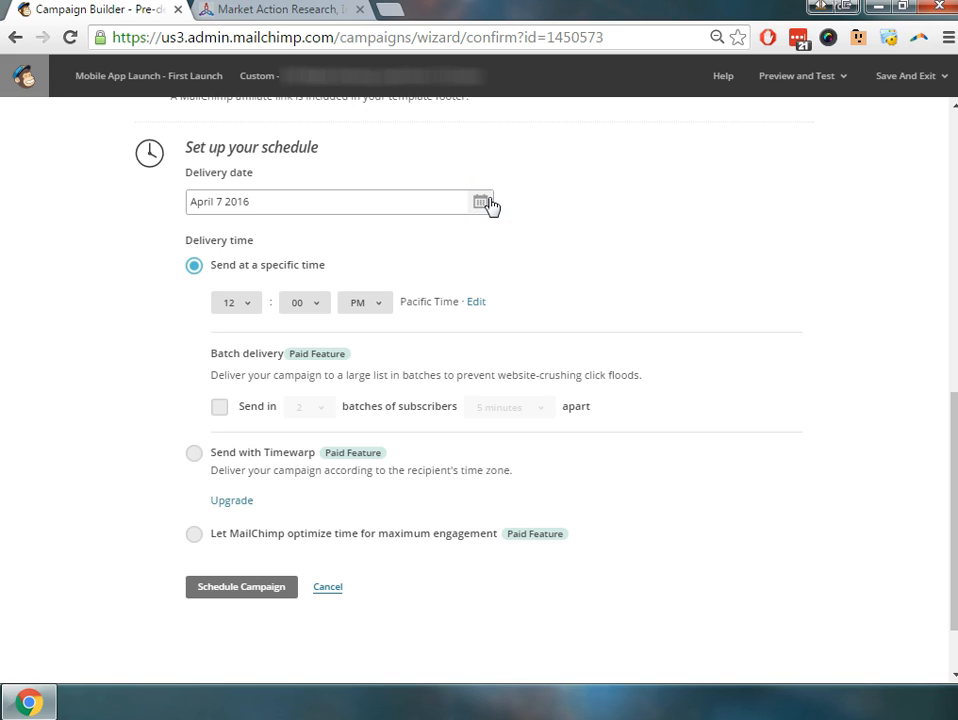
mouse_move(504, 192)
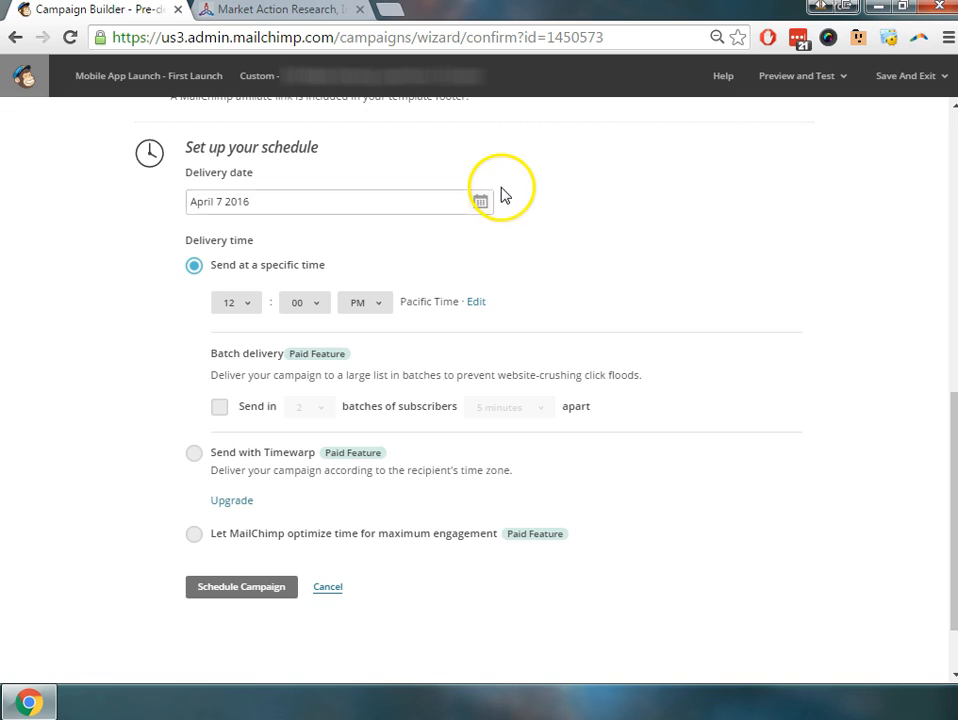
mouse_move(506, 206)
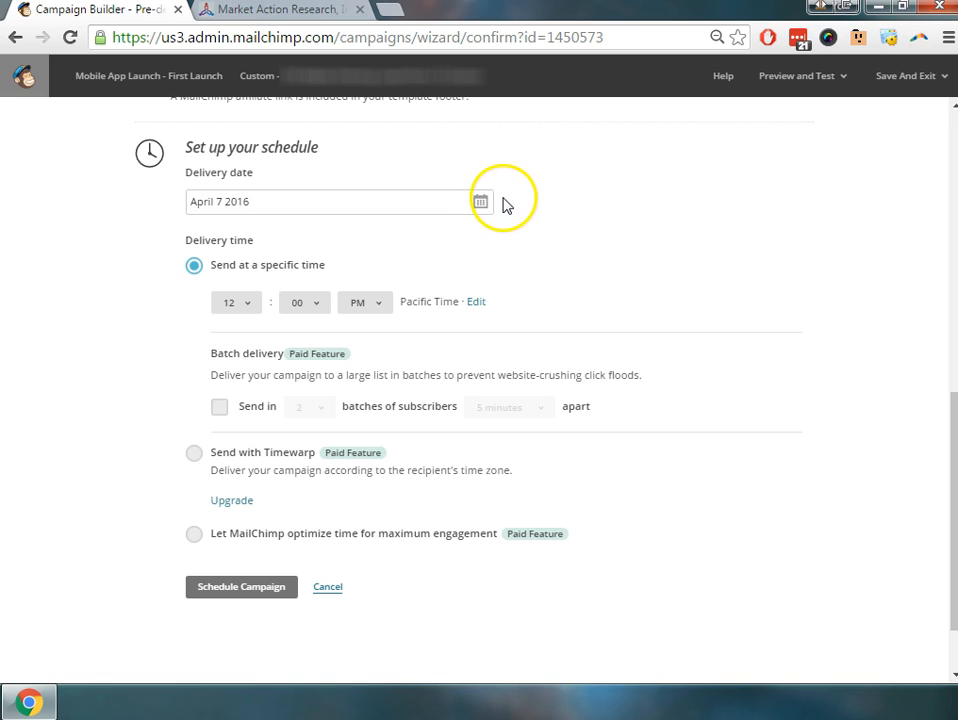
mouse_move(444, 178)
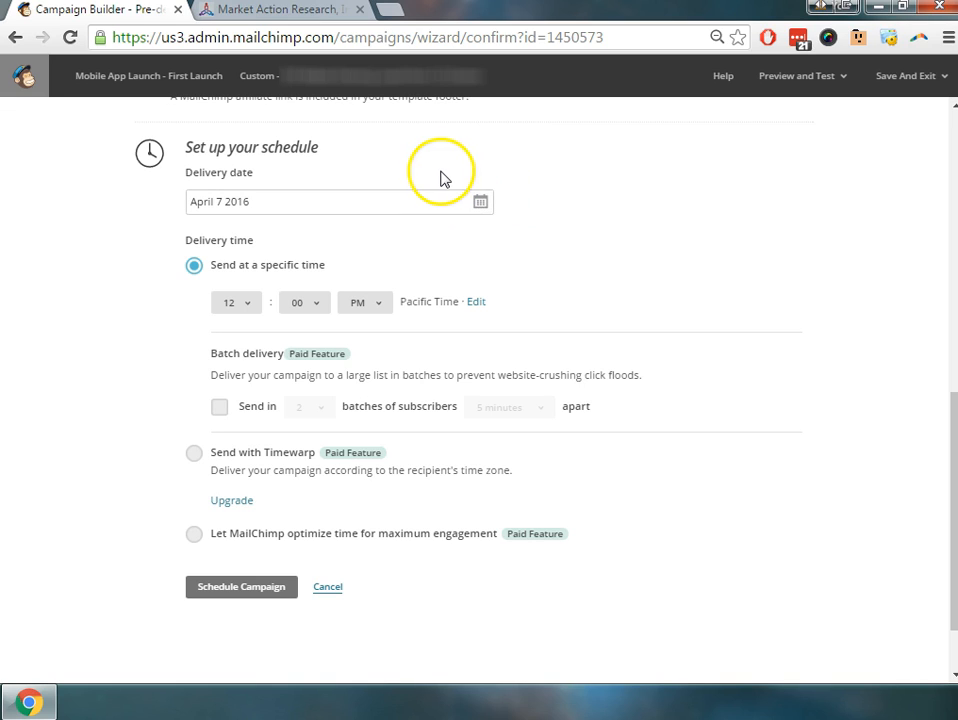
mouse_move(508, 76)
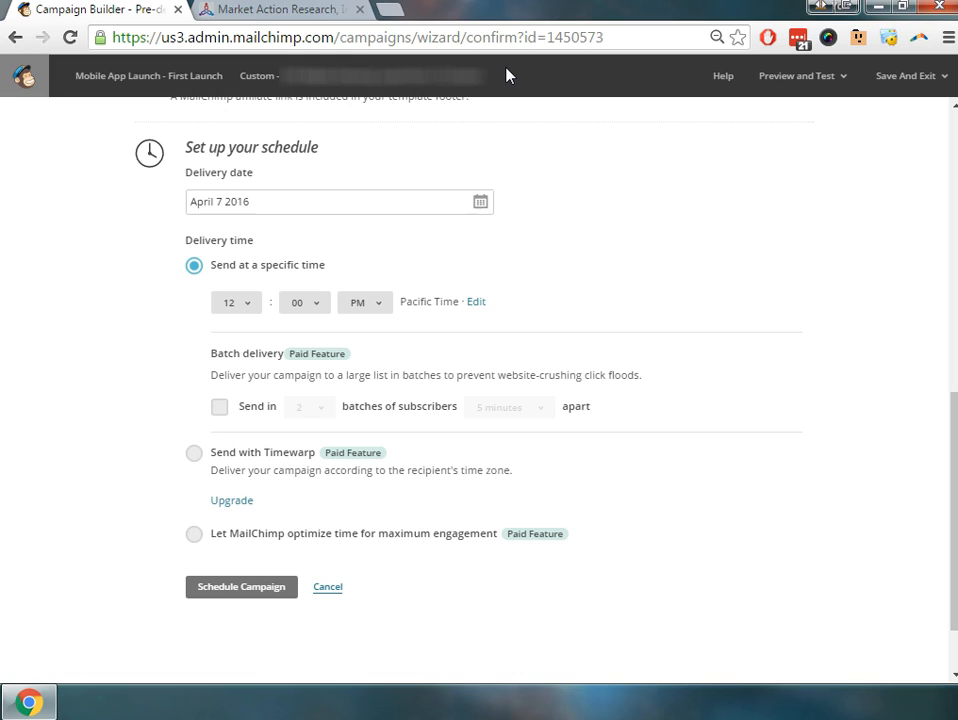
mouse_move(408, 336)
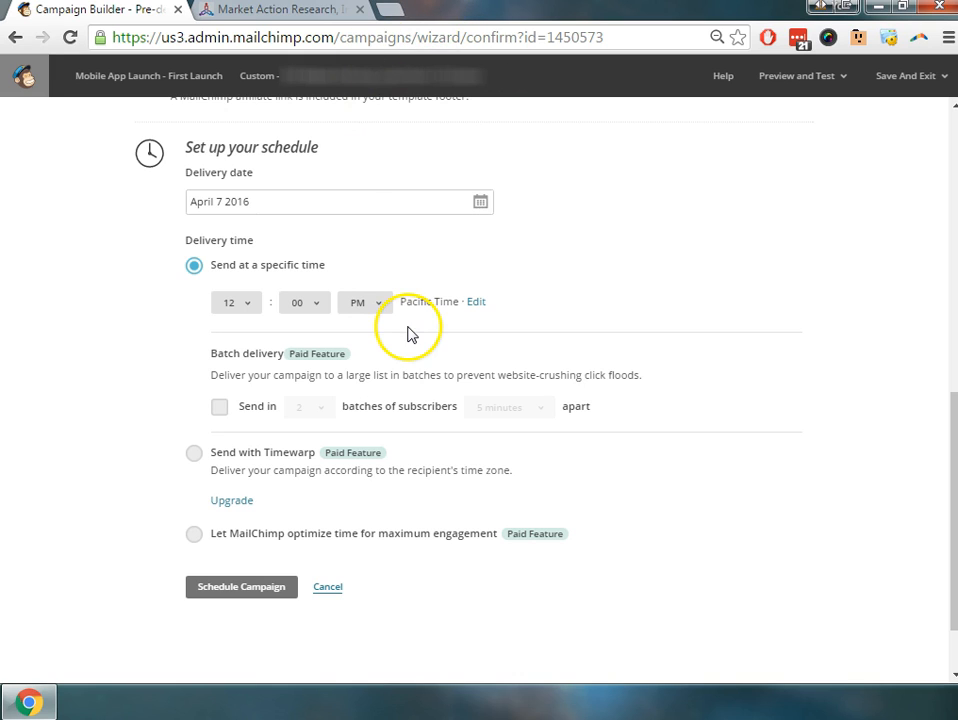
mouse_move(500, 244)
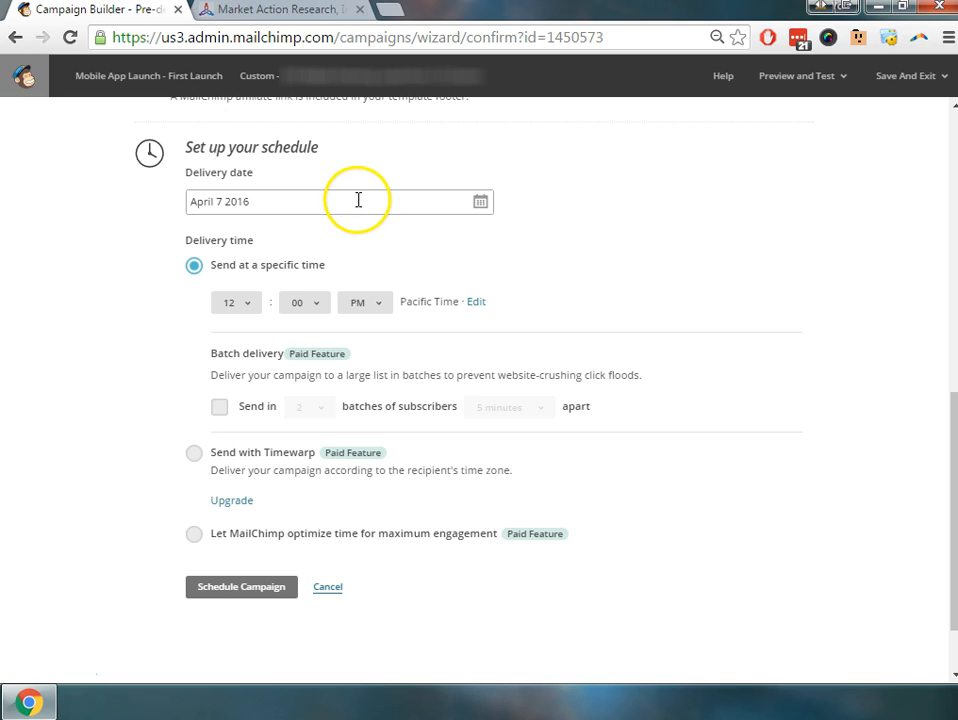
mouse_move(482, 202)
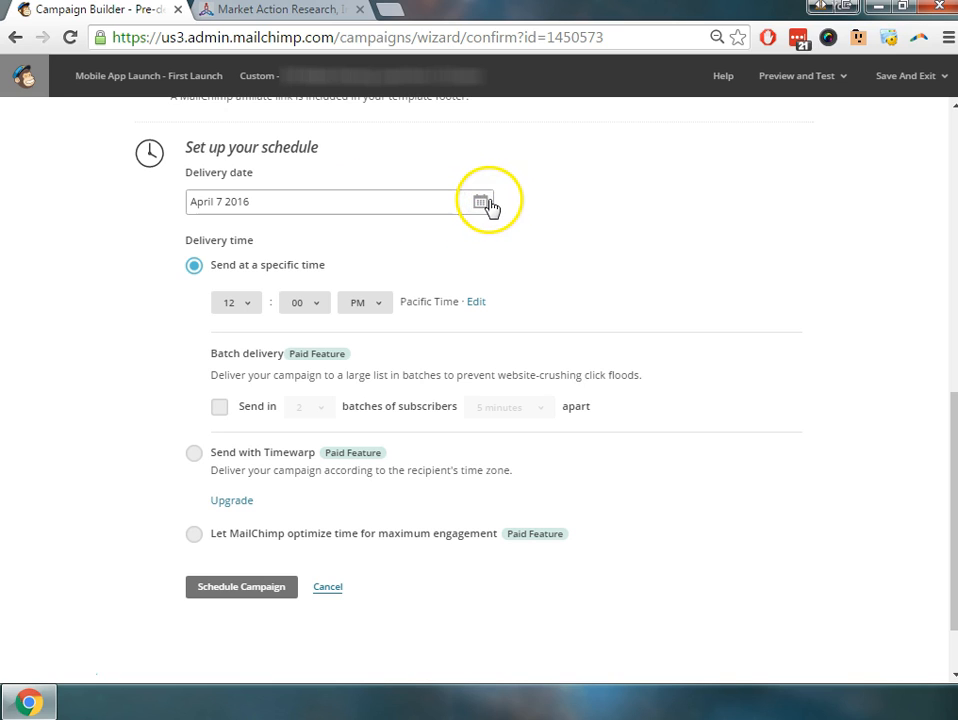
Step: Pick April 12 in the calendar and set the time to 10:15 AM Pacific
left_click(480, 200)
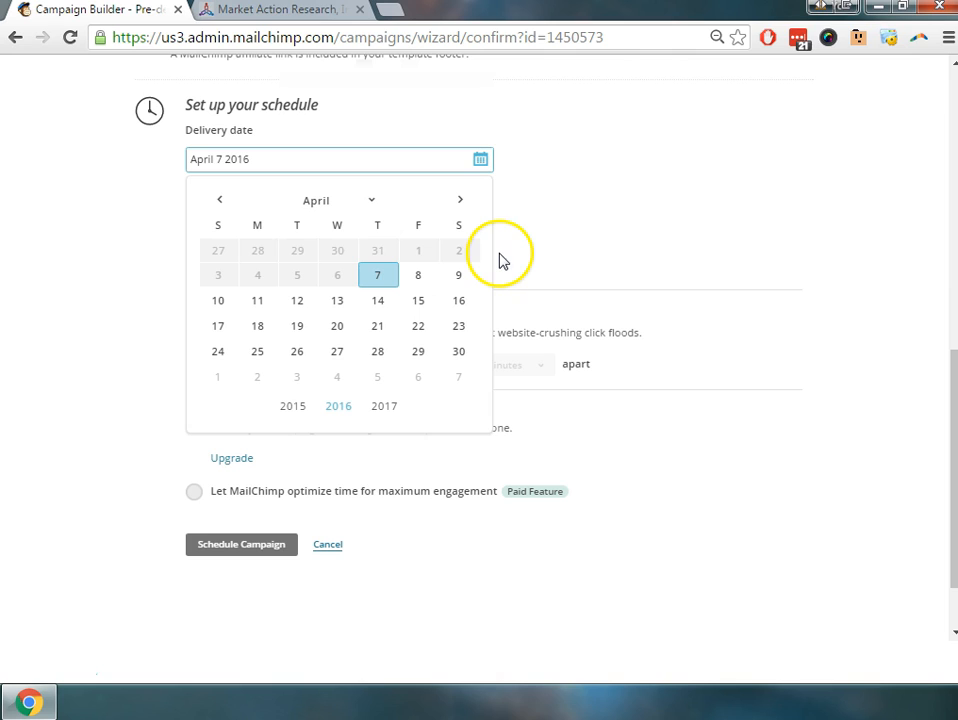
mouse_move(328, 292)
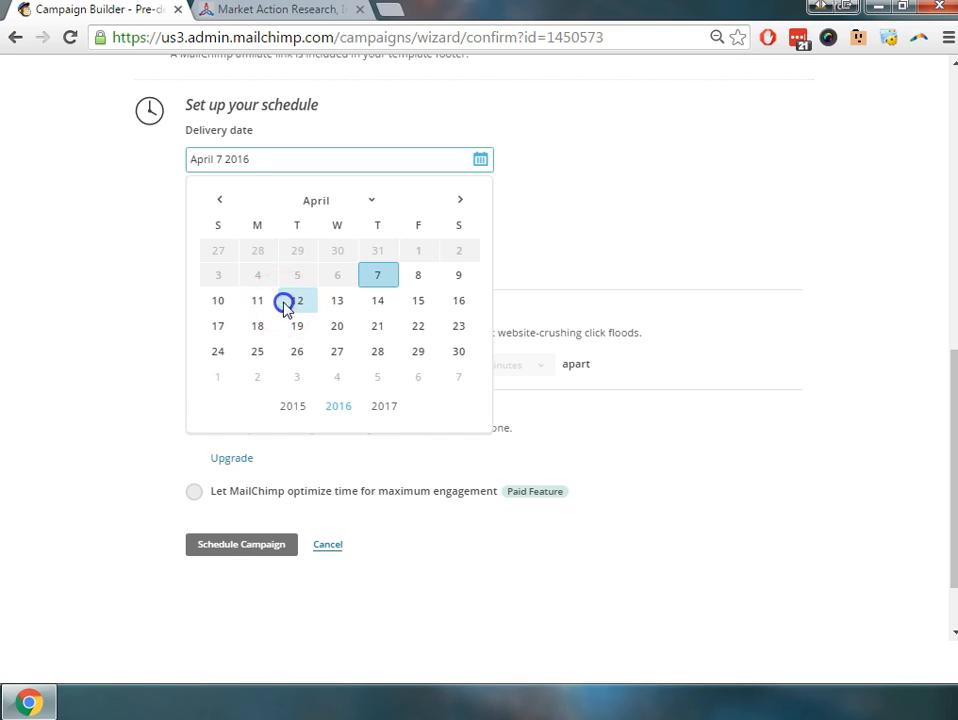
left_click(296, 300)
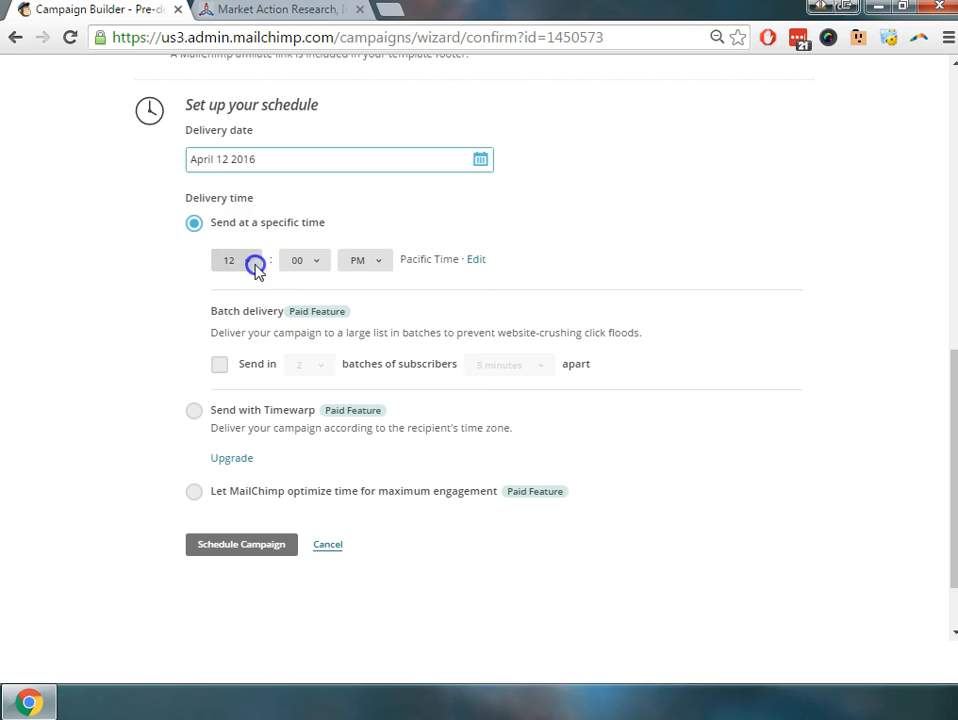
left_click(236, 260)
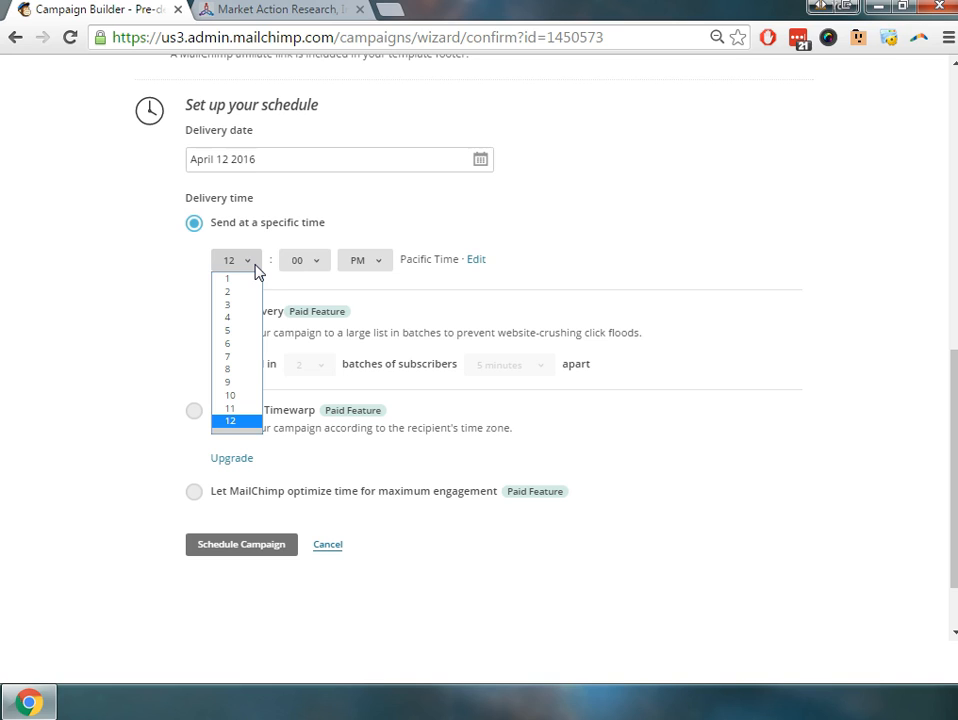
mouse_move(450, 260)
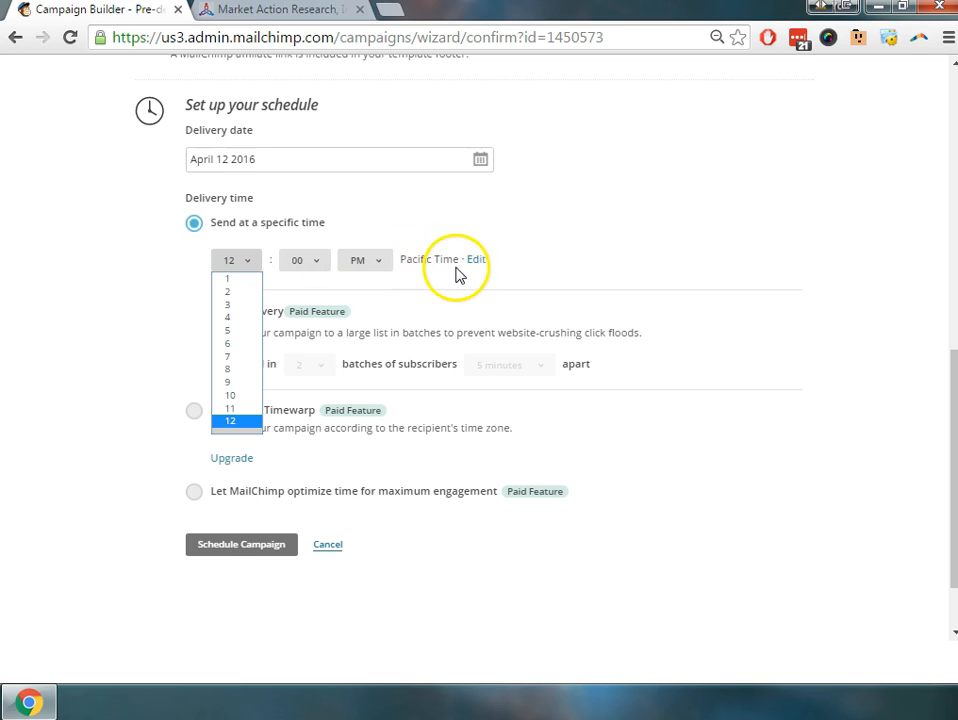
mouse_move(476, 260)
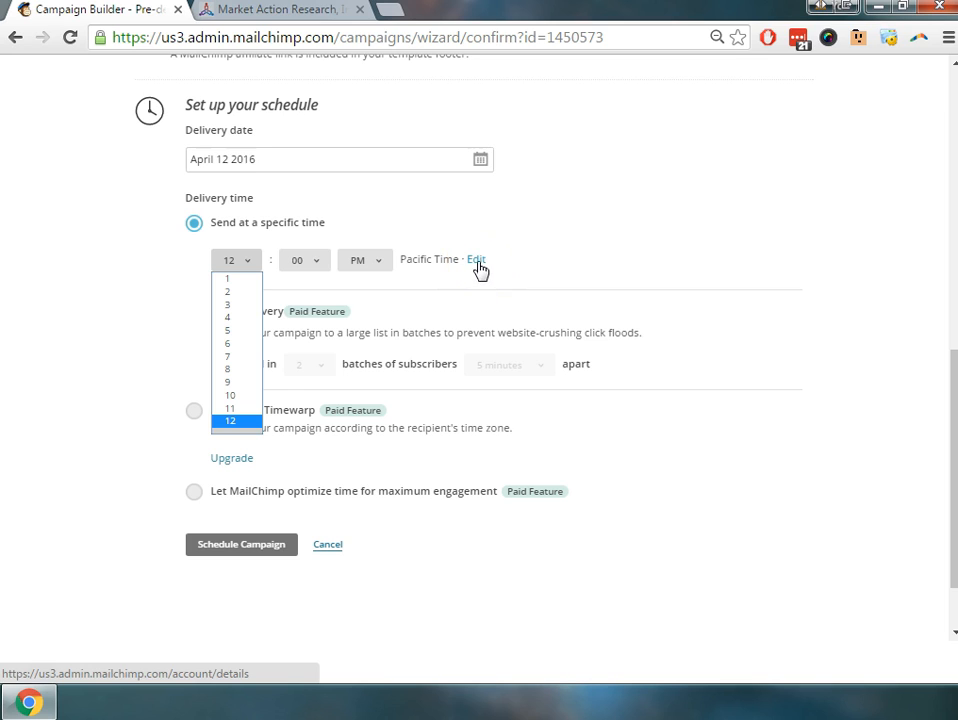
left_click(228, 394)
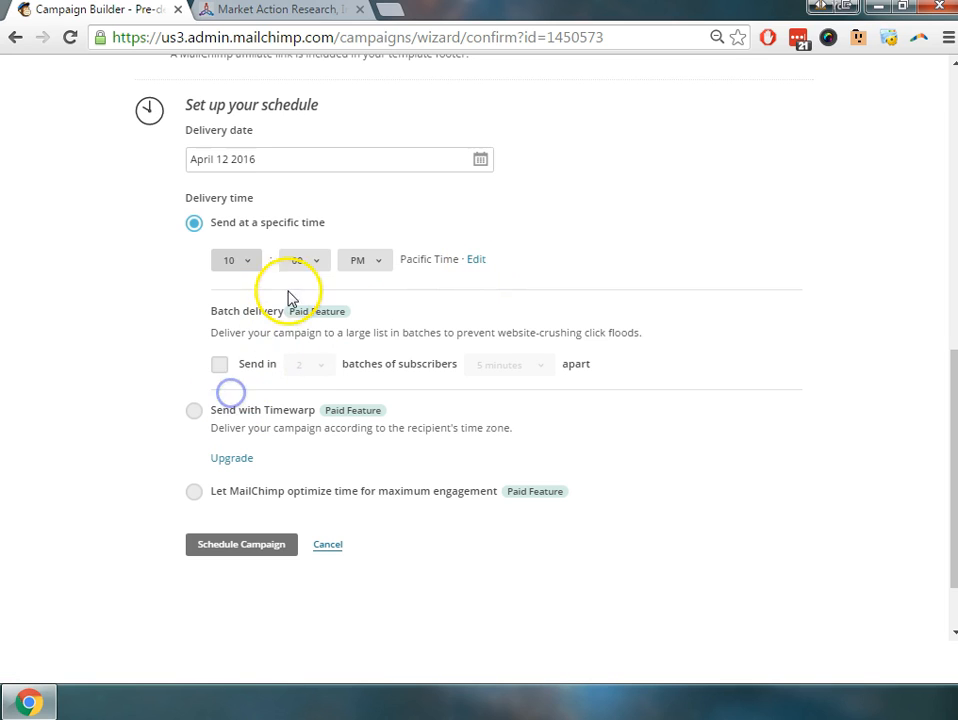
left_click(304, 260)
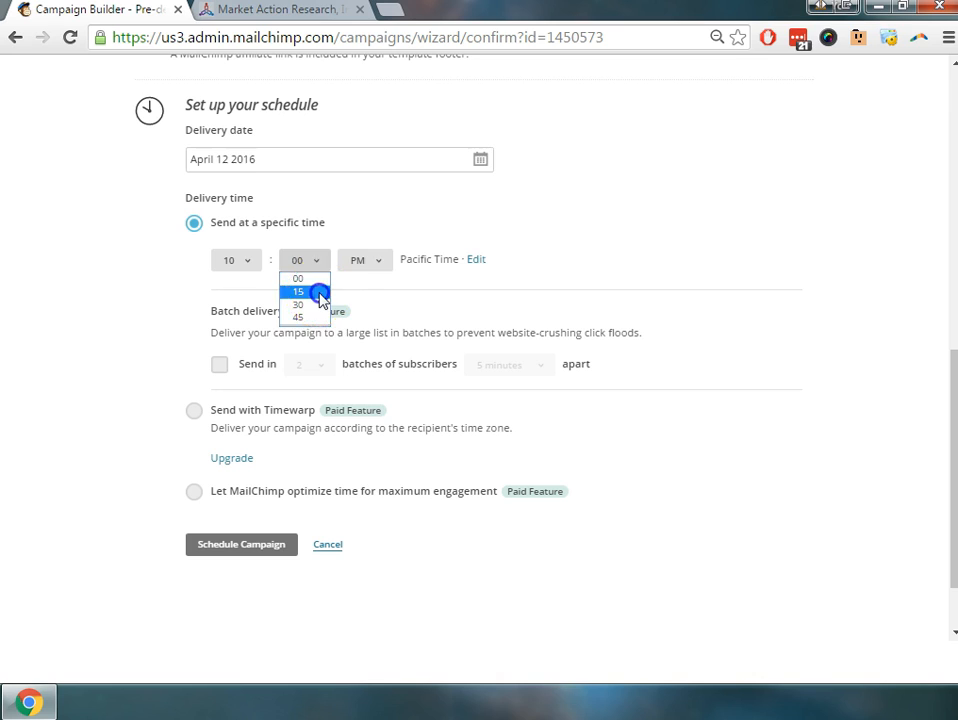
left_click(298, 292)
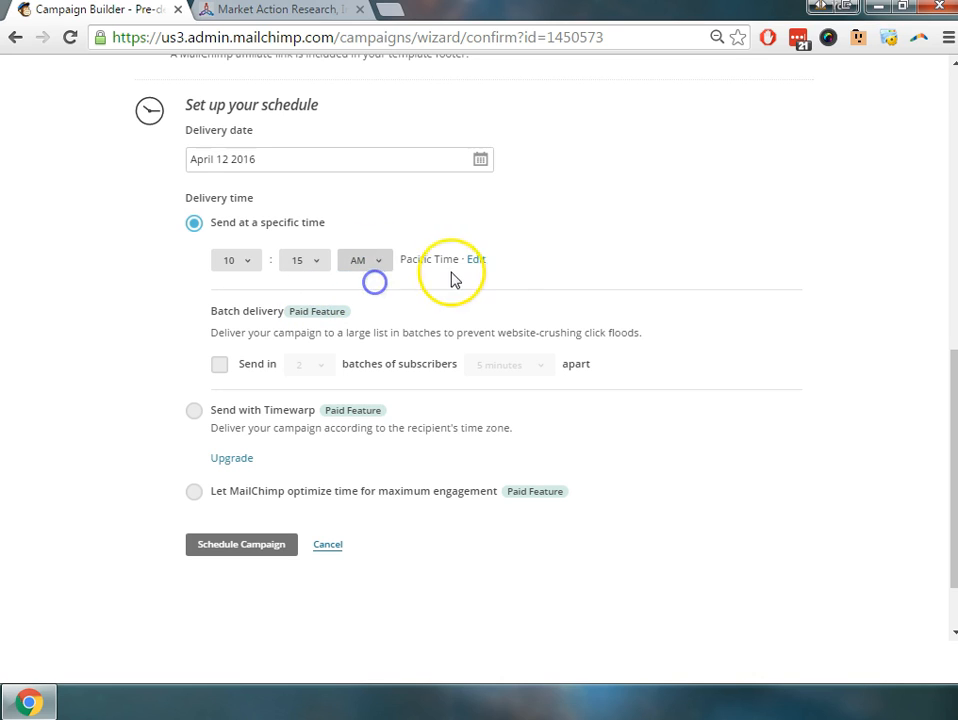
mouse_move(344, 324)
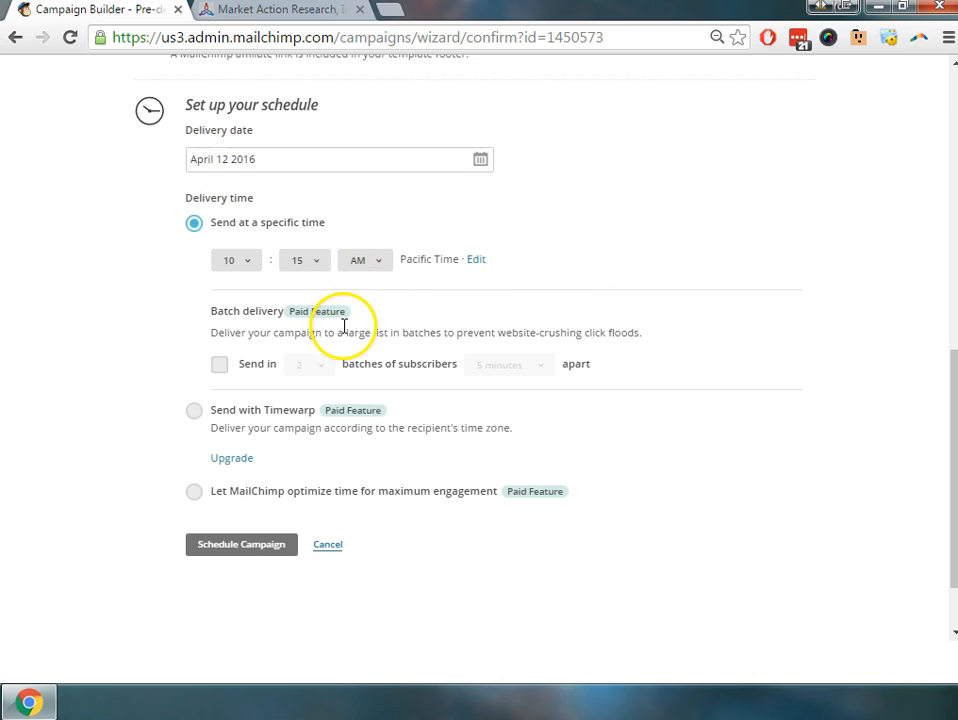
mouse_move(250, 300)
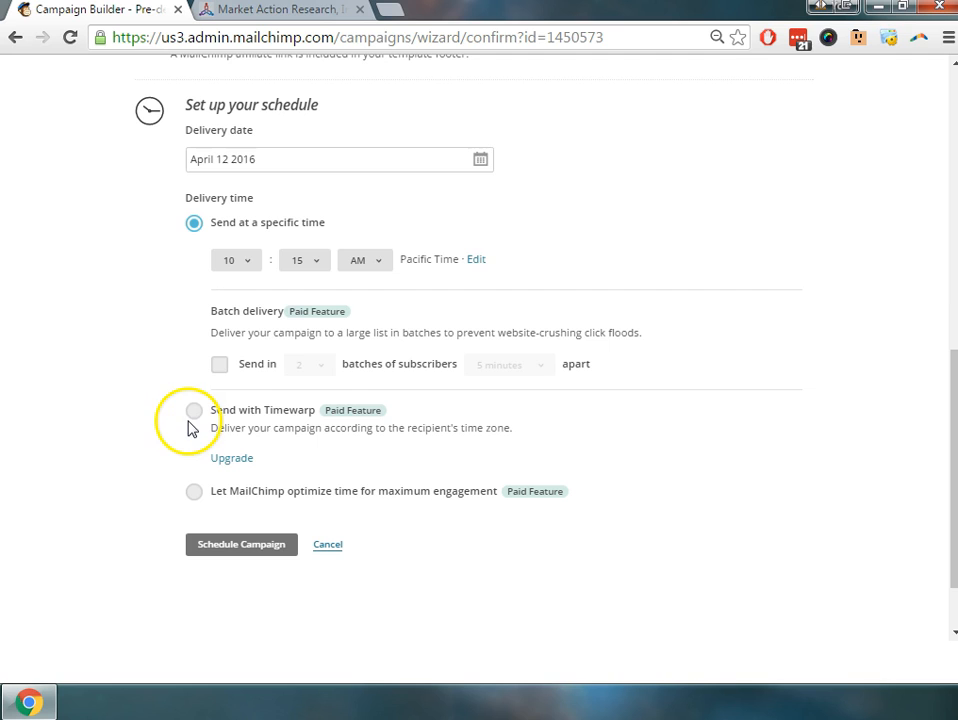
mouse_move(296, 360)
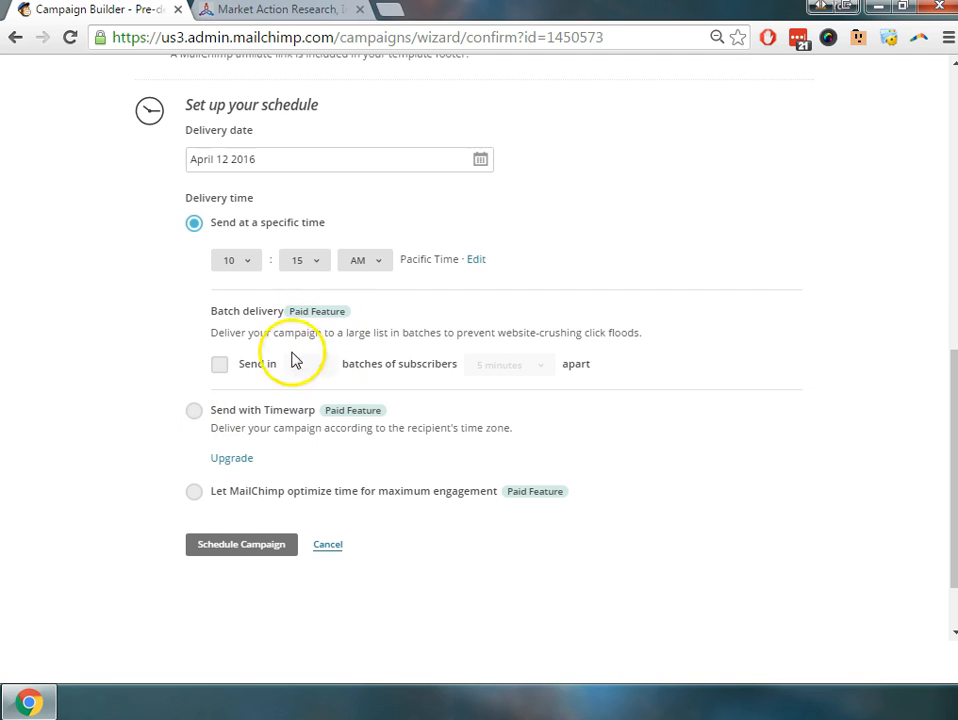
mouse_move(270, 490)
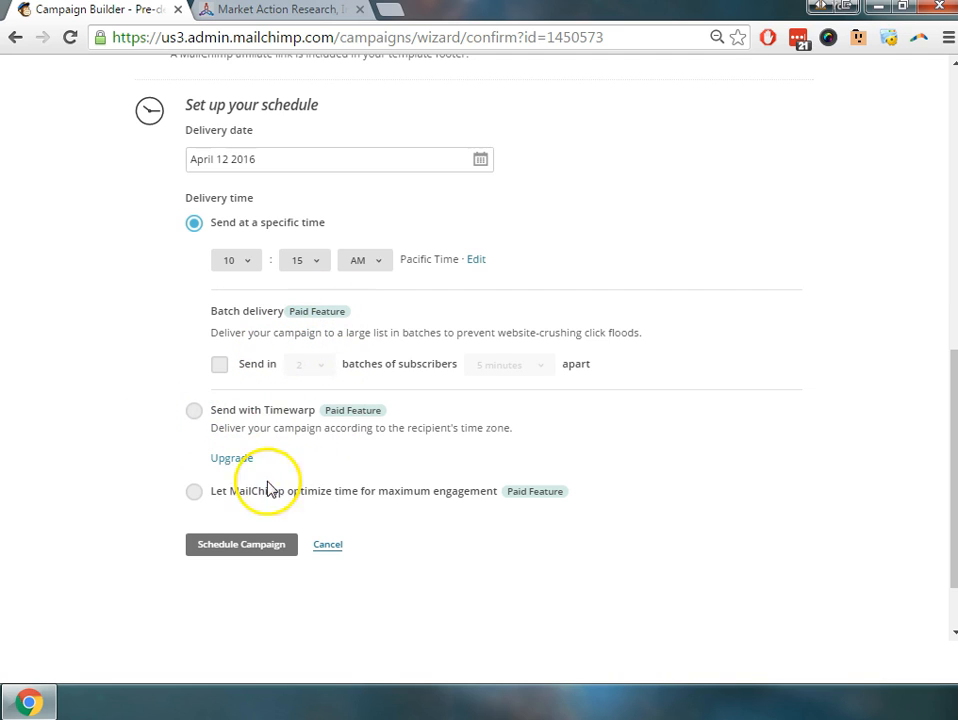
mouse_move(258, 462)
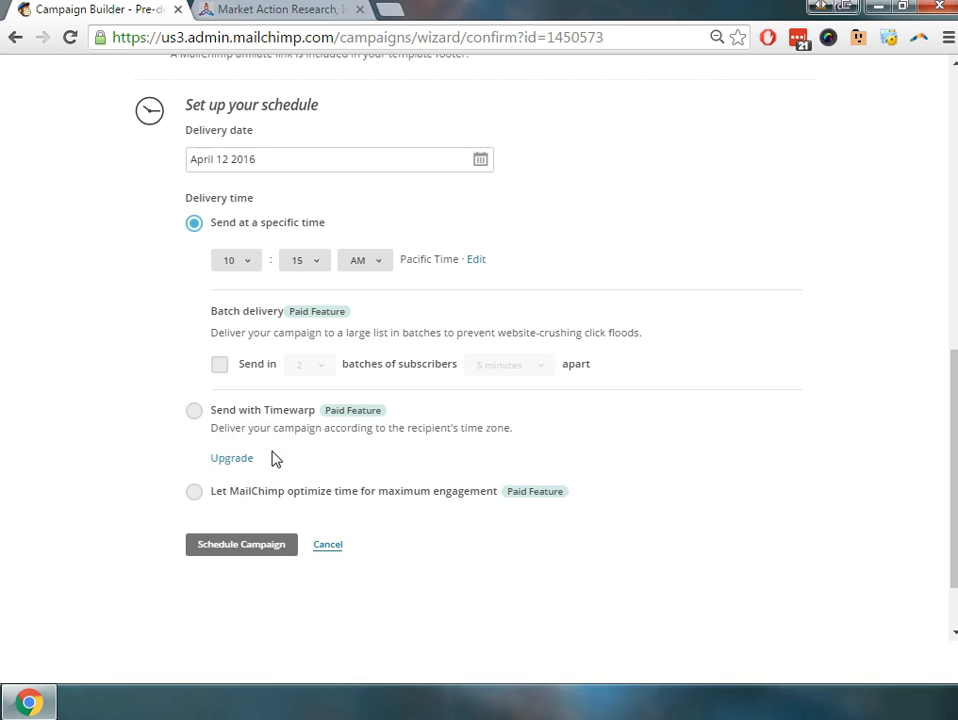
mouse_move(280, 456)
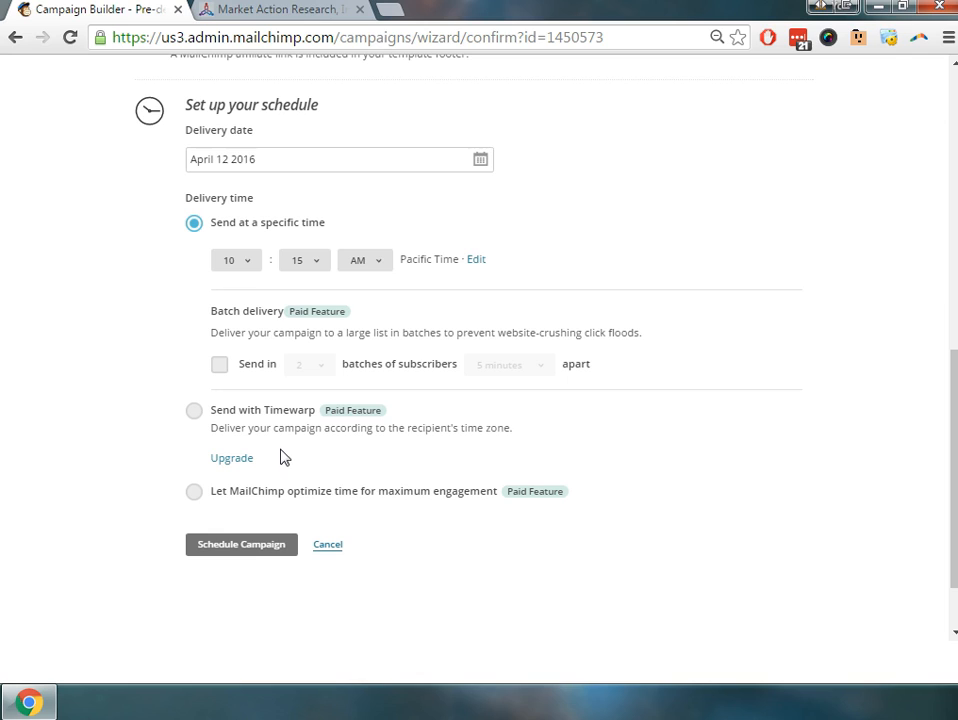
mouse_move(292, 436)
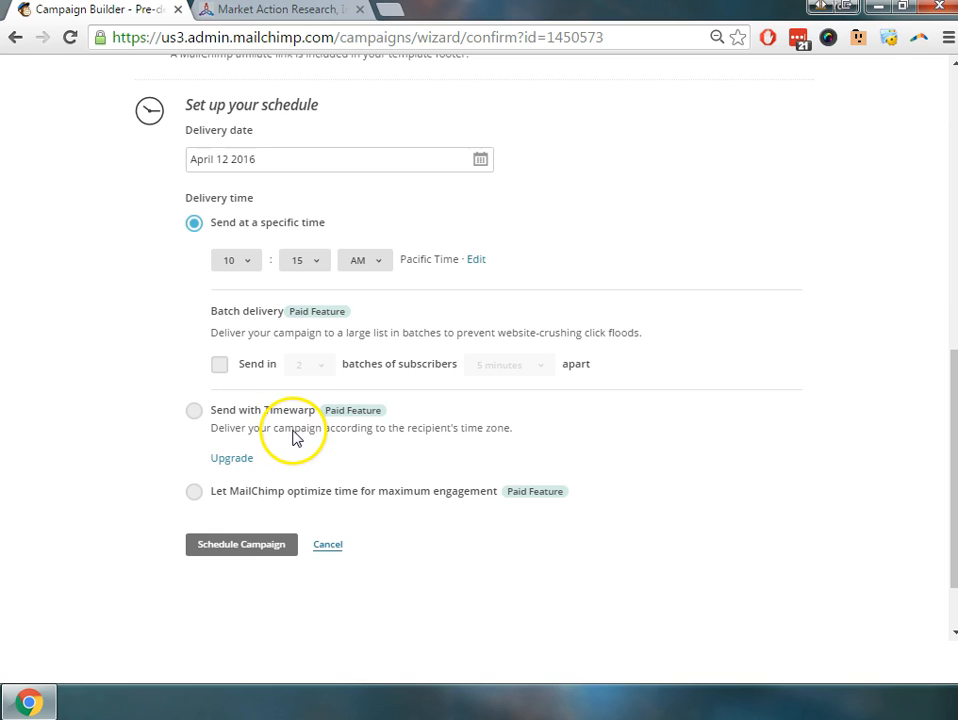
mouse_move(300, 432)
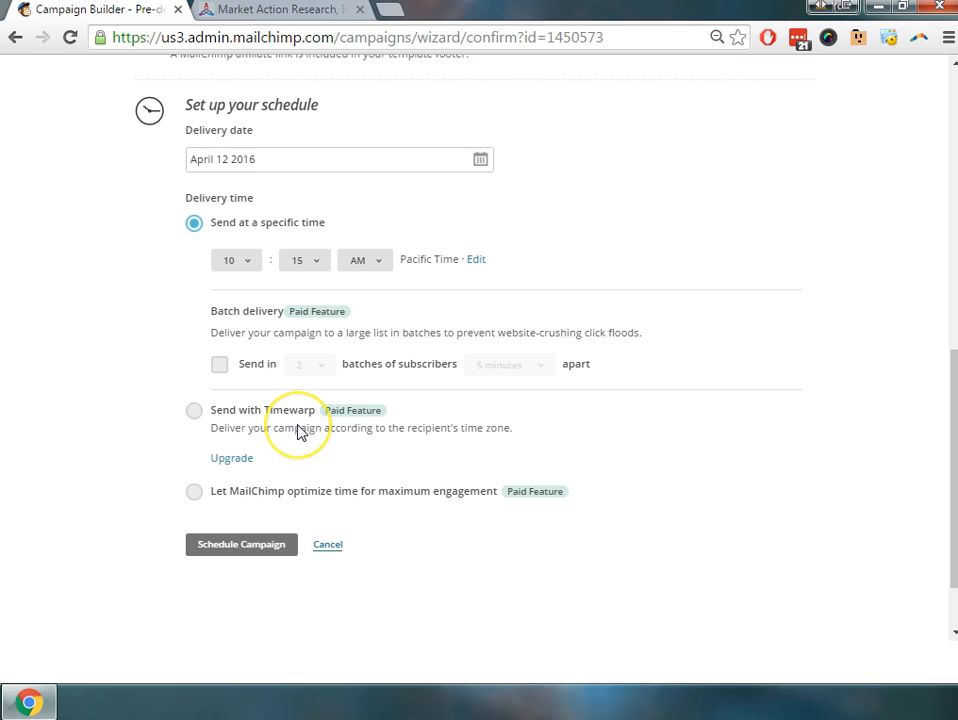
mouse_move(300, 458)
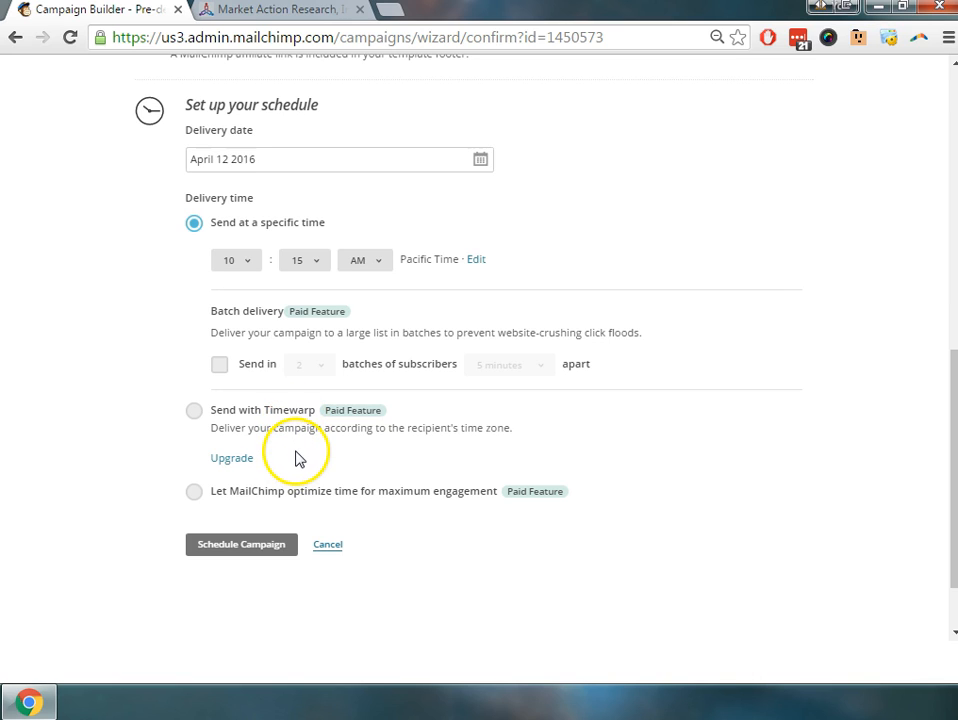
mouse_move(484, 504)
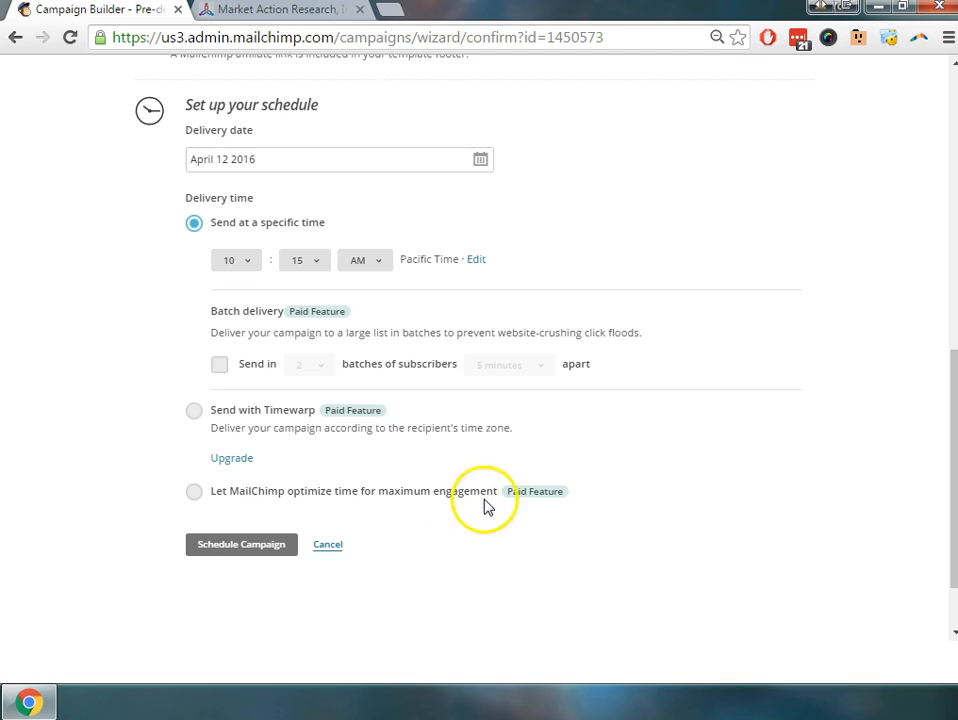
mouse_move(564, 490)
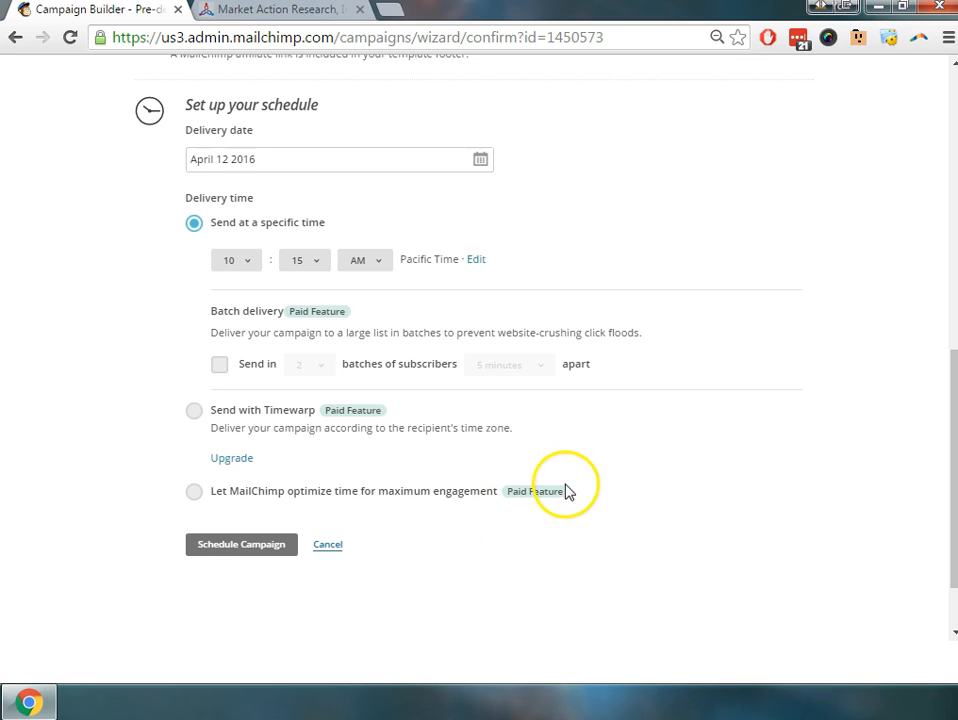
mouse_move(518, 496)
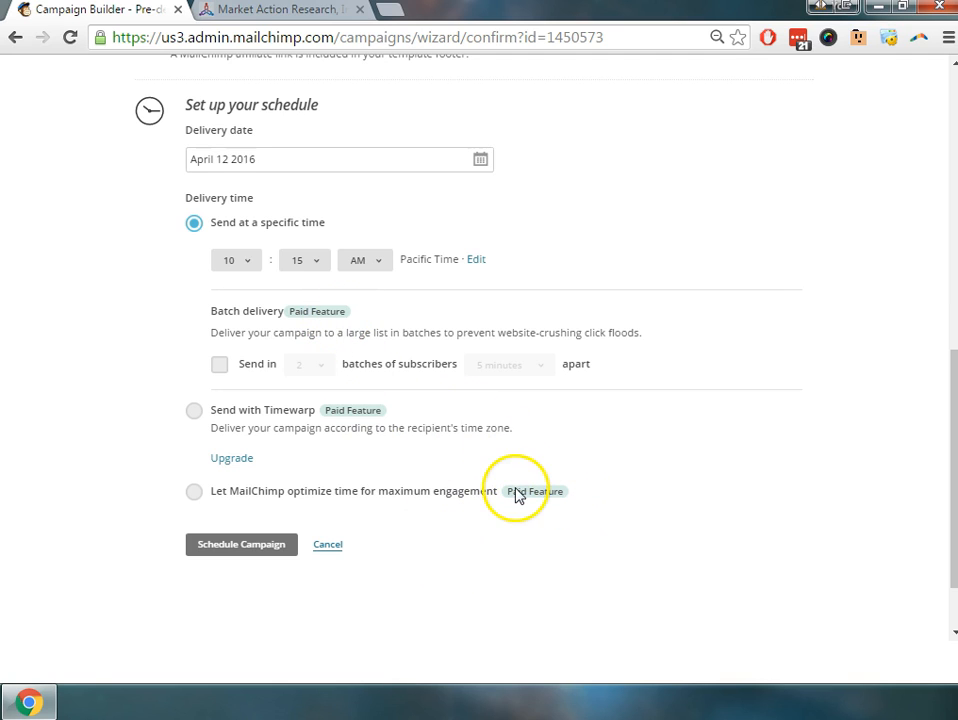
mouse_move(416, 544)
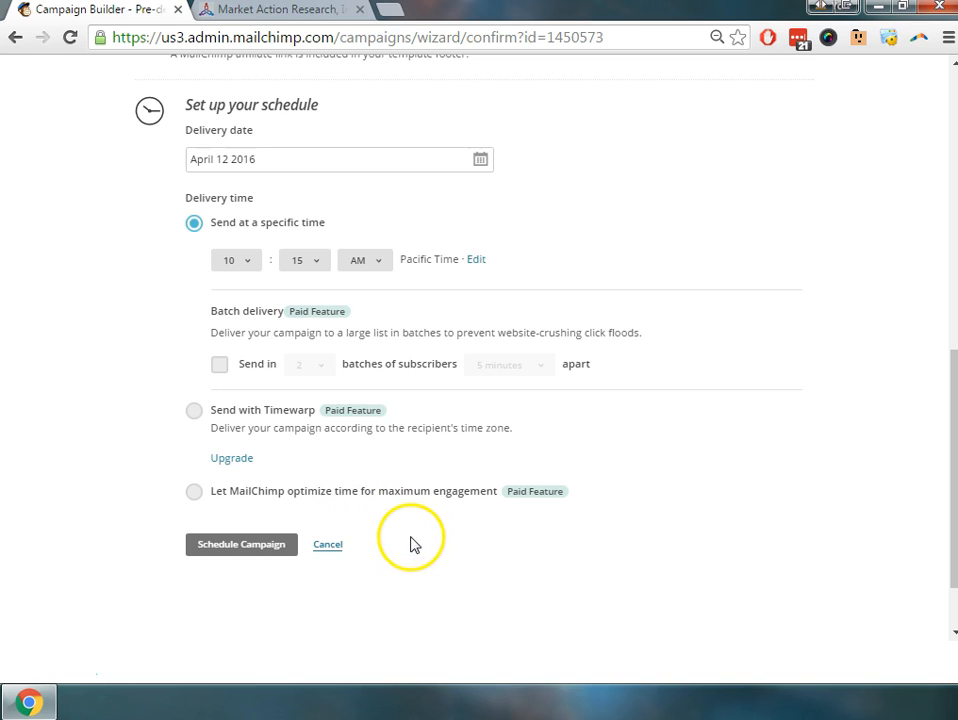
mouse_move(440, 558)
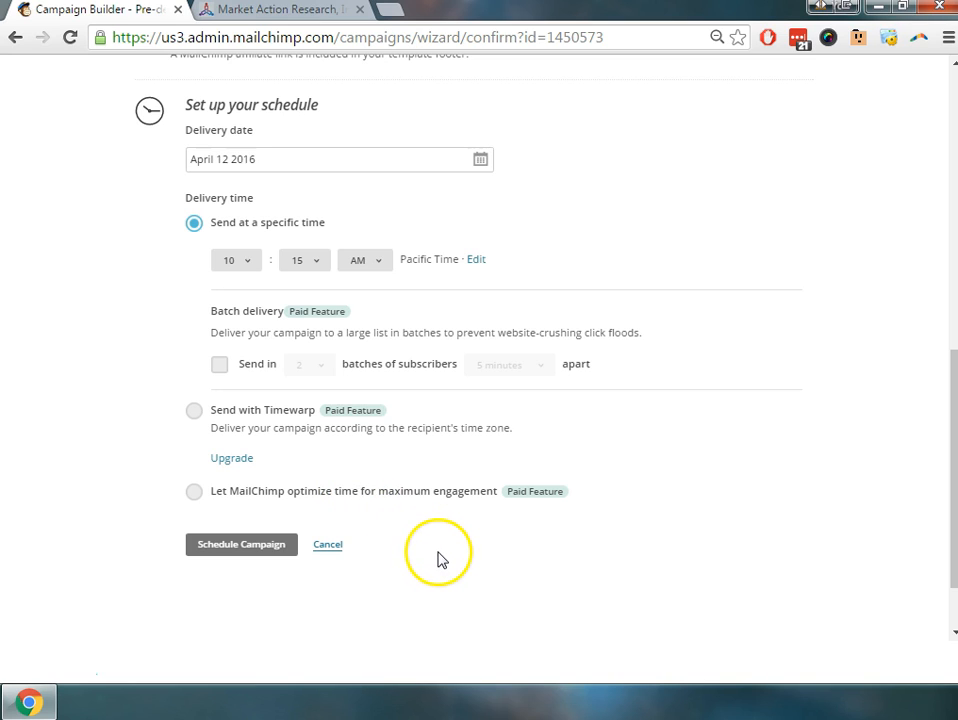
mouse_move(352, 414)
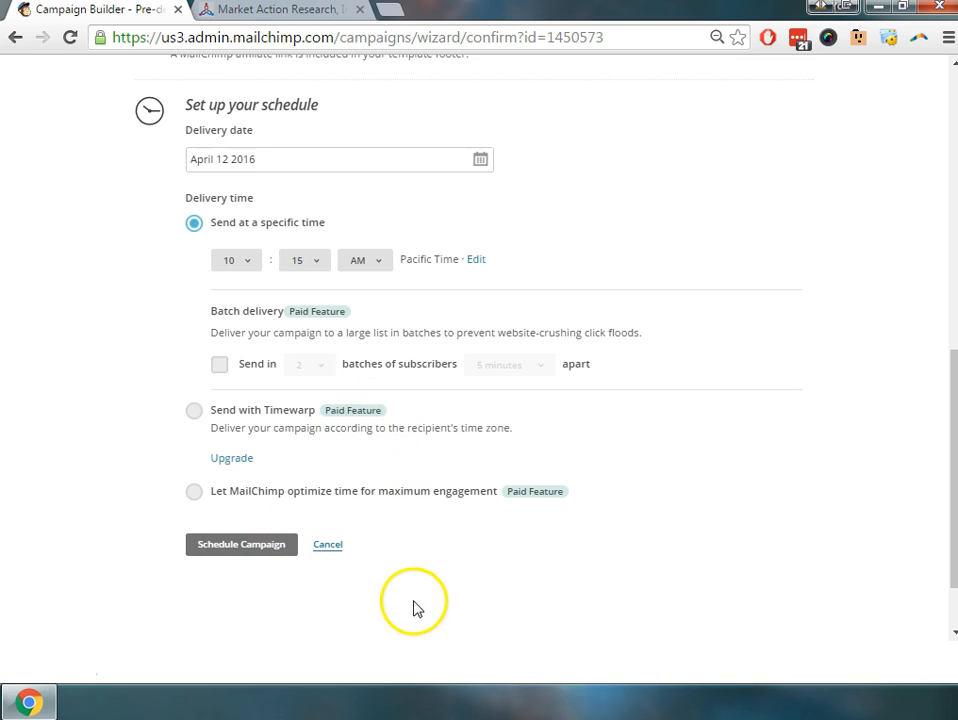
mouse_move(404, 604)
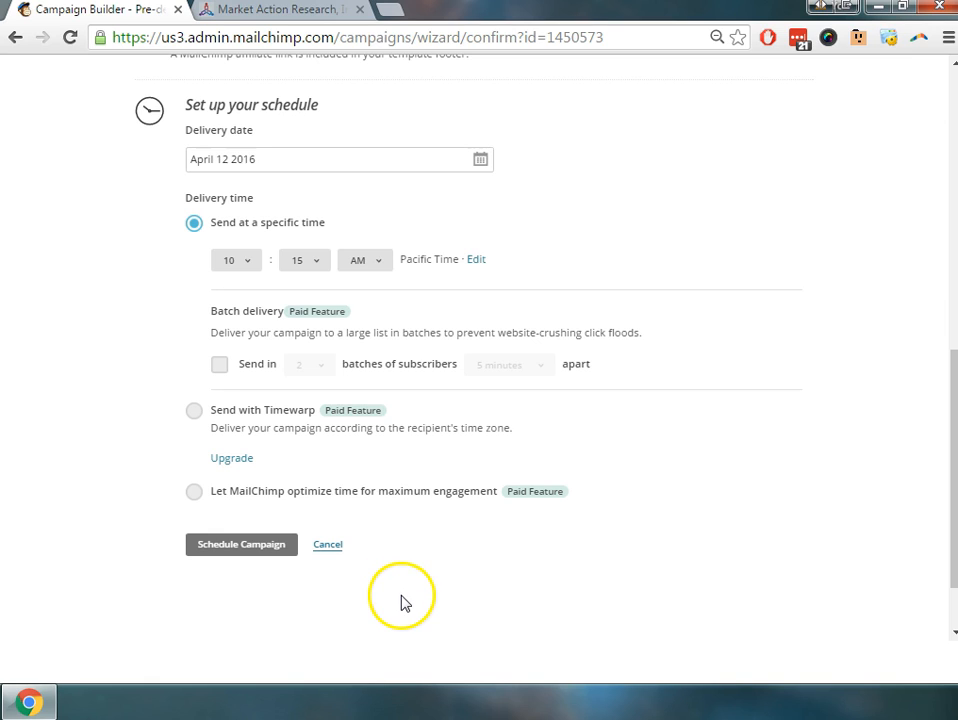
mouse_move(404, 596)
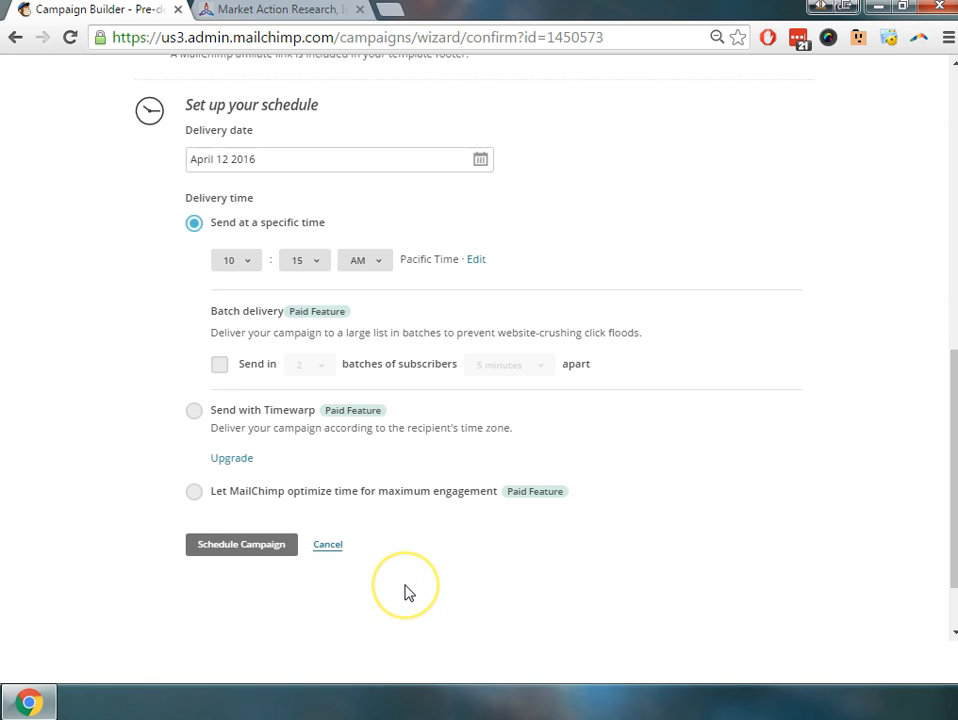
mouse_move(408, 592)
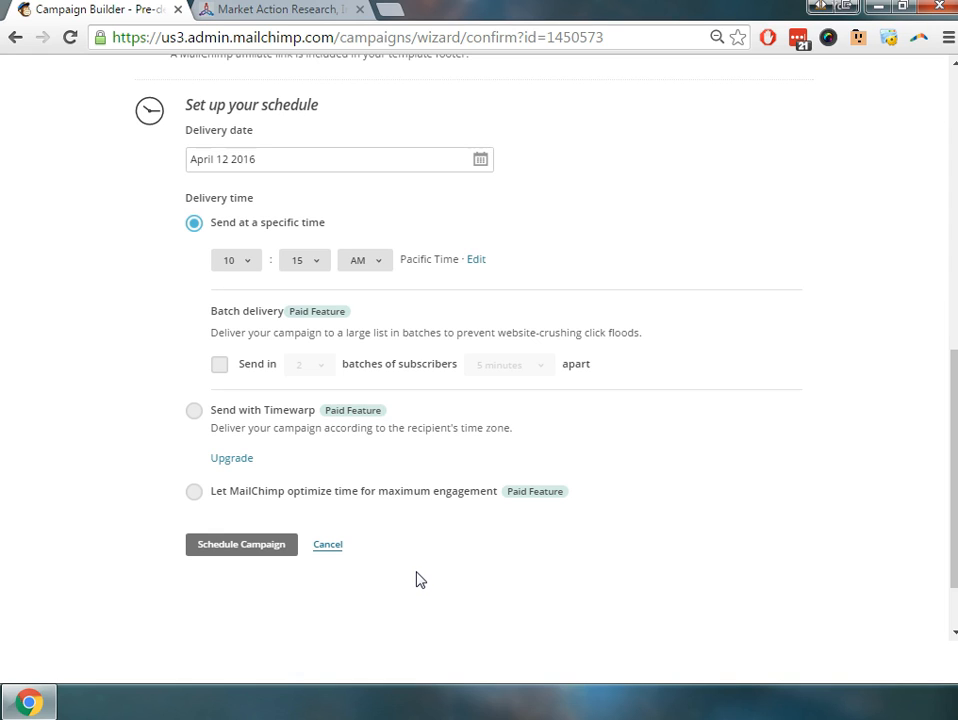
mouse_move(424, 570)
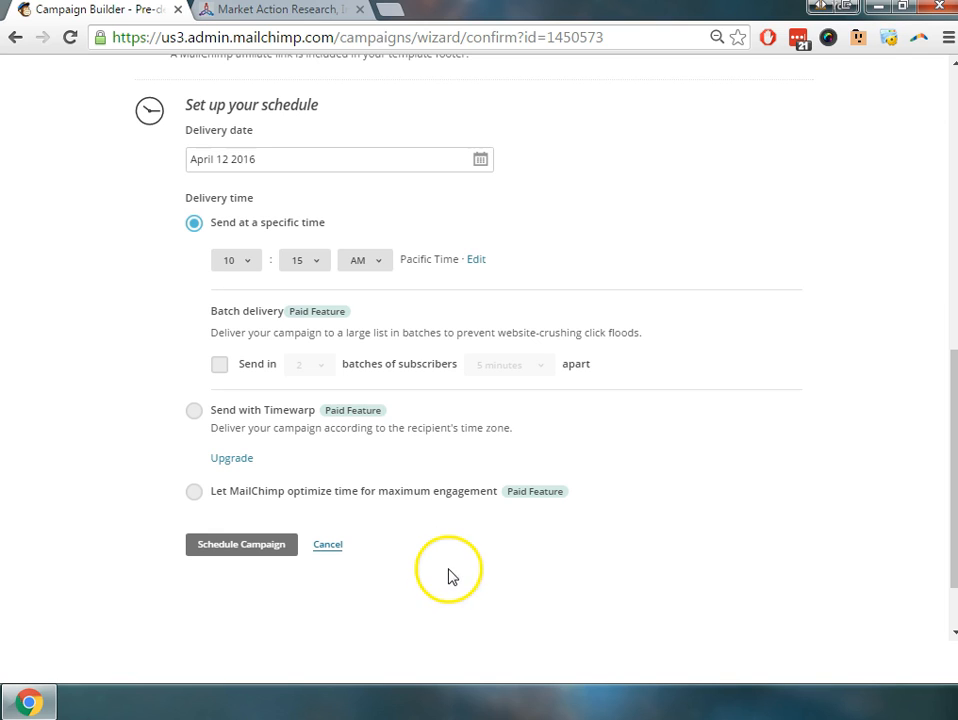
mouse_move(444, 582)
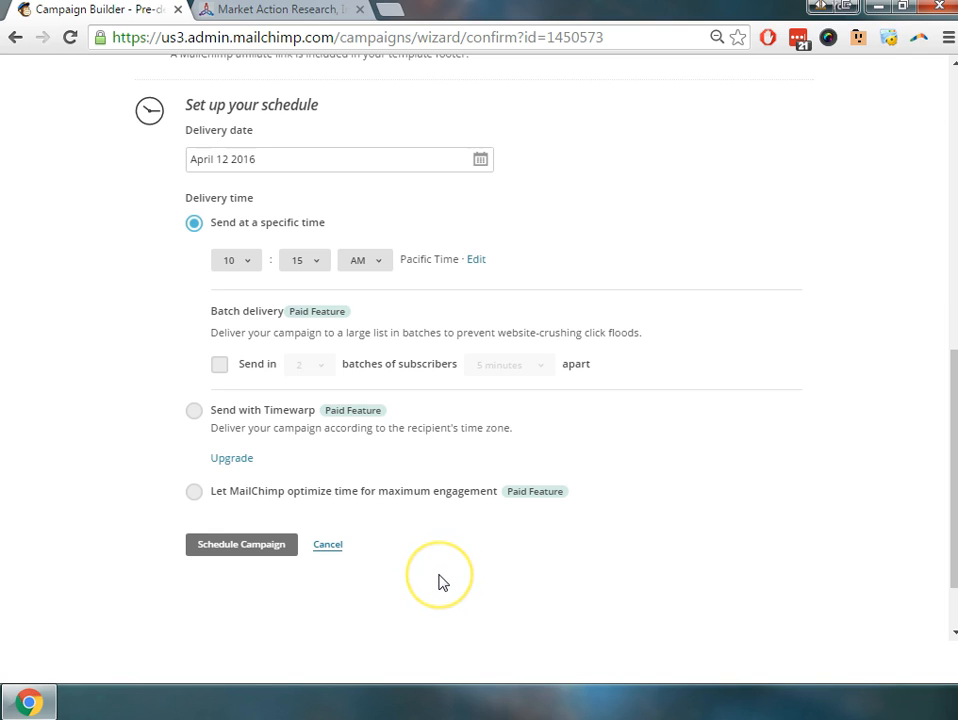
mouse_move(420, 570)
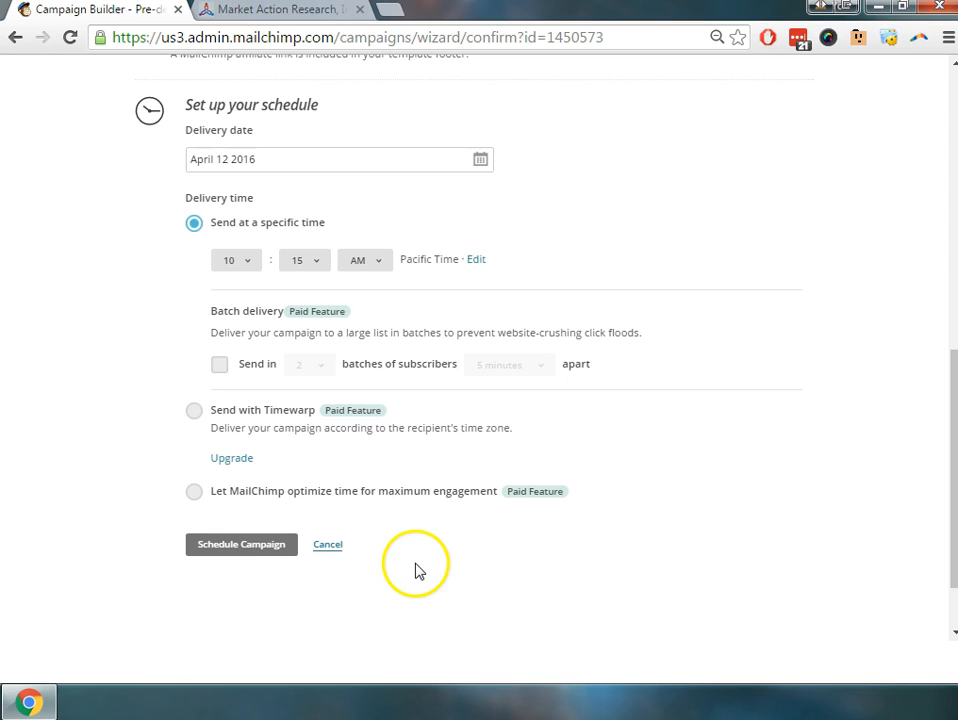
mouse_move(396, 566)
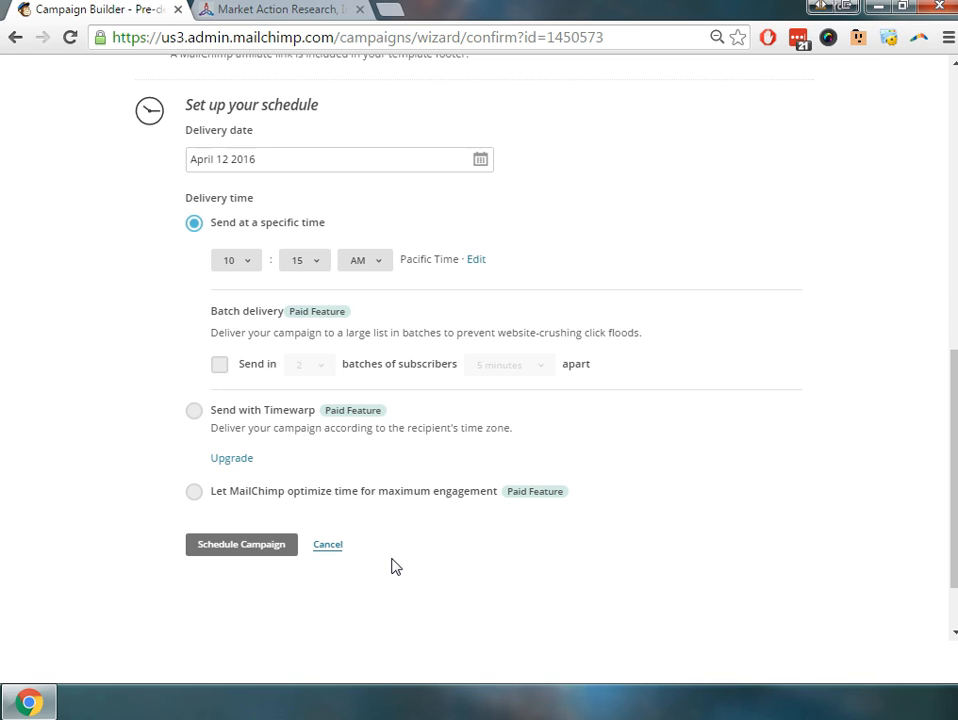
mouse_move(52, 684)
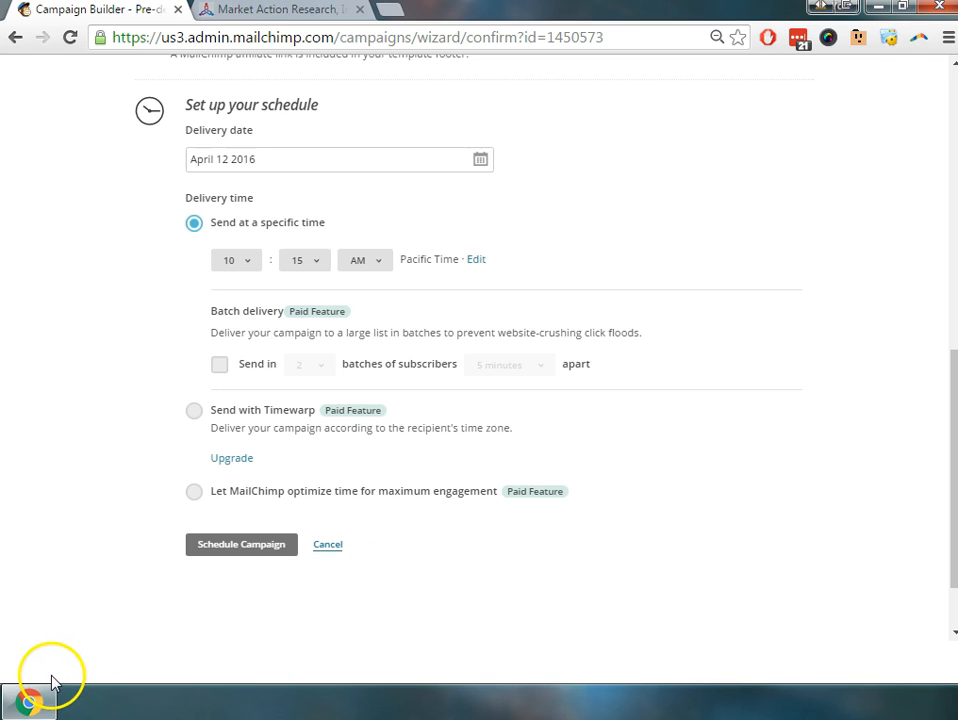